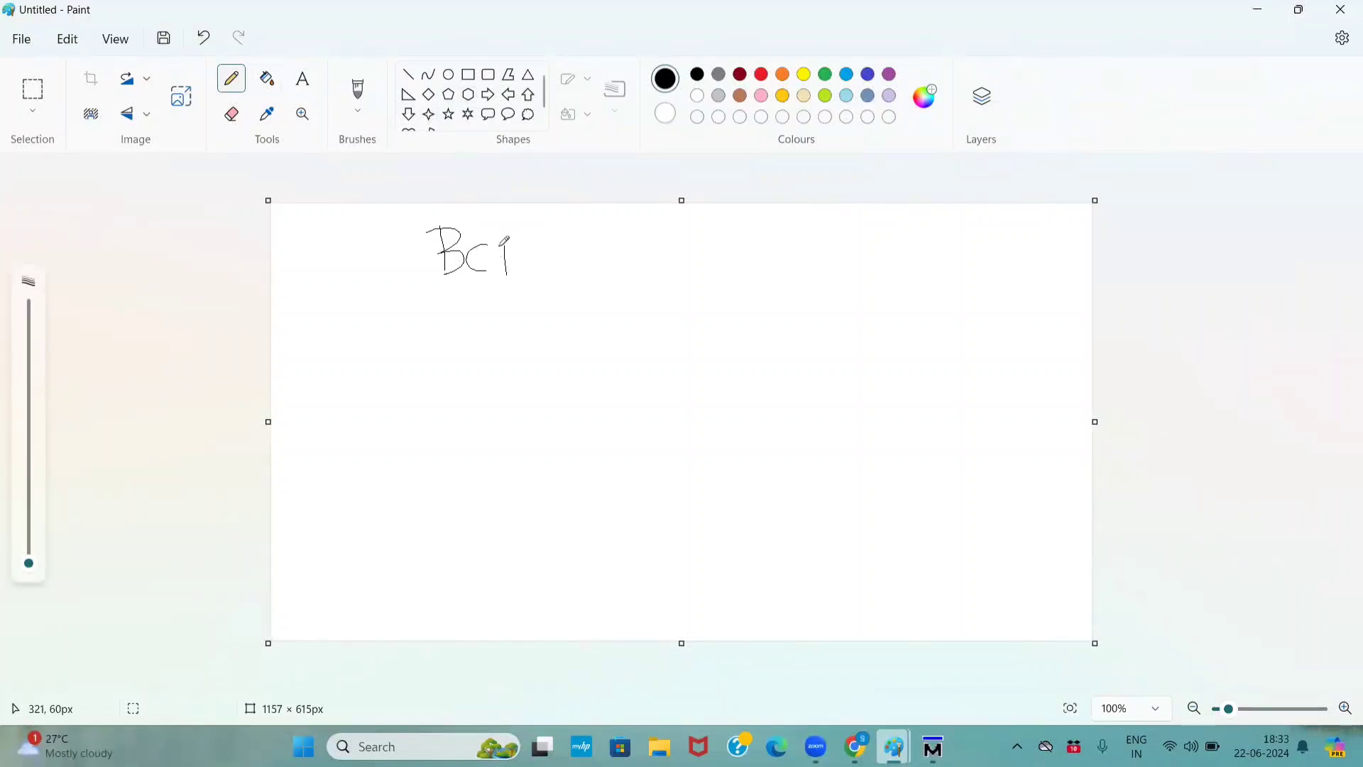
Step: Handwrite 'BCD → seven segment Display' on the Paint canvas with the pencil
left_click_drag(553, 265, 604, 265)
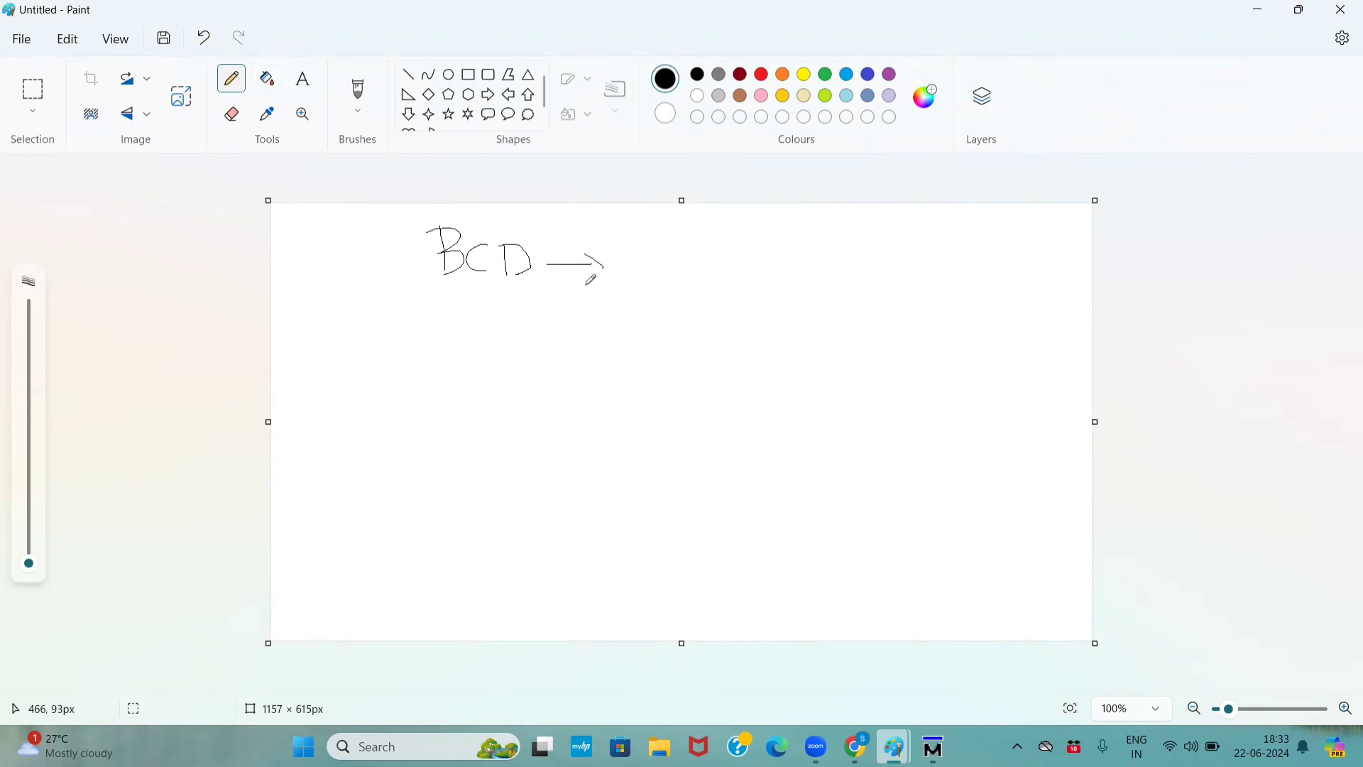
left_click_drag(617, 278, 634, 269)
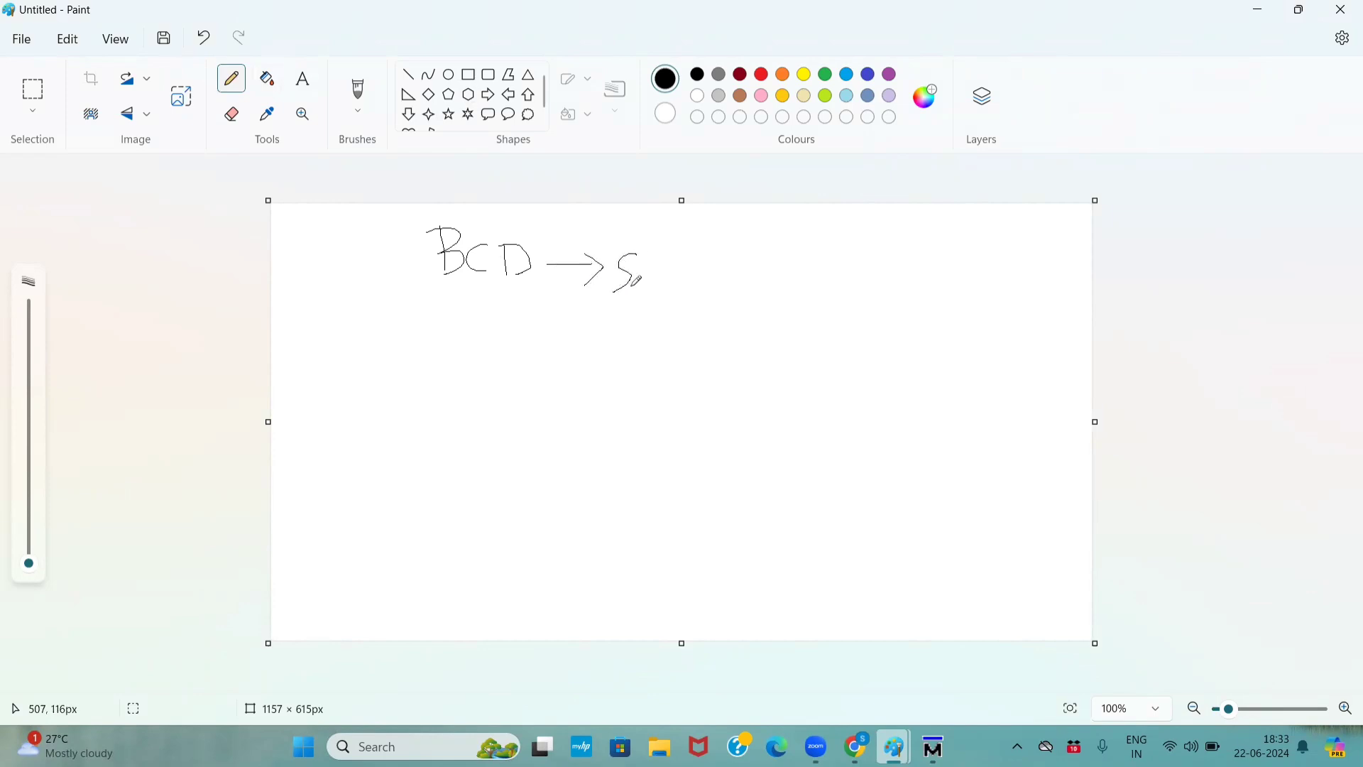
left_click_drag(635, 278, 656, 274)
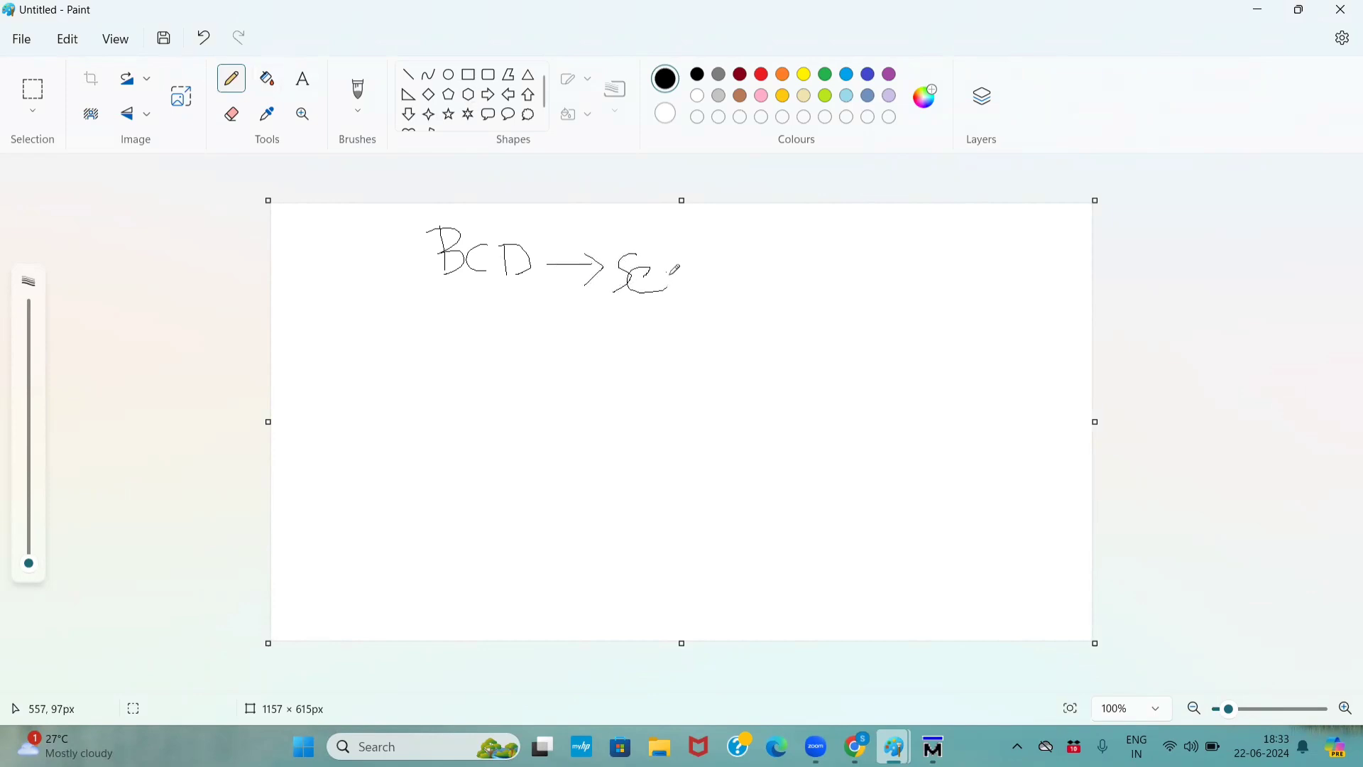
left_click_drag(661, 278, 731, 270)
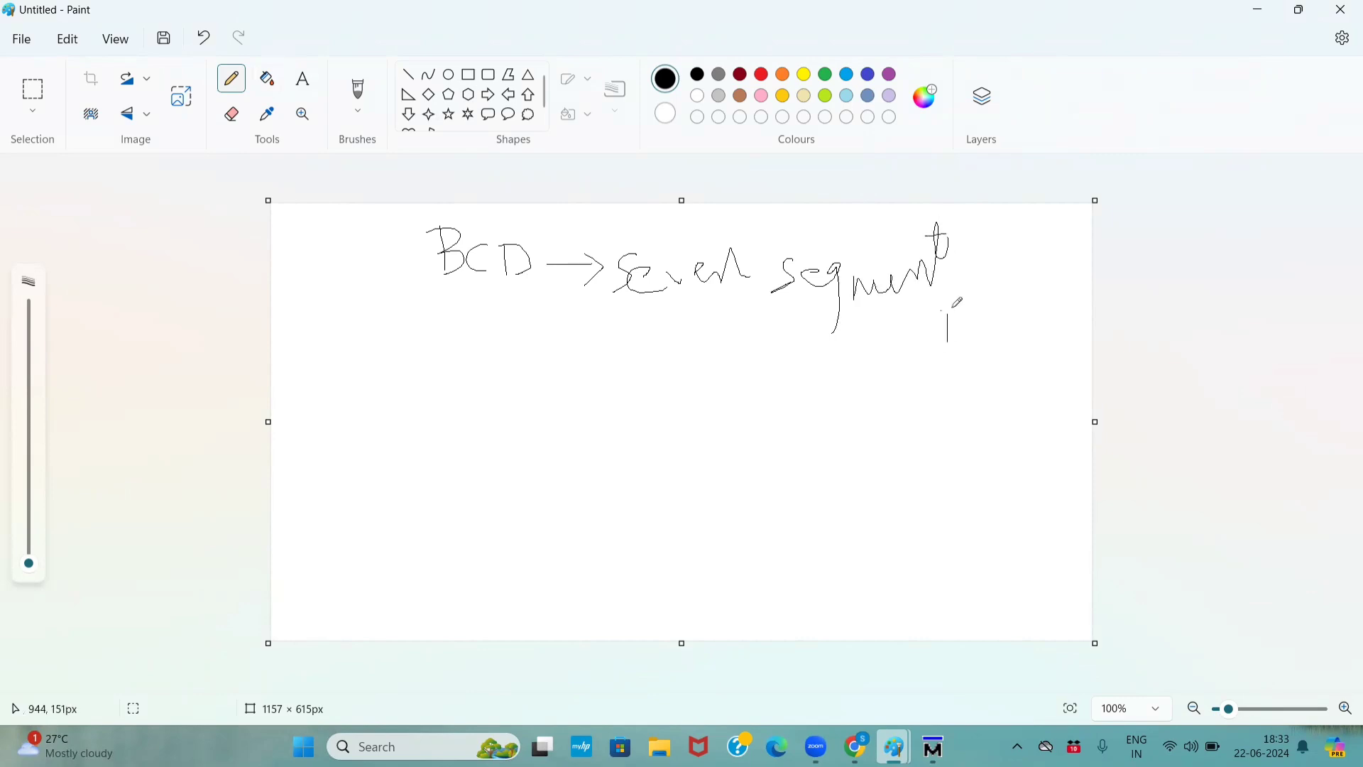
left_click_drag(948, 308, 1013, 330)
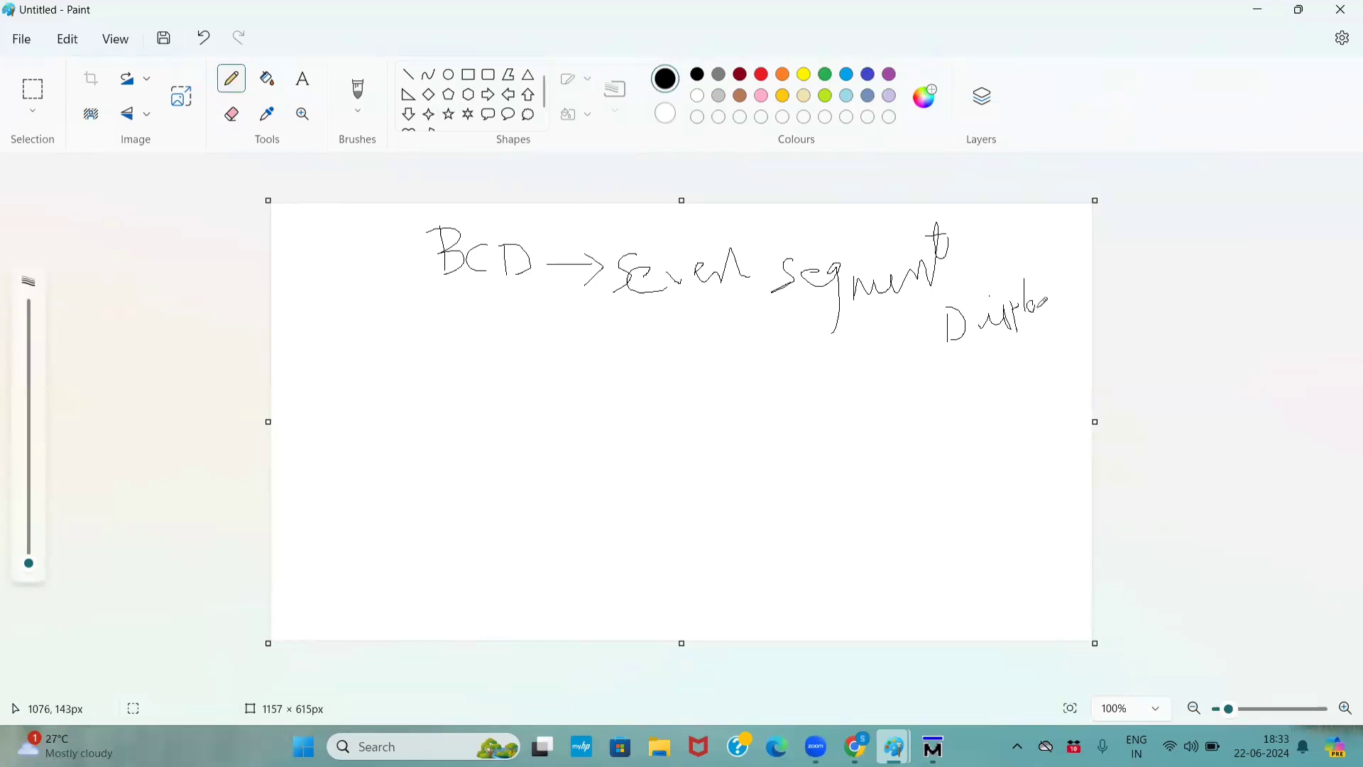
left_click_drag(1026, 313, 1057, 383)
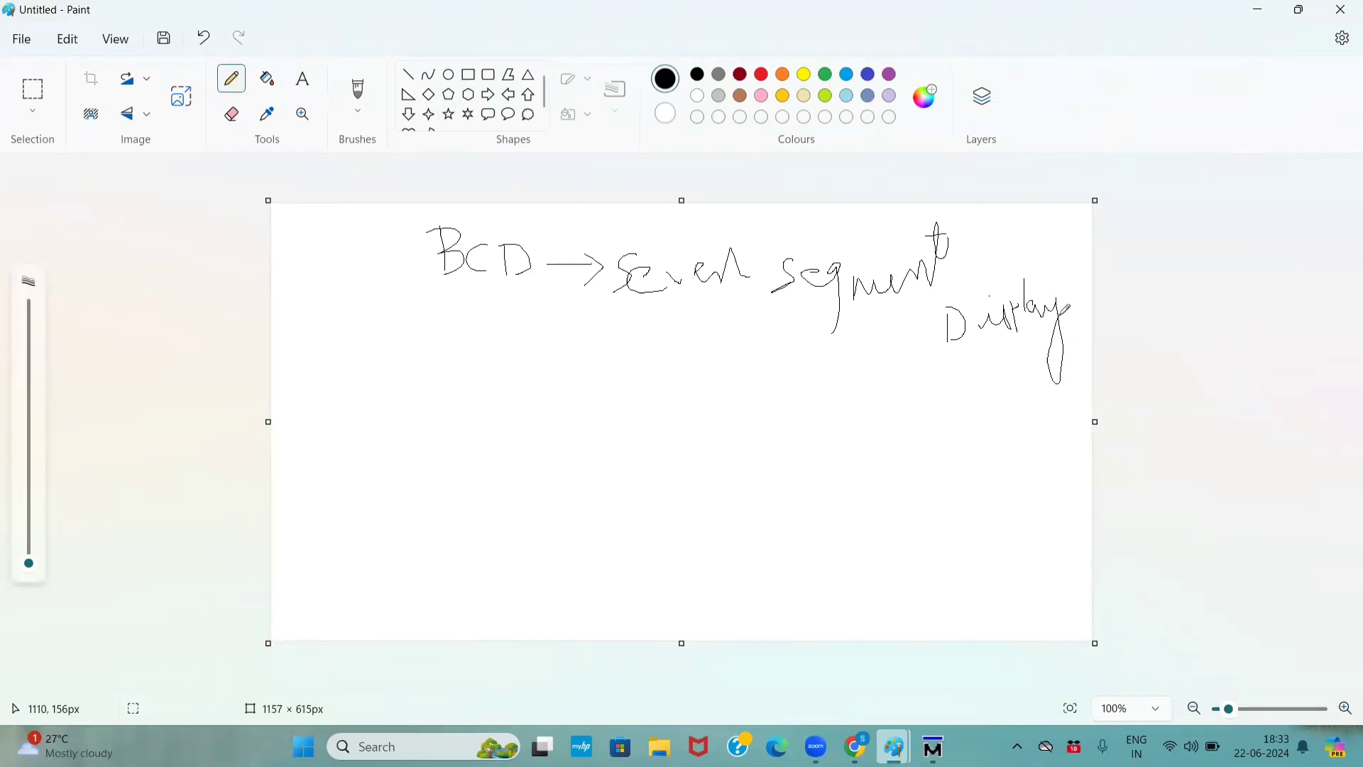
Step: Underline BCD, draw an arrow down to '0–9', and underline 'seven segment'
left_click_drag(445, 291, 491, 291)
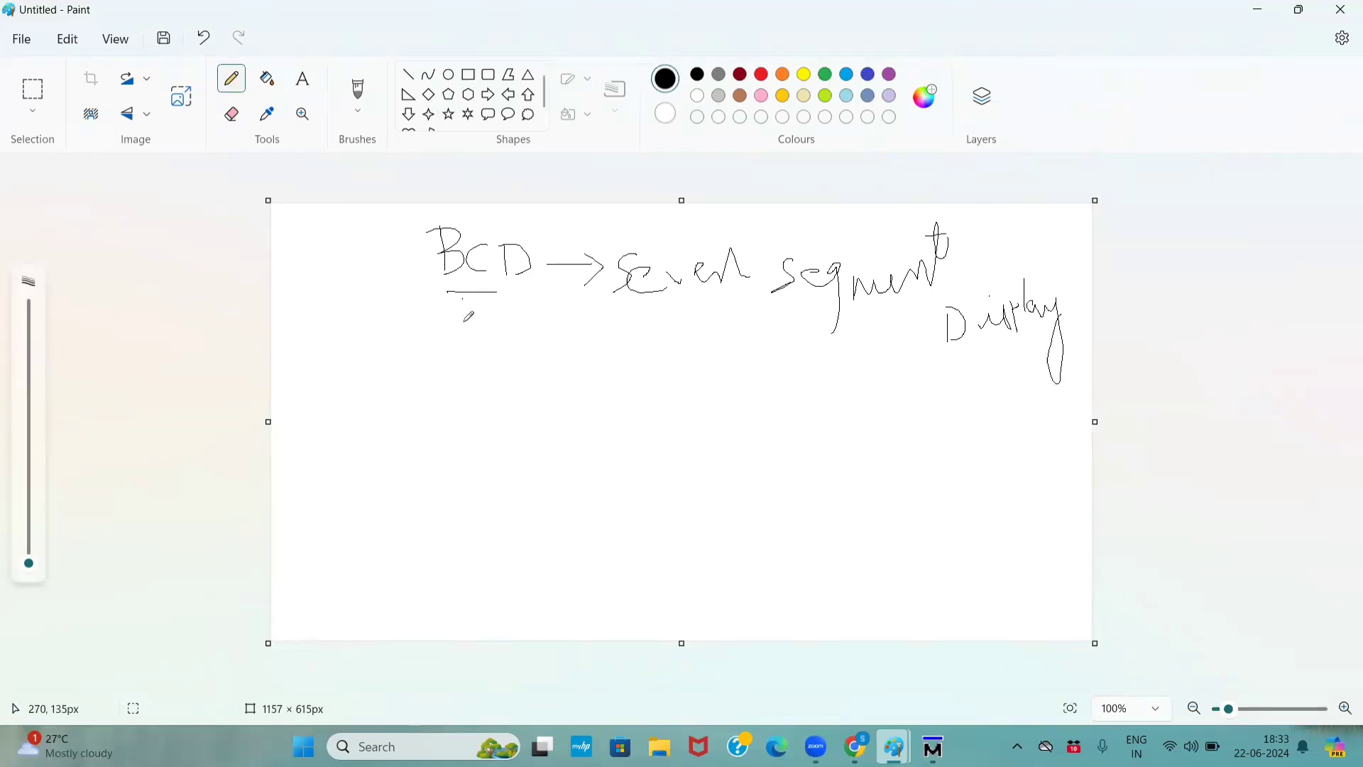
left_click_drag(468, 295, 467, 340)
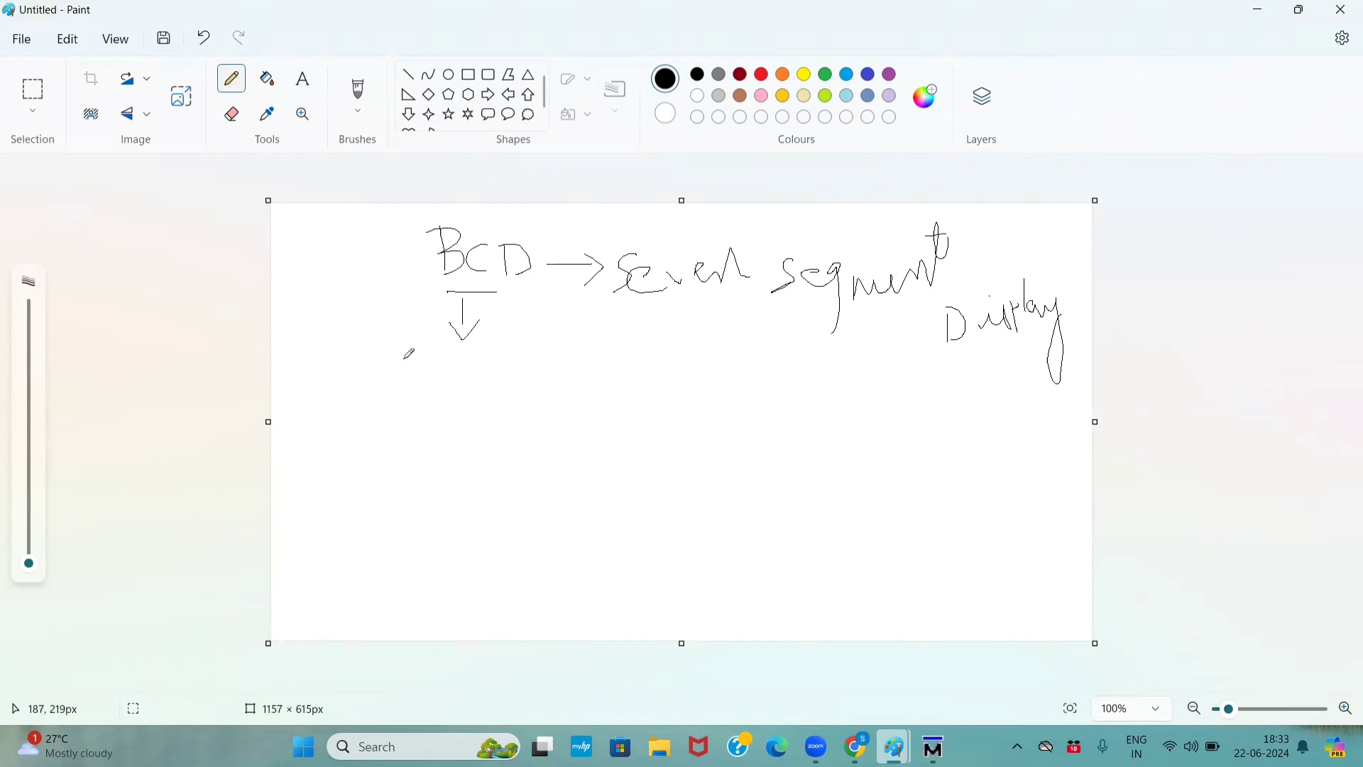
left_click_drag(404, 374, 443, 372)
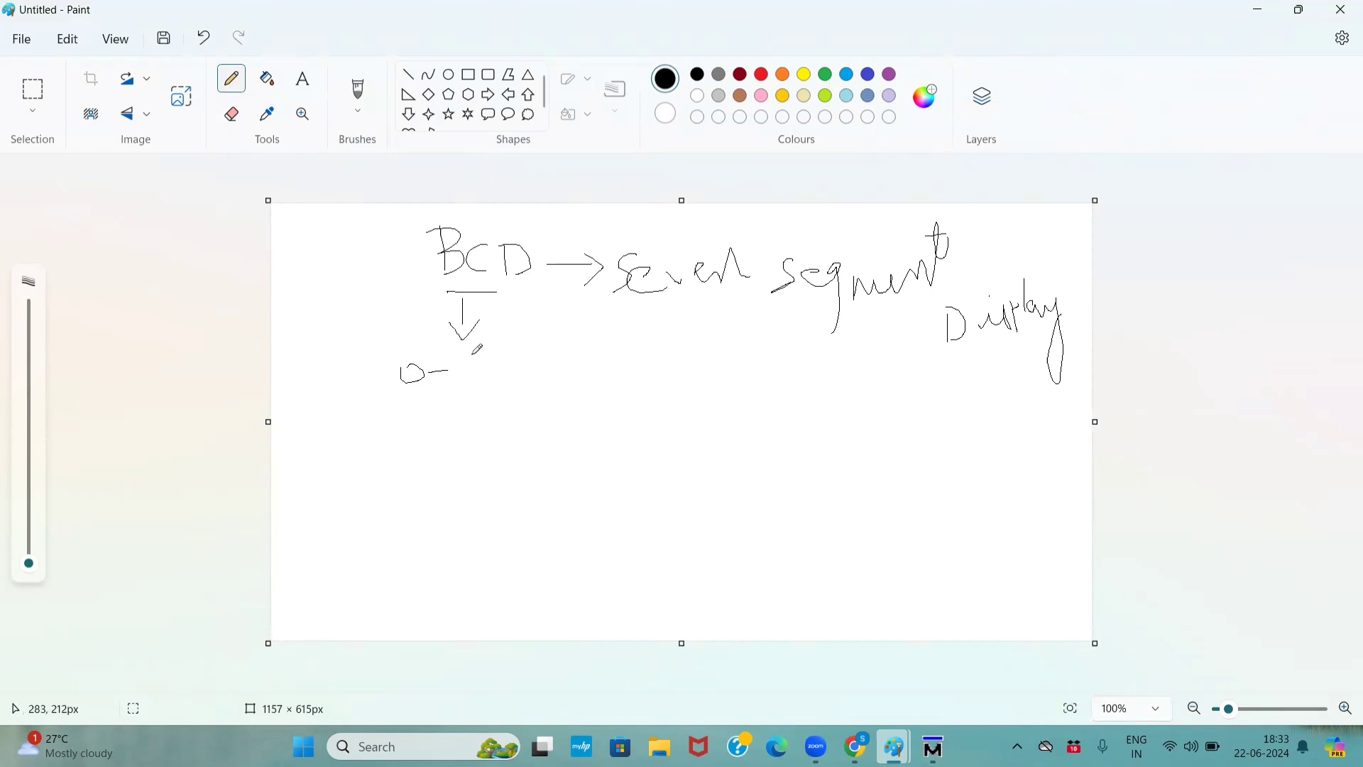
left_click_drag(473, 357, 487, 391)
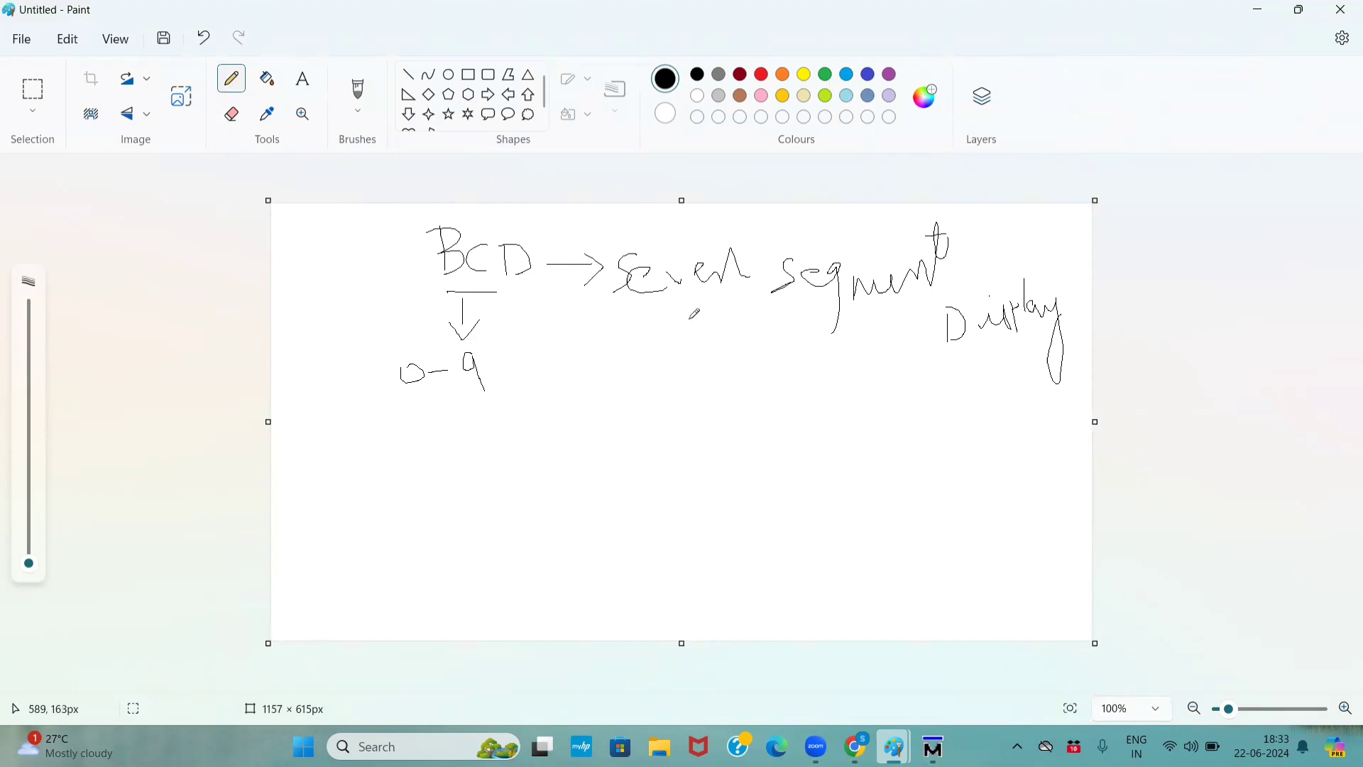
mouse_move(632, 302)
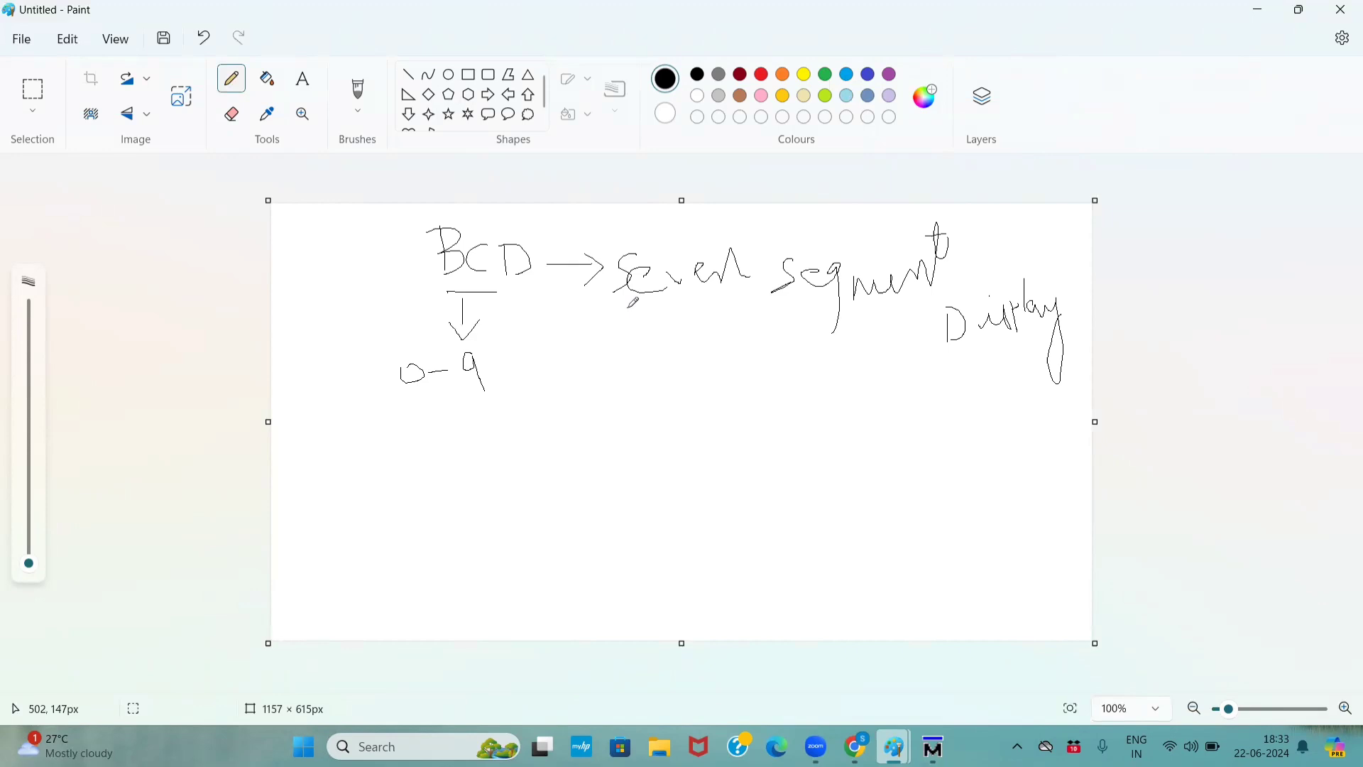
left_click_drag(631, 302, 800, 309)
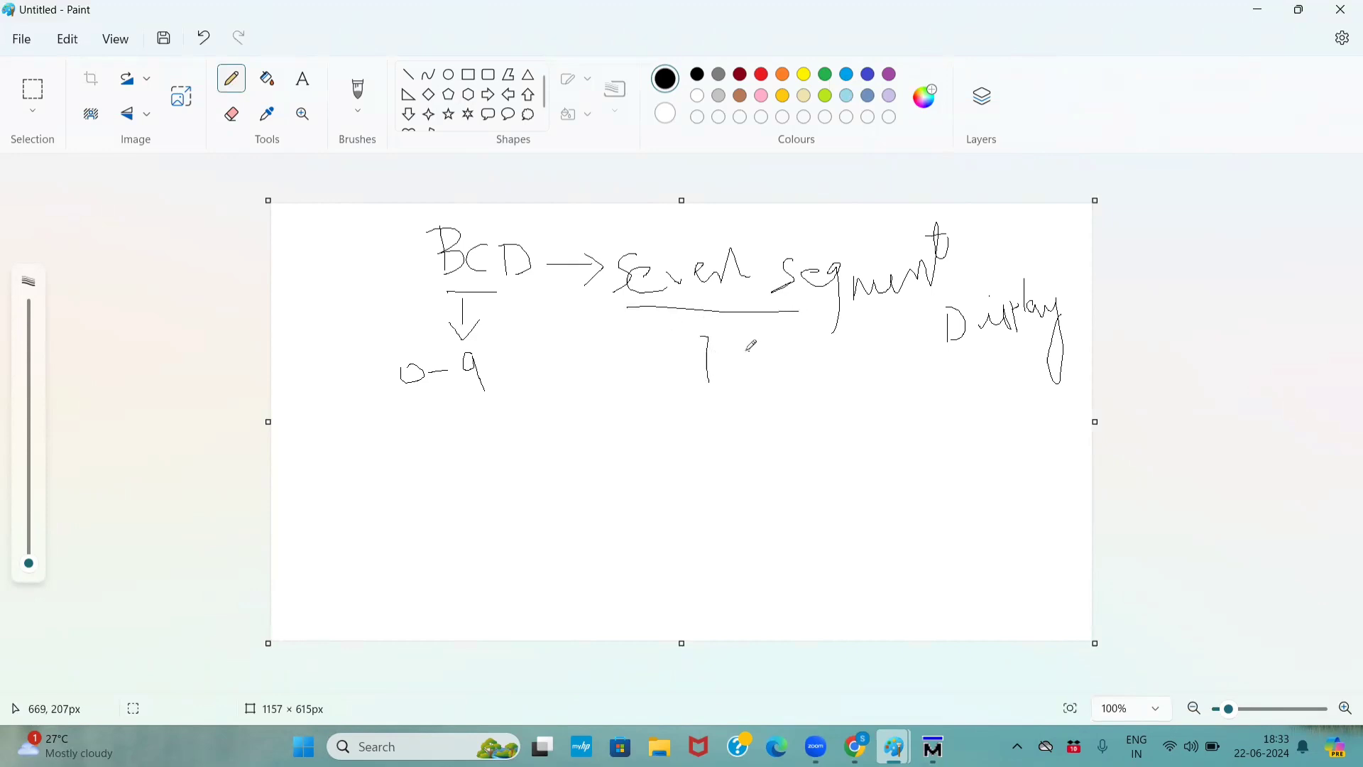
mouse_move(27, 479)
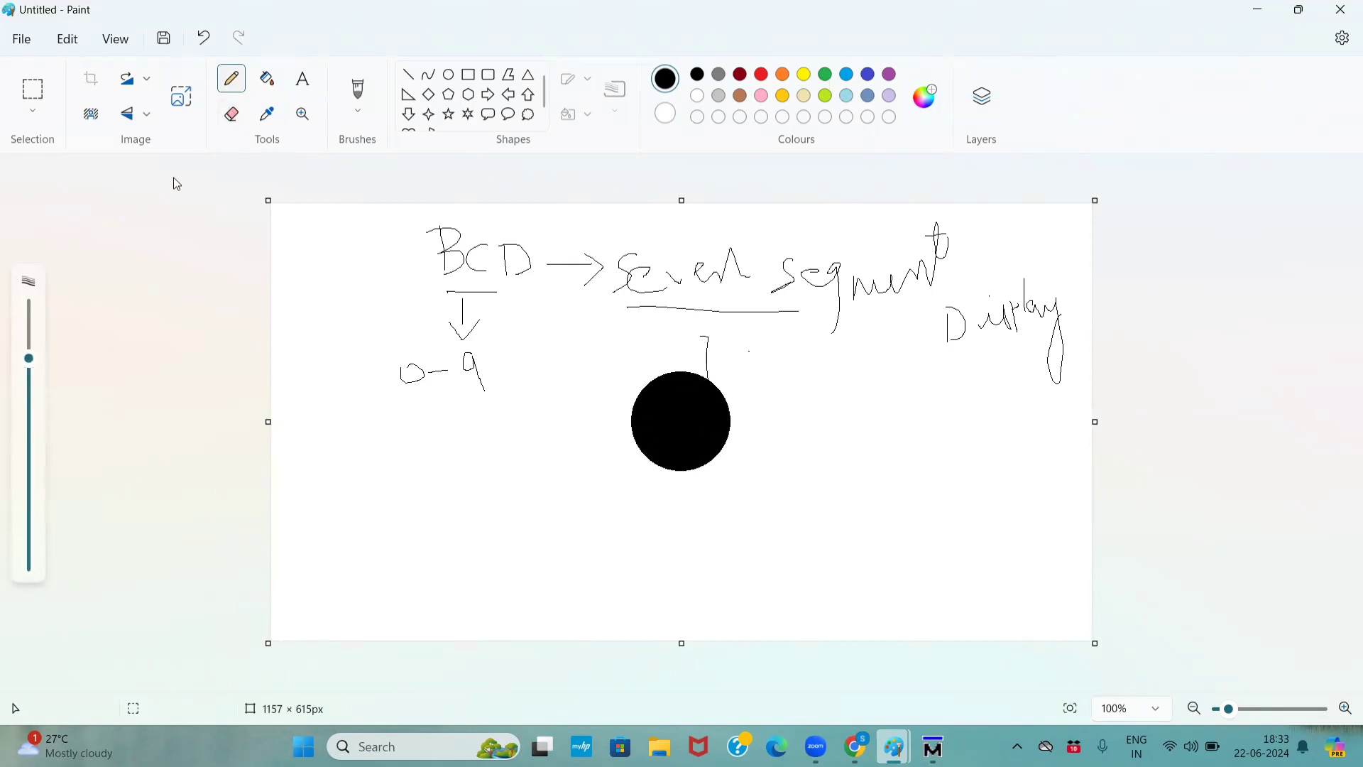
Step: Erase the note and draw a rectangular block near the canvas centre
left_click(231, 114)
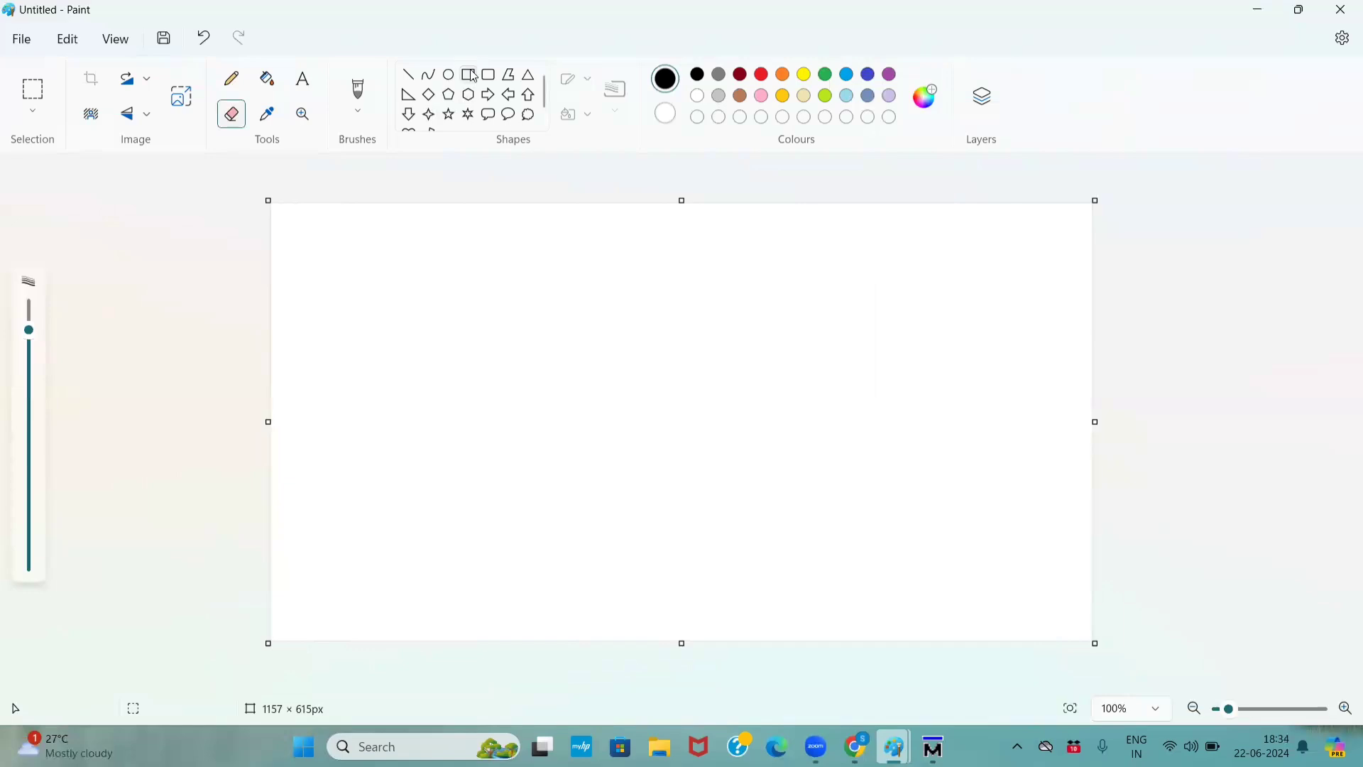
left_click_drag(537, 291, 696, 469)
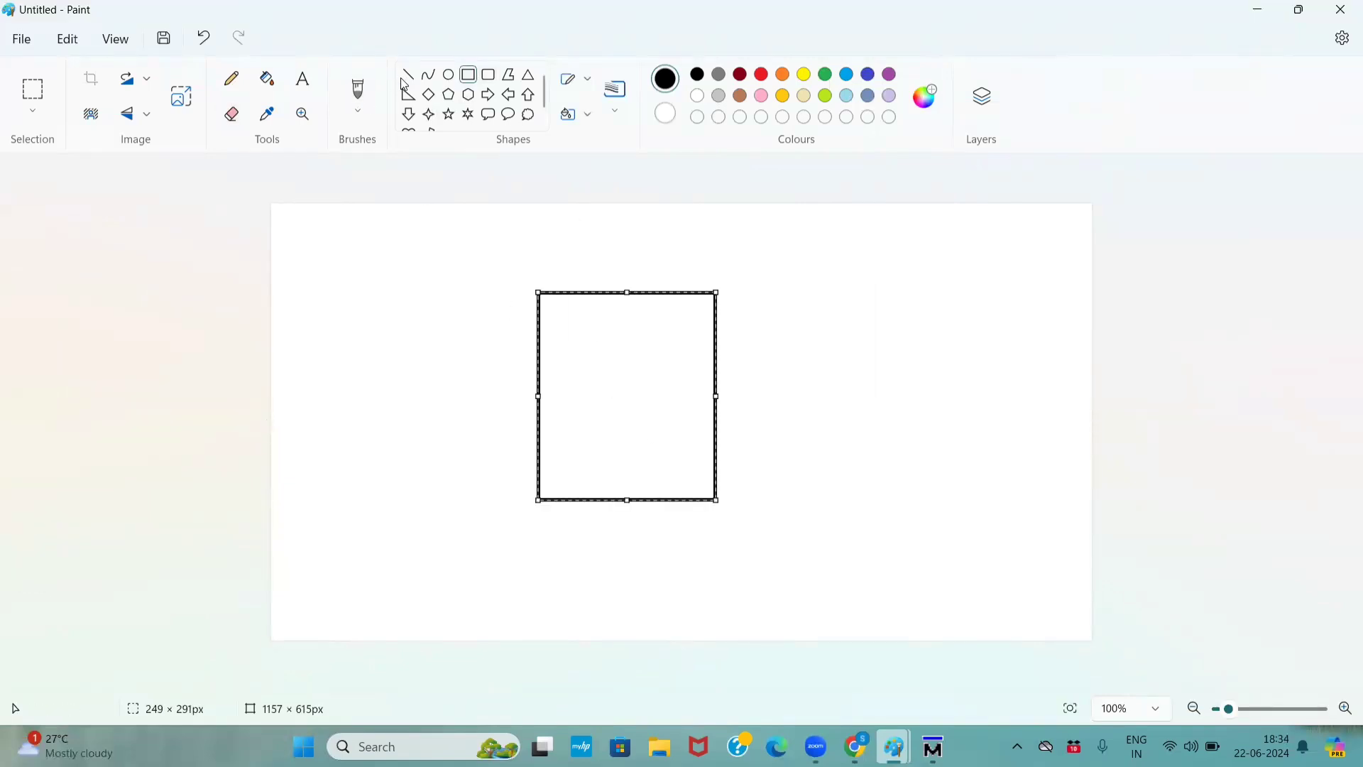
left_click(407, 74)
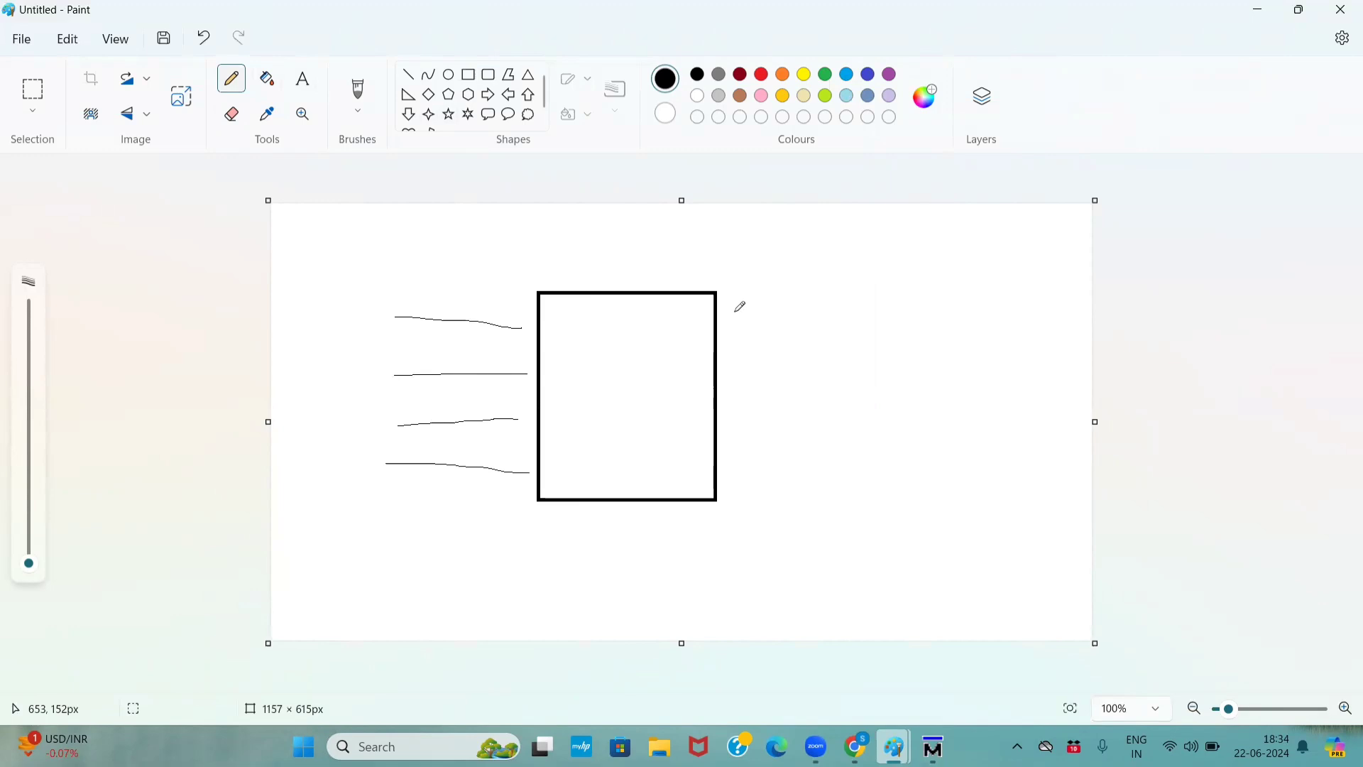
mouse_move(987, 268)
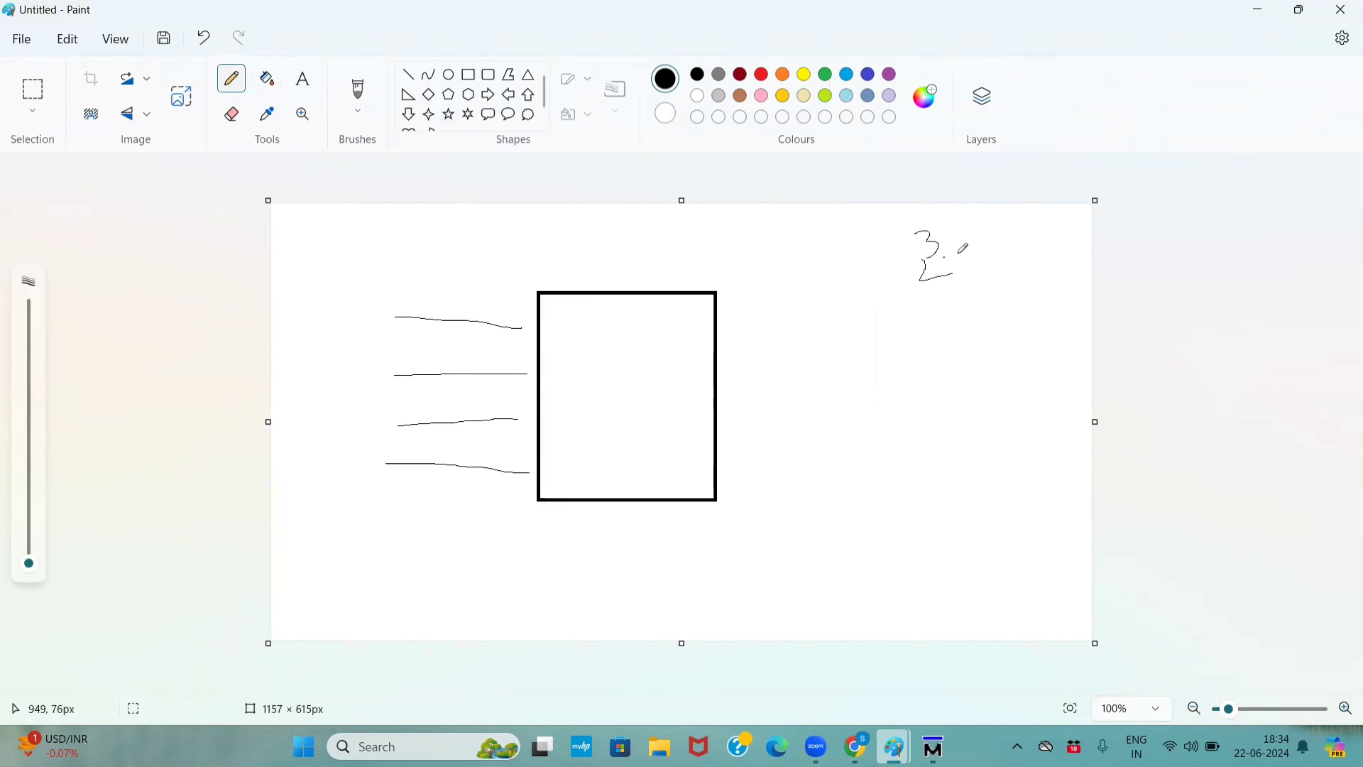
Step: Write the side calculations 2³ = 8, 2⁴ = 16 and 0–9
left_click_drag(943, 260, 999, 252)
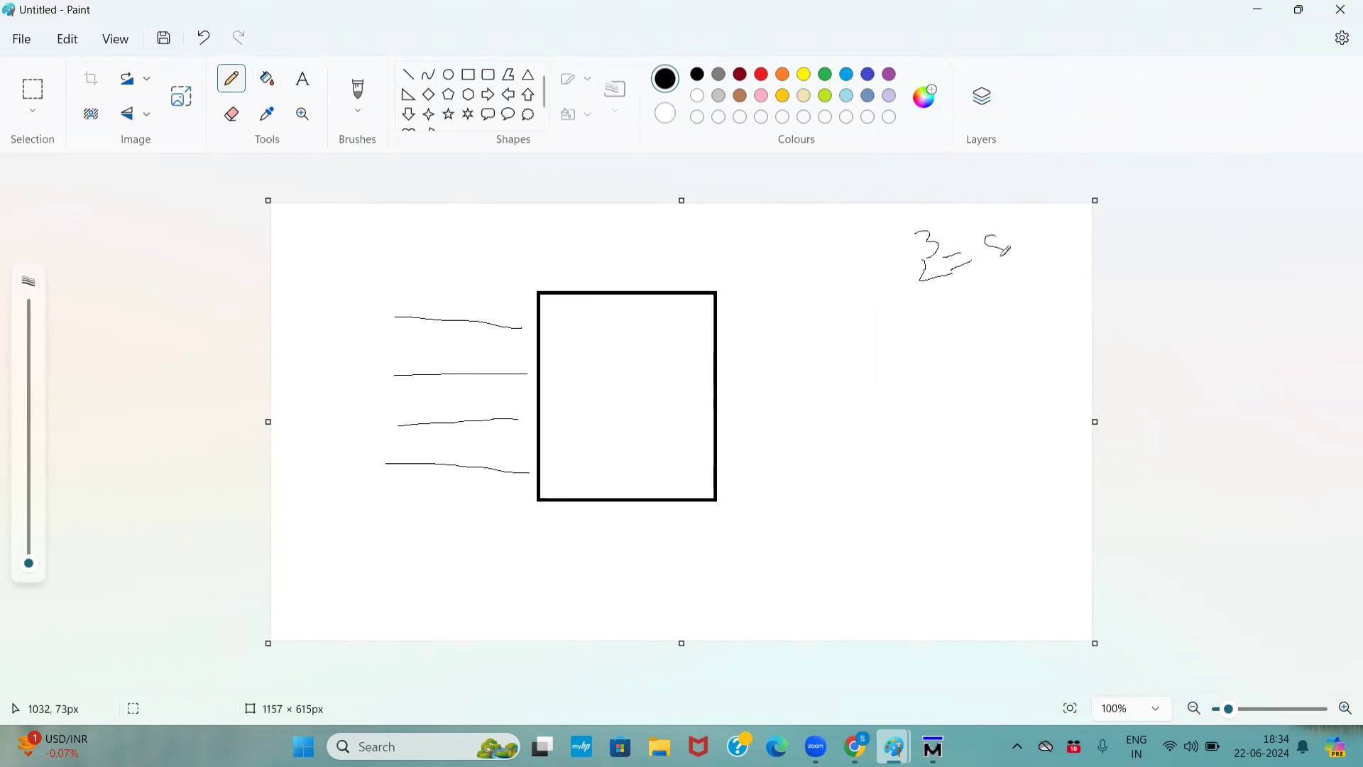
left_click_drag(937, 326, 948, 352)
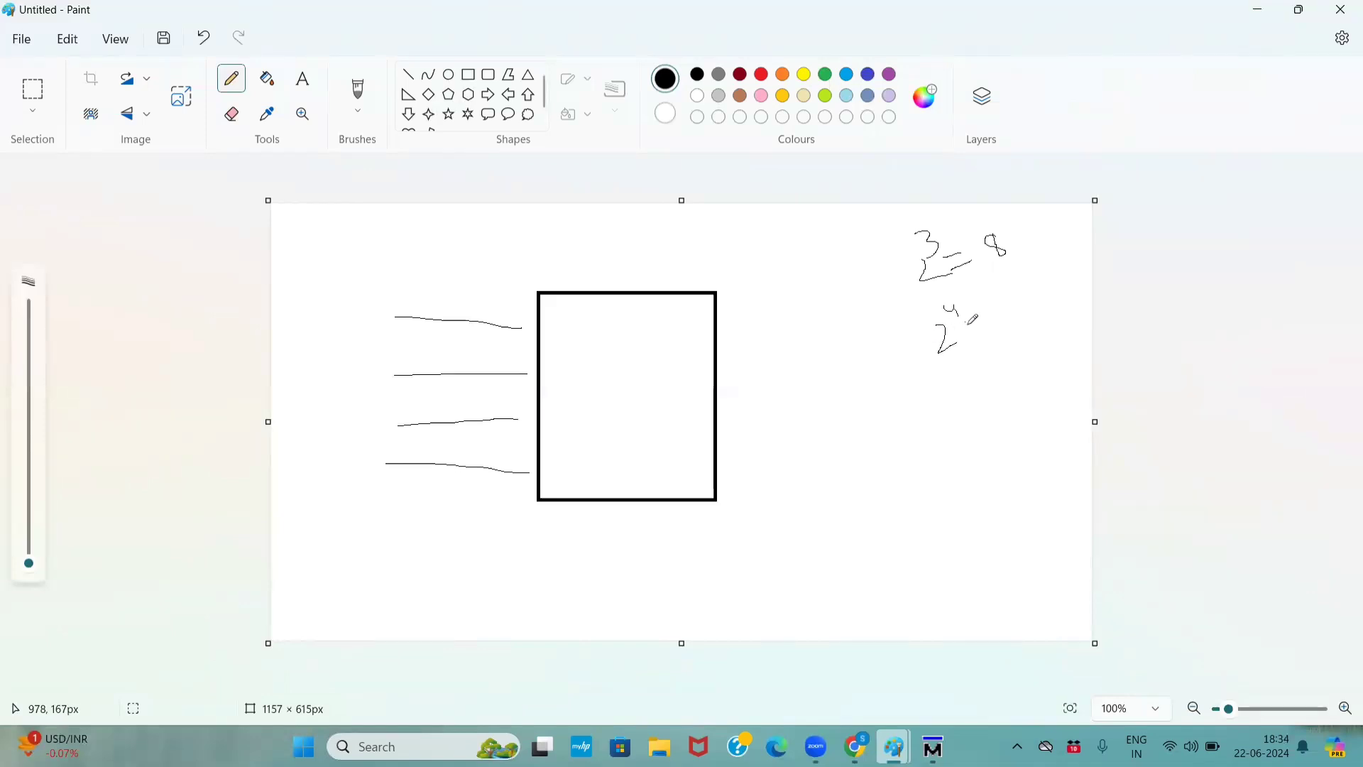
left_click_drag(973, 326, 1004, 309)
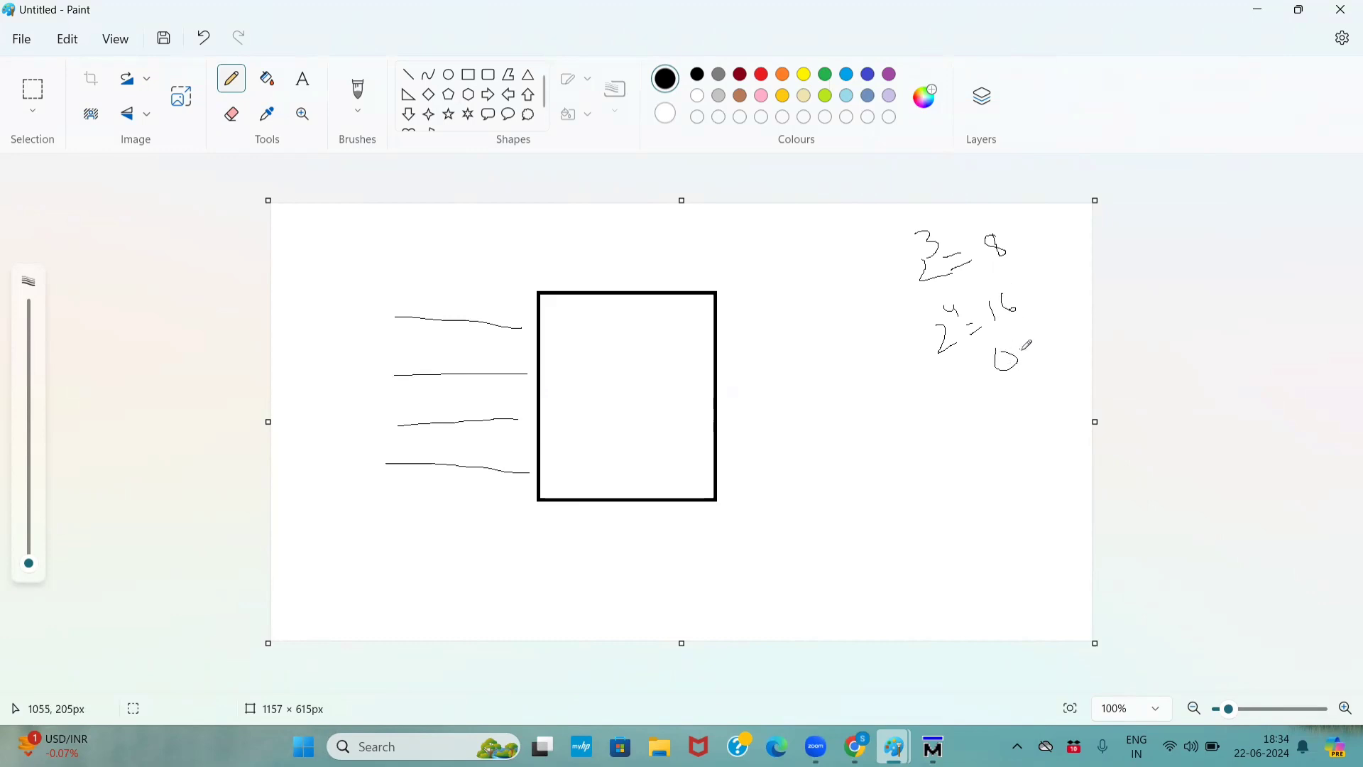
left_click_drag(1017, 348, 1048, 339)
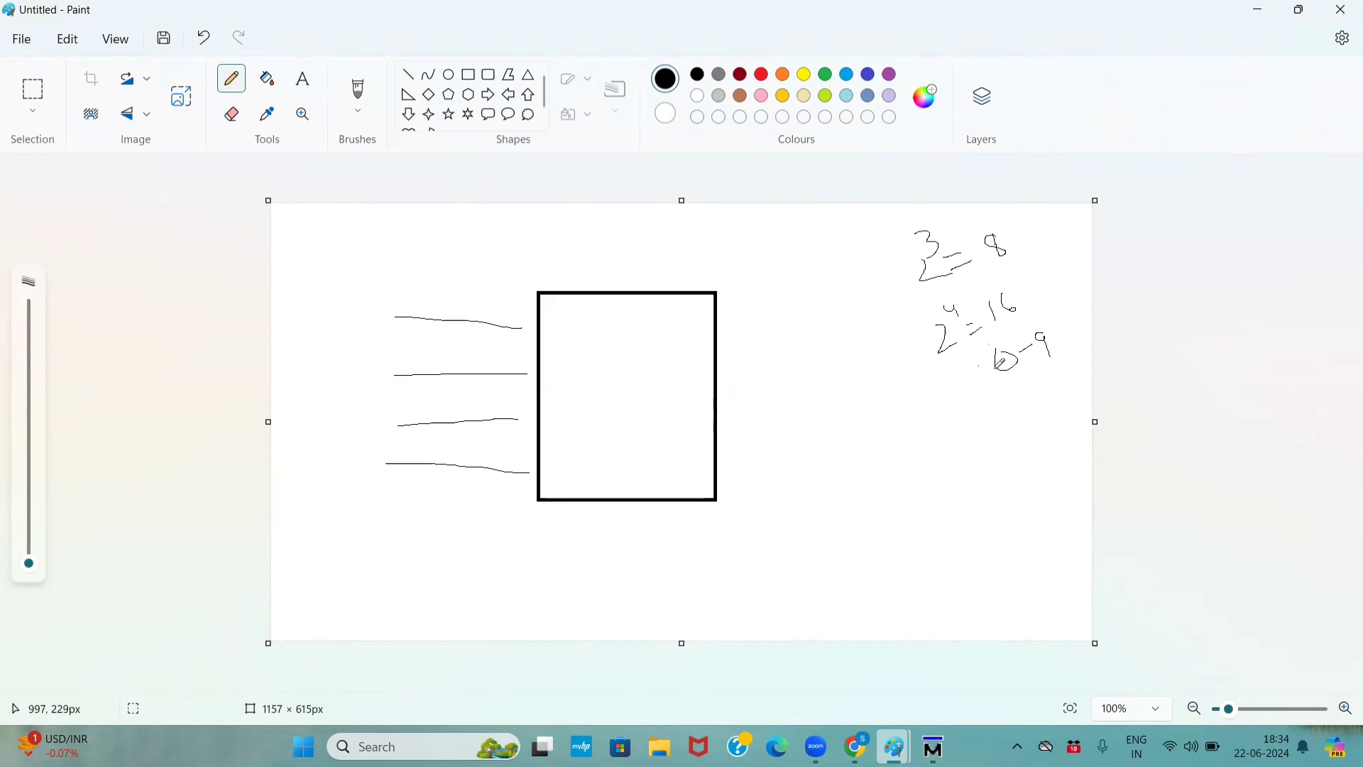
Step: Erase the side calculations and draw seven output lines right of the box
left_click(231, 114)
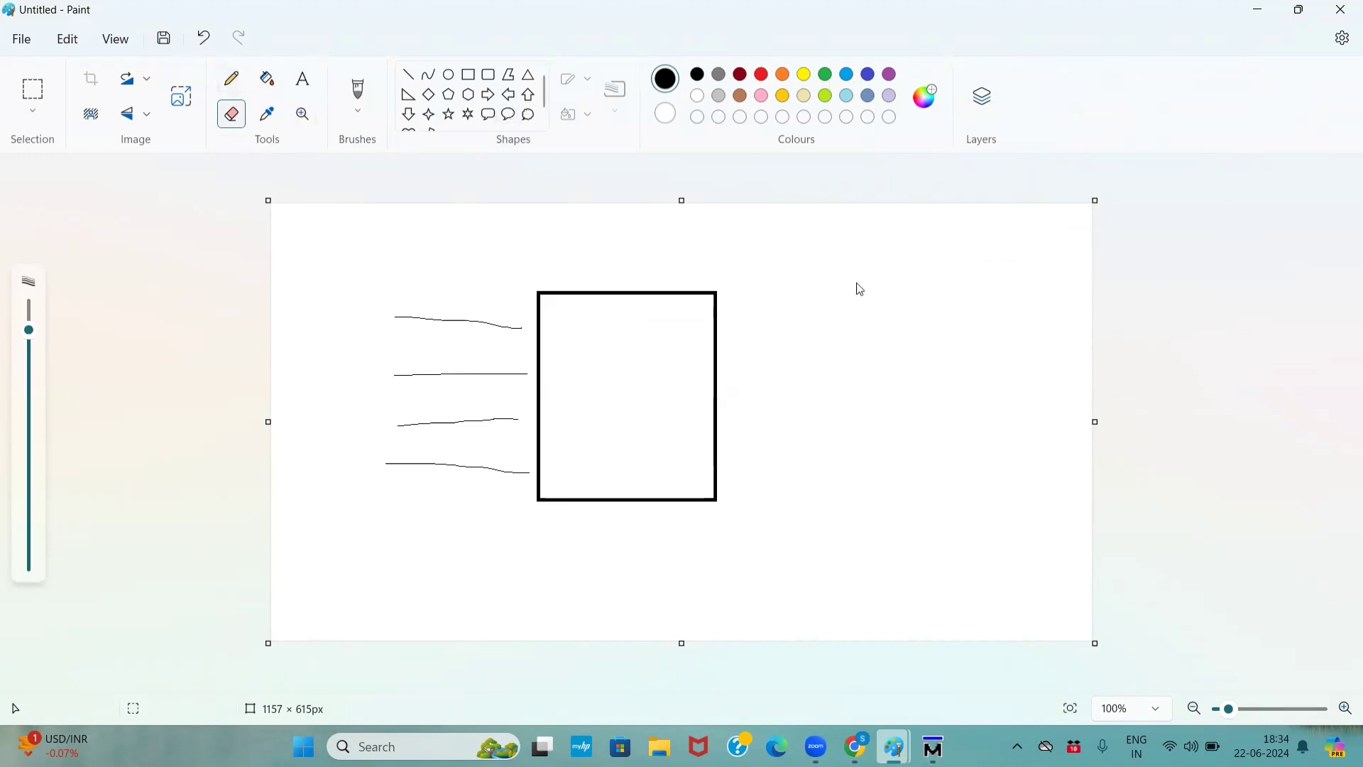
left_click(232, 78)
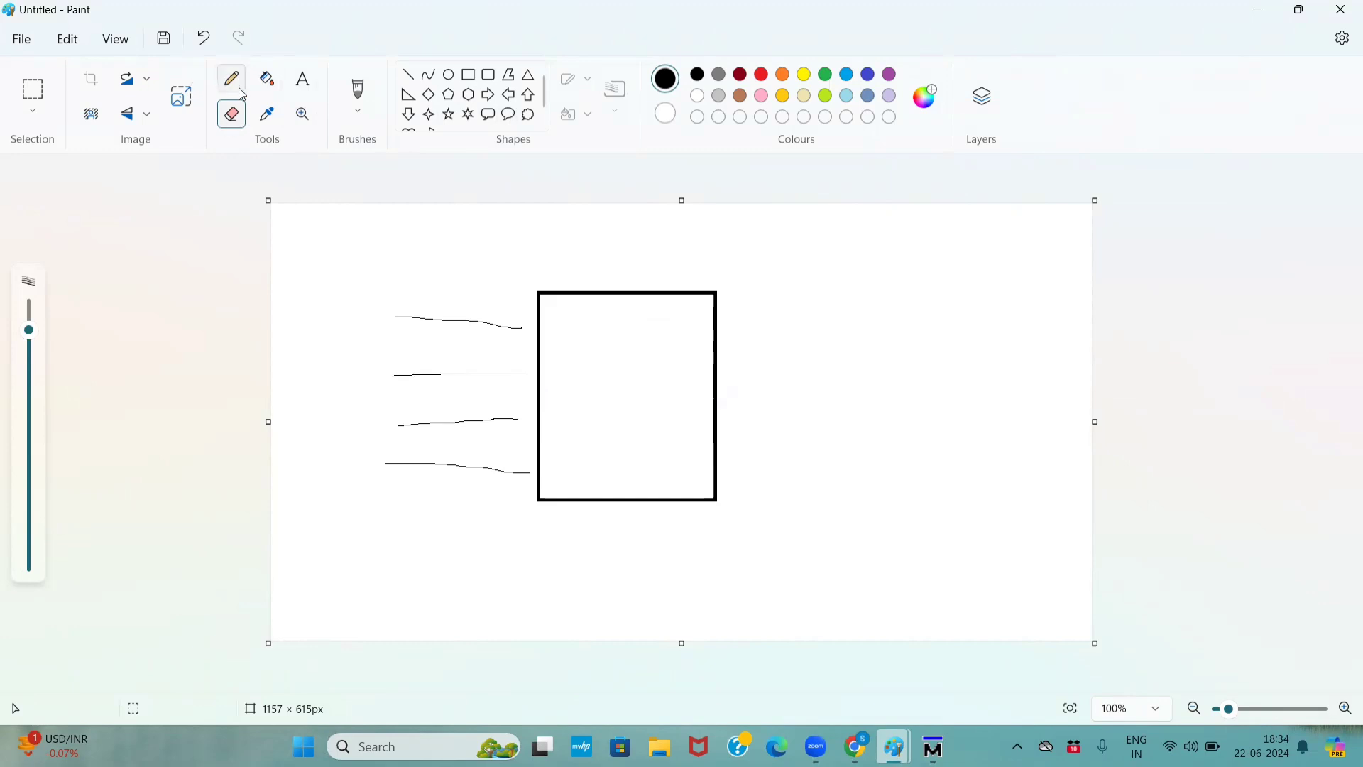
left_click(230, 78)
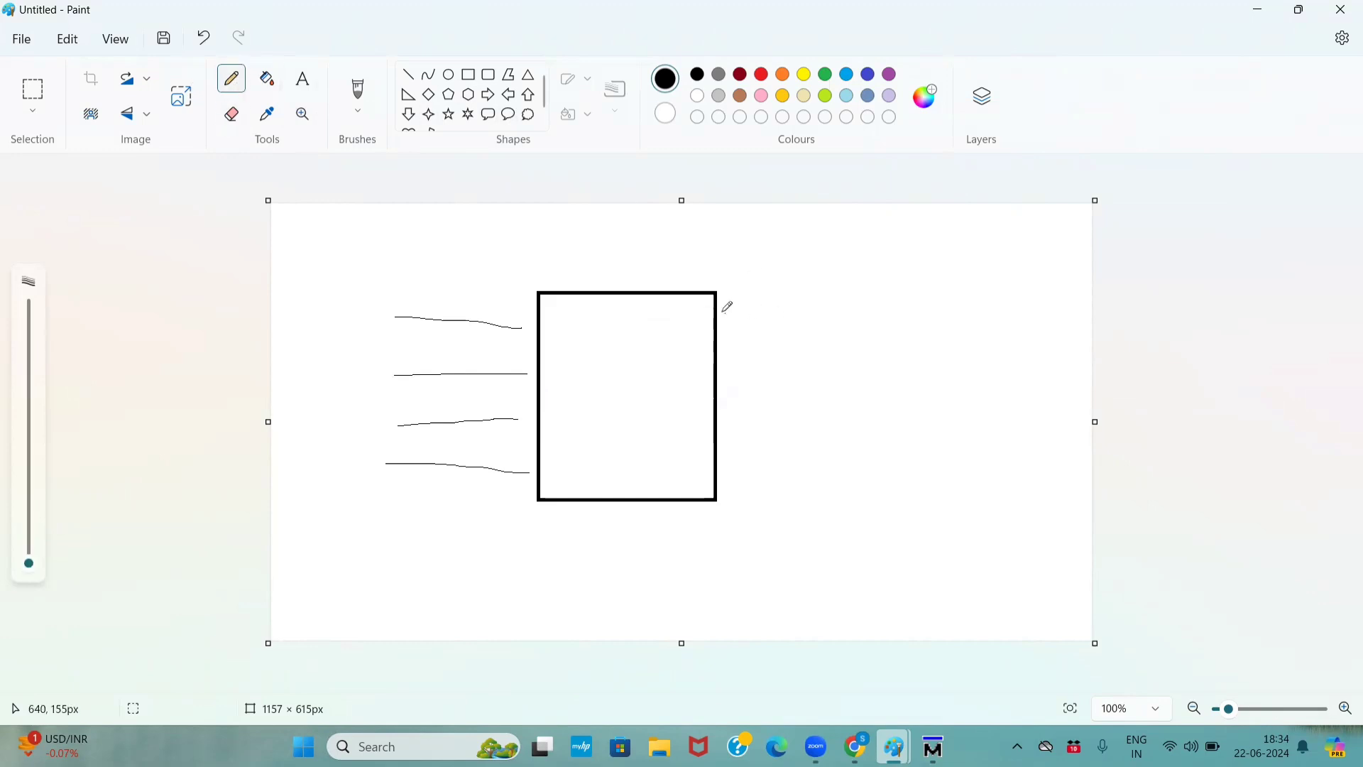
left_click_drag(719, 306, 861, 299)
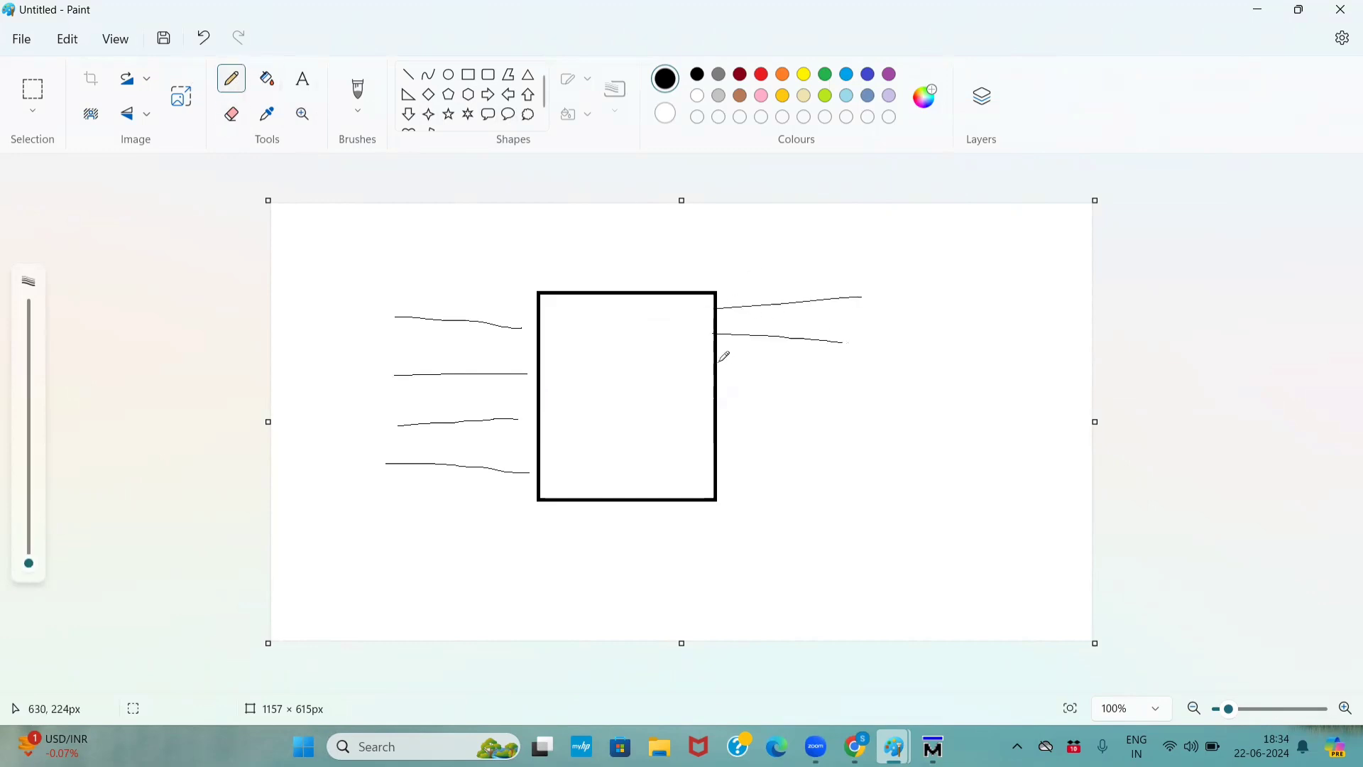
left_click_drag(720, 361, 855, 387)
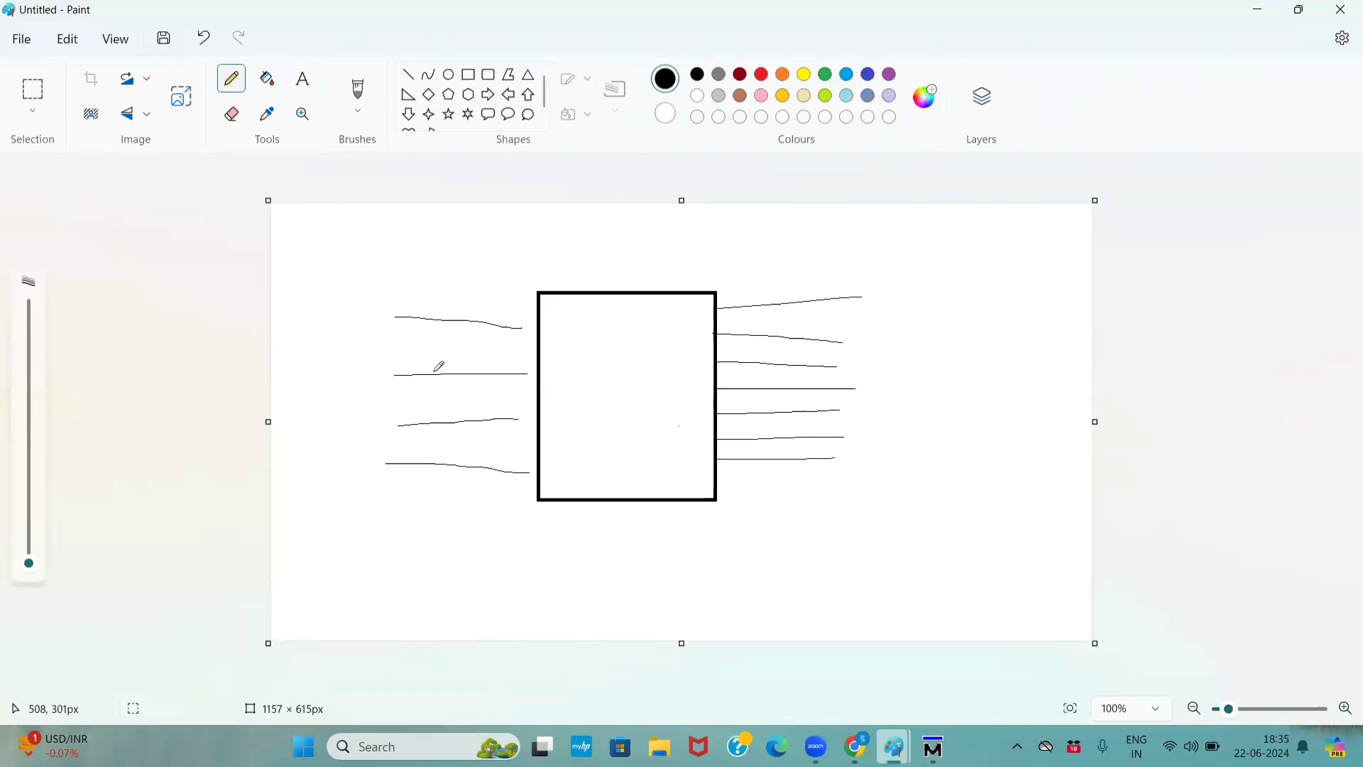
mouse_move(387, 316)
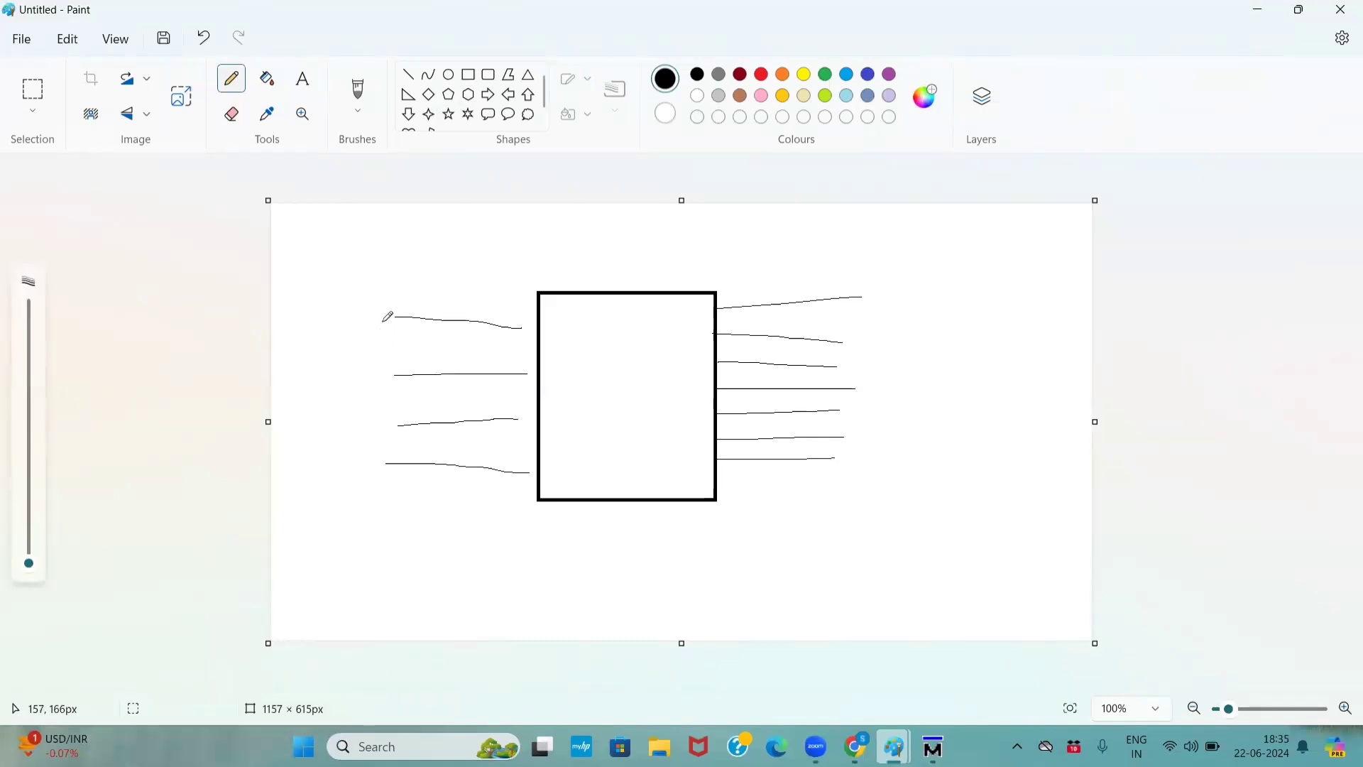
mouse_move(369, 314)
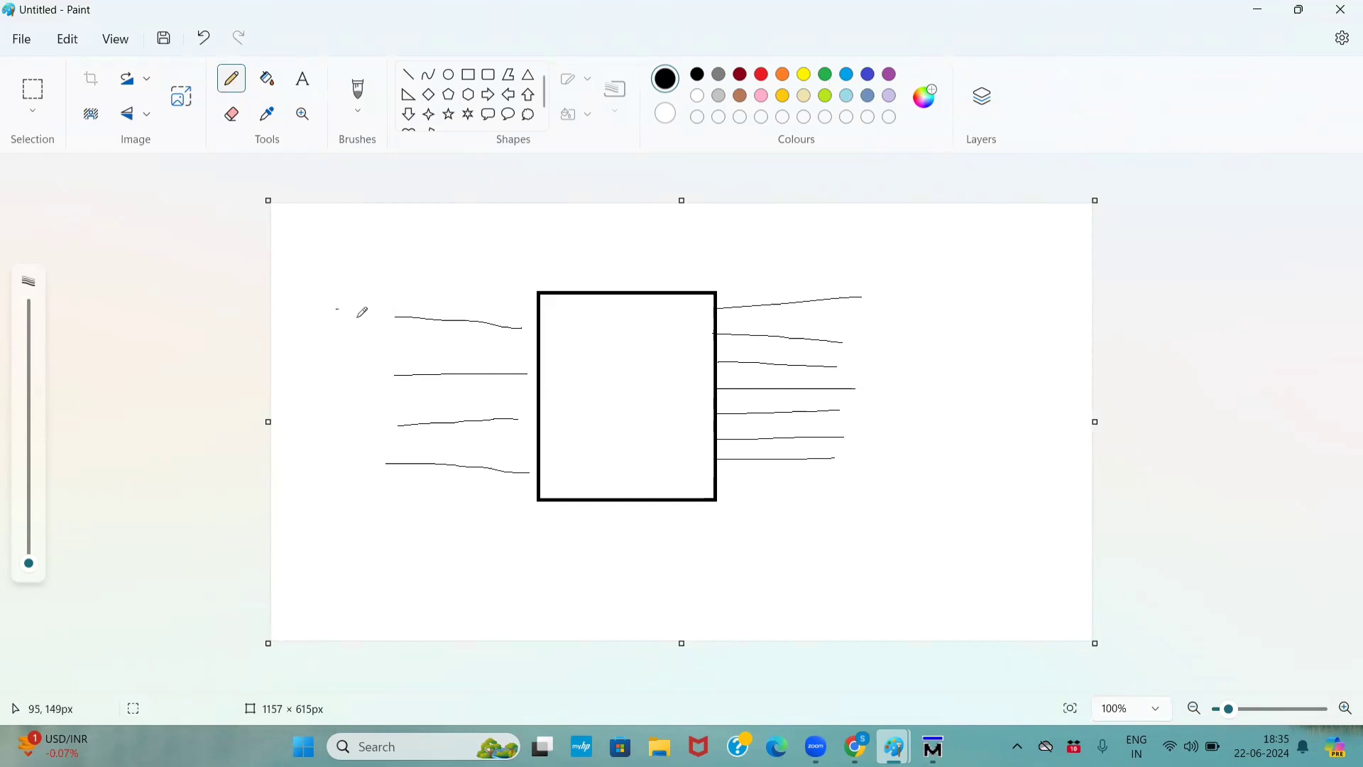
Step: Label the four input lines x0, x1, x2 and x3
left_click_drag(340, 309, 369, 322)
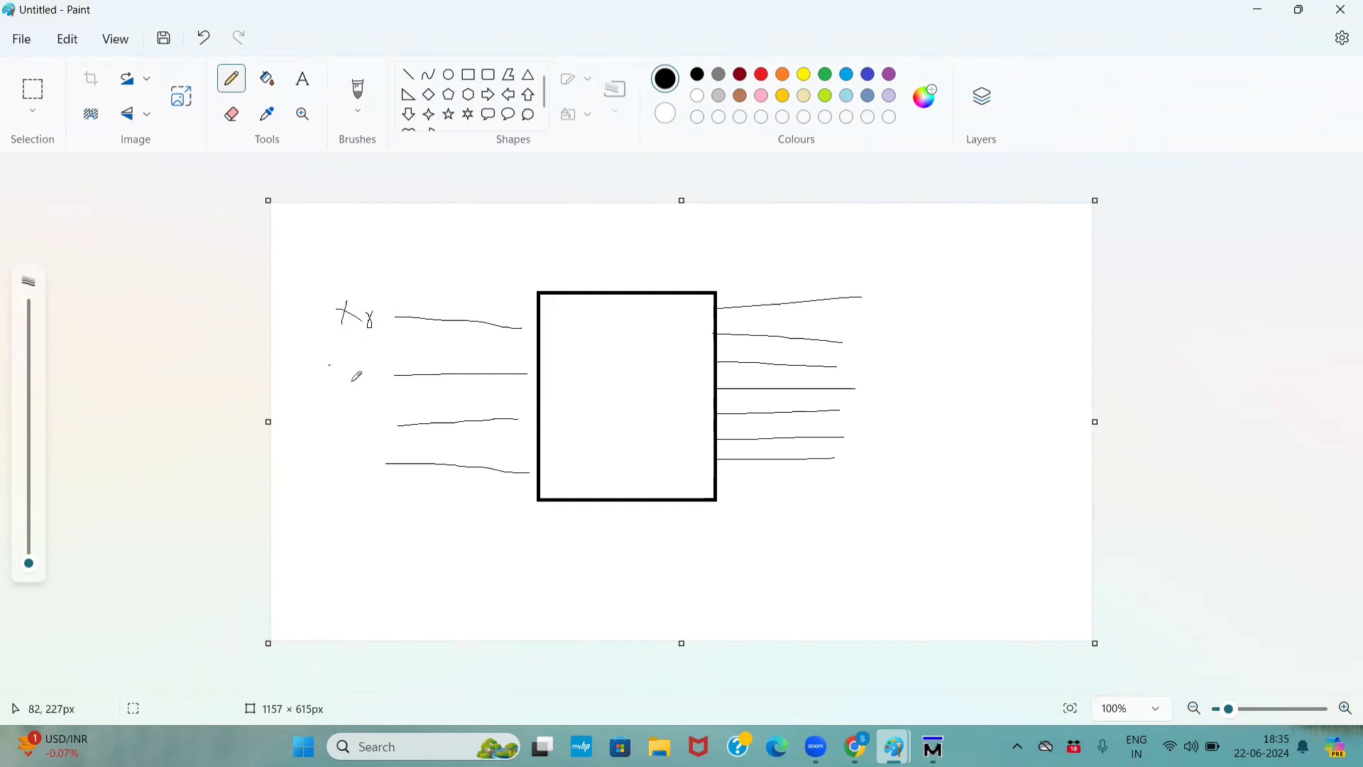
left_click_drag(334, 369, 360, 400)
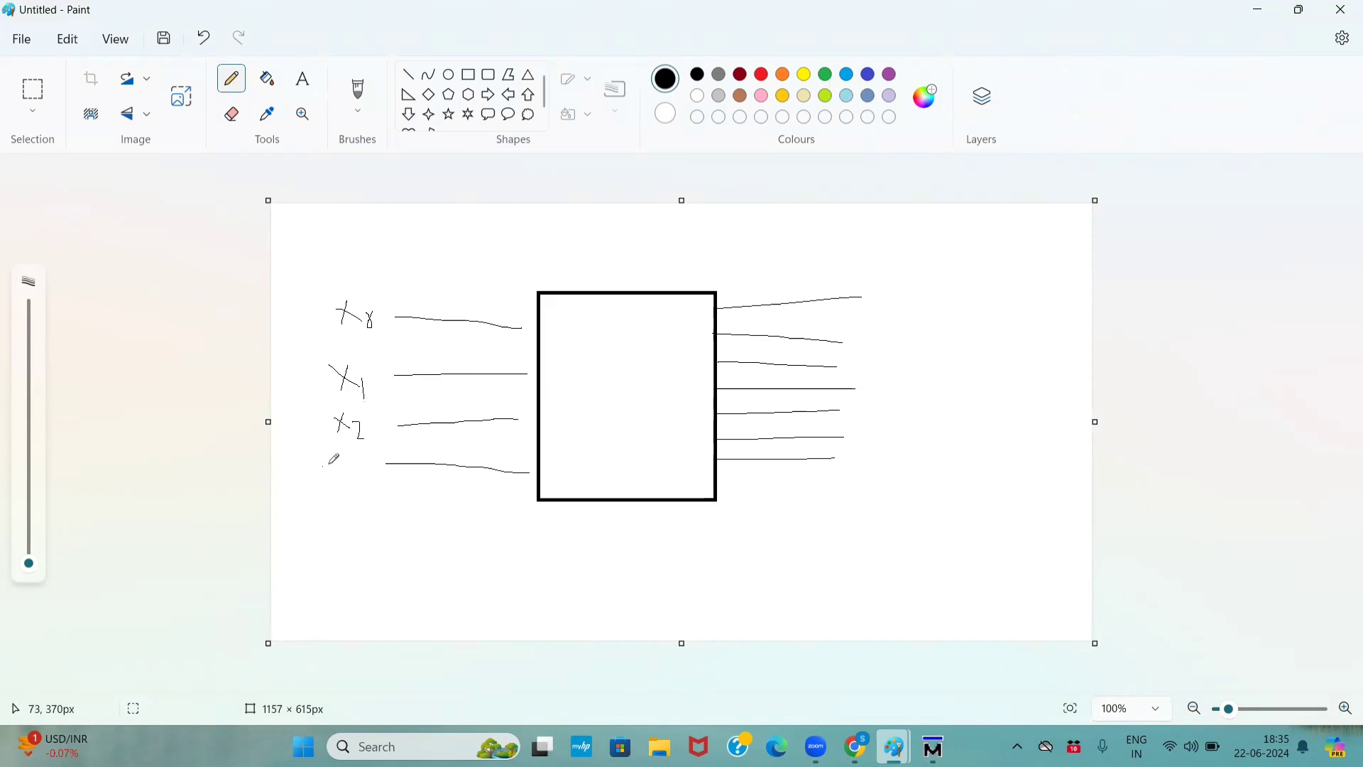
left_click_drag(330, 461, 364, 470)
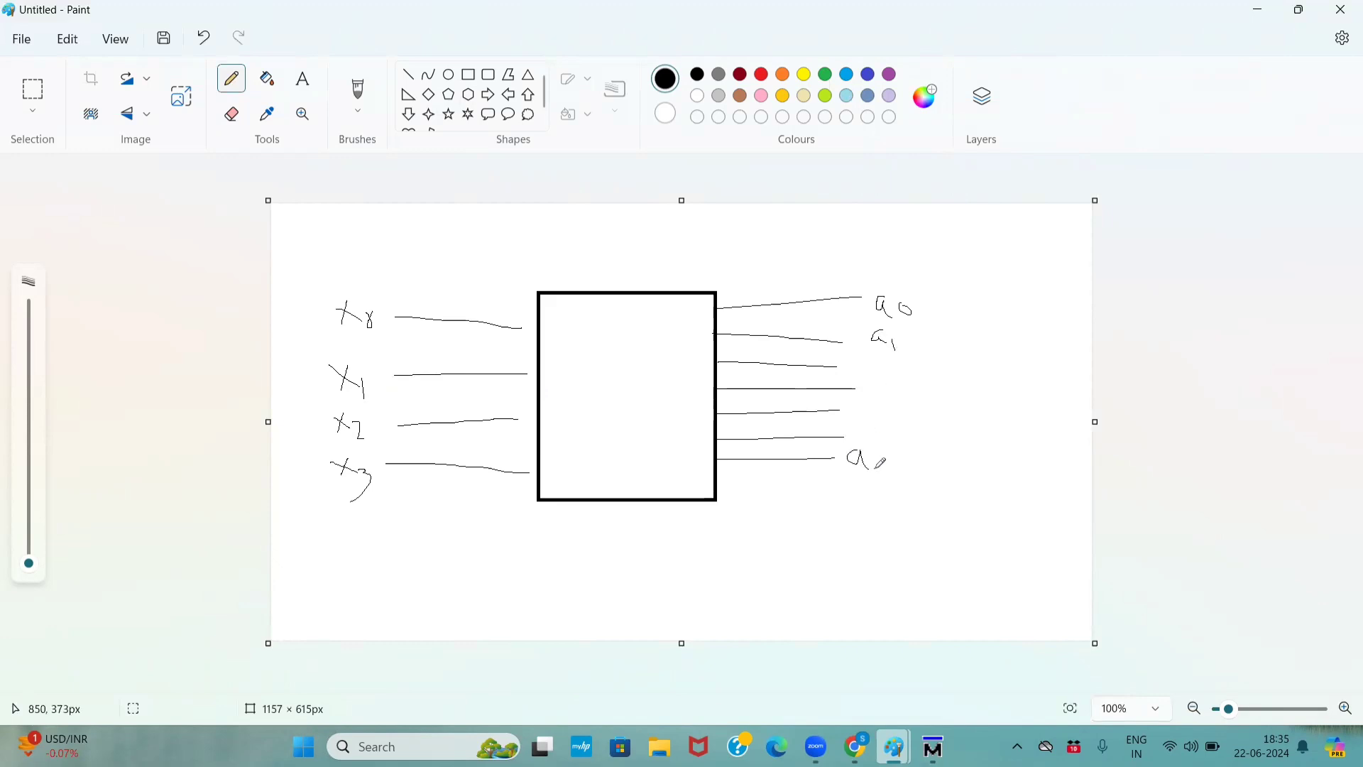
Step: Label the bottom output line, sketch a seven-segment digit, and draw a second digit beside it
left_click_drag(868, 364, 867, 387)
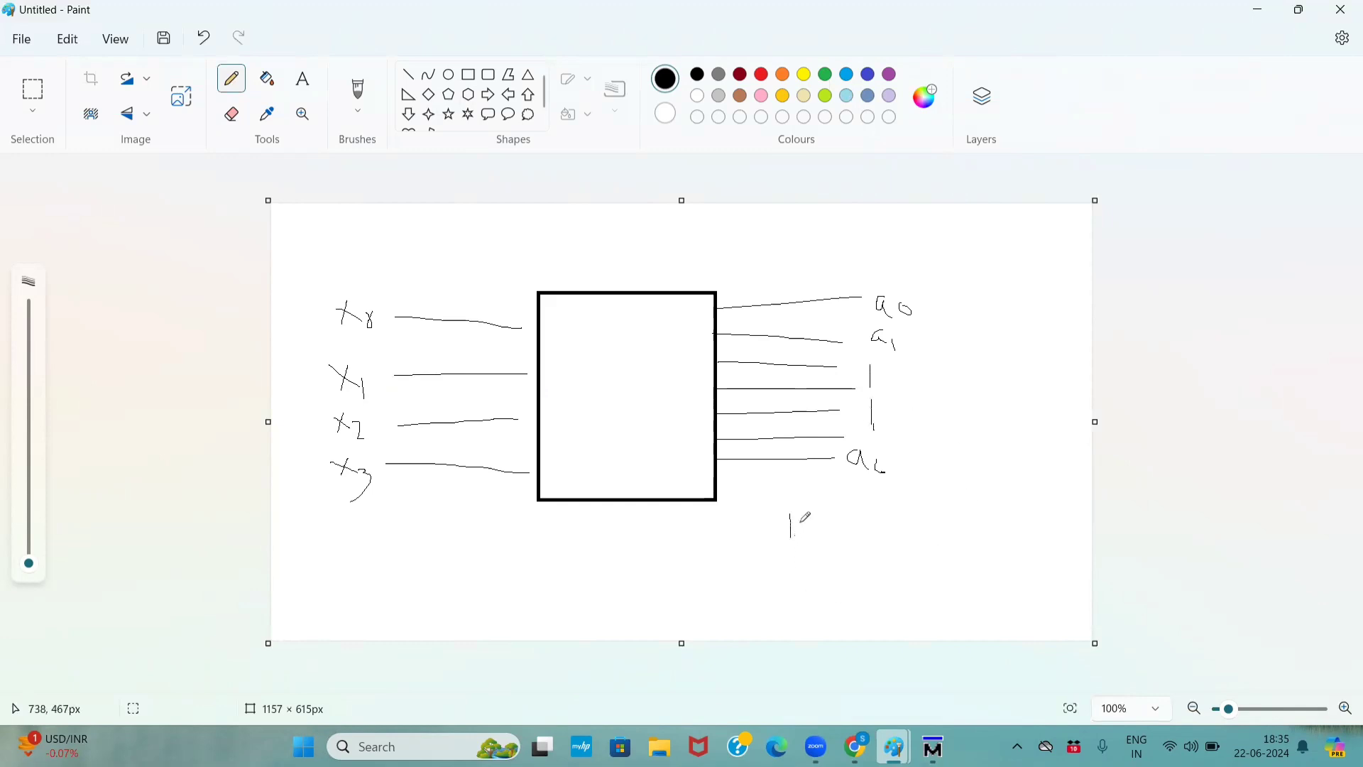
left_click_drag(791, 520, 804, 519)
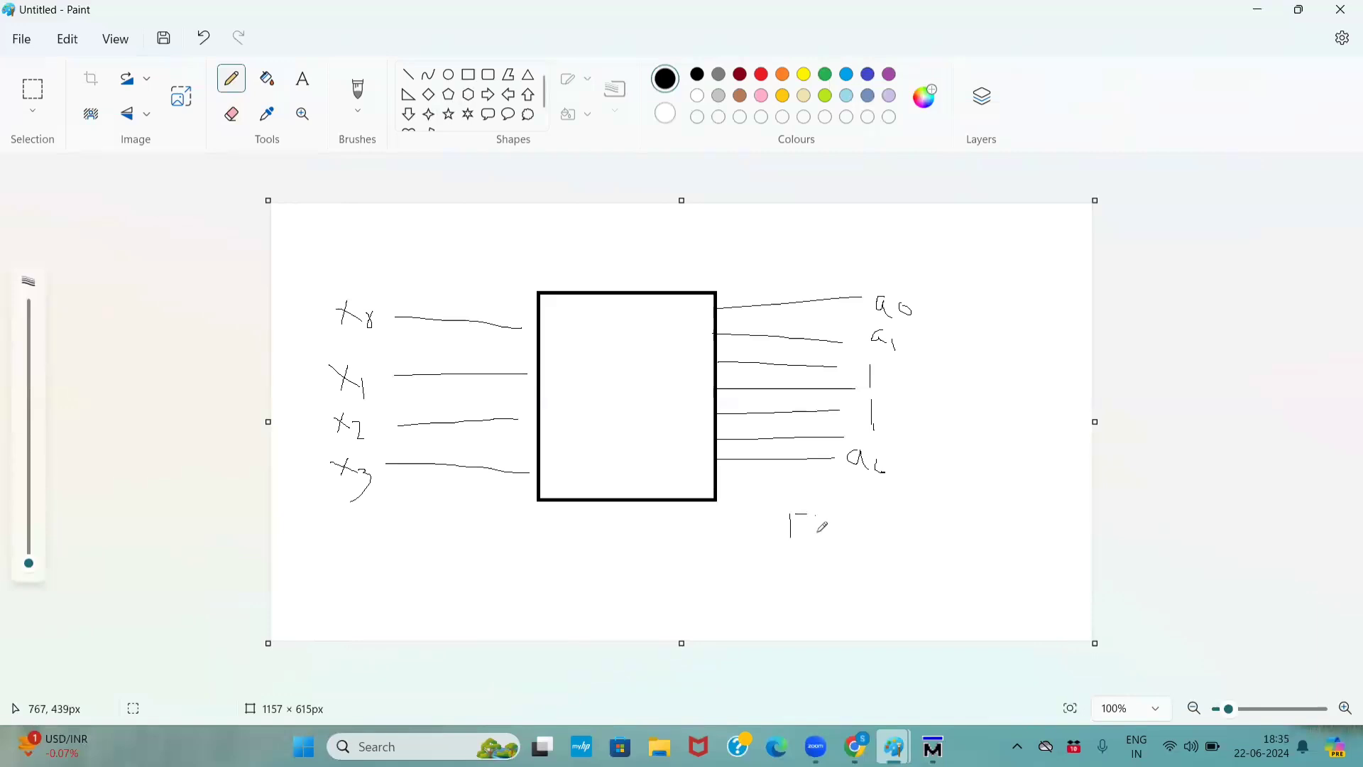
left_click_drag(791, 518, 817, 539)
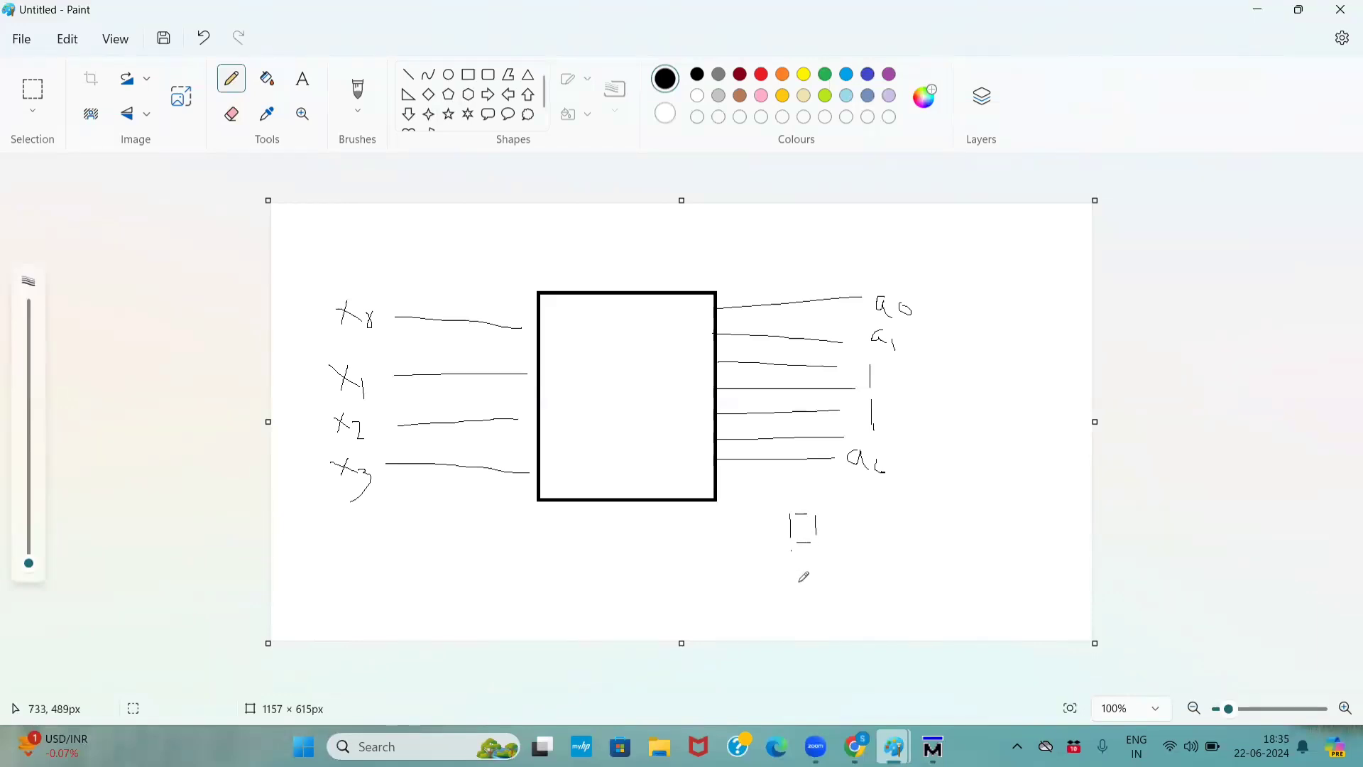
left_click_drag(795, 539, 812, 578)
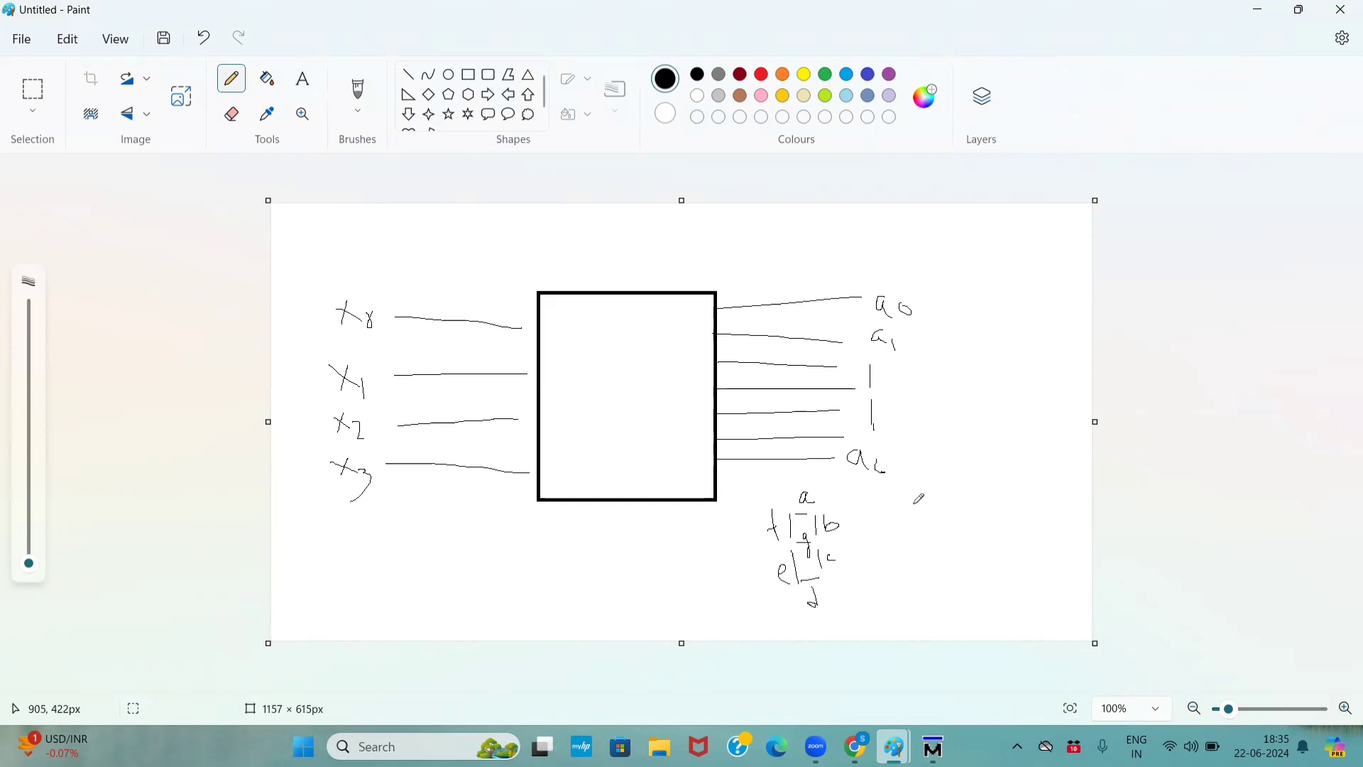
left_click_drag(925, 504, 938, 535)
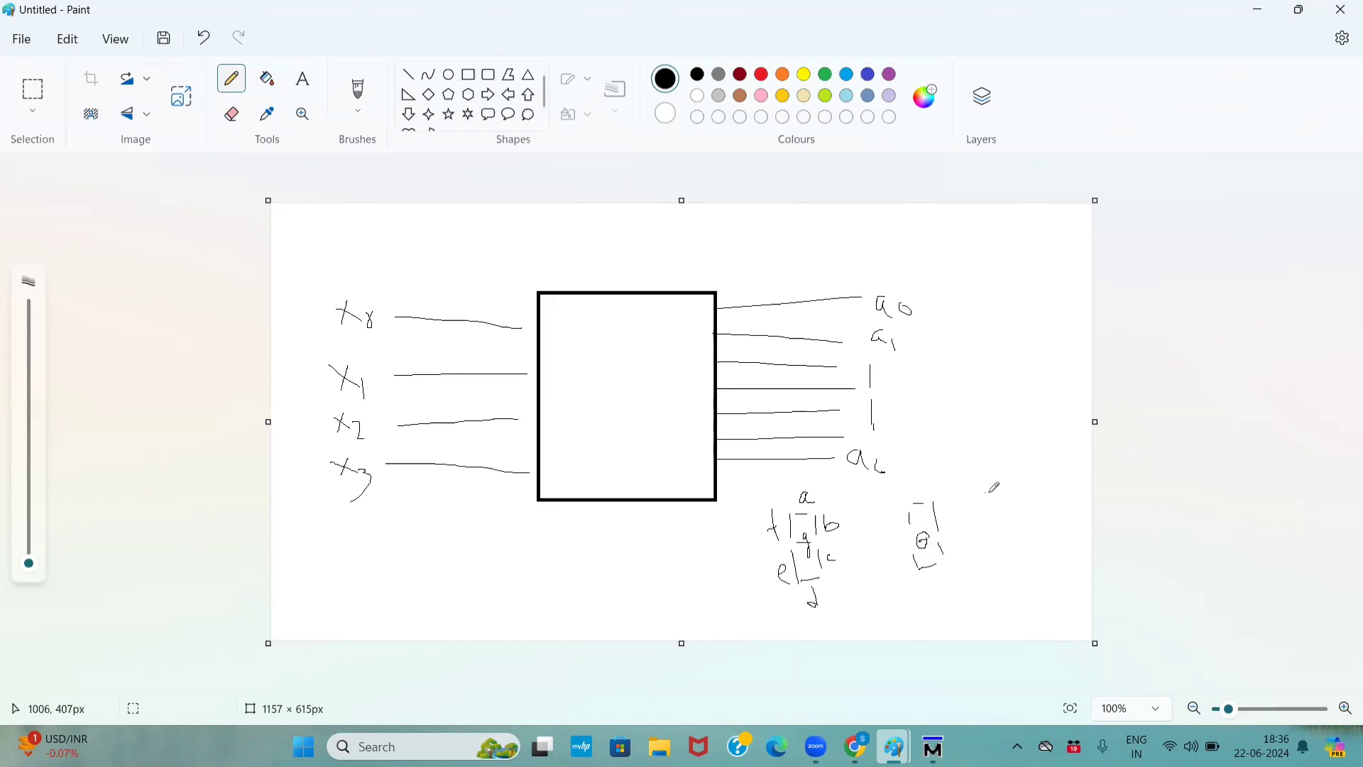
mouse_move(1003, 491)
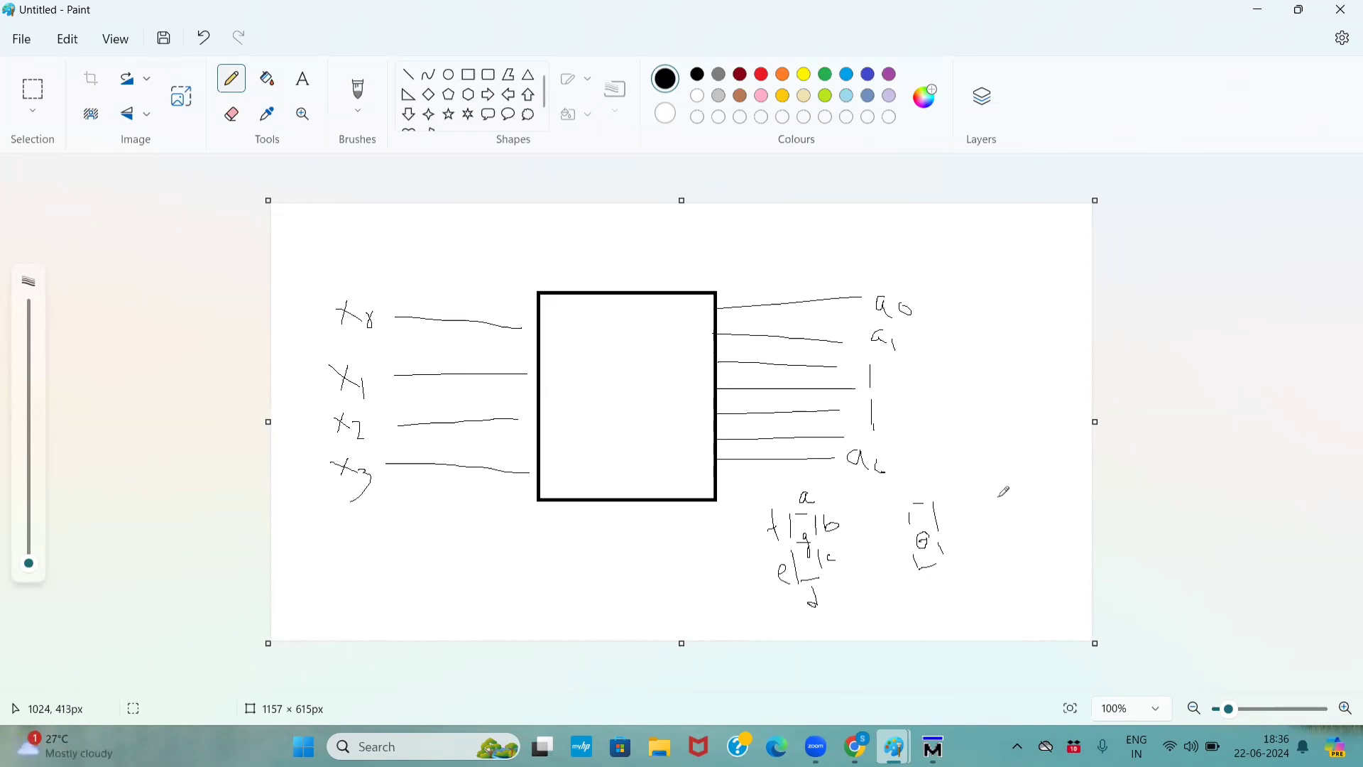
mouse_move(1017, 483)
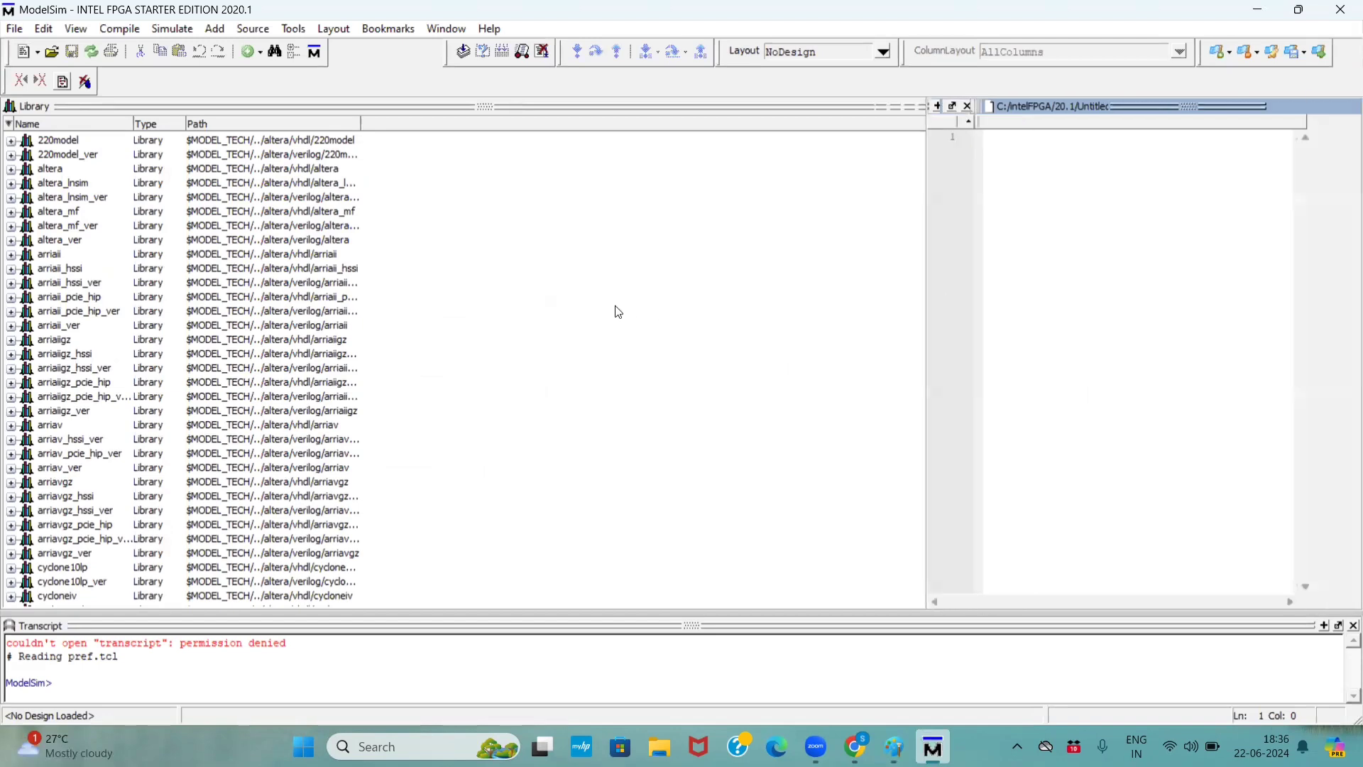
Step: Type 'module seven_segment_display(input [3:0] a, output reg [6:0] display' in a new source
type("mc")
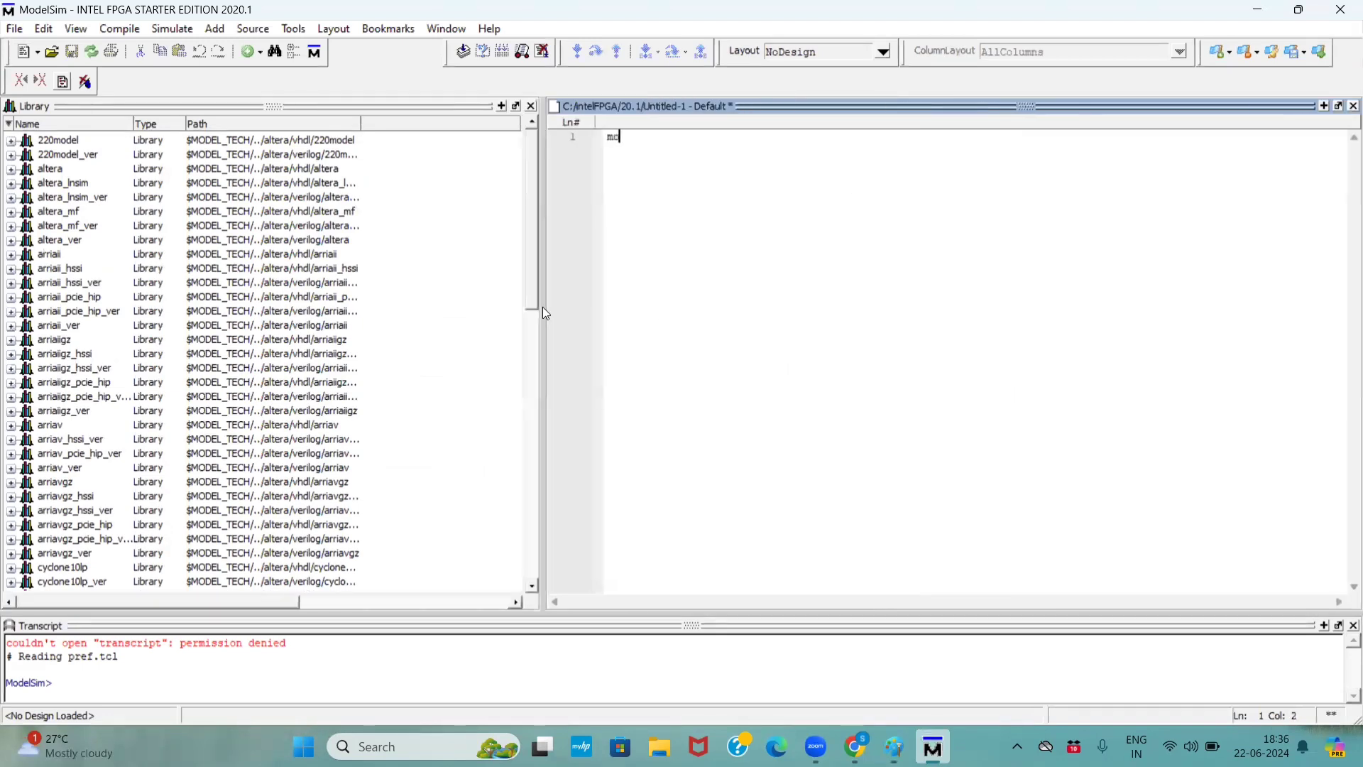
type("module se")
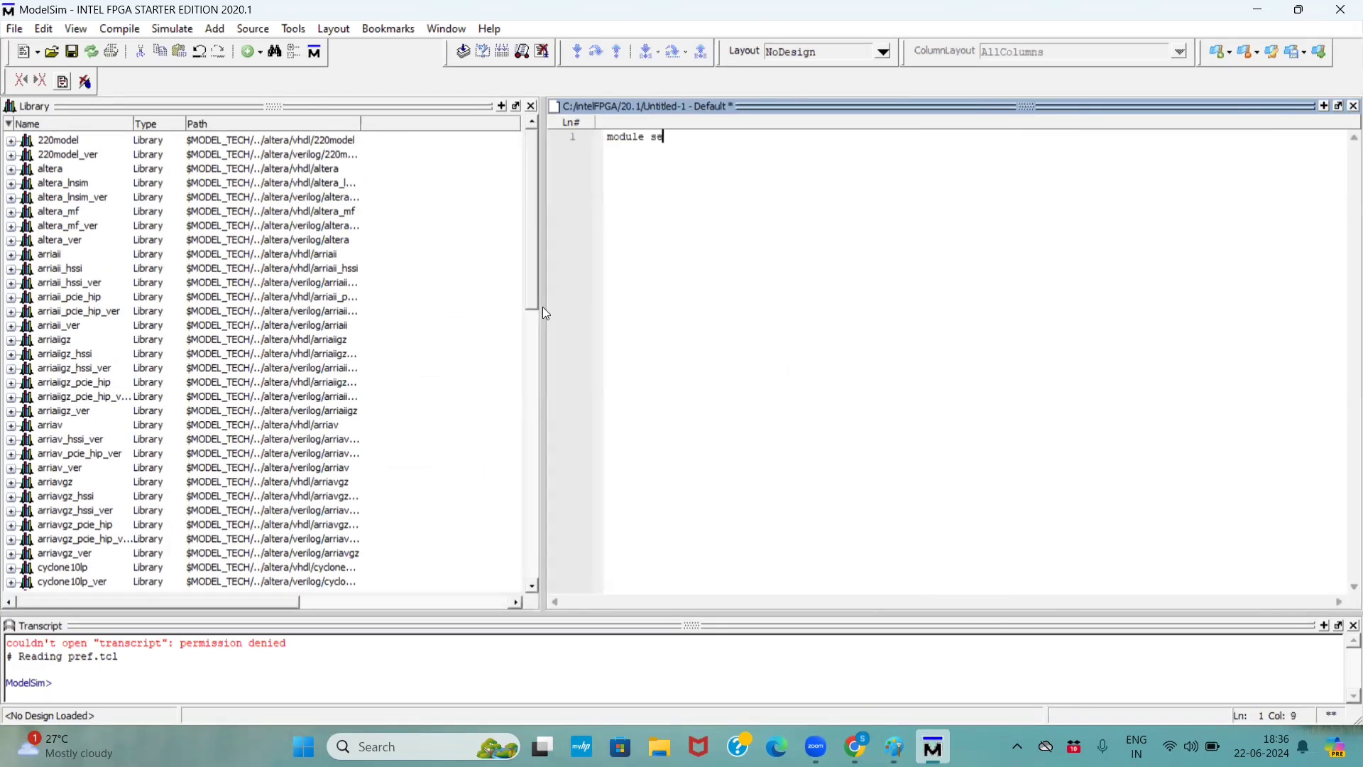
type("ven")
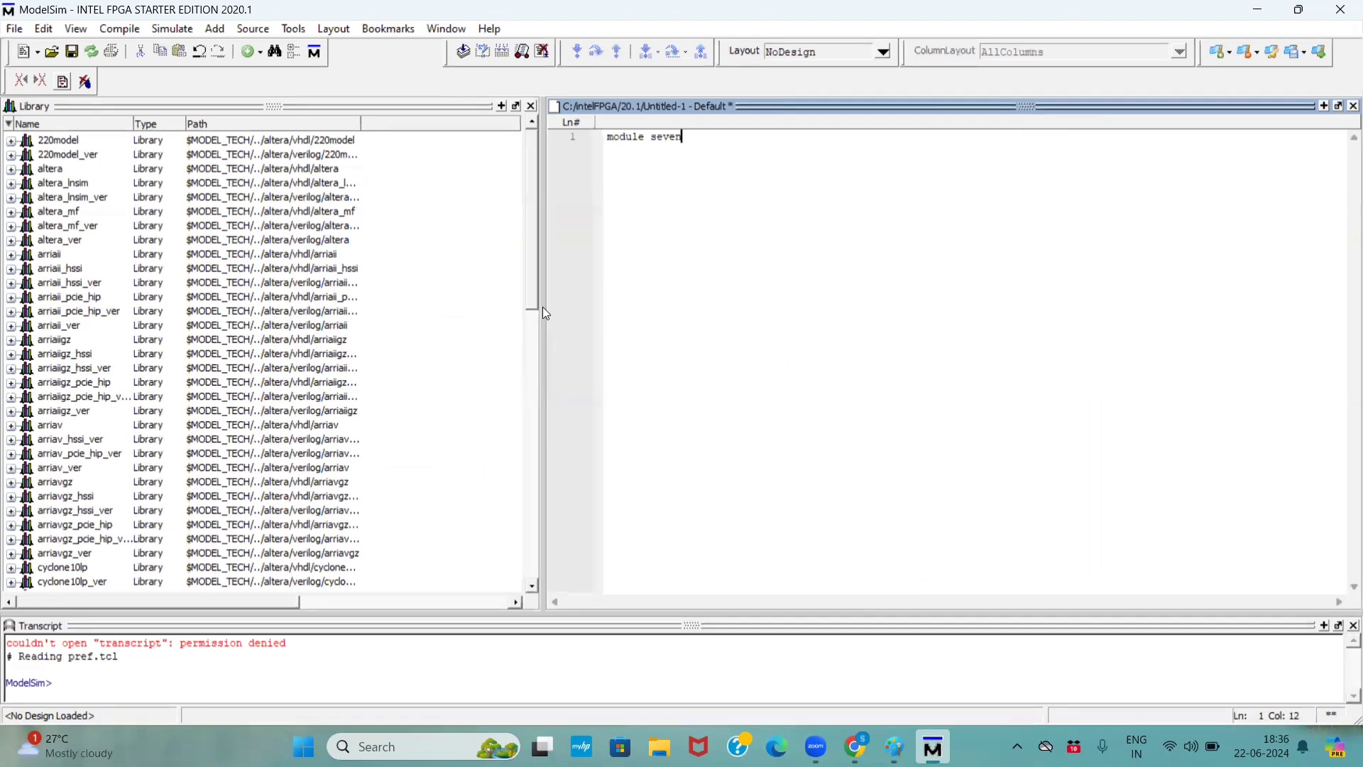
type("_segem")
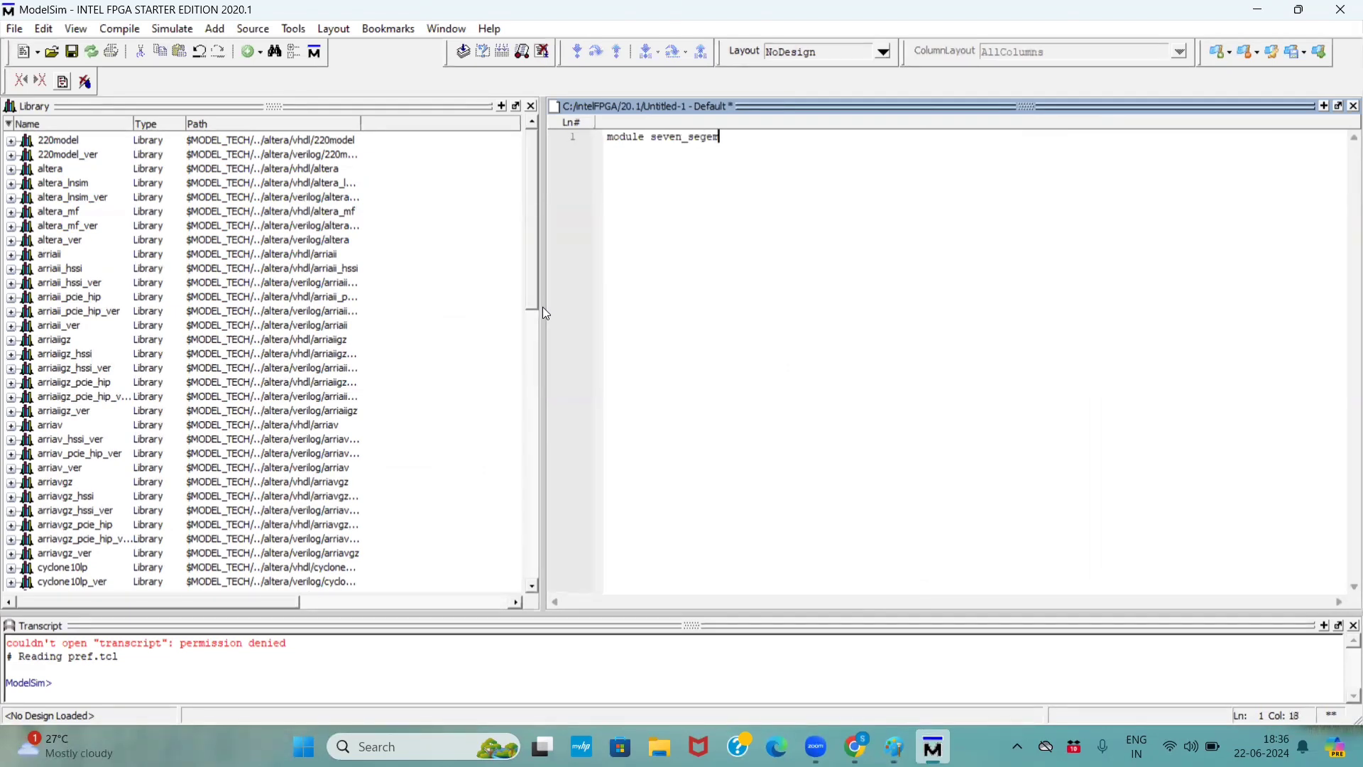
type("ent")
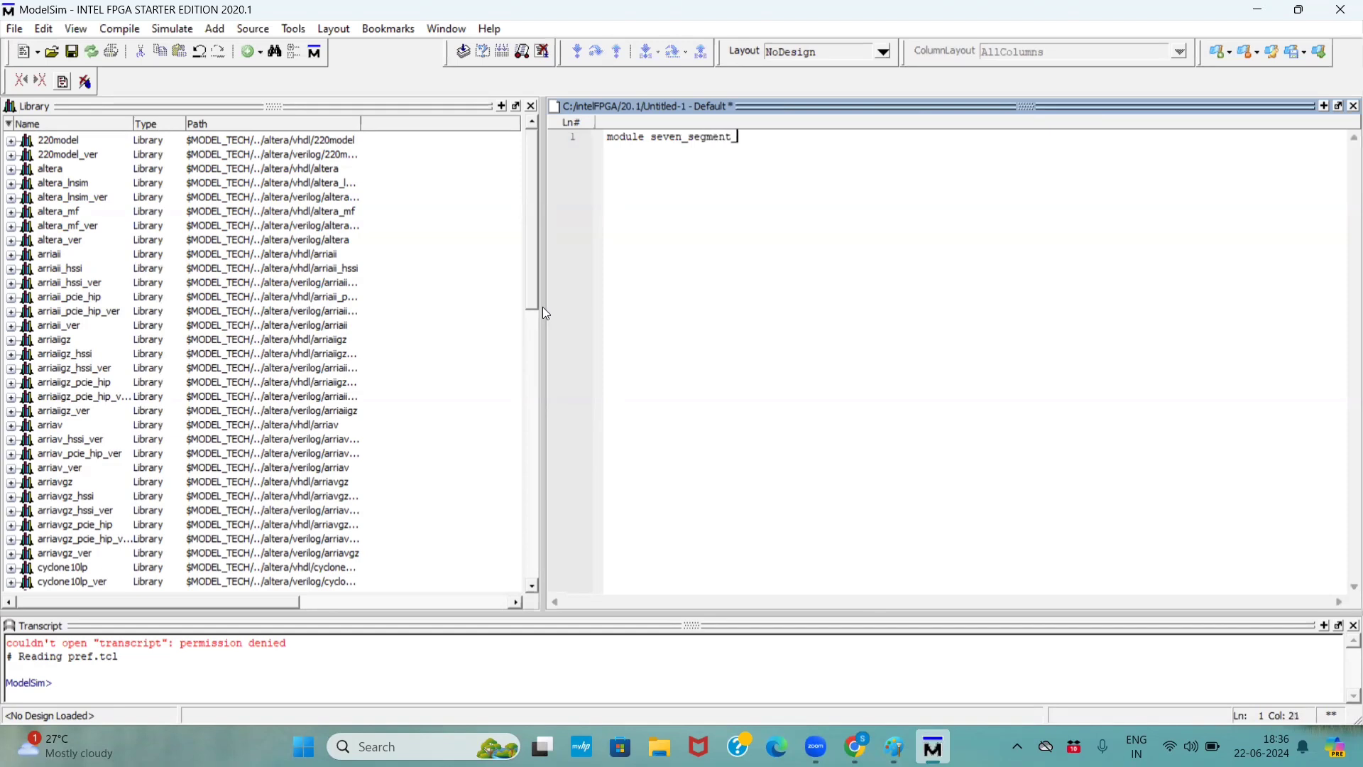
type("_display")
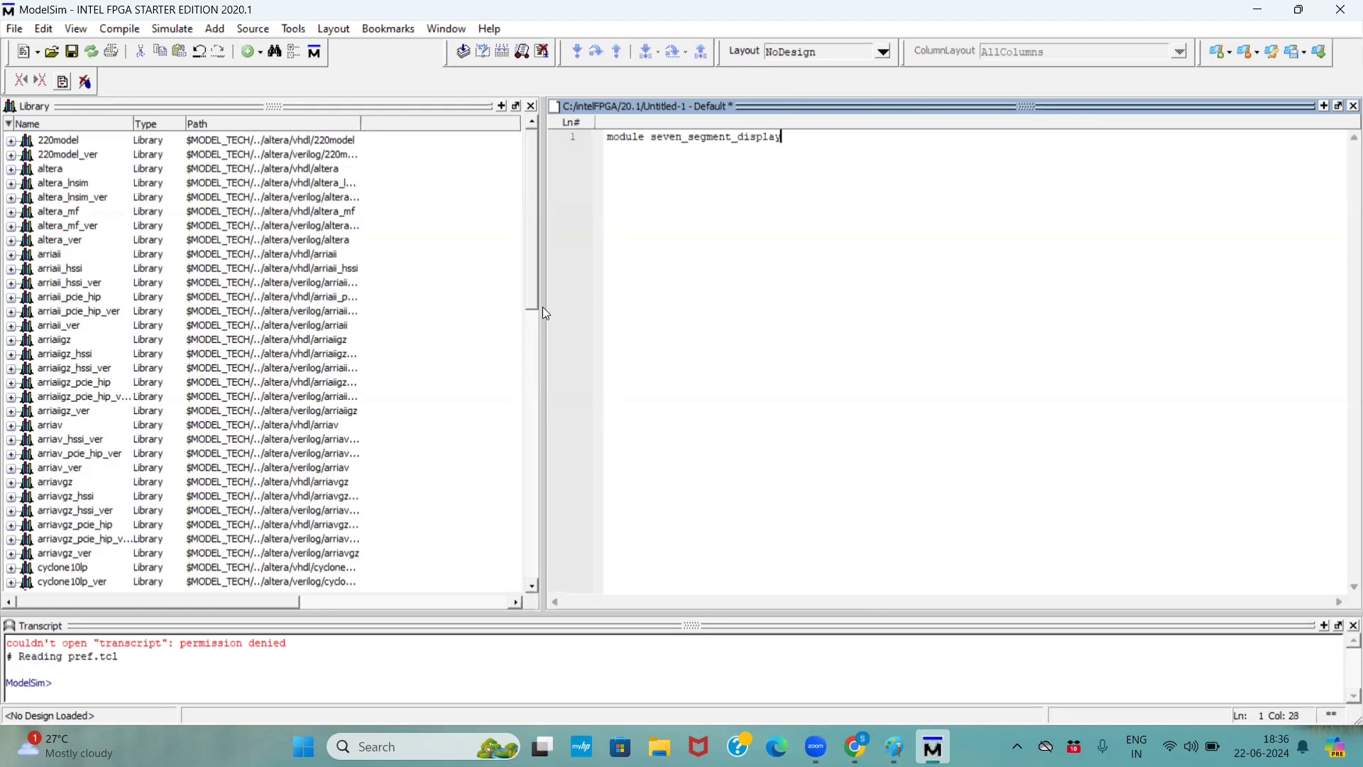
type("( input")
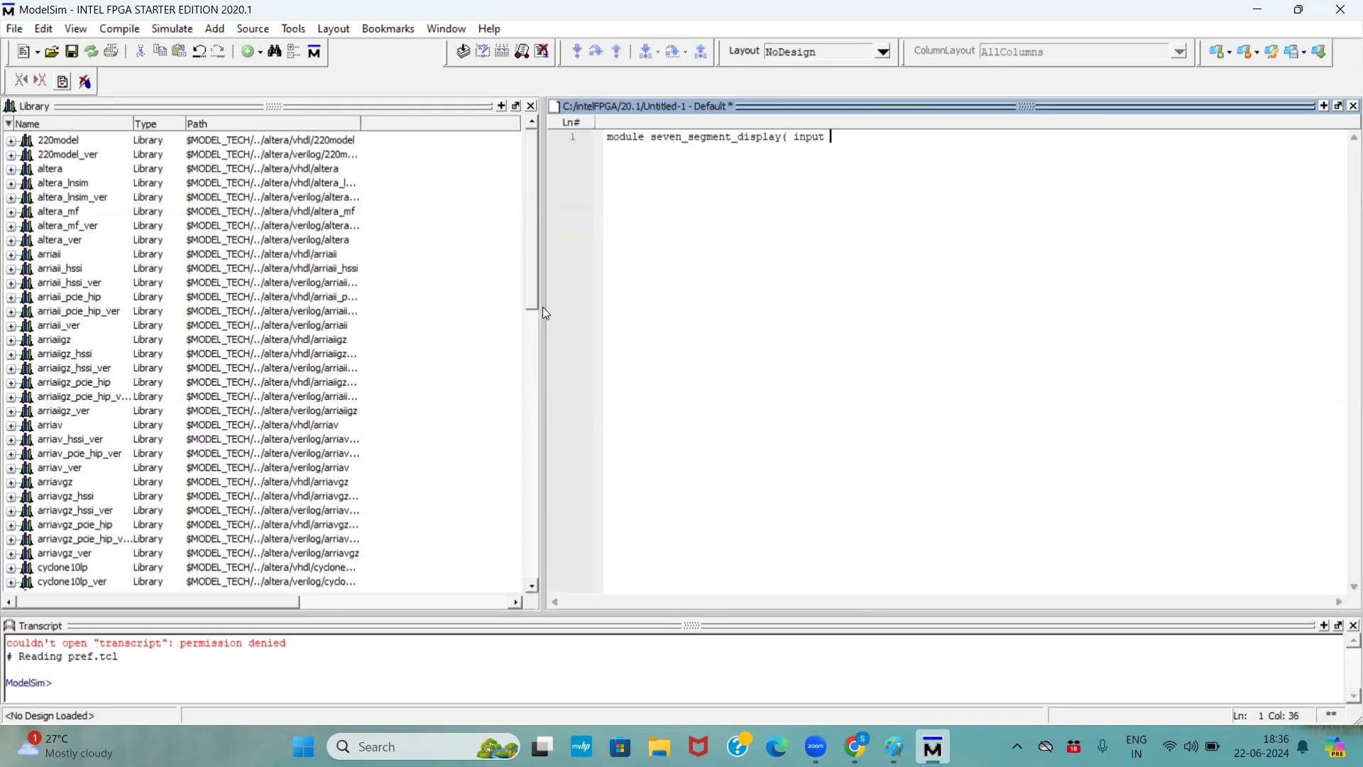
type("[3:")
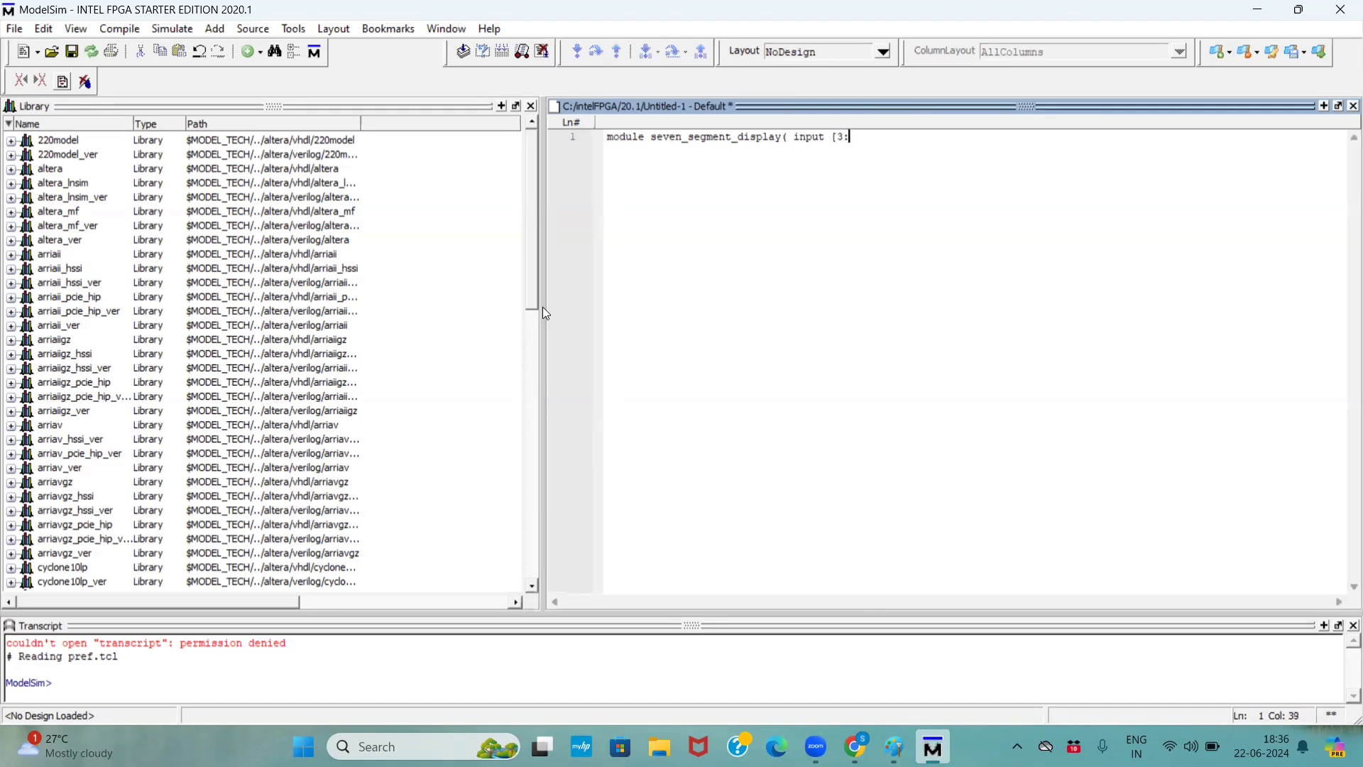
type("0] a,")
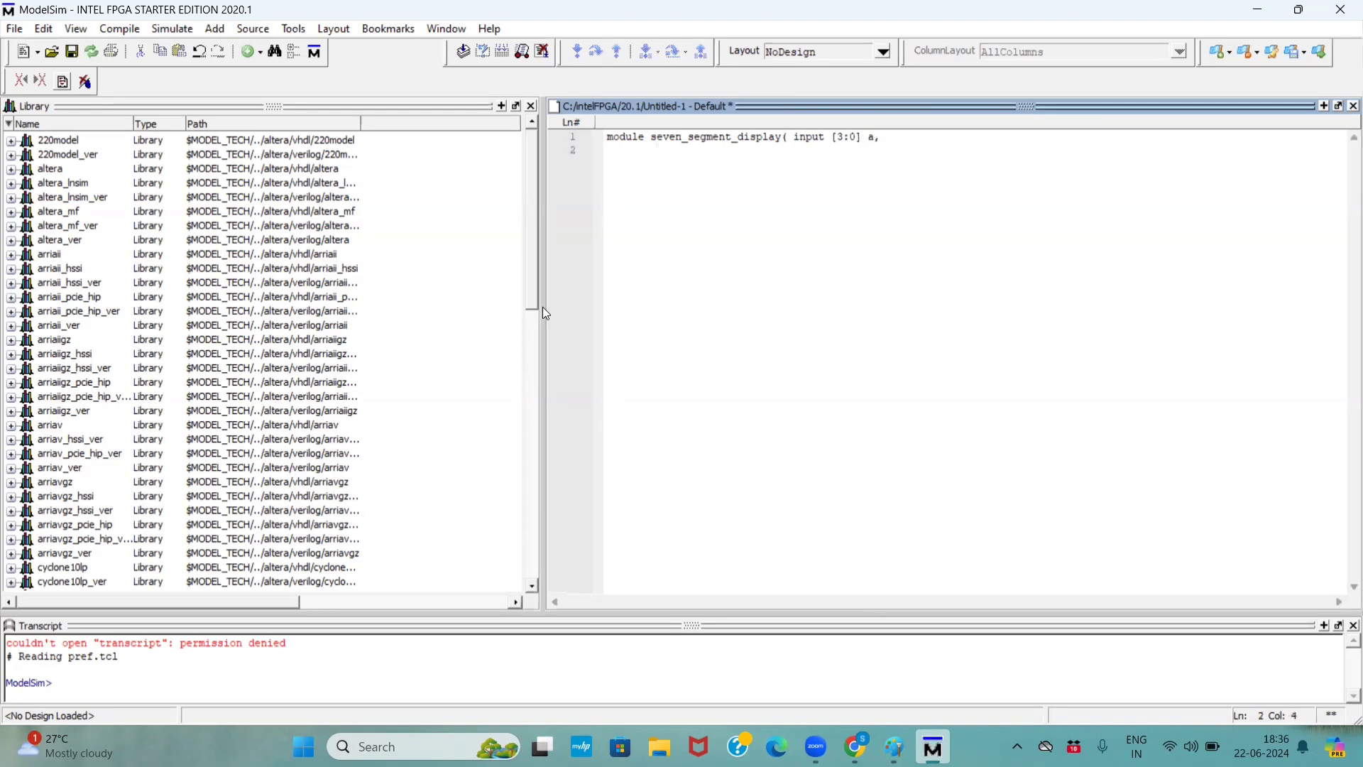
type("output reg [")
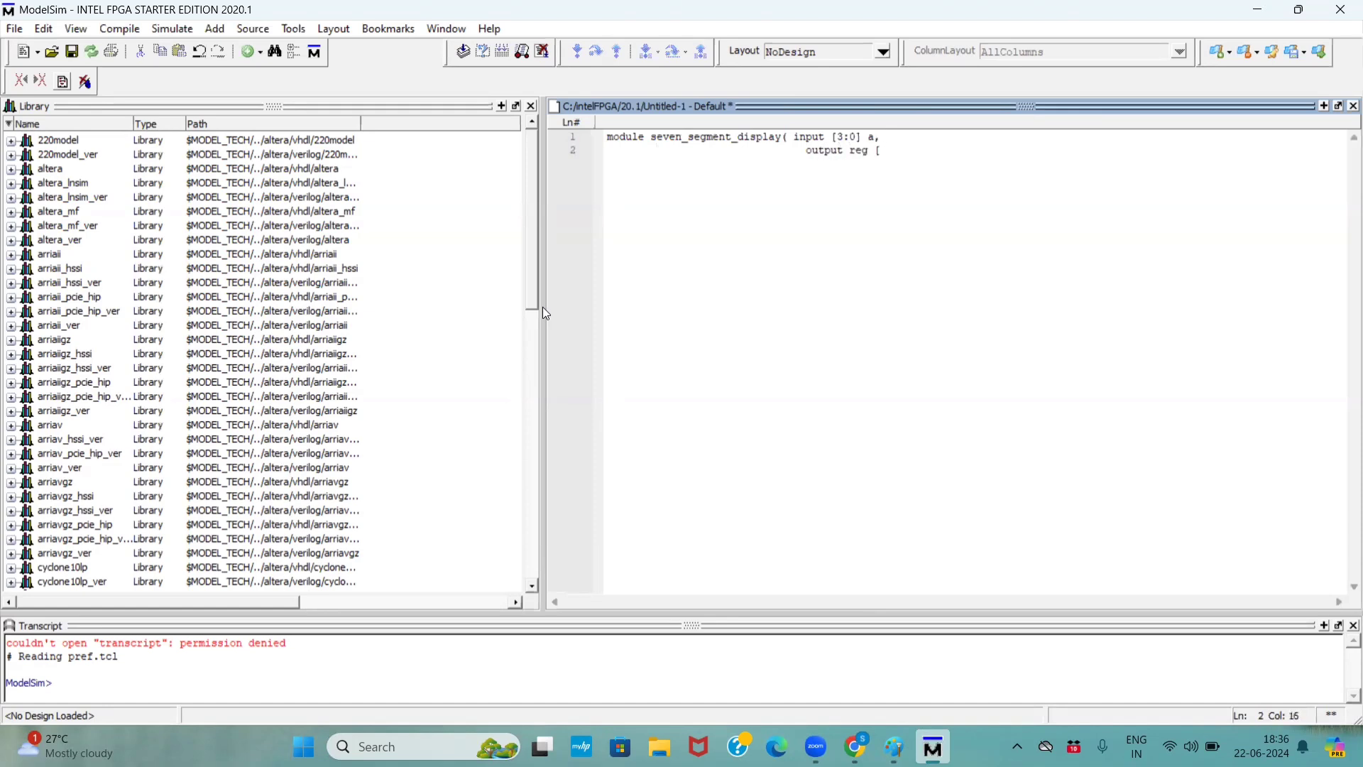
type("6:0]")
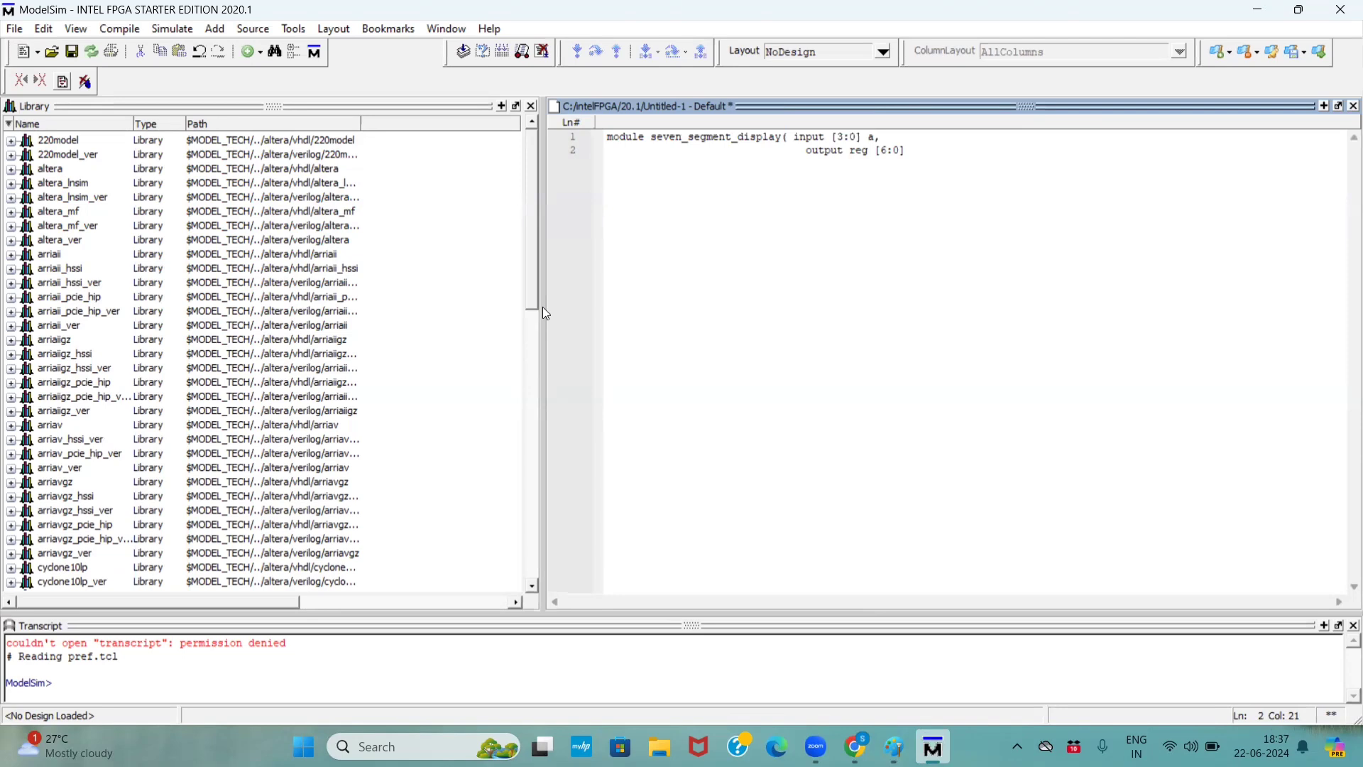
type("display);")
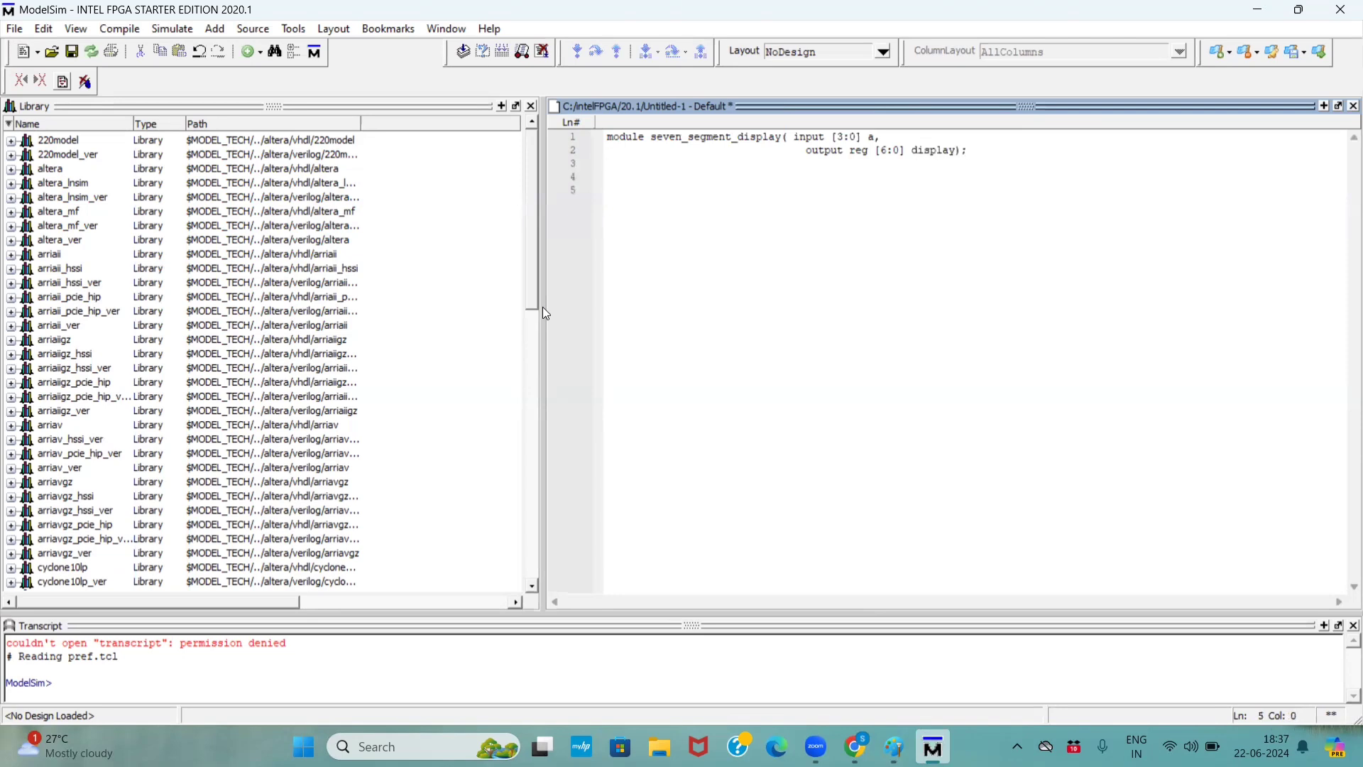
Step: Open an always @(*) begin block containing case (a)
type("alwasy")
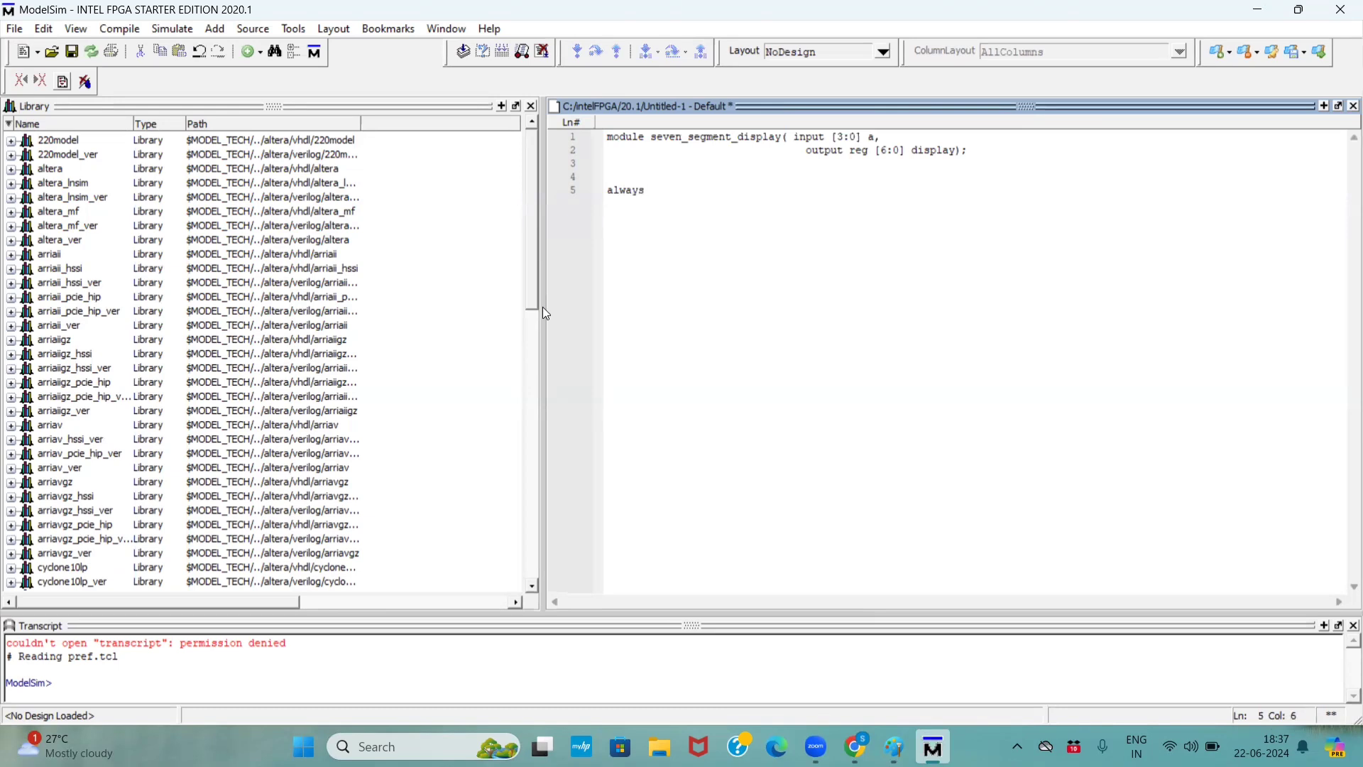
type("@(*")
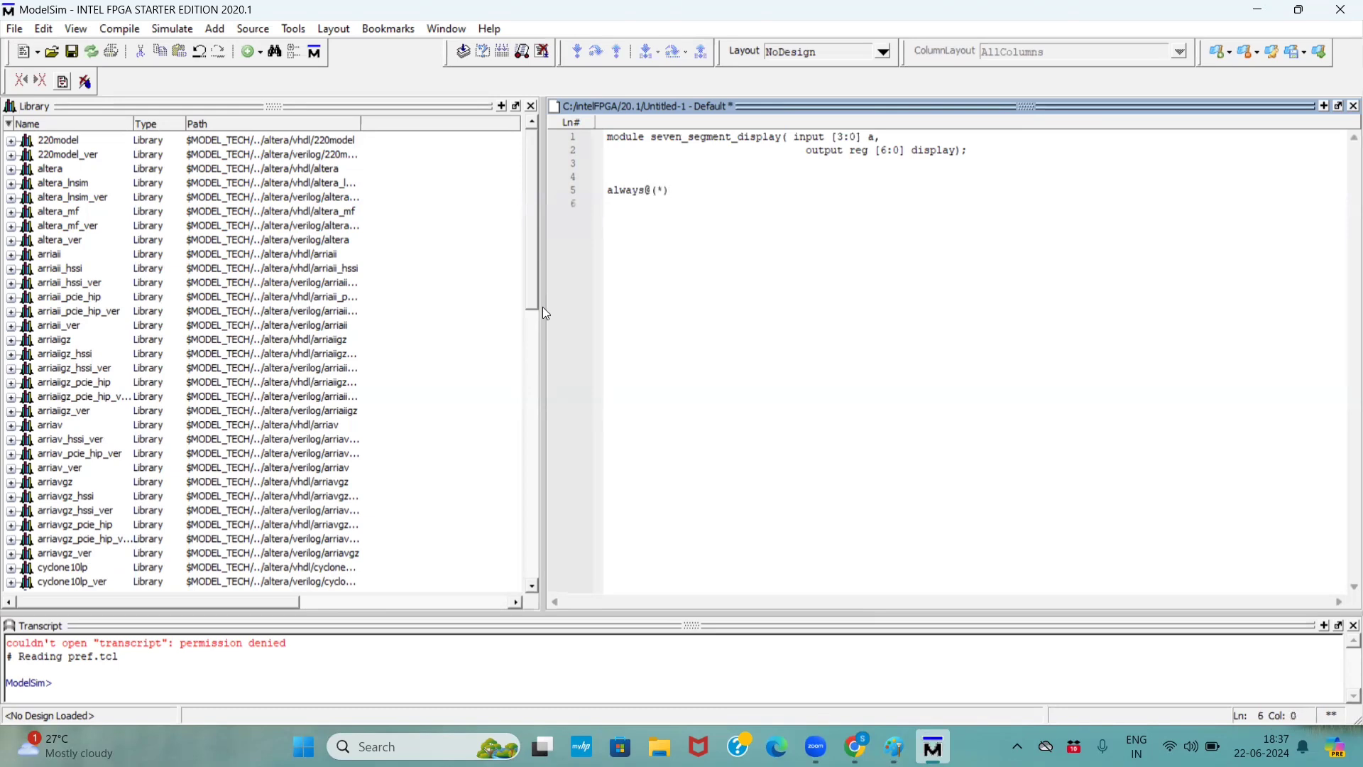
type("begin")
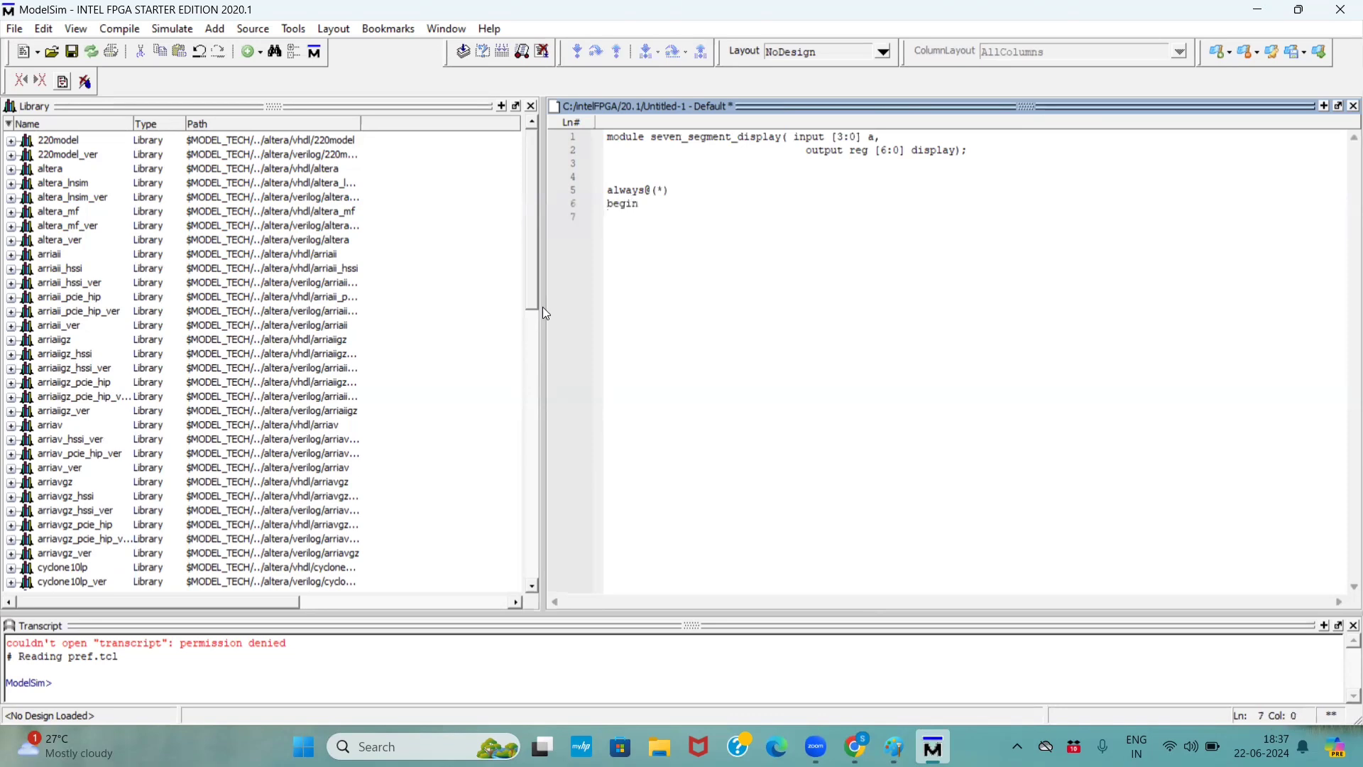
type("case")
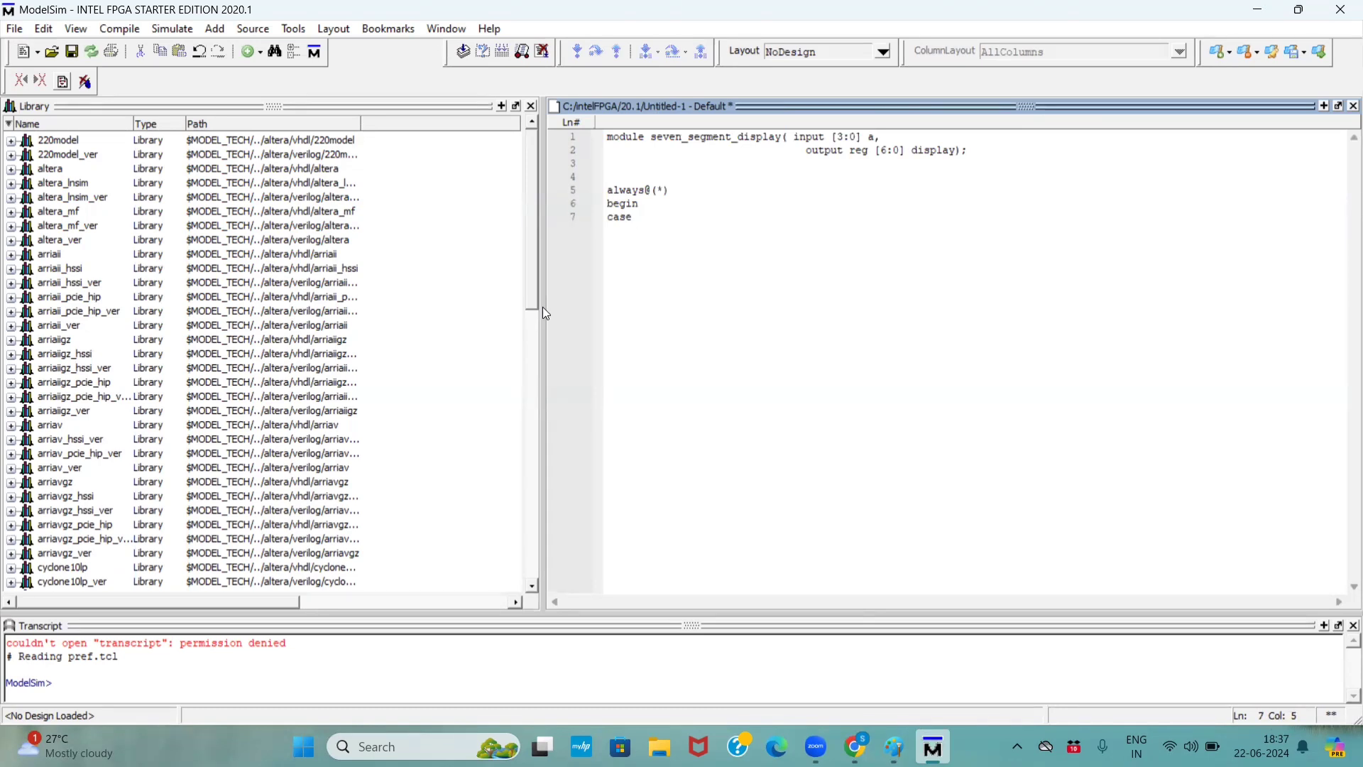
type("(")
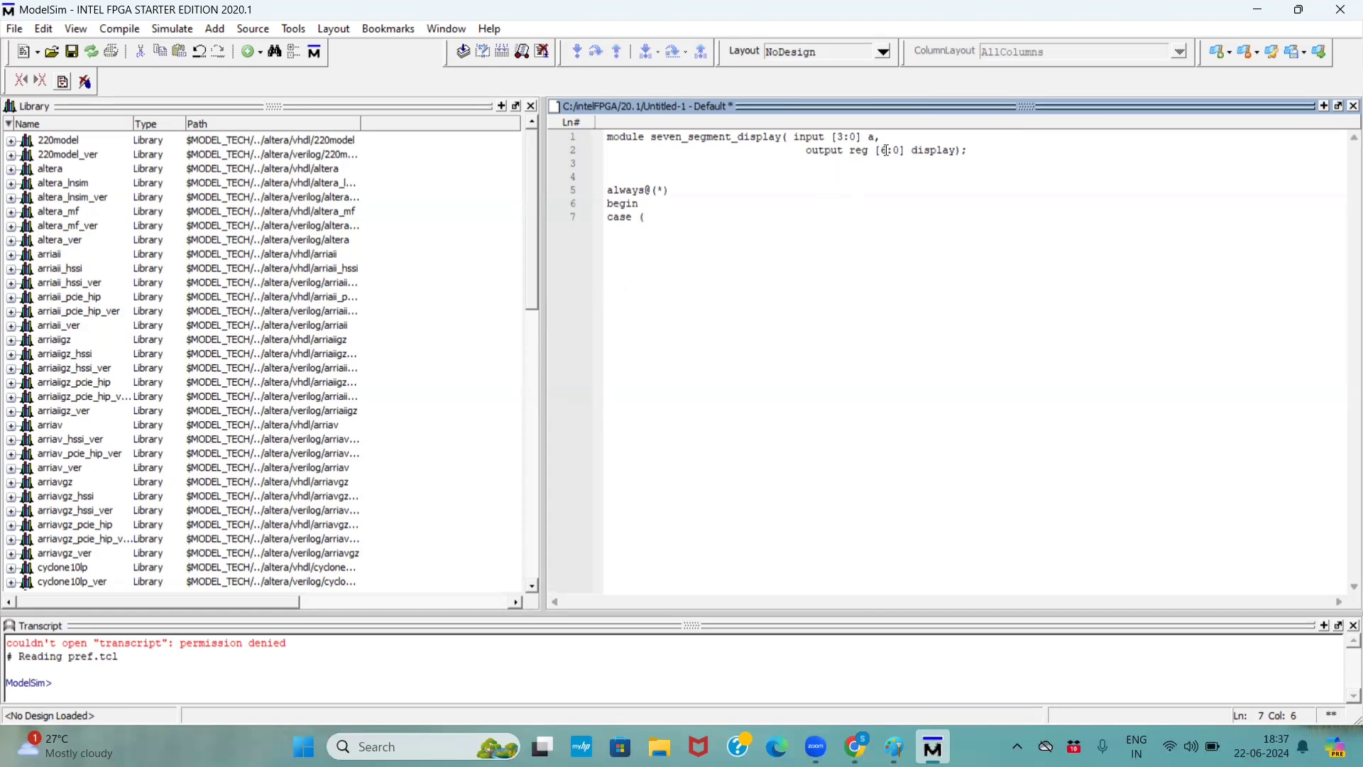
type("a)")
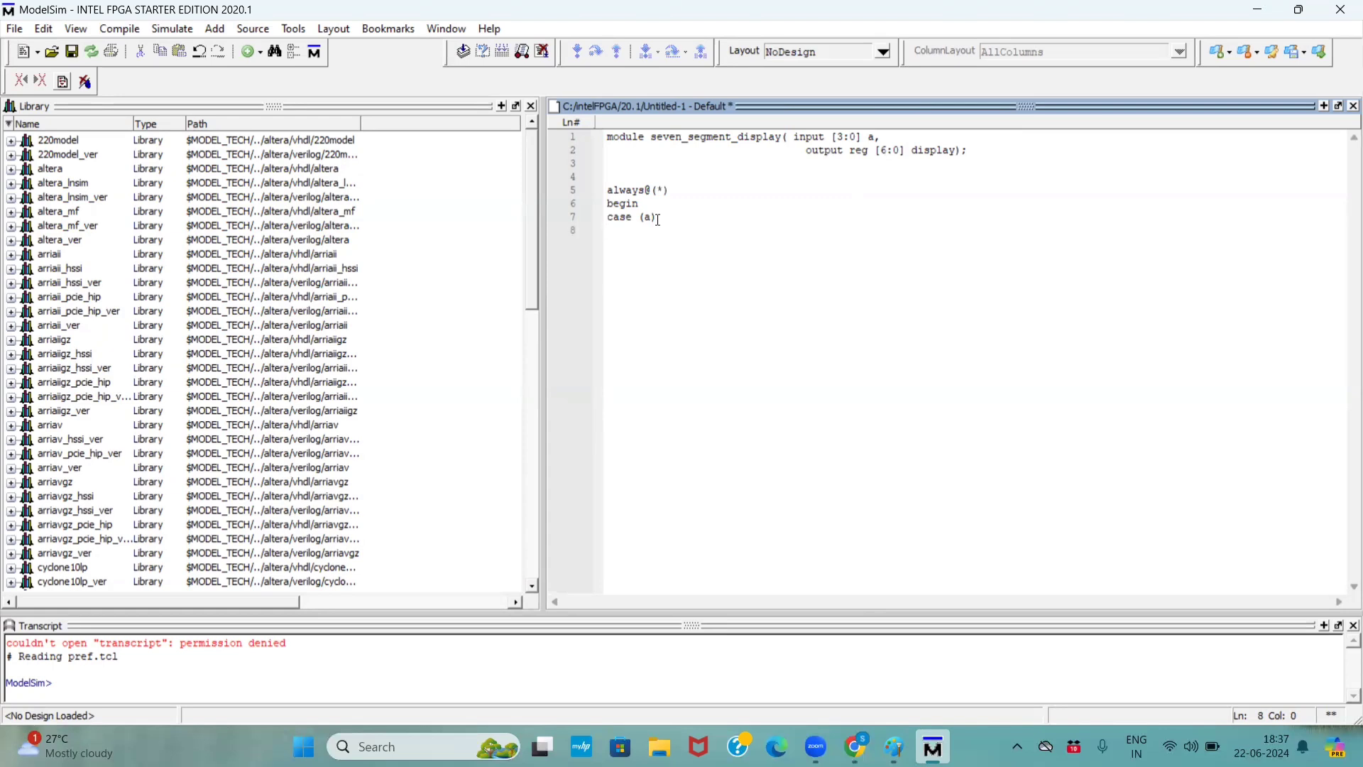
Step: Add begin after the case and start the 4'b0000:y= entry
type("4")
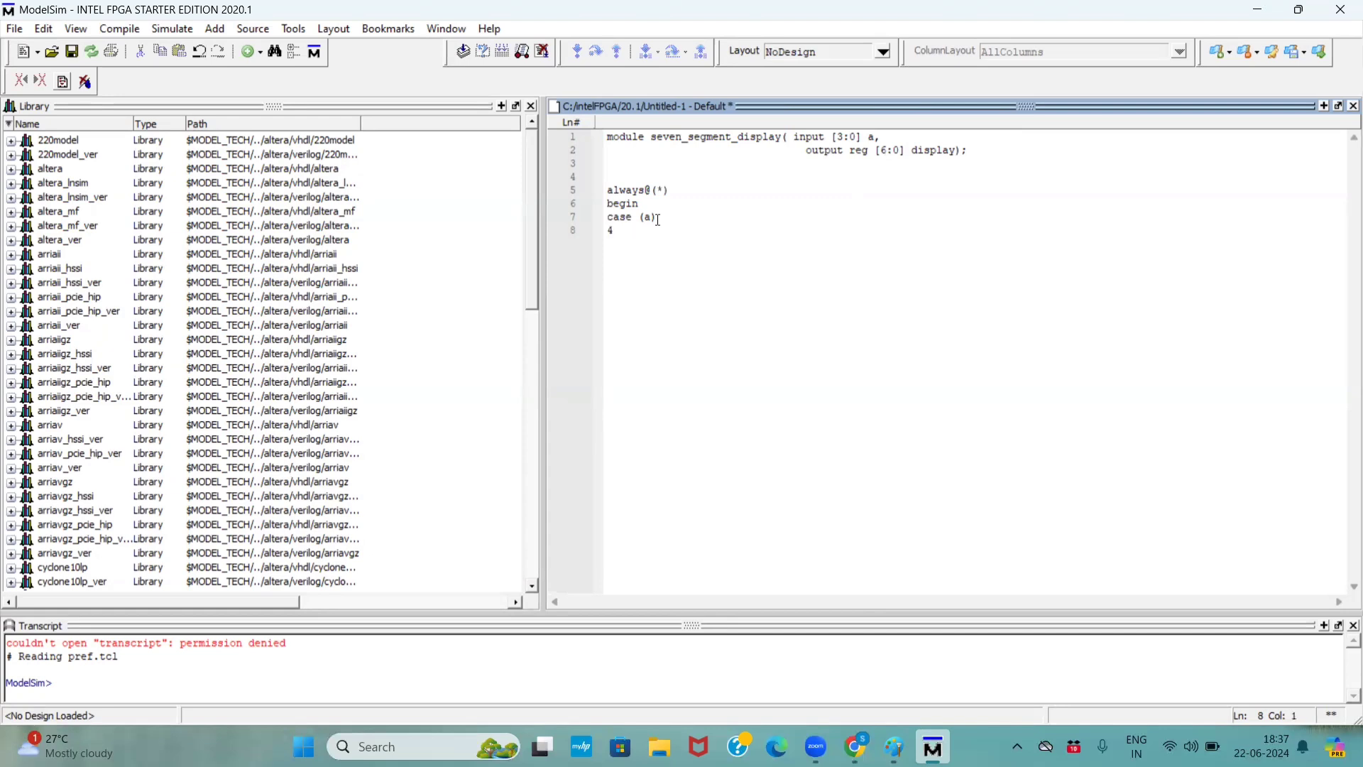
key("Backspace")
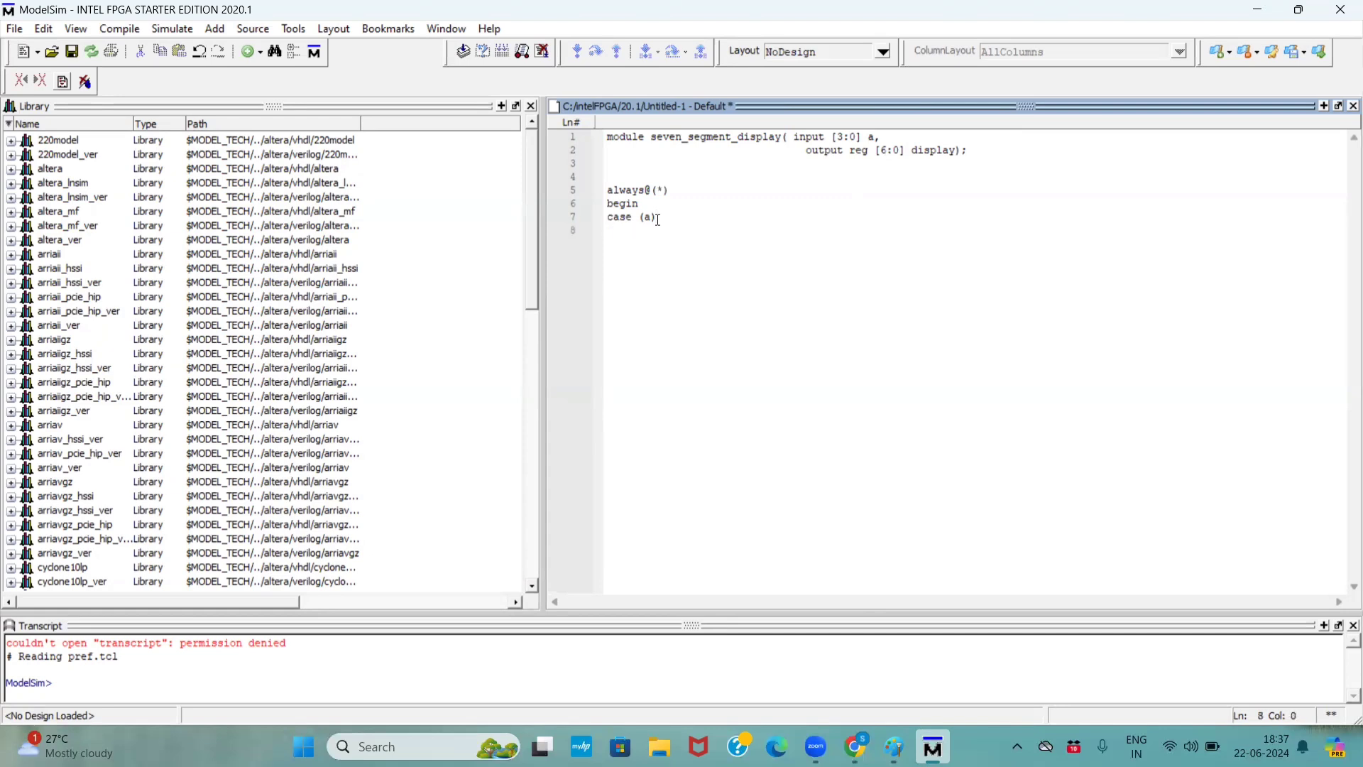
type("begi")
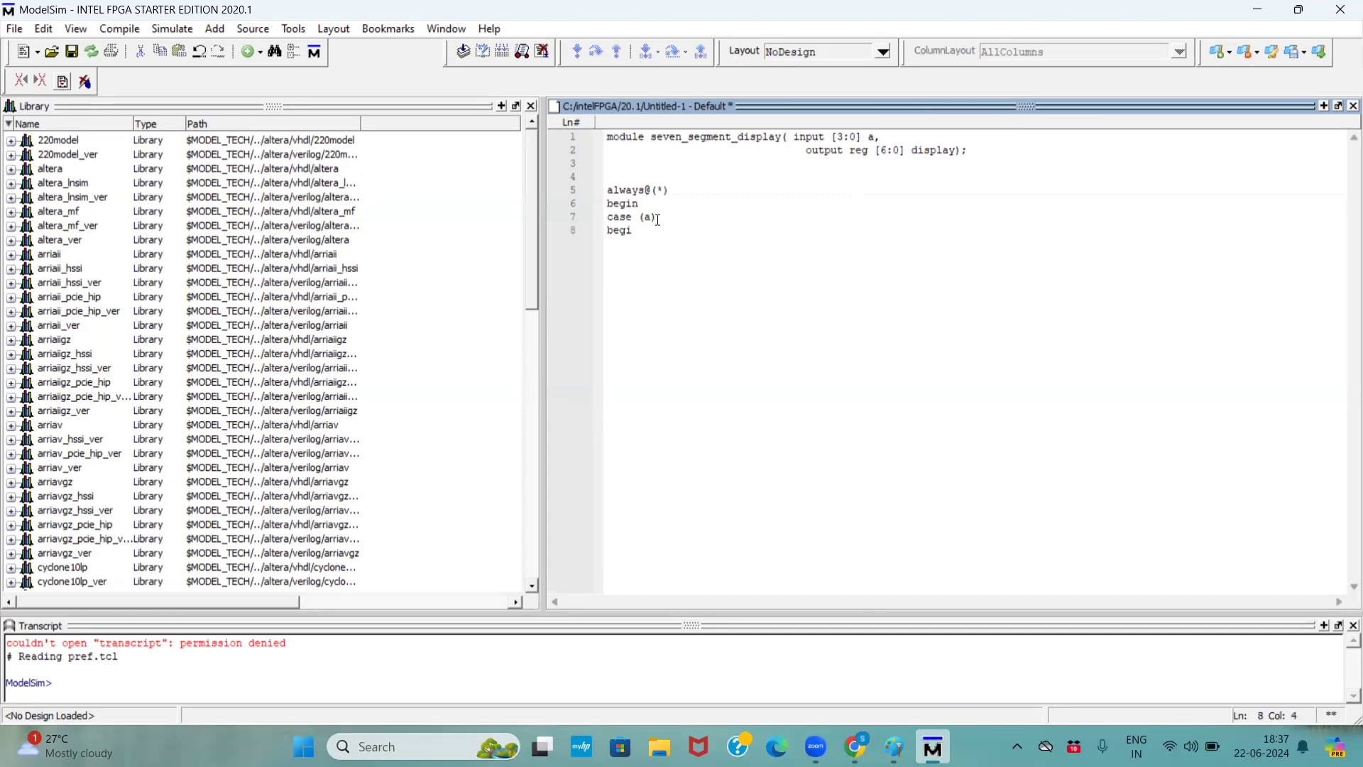
type("n")
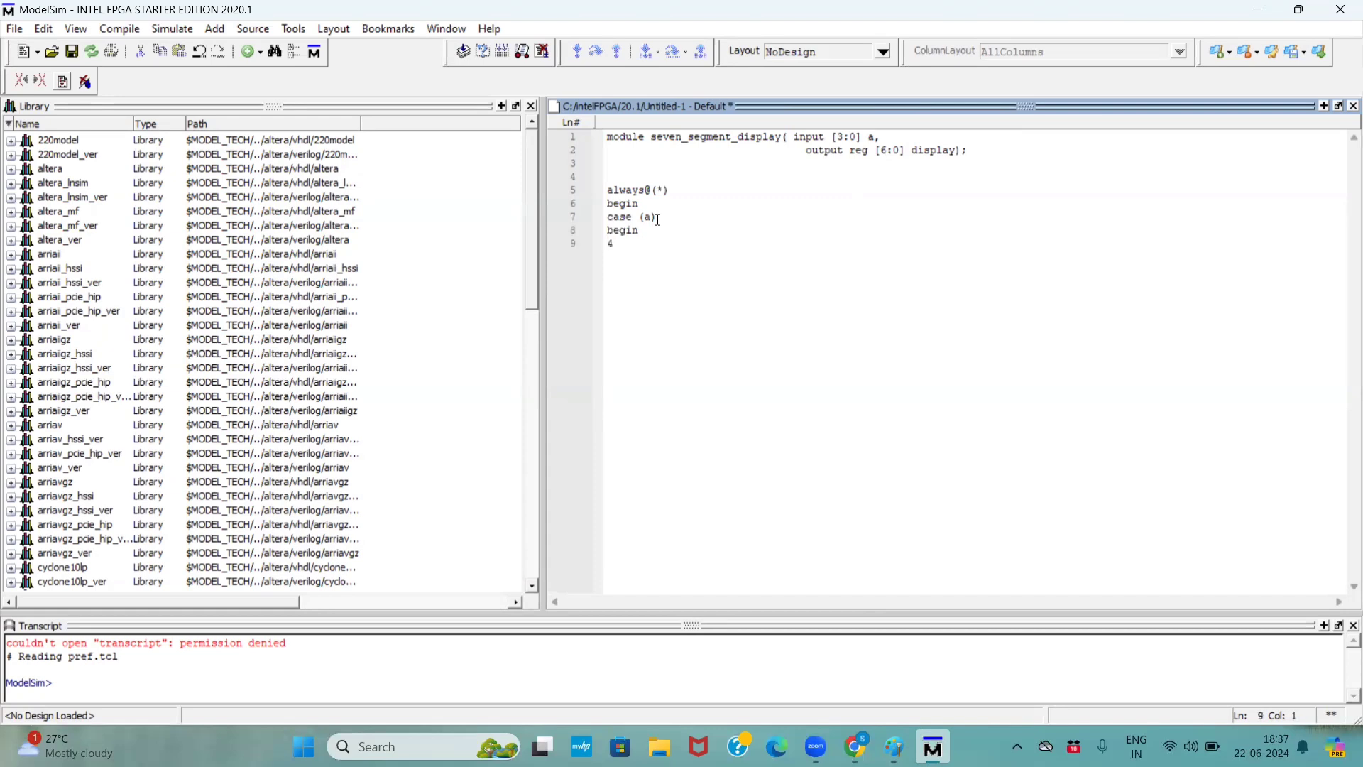
type("'b")
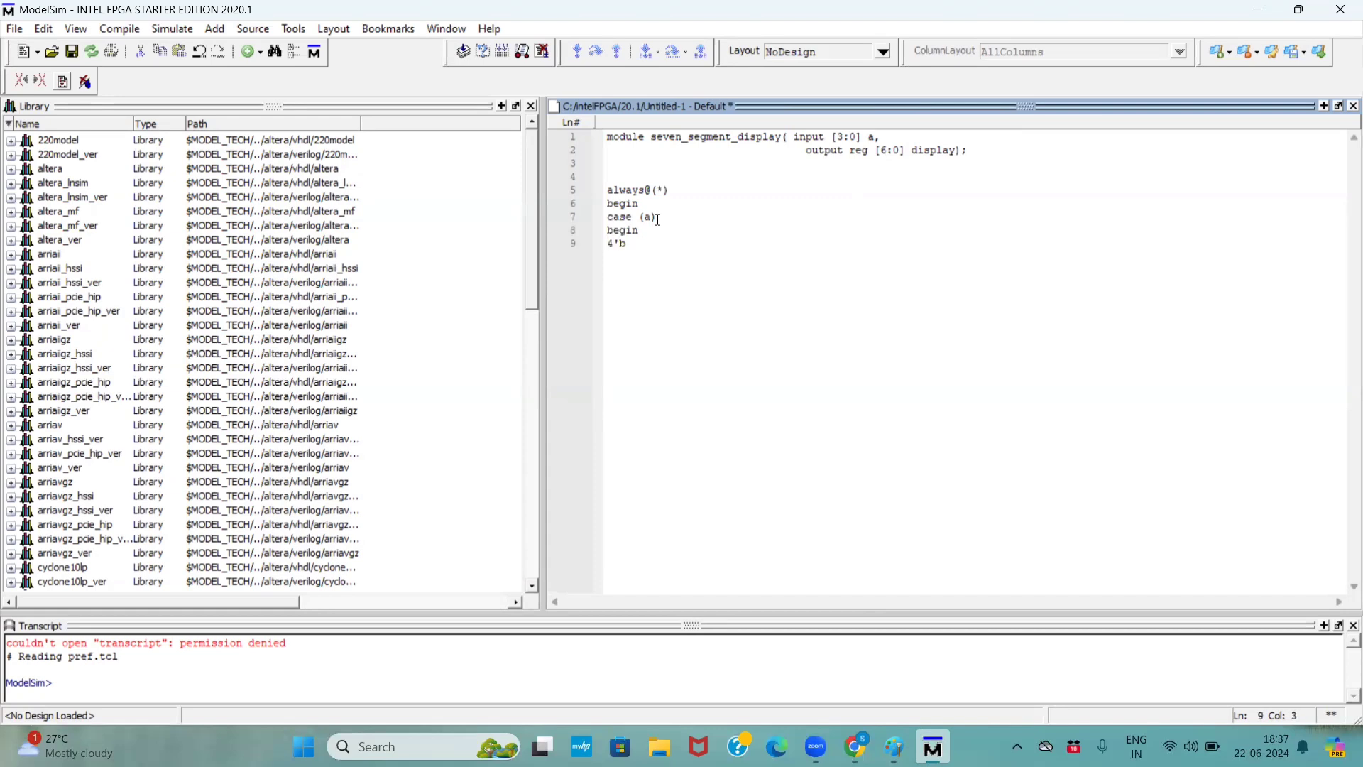
type("000")
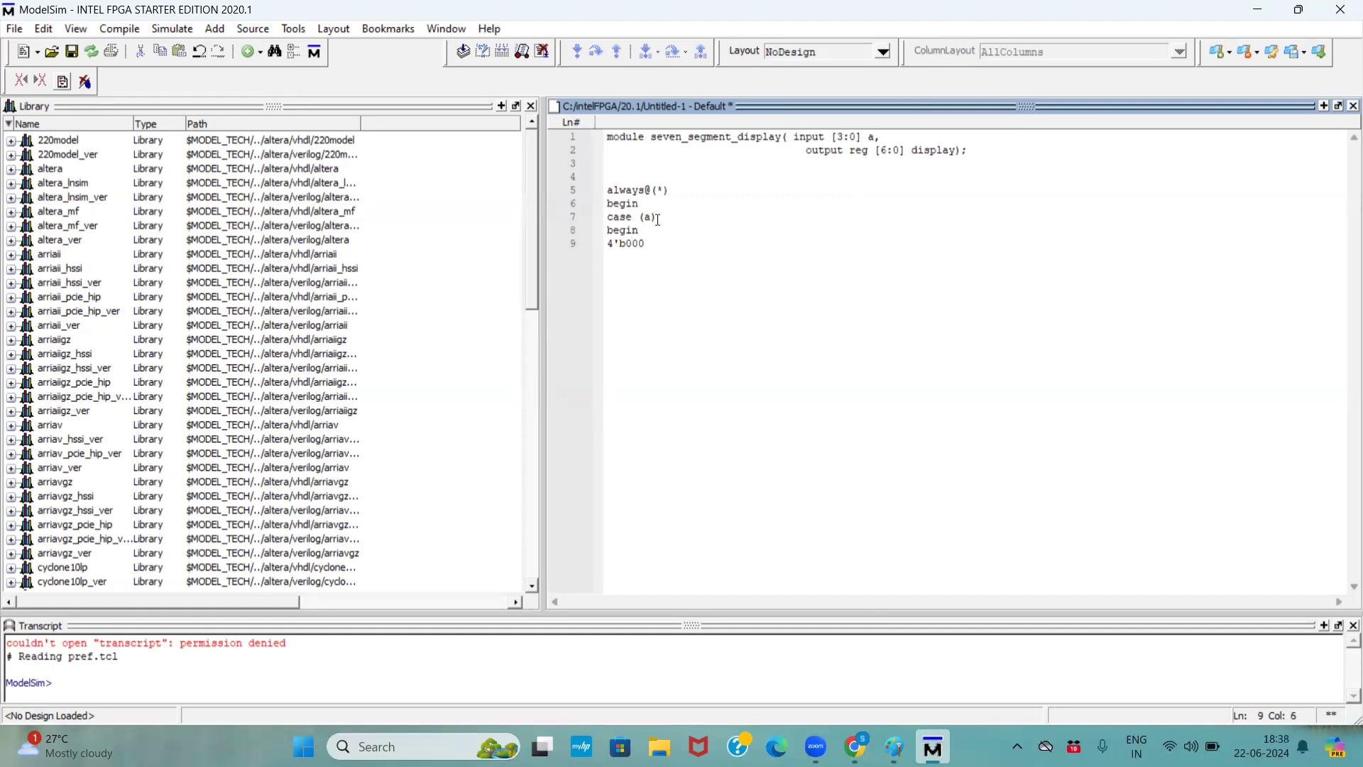
type("0:y")
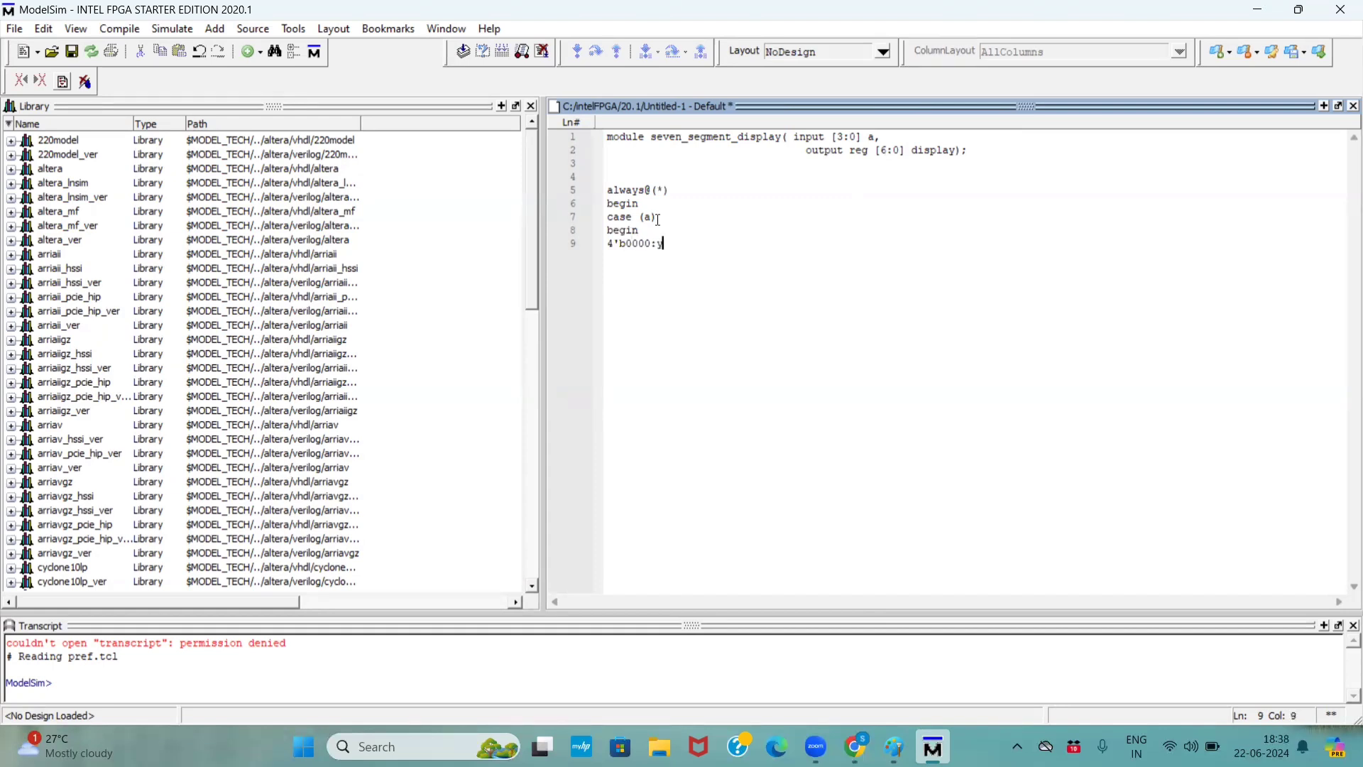
type("=")
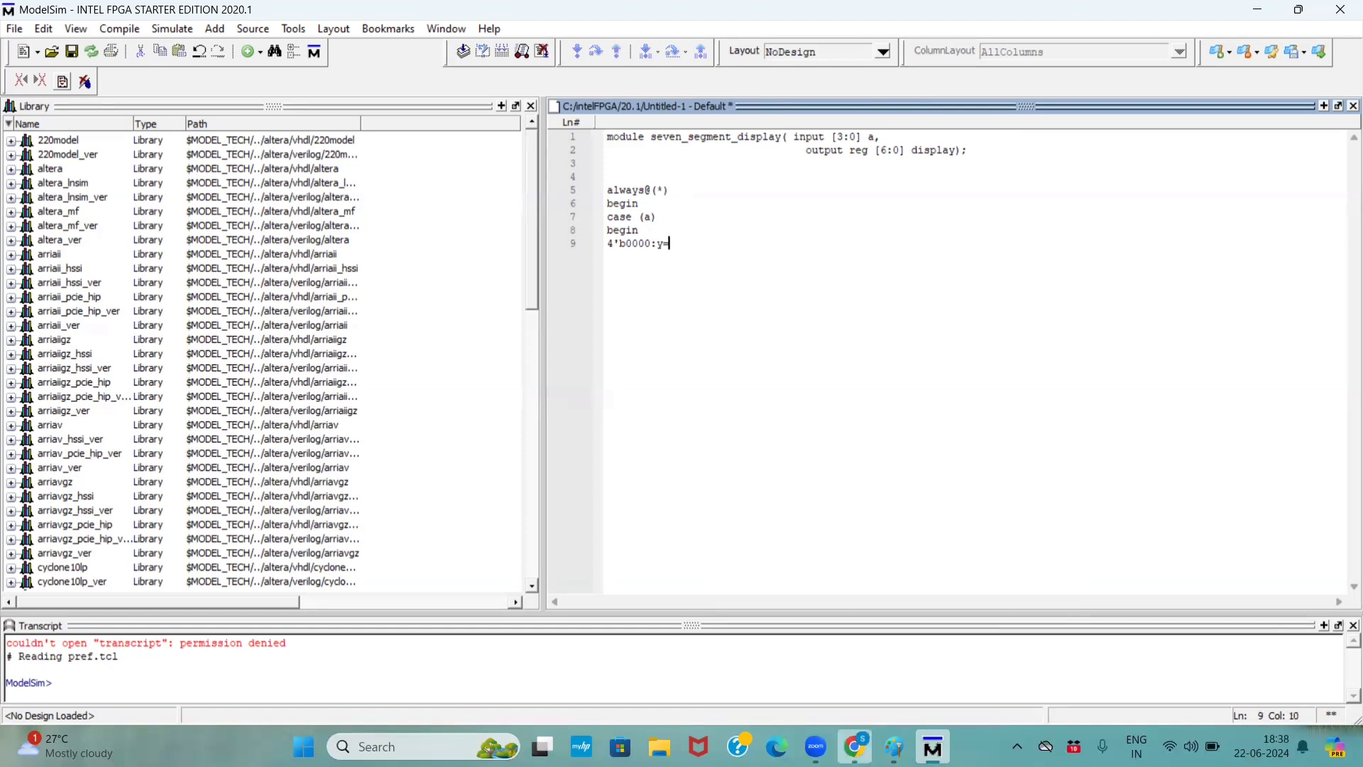
mouse_move(815, 661)
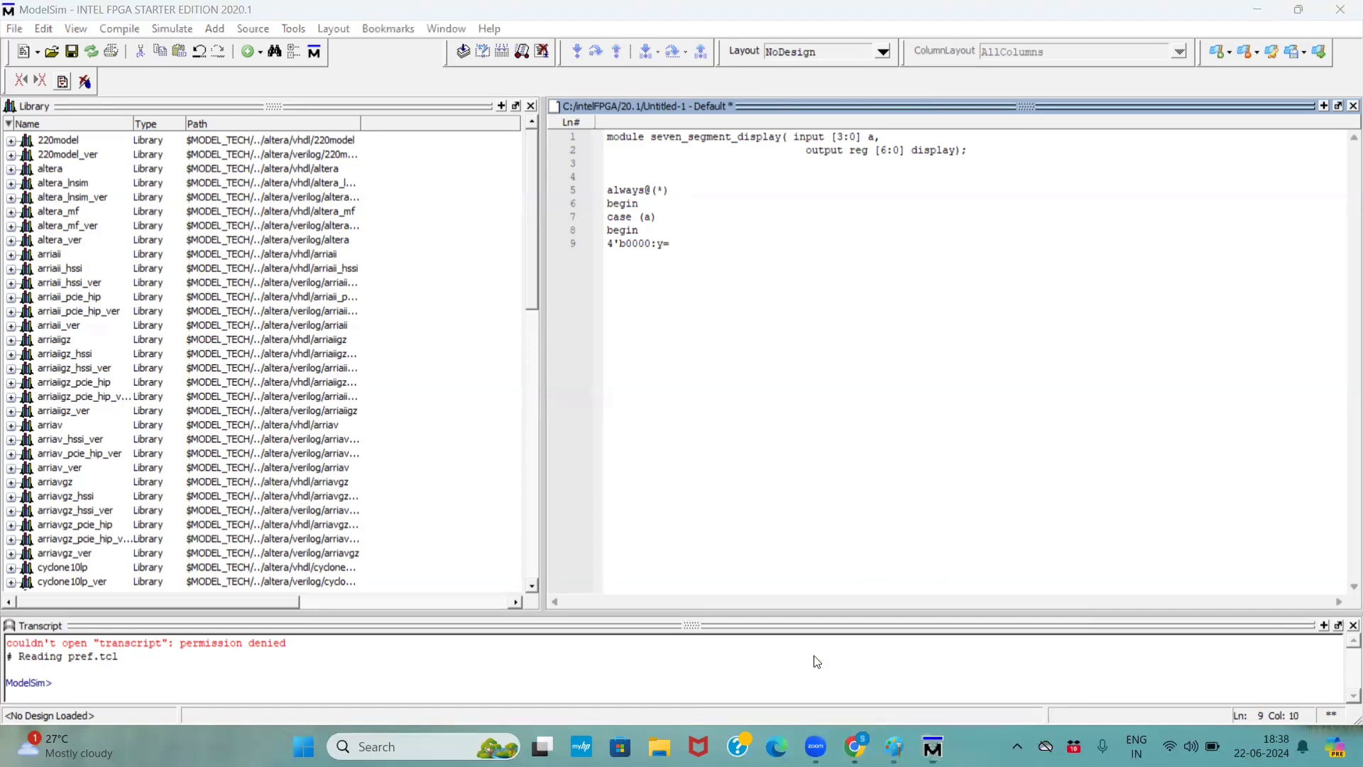
Step: Bring the Paint drawing of seven-segment digit patterns to the front
left_click(891, 746)
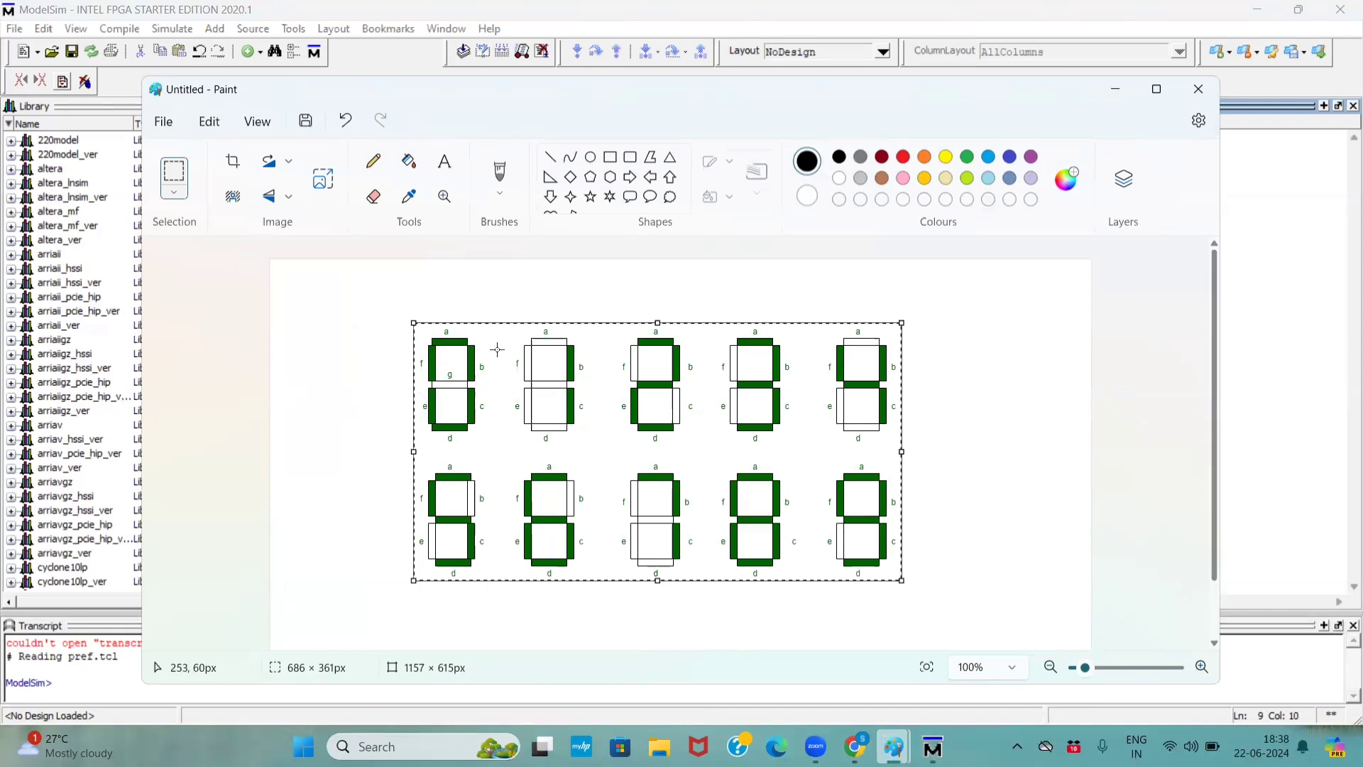
mouse_move(932, 746)
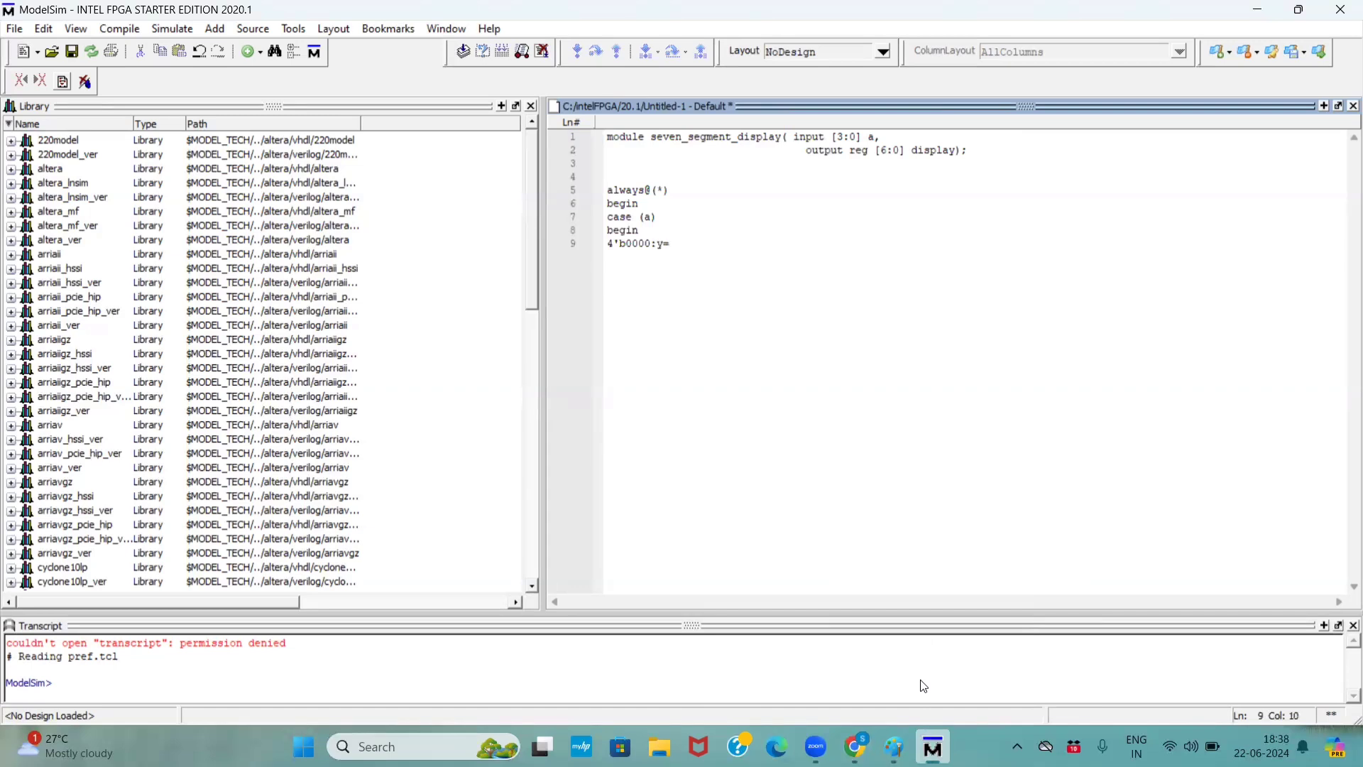
Step: Finish 0000 as 7'b0111111 and add the entry 4'b0001:y=7'b0000110;
type("7")
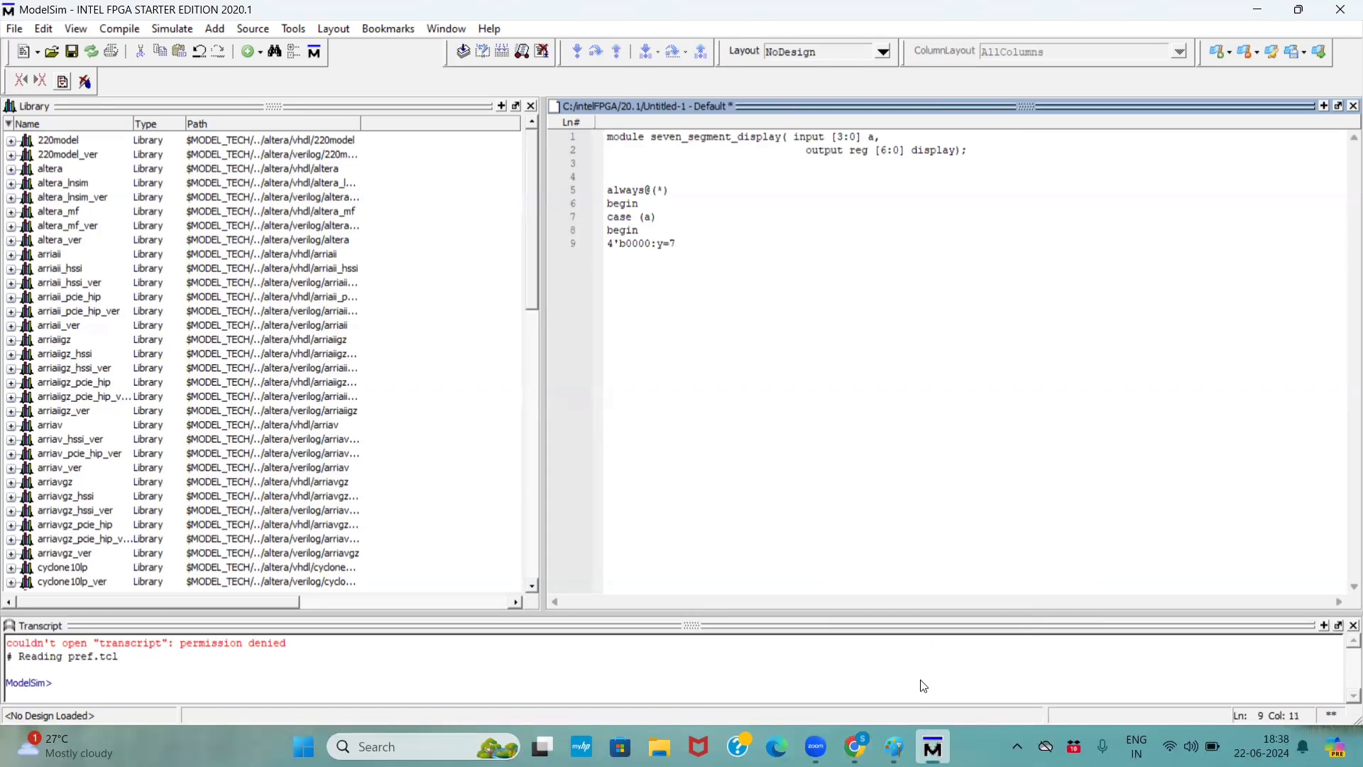
type("'b0")
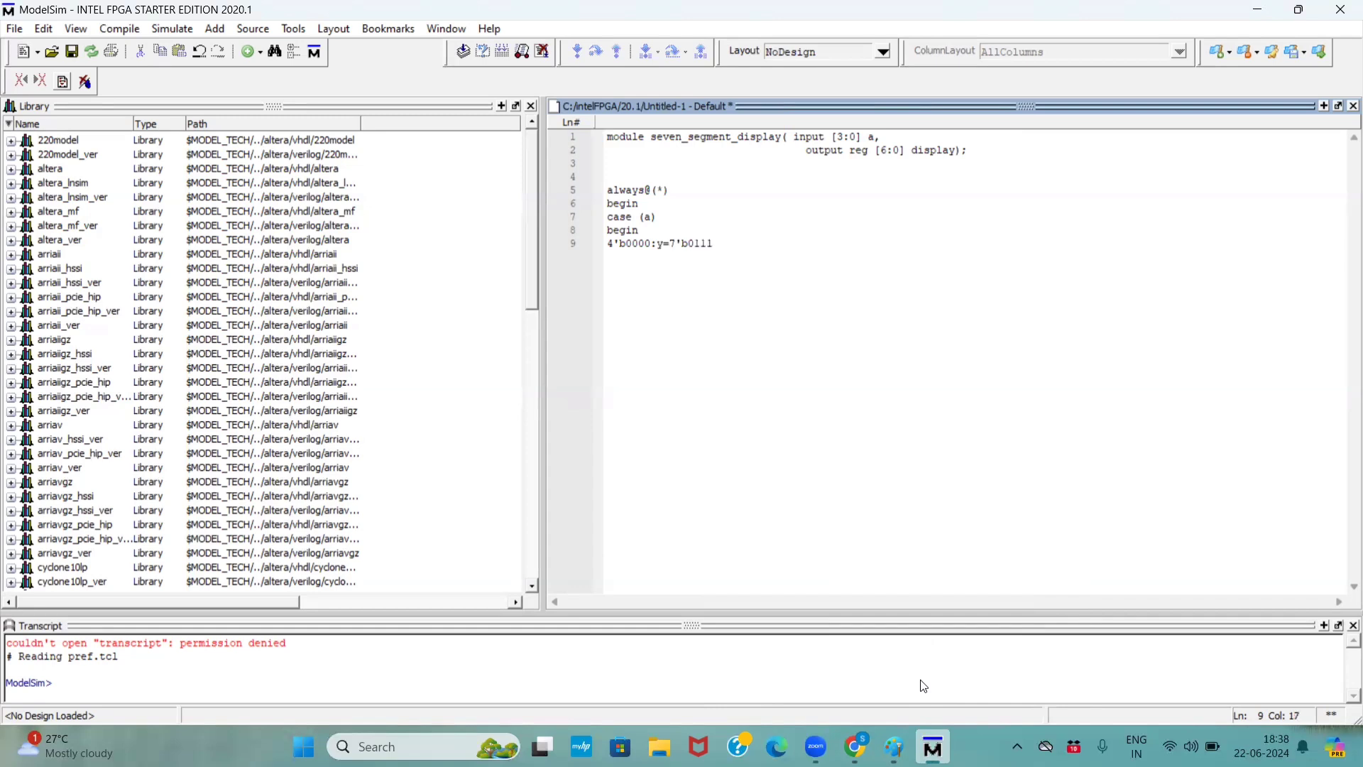
type("1")
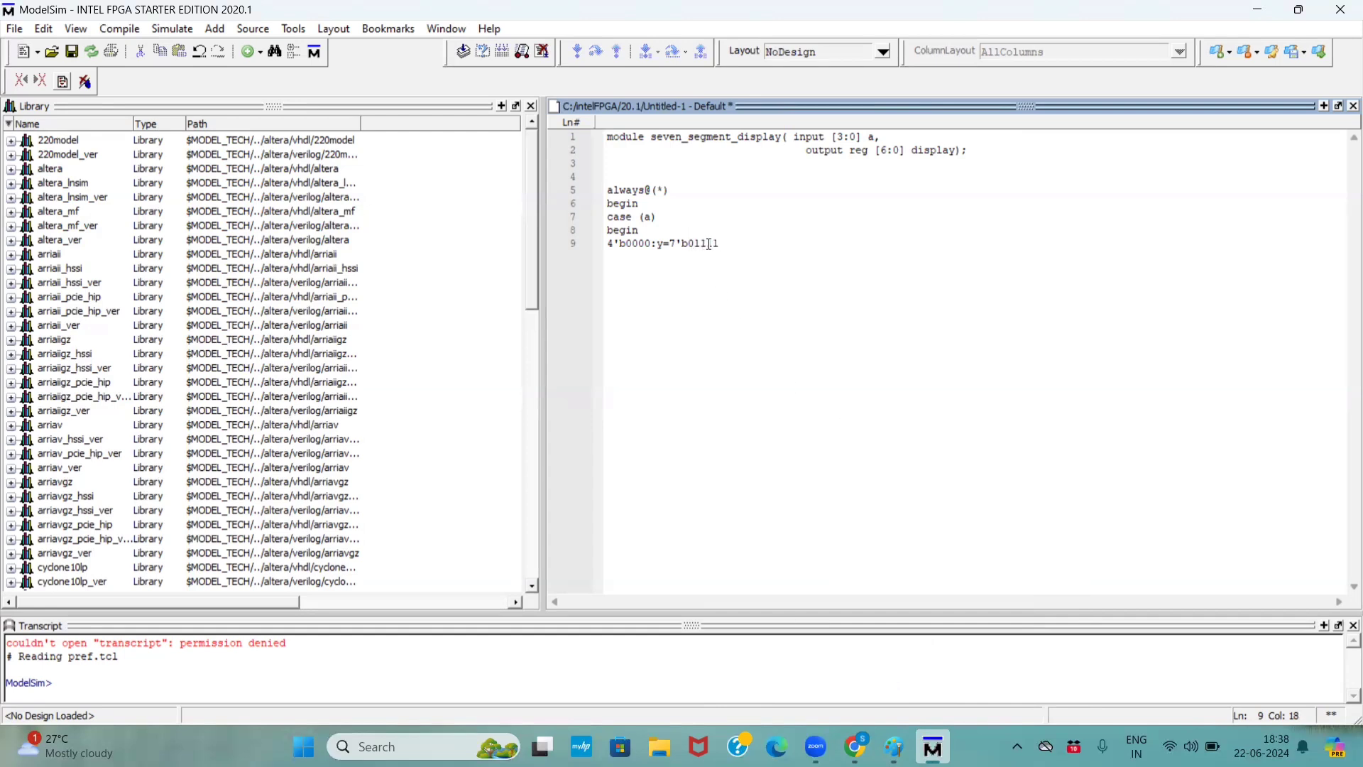
type("111;")
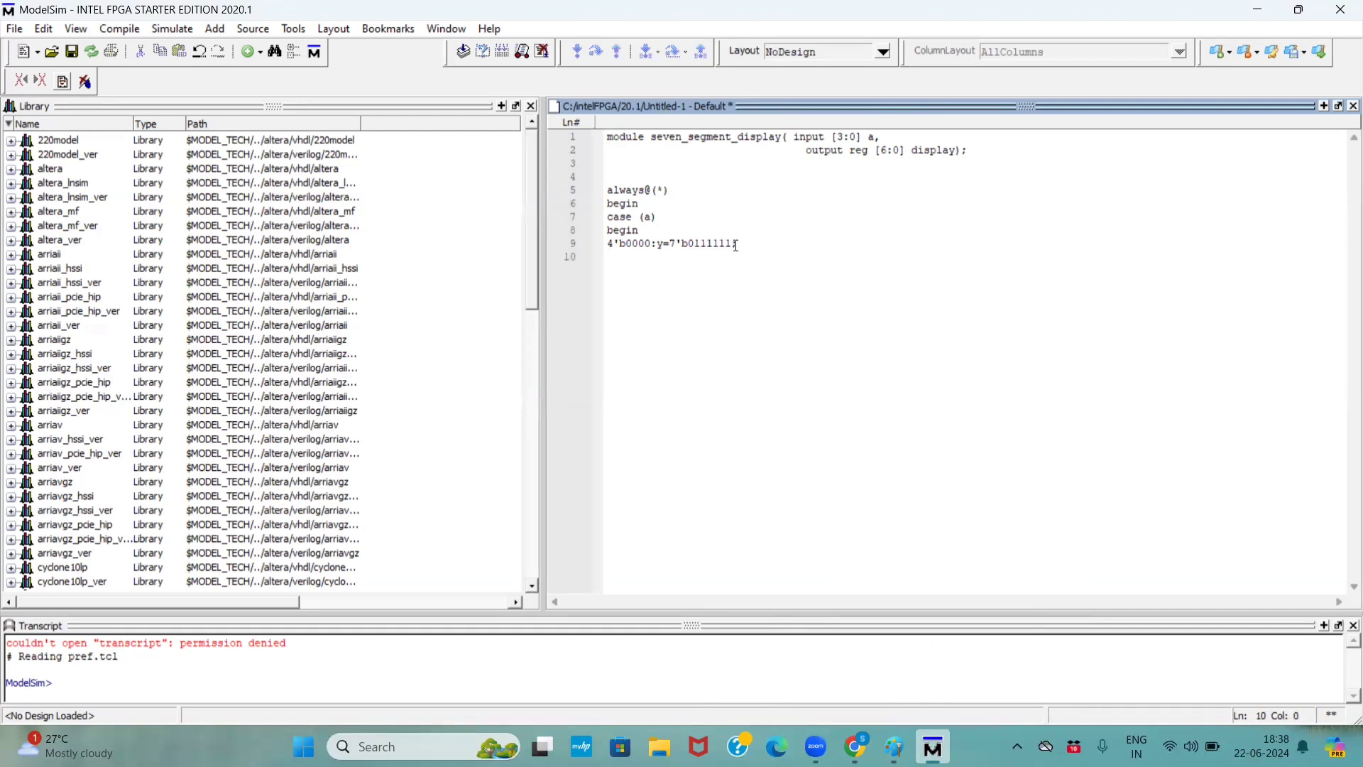
type("4'b")
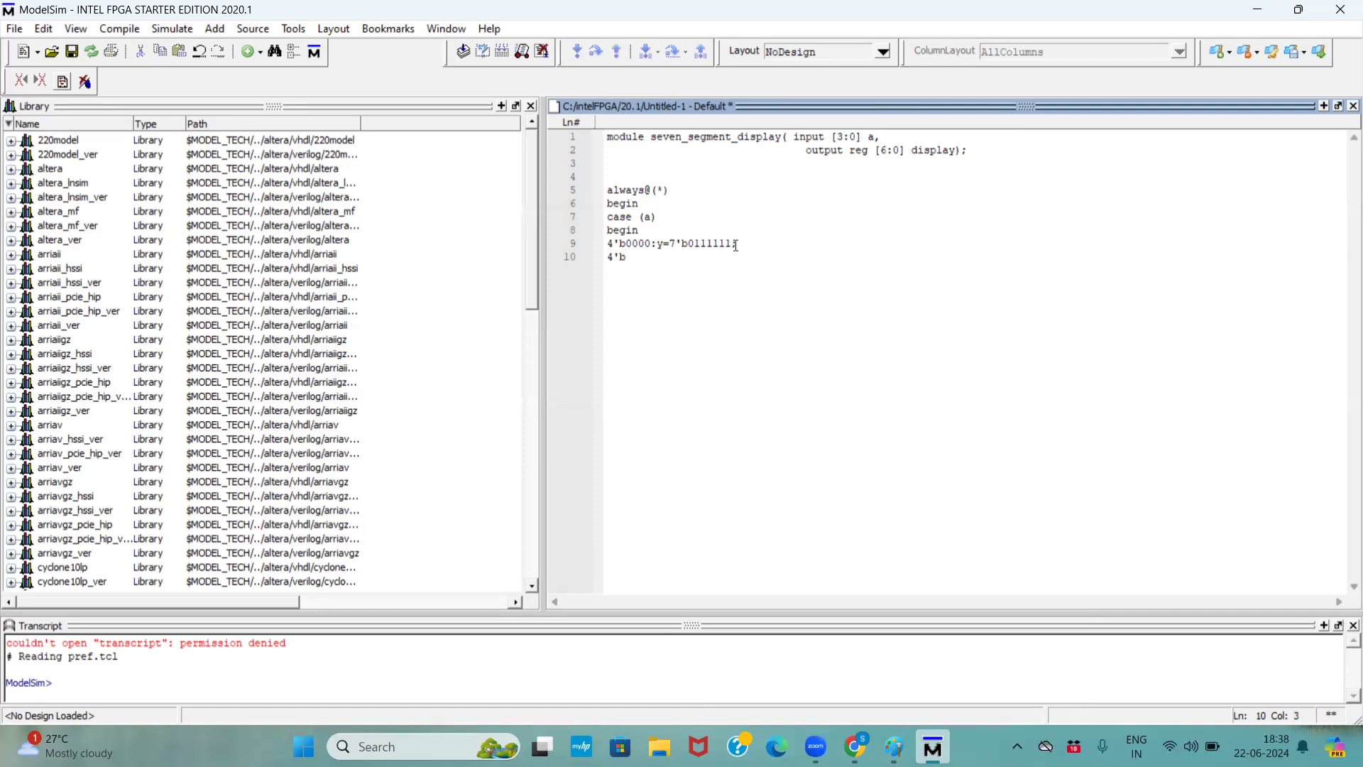
type("0001:")
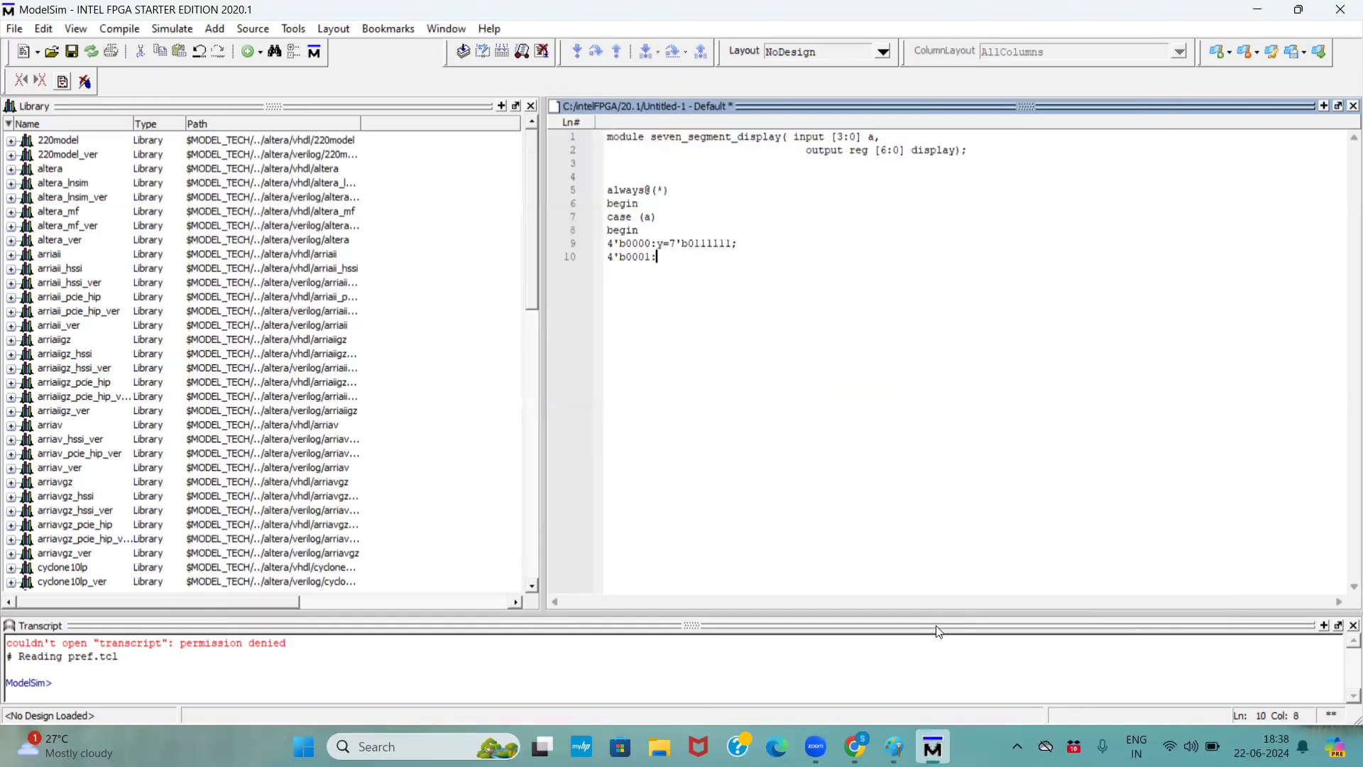
type("y=")
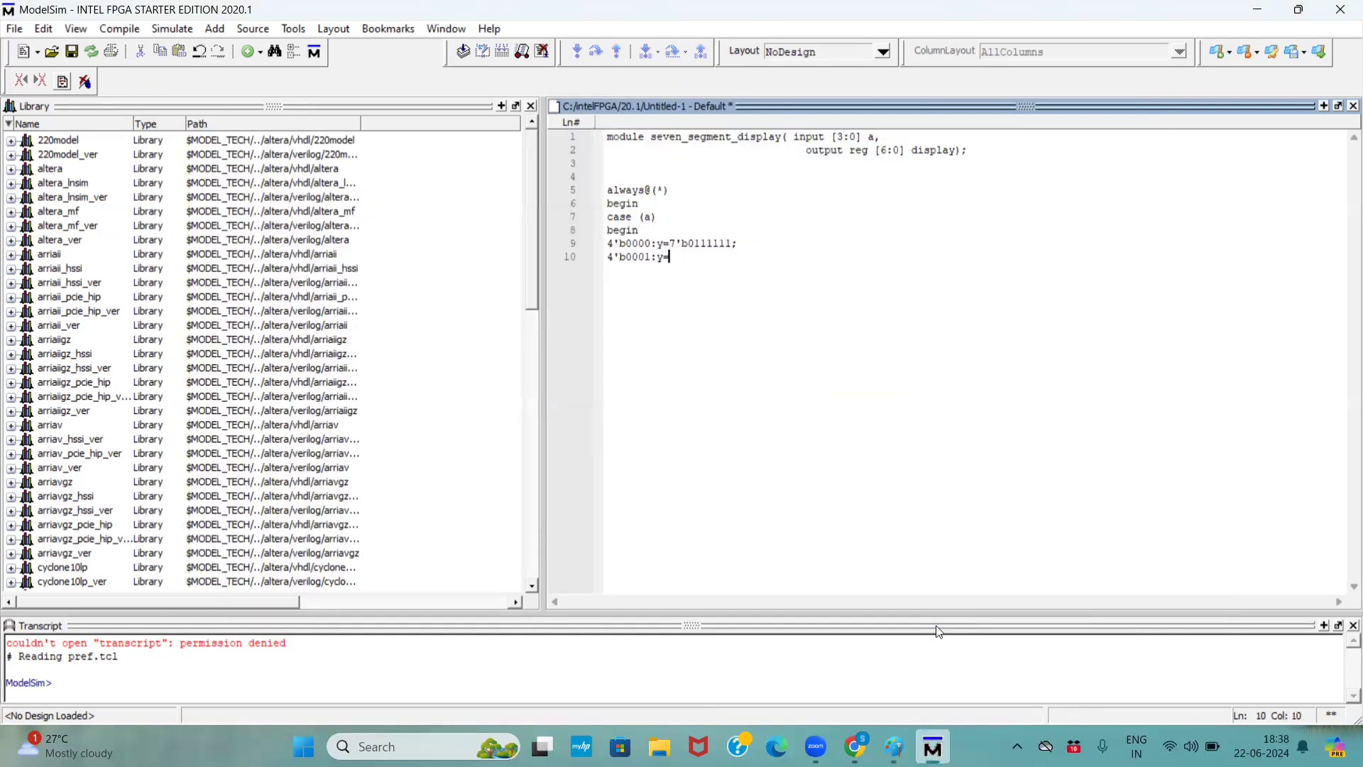
type("7'b")
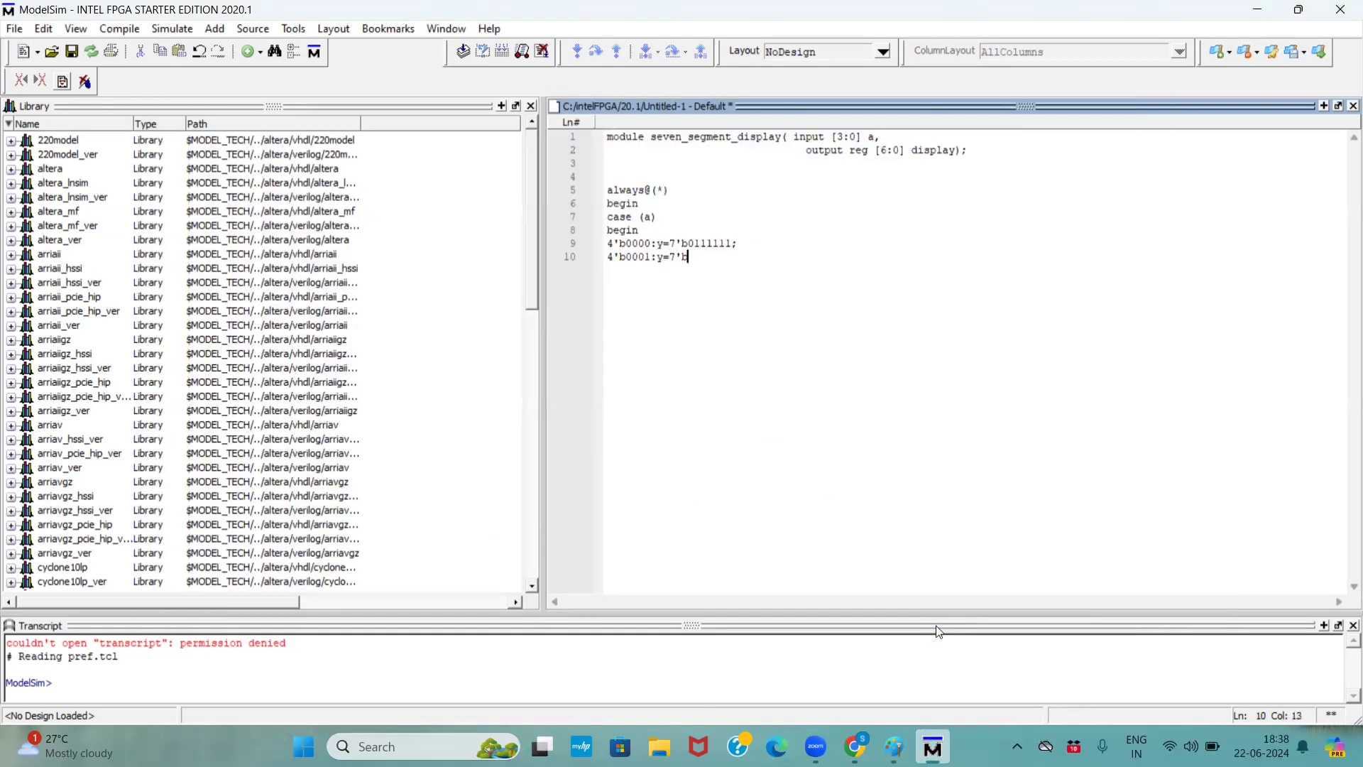
type("0000")
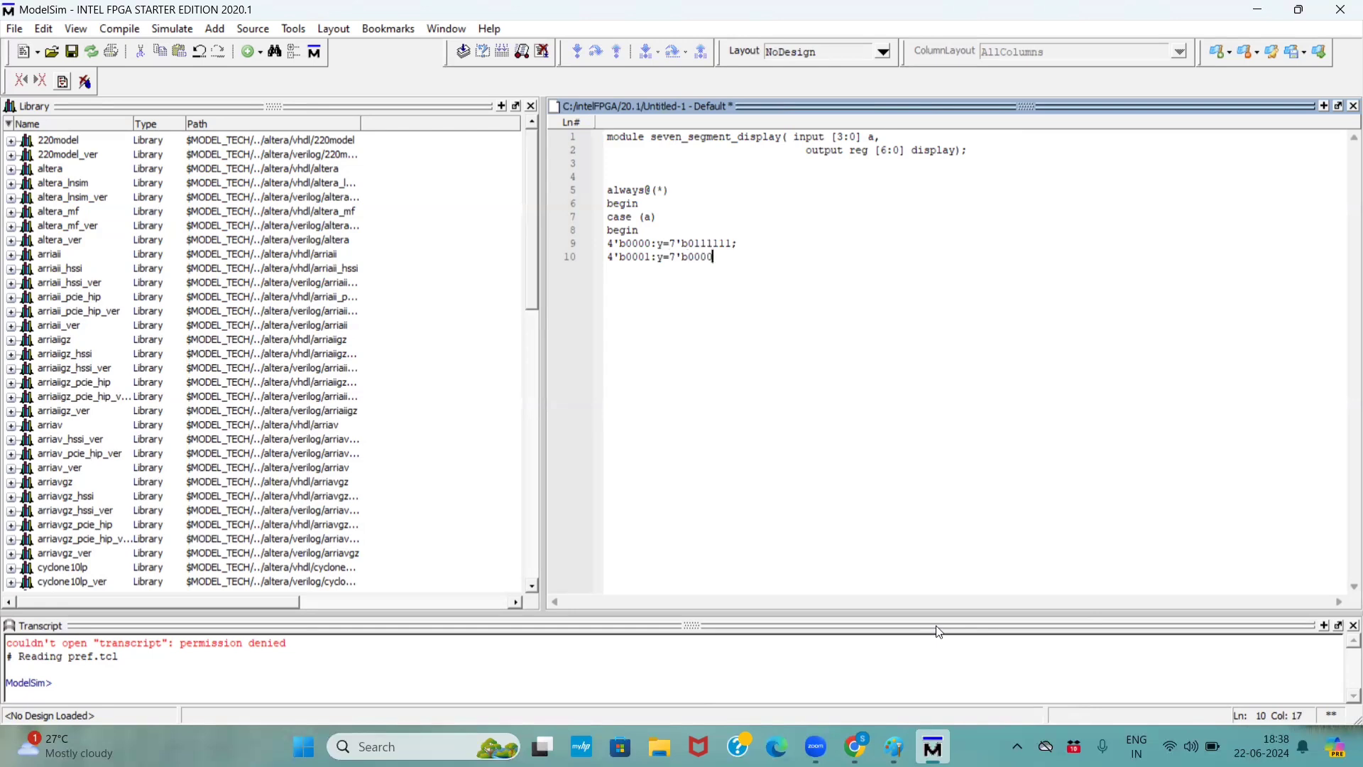
type("110;")
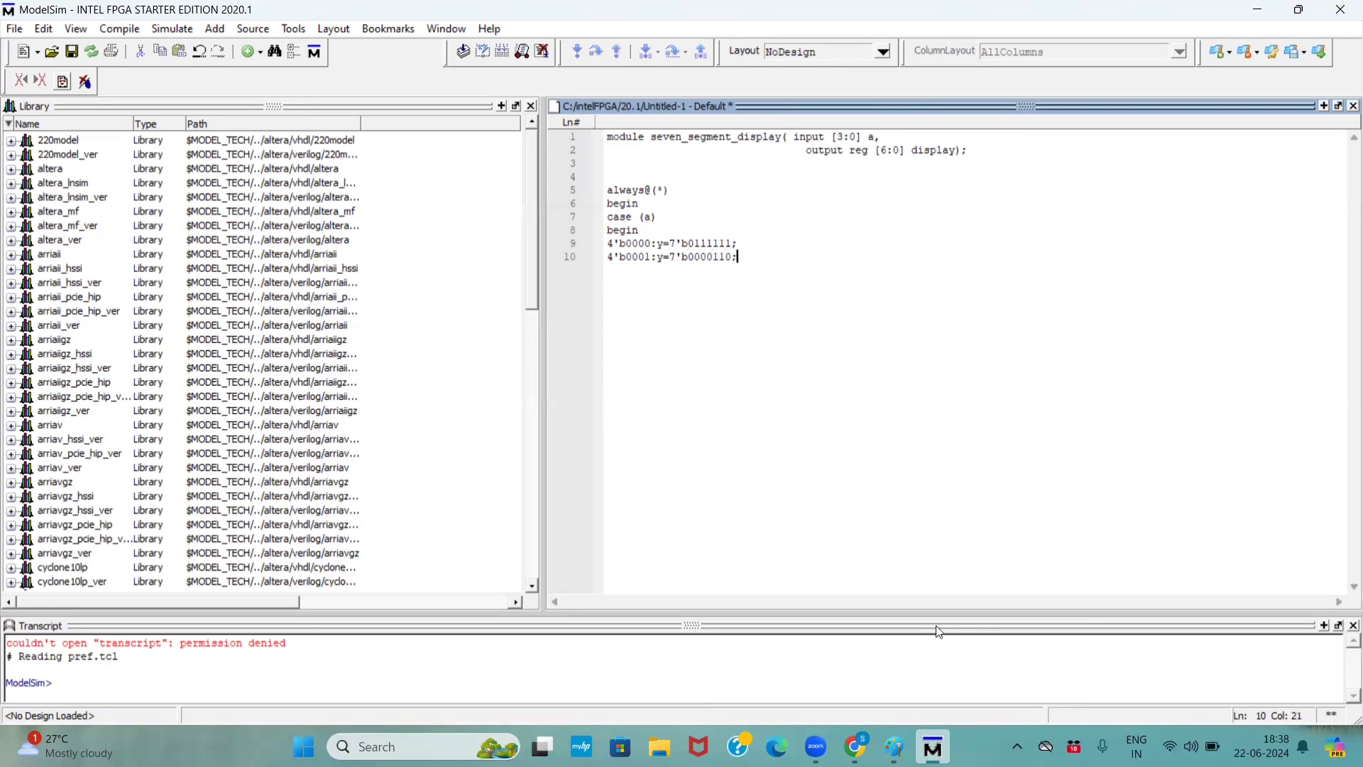
Step: Add the entry 4'b0010:y=7'b1011011;, checking the Paint reference
type("2'b")
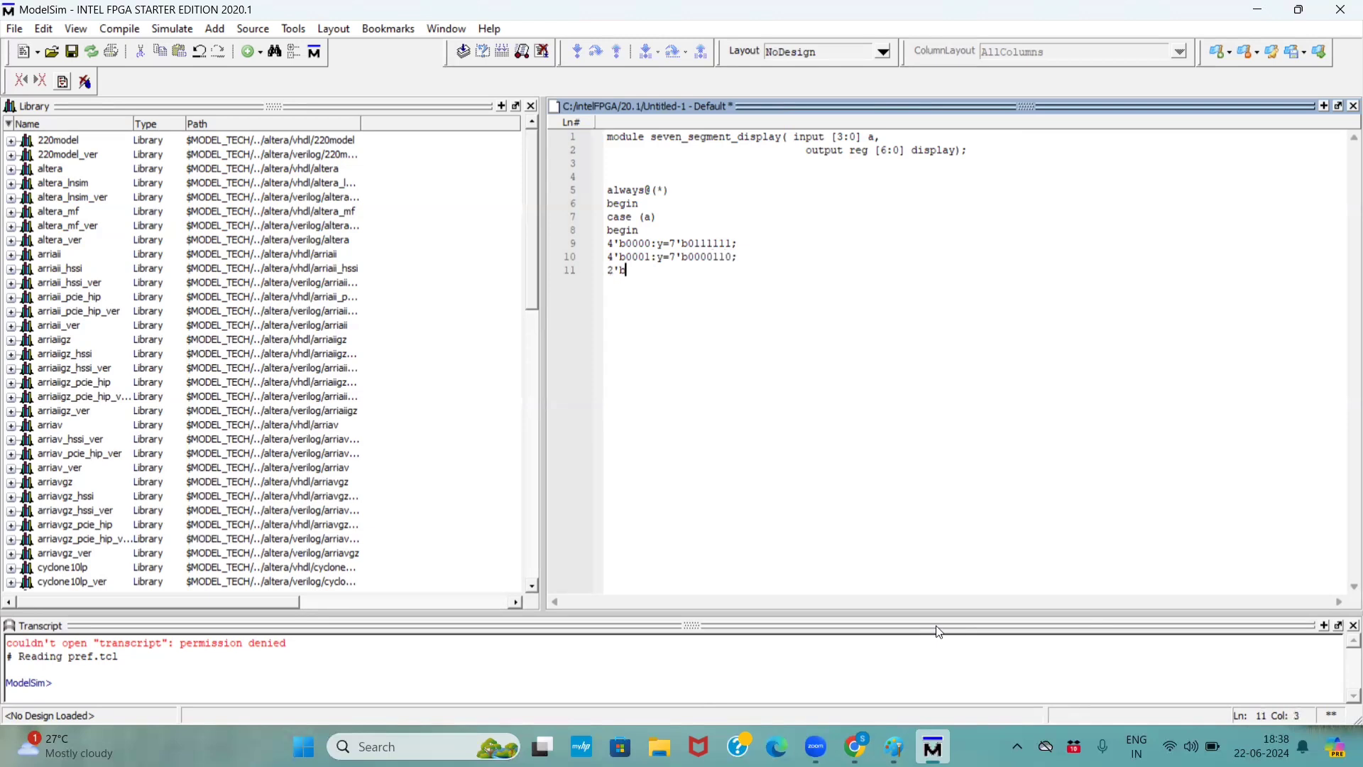
key("backspace")
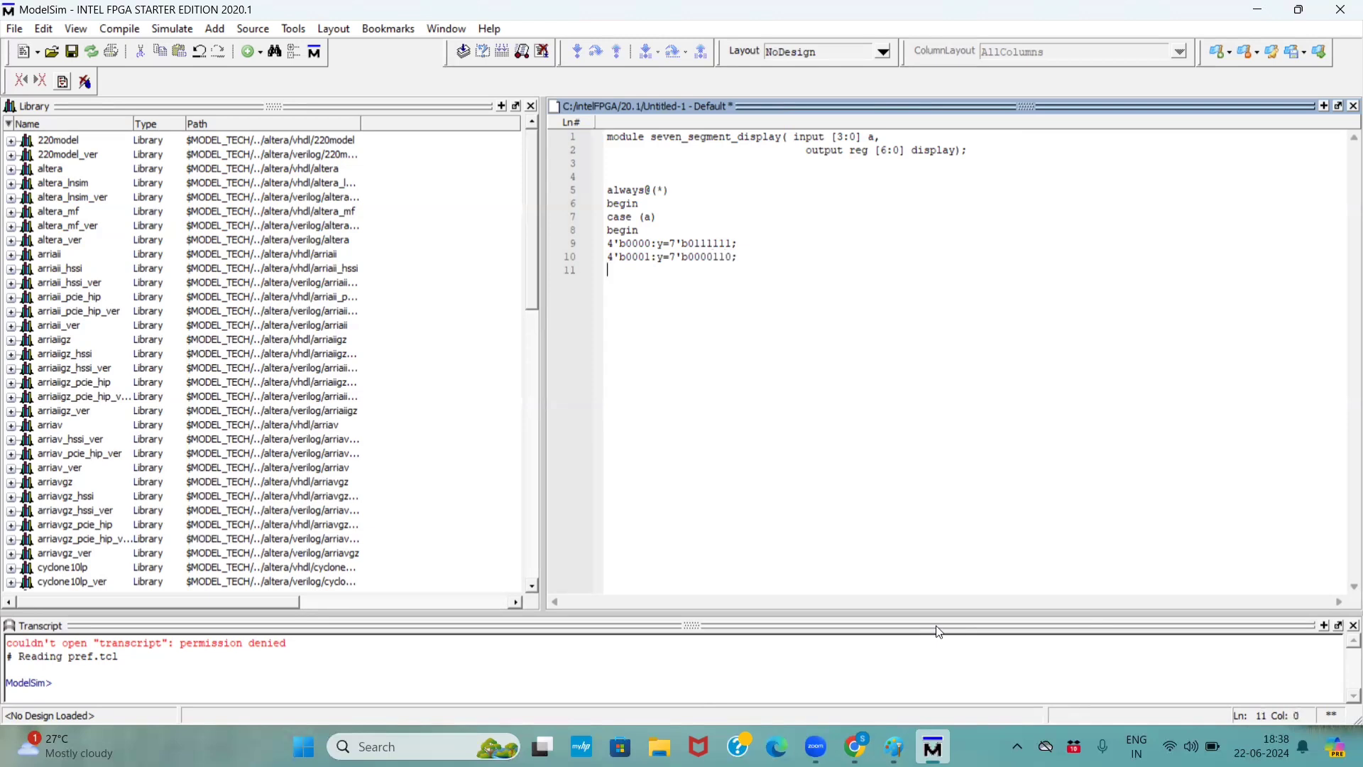
type("4'b")
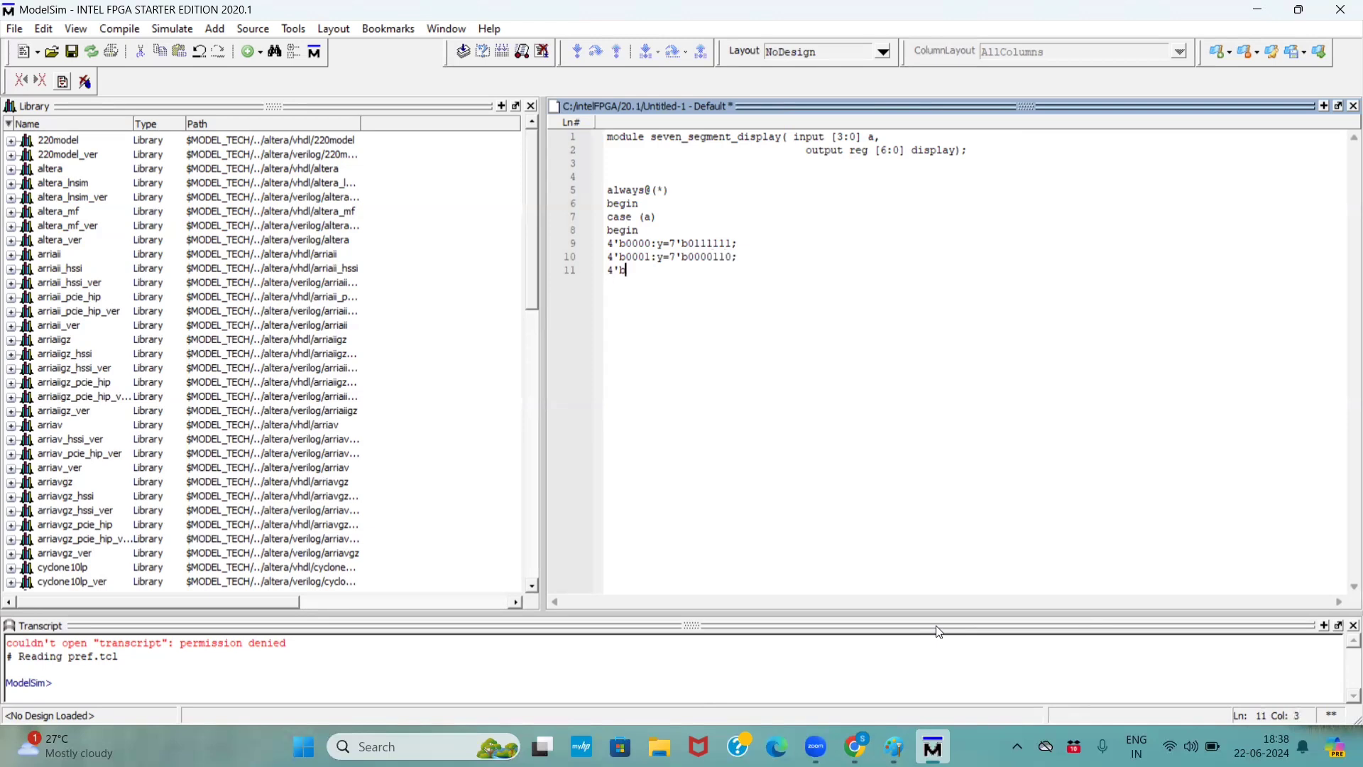
type("001")
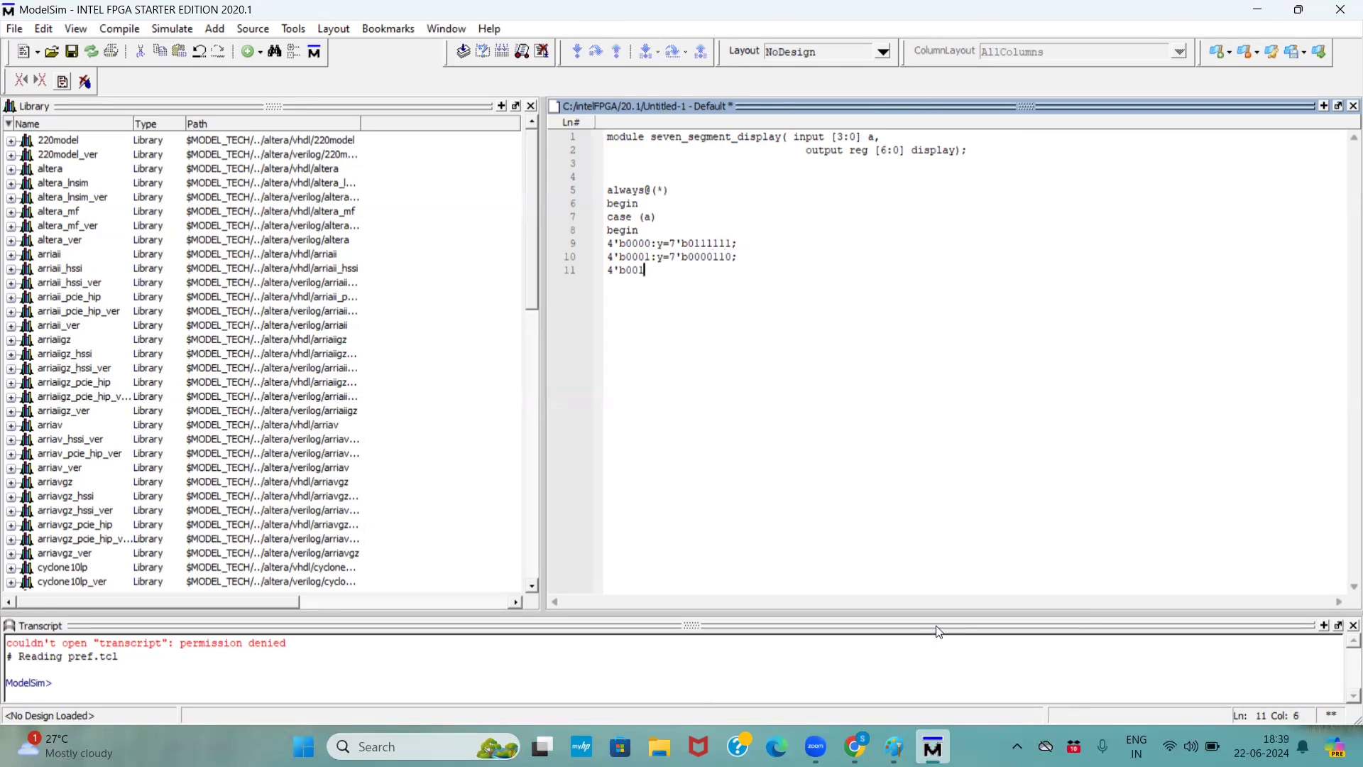
type("0:y")
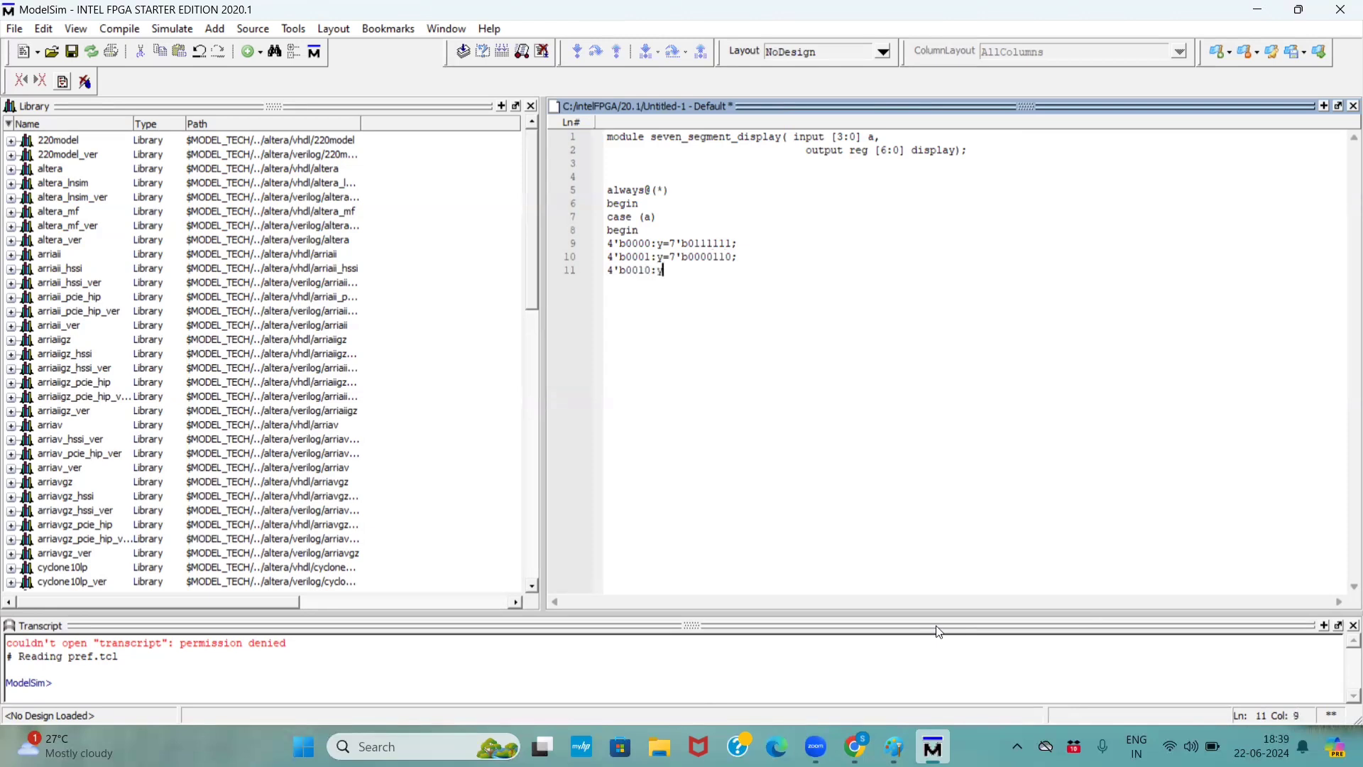
type("=7'")
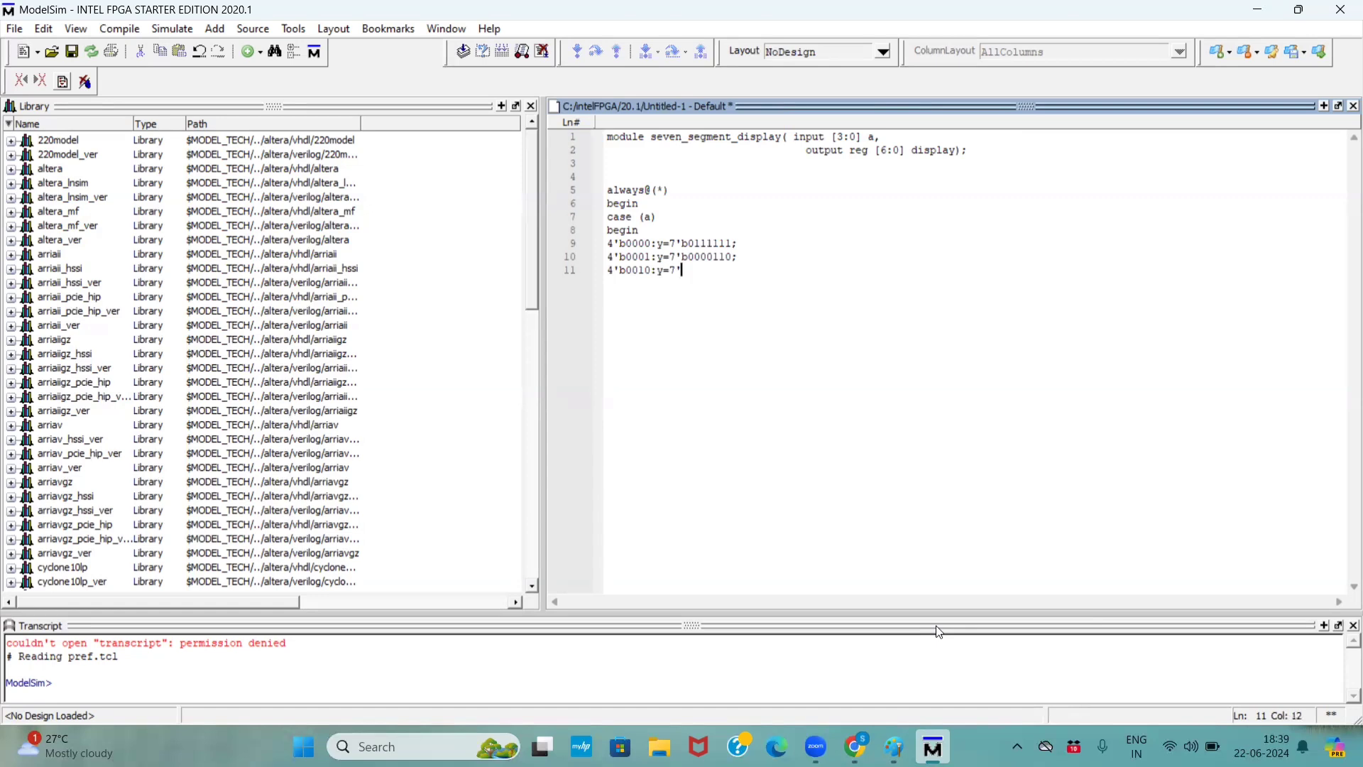
type("b")
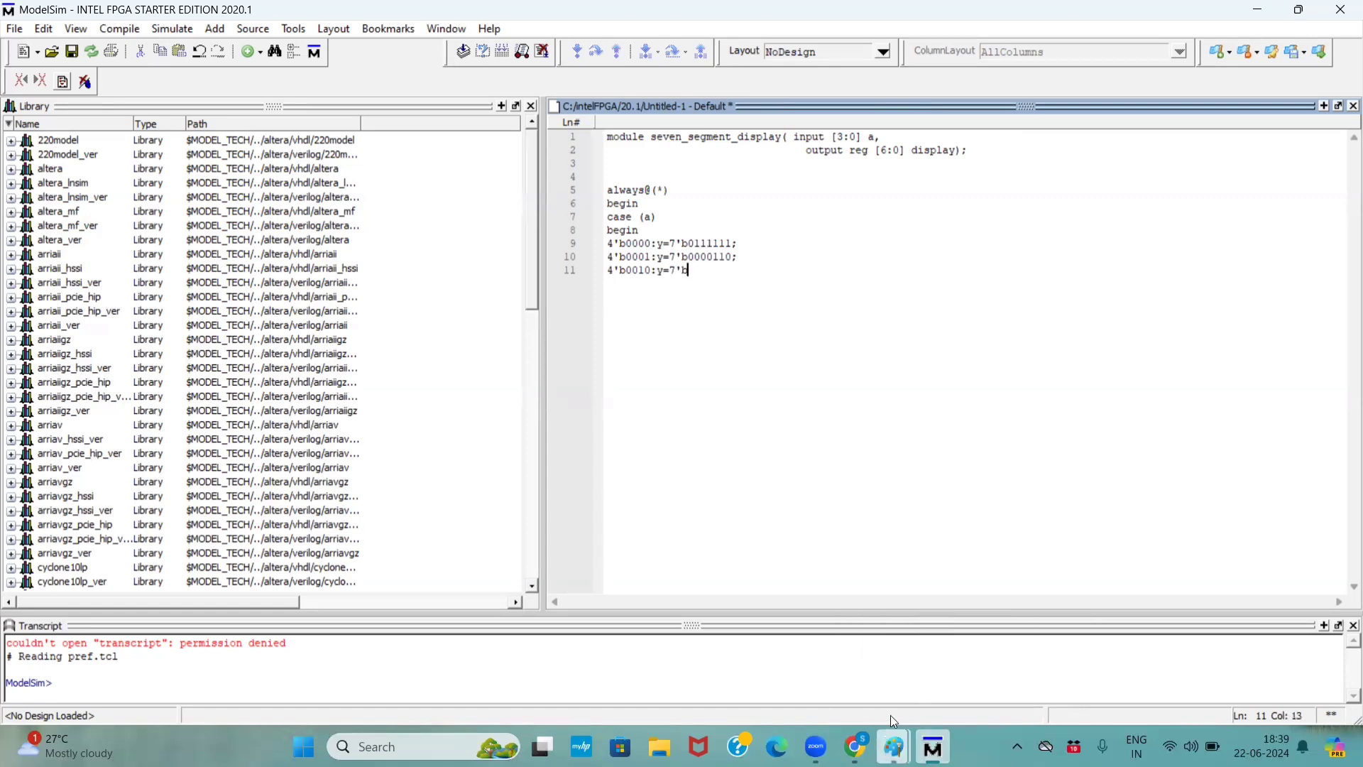
left_click(892, 746)
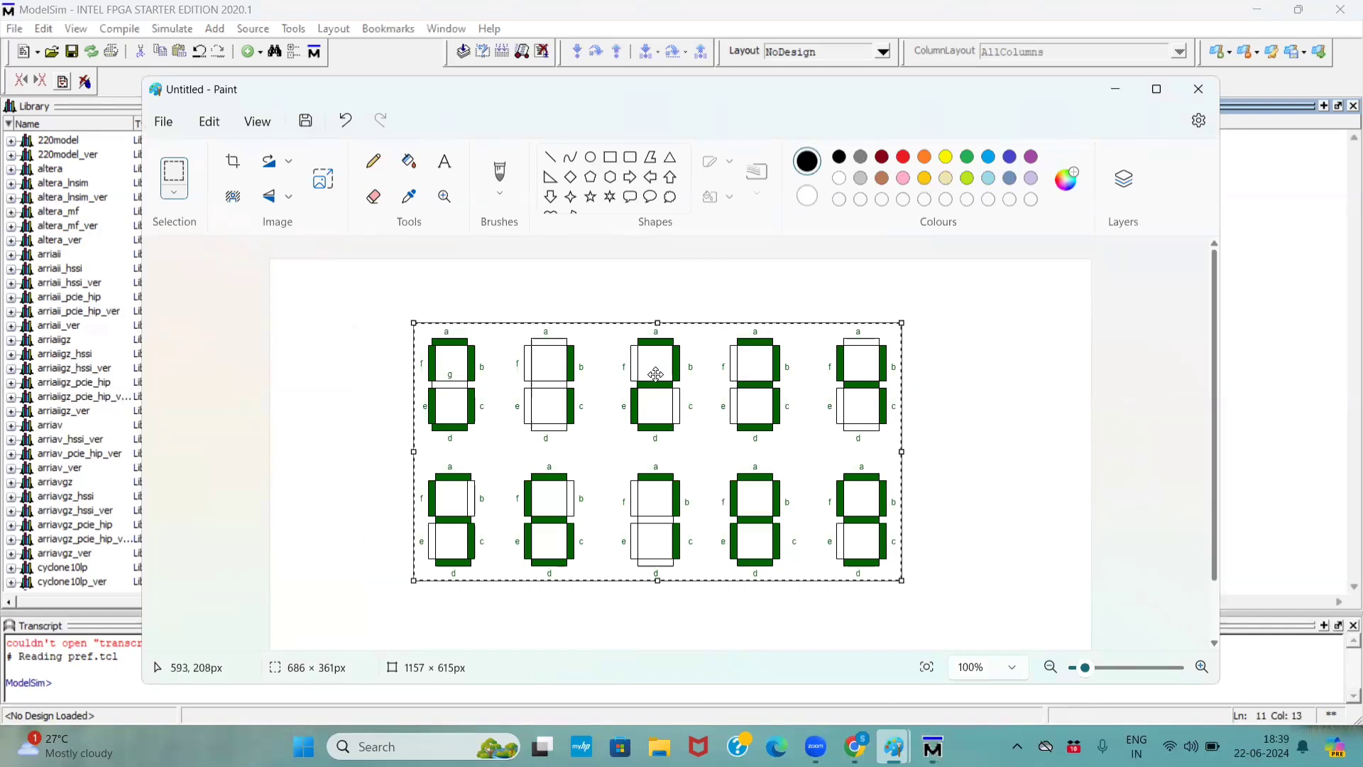
mouse_move(931, 746)
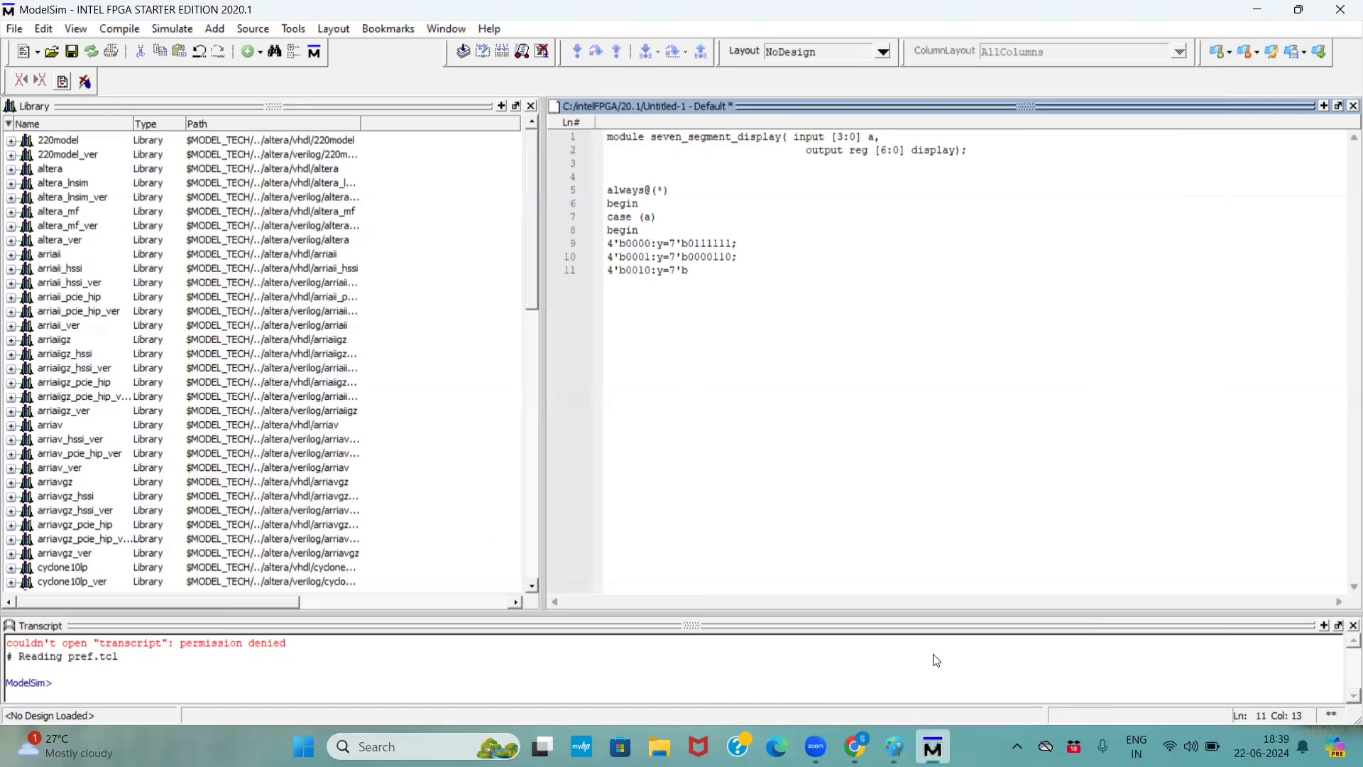
type("10")
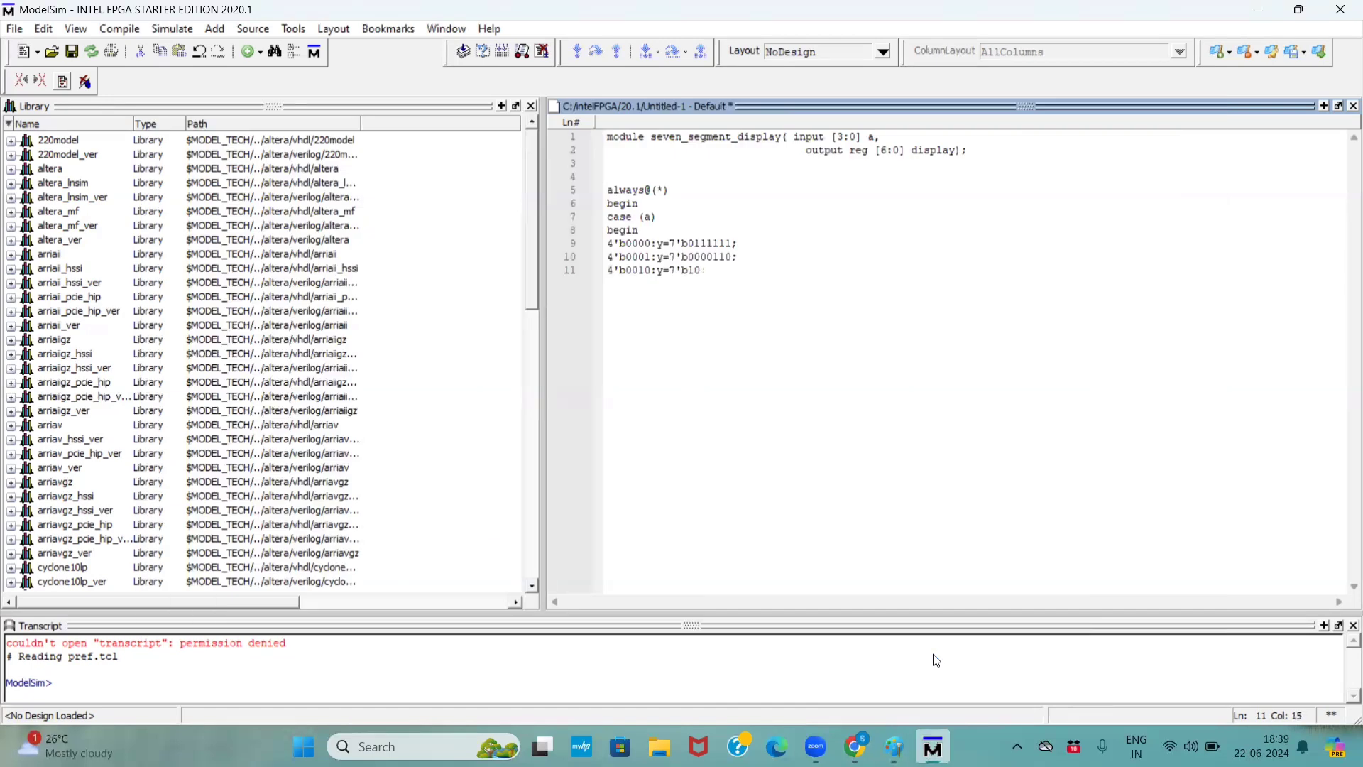
type("11")
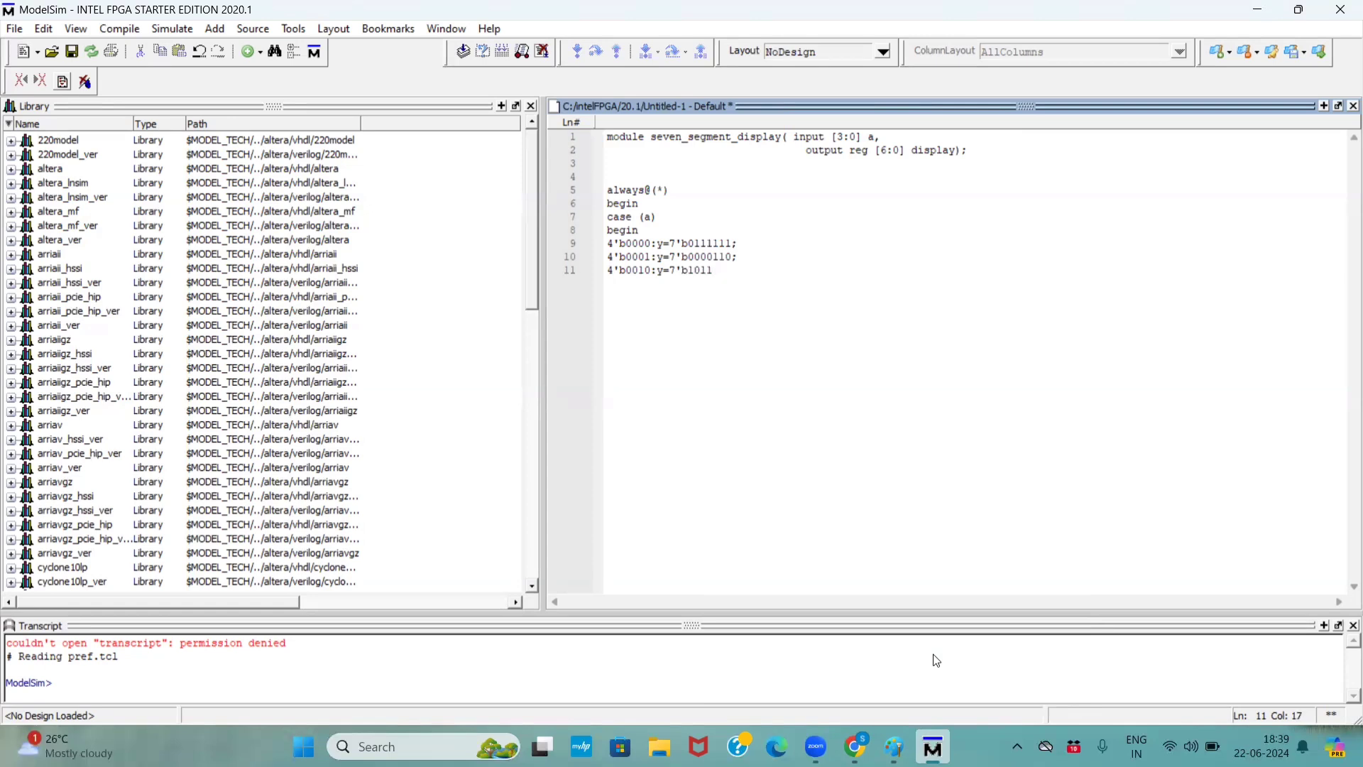
type("011;")
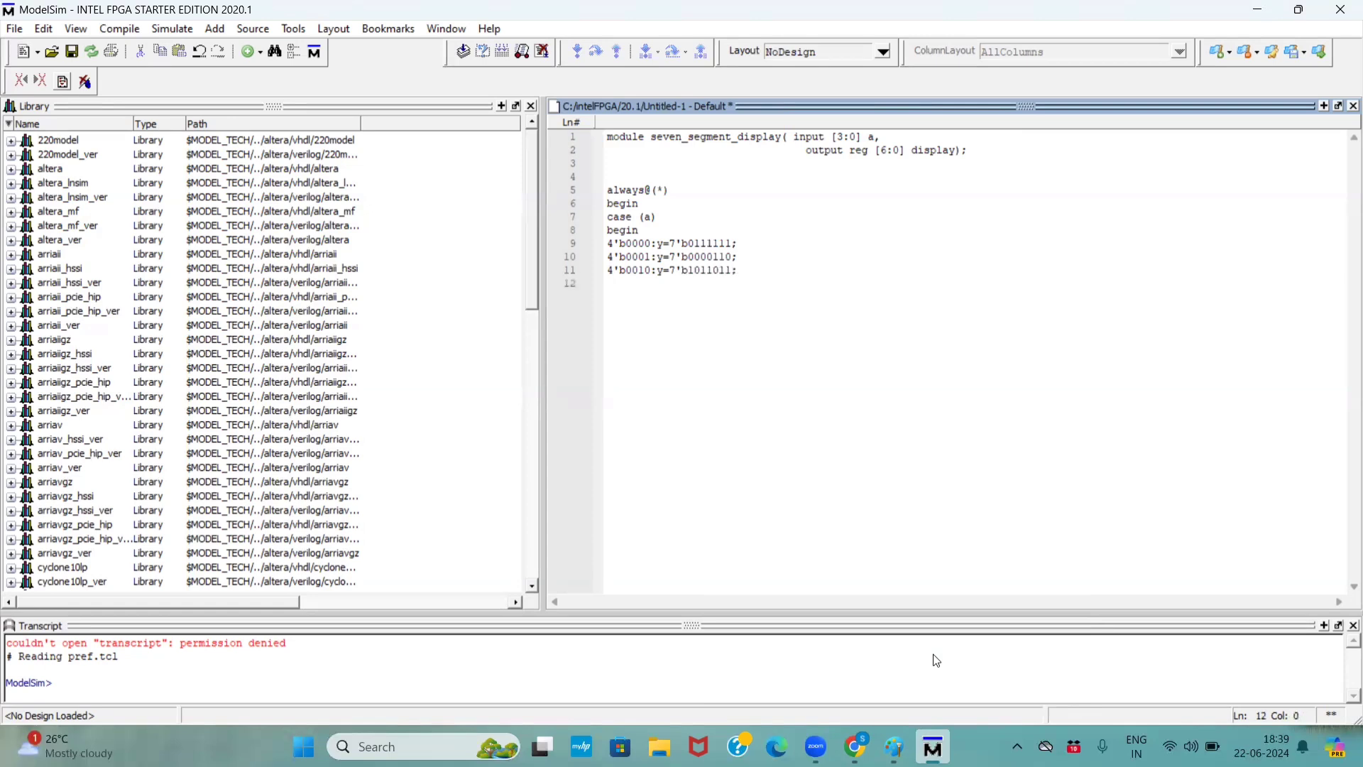
Step: Start the 4'b0011:y= entry and check Paint for digit three's pattern
type("4")
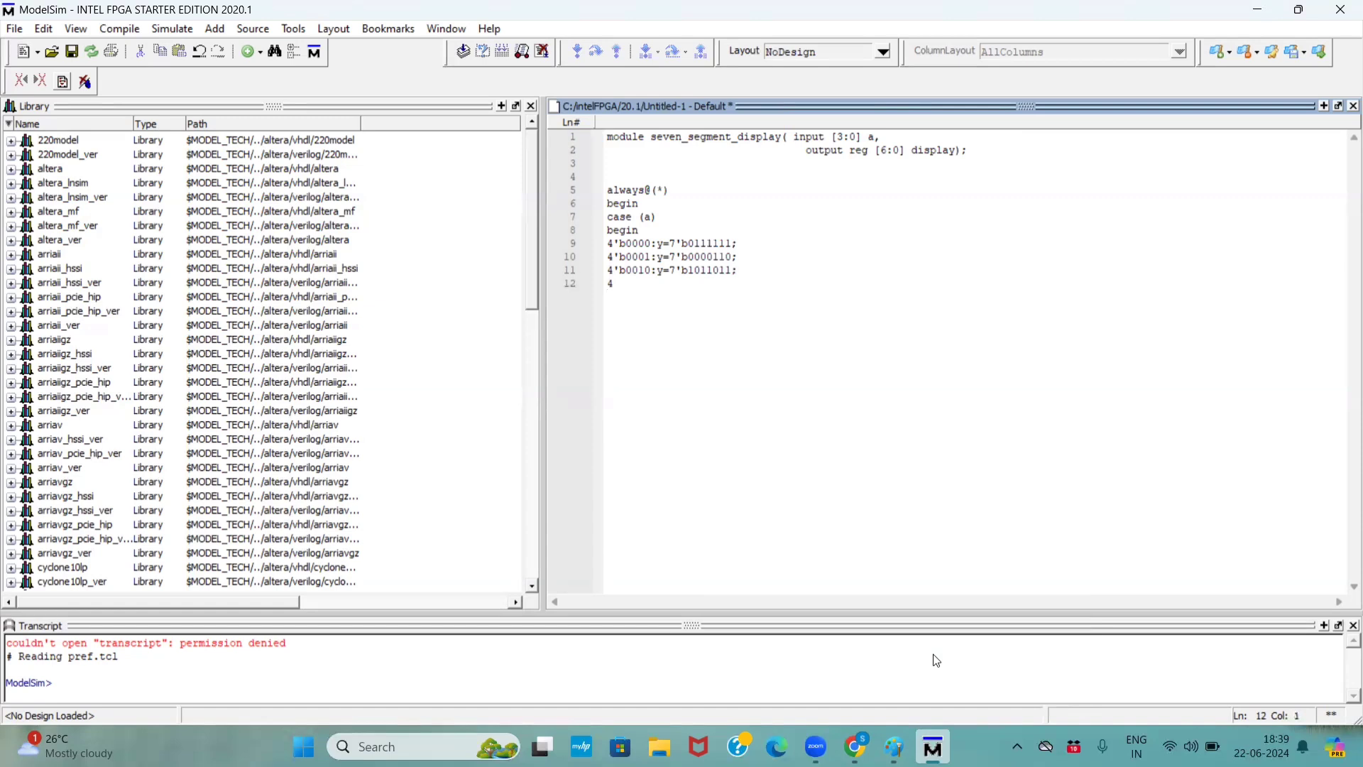
type("'b")
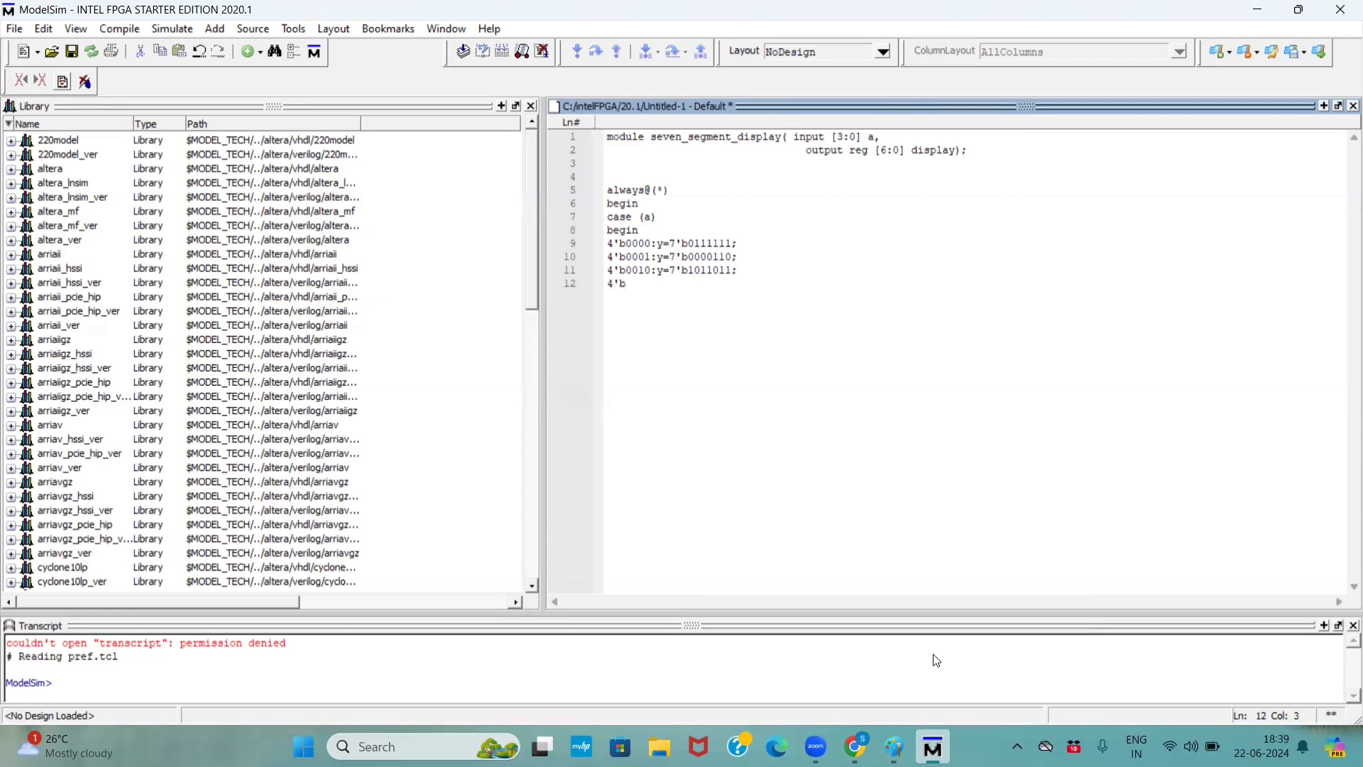
type("0011")
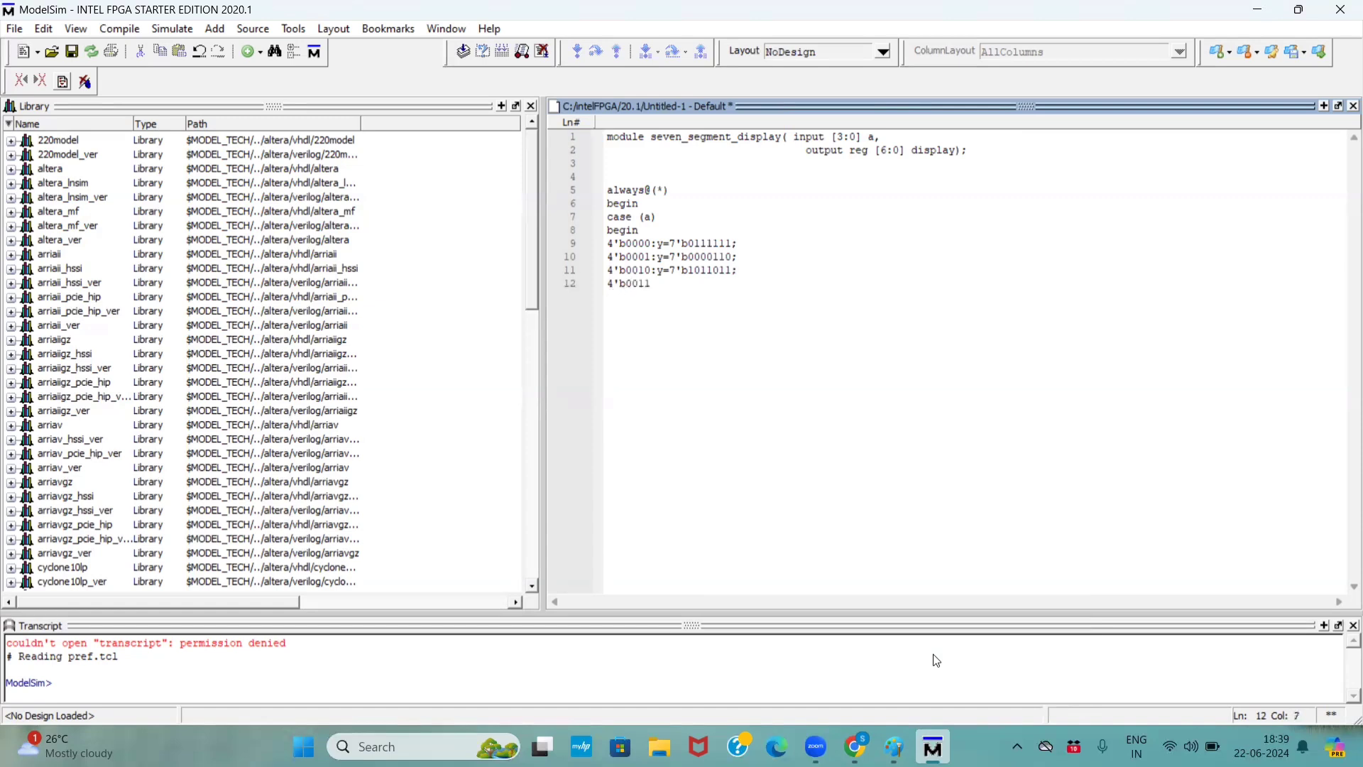
type(":y=")
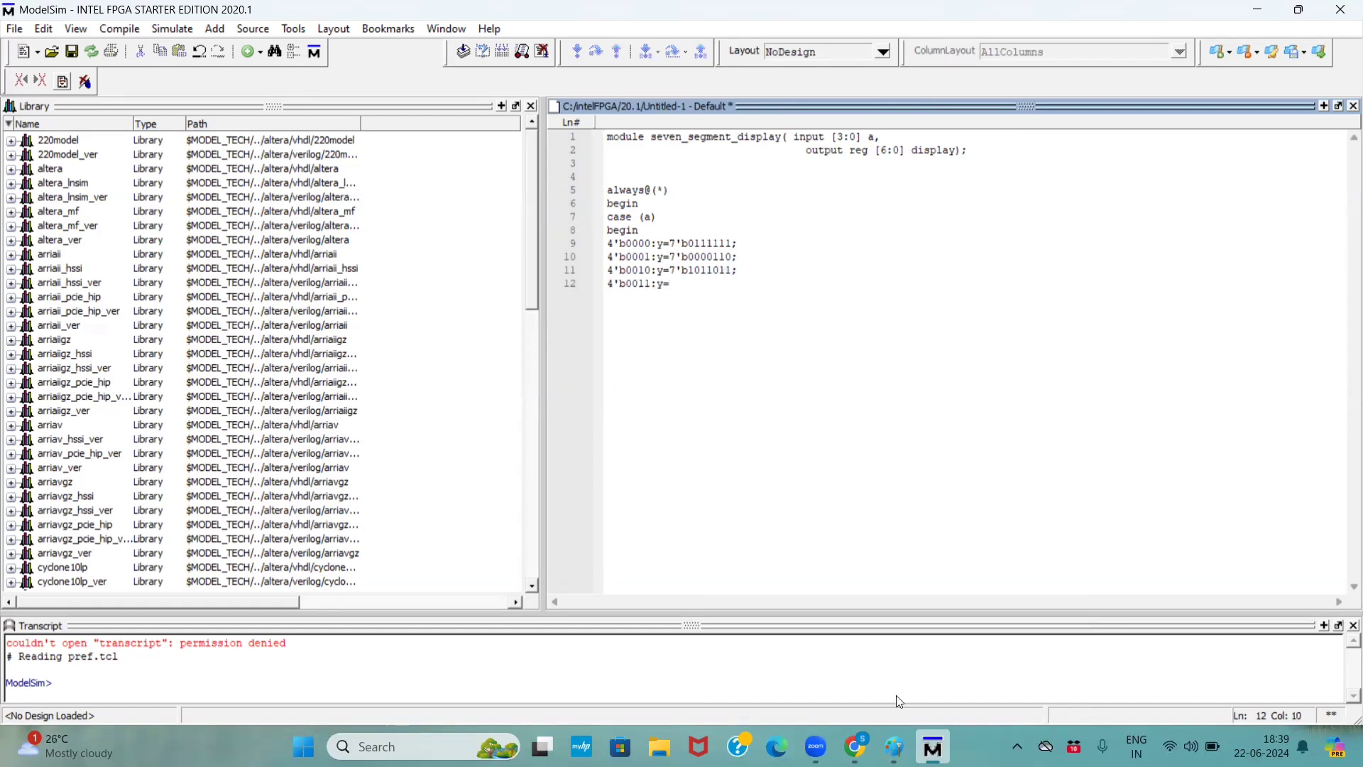
left_click(893, 746)
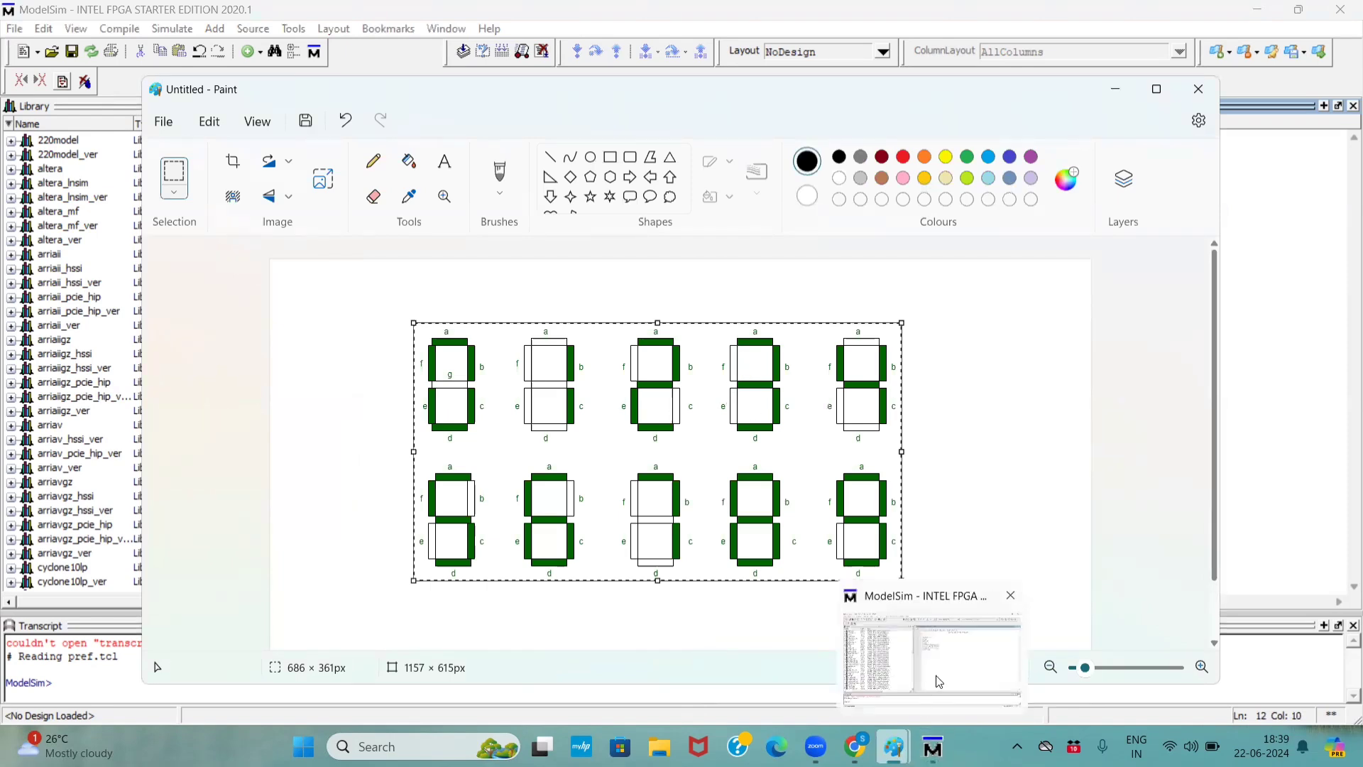
Step: Complete the 4'b0011 entry with pattern 7'b1001111
left_click(930, 661)
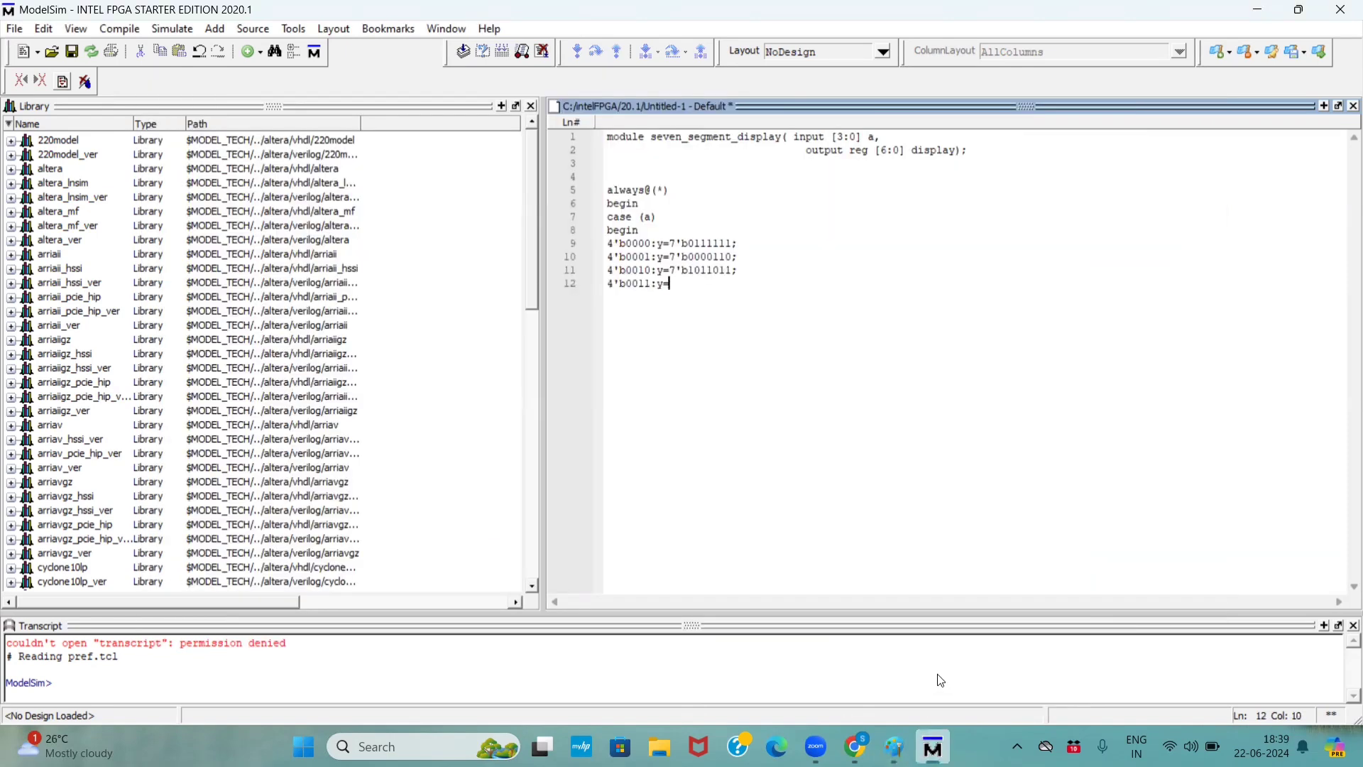
type("7'")
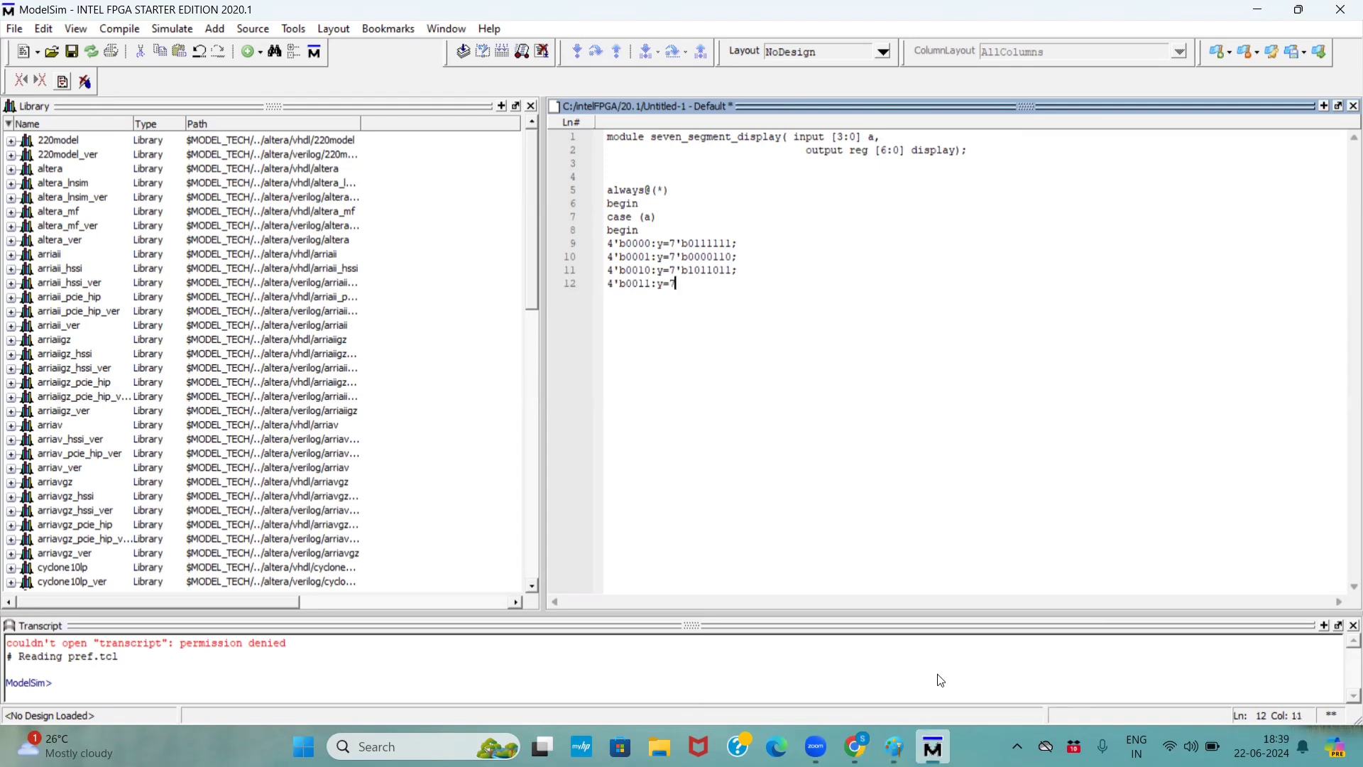
type("b1")
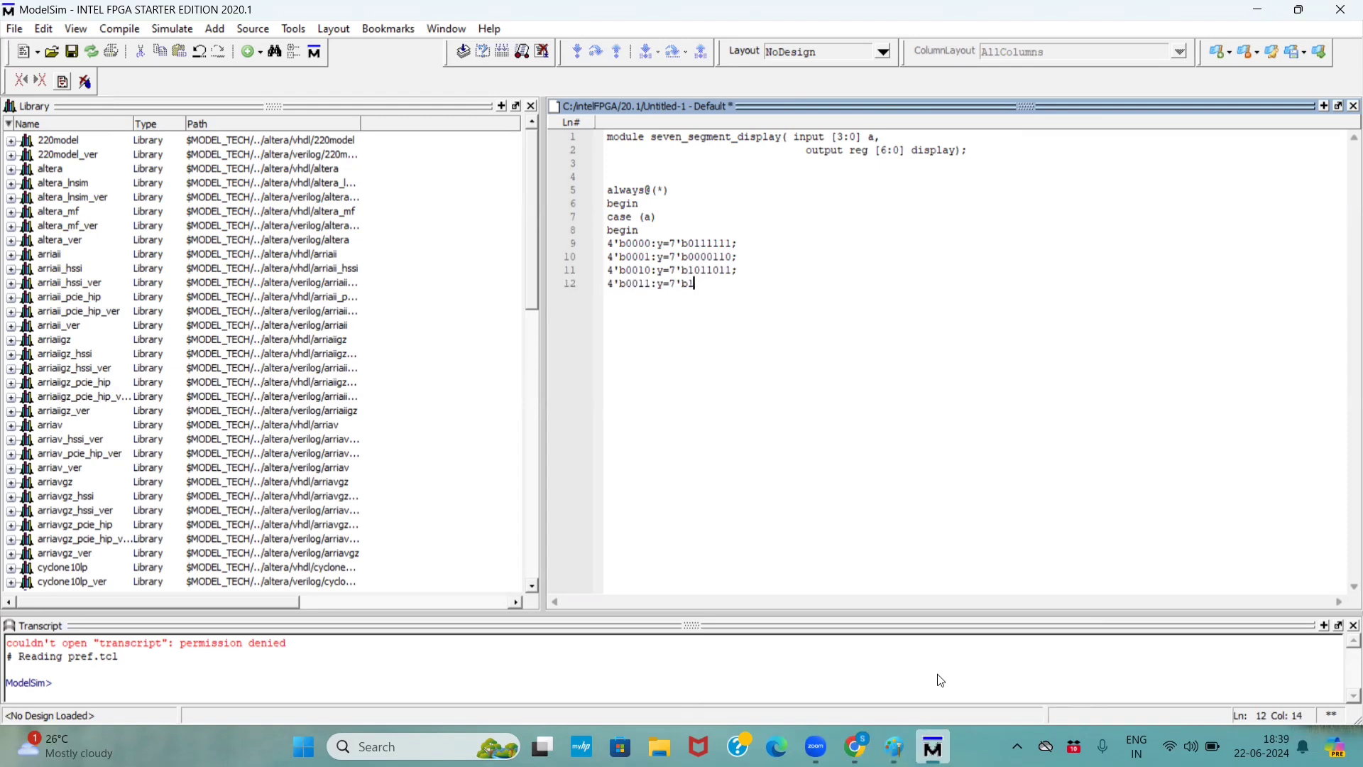
type("001111;")
type("4")
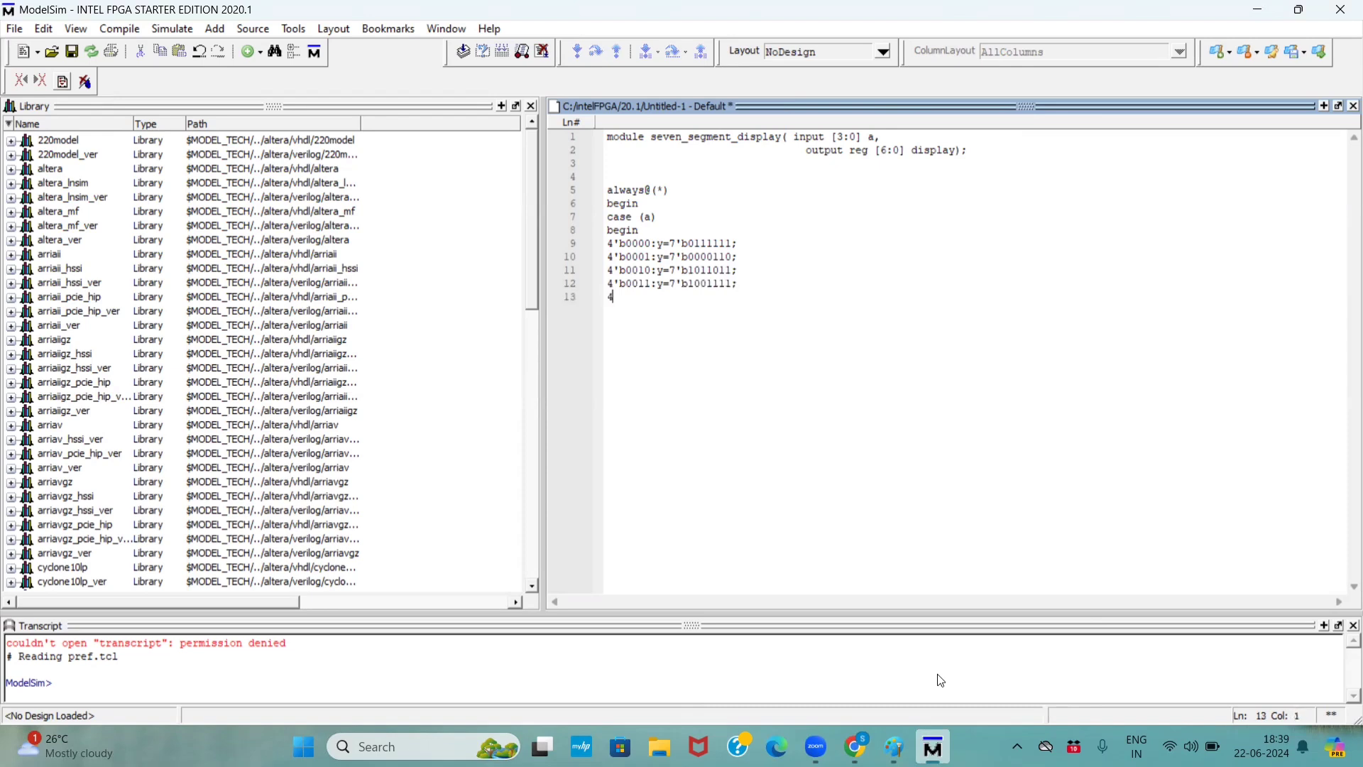
Step: Begin the next case entry 4'b0100:y=
type("'b")
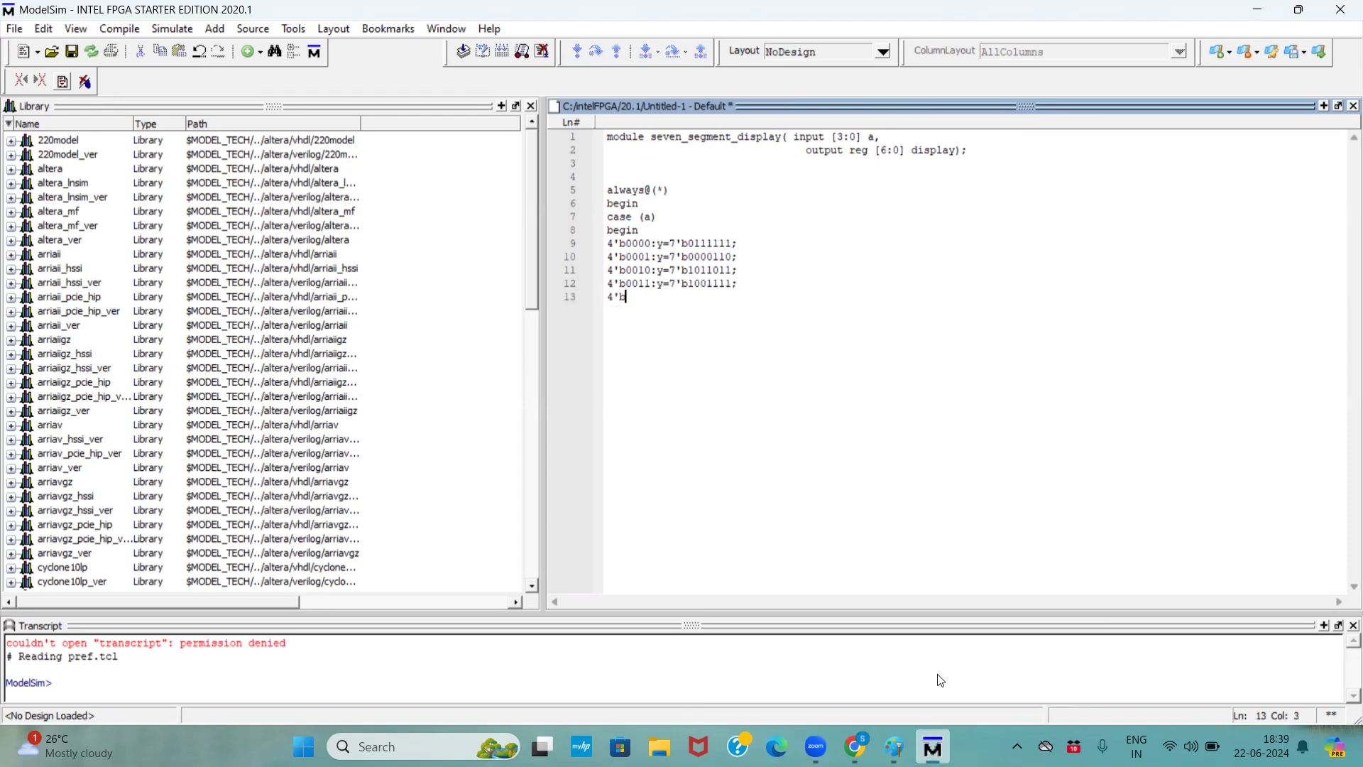
type("010")
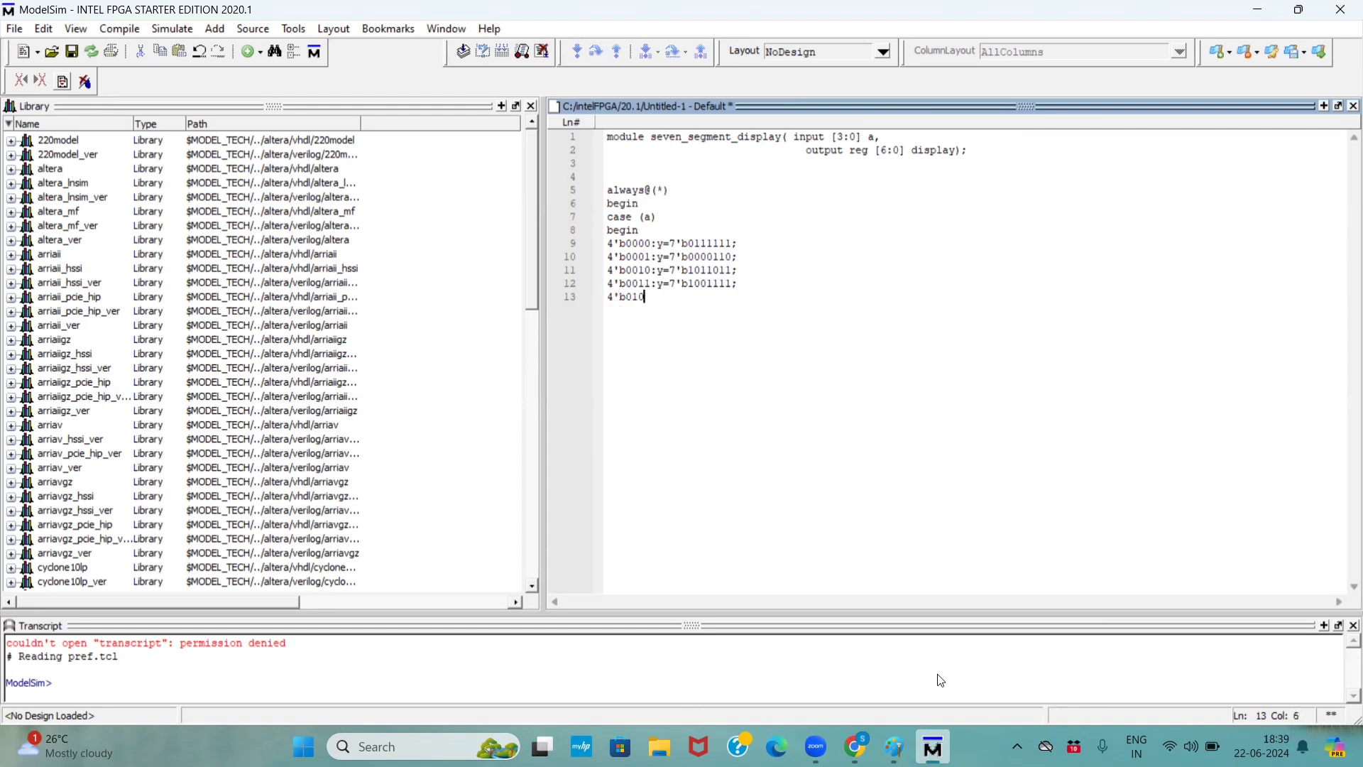
type("0:")
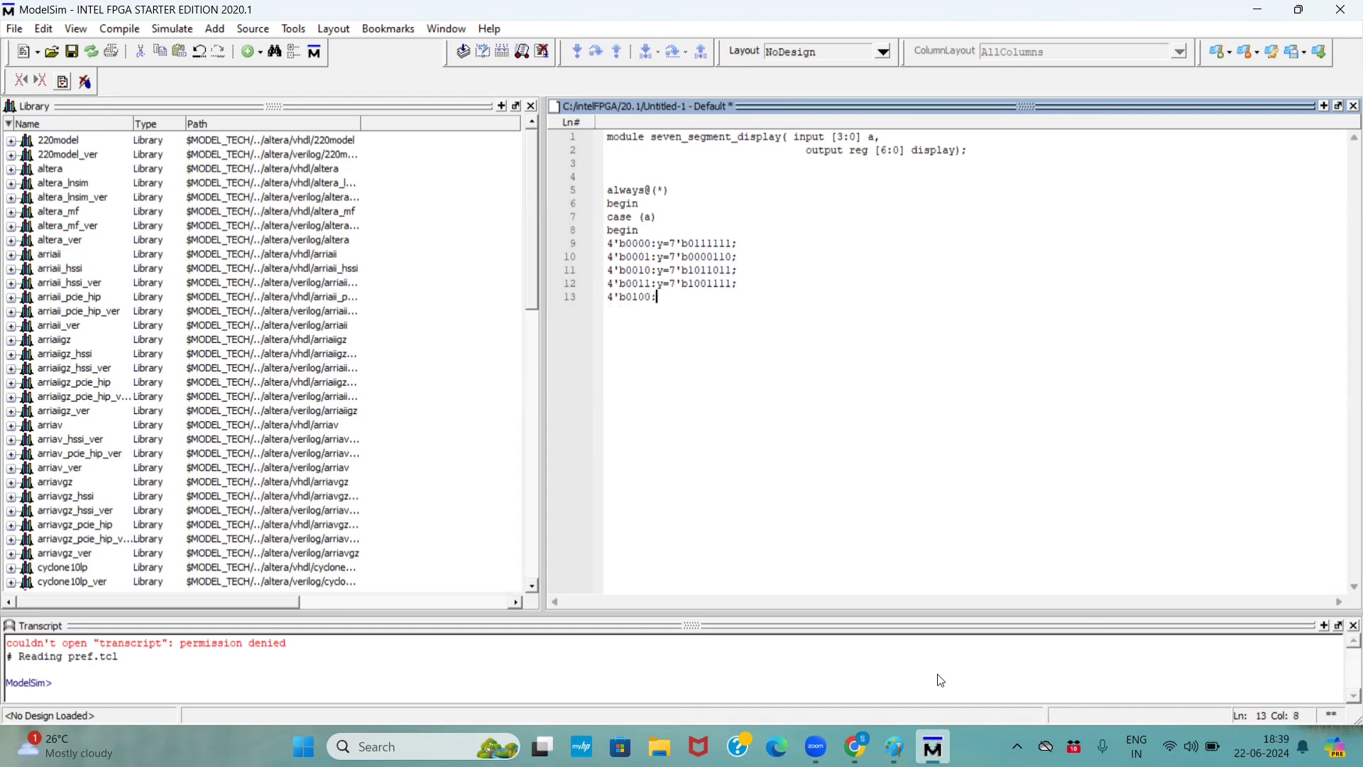
type("y=")
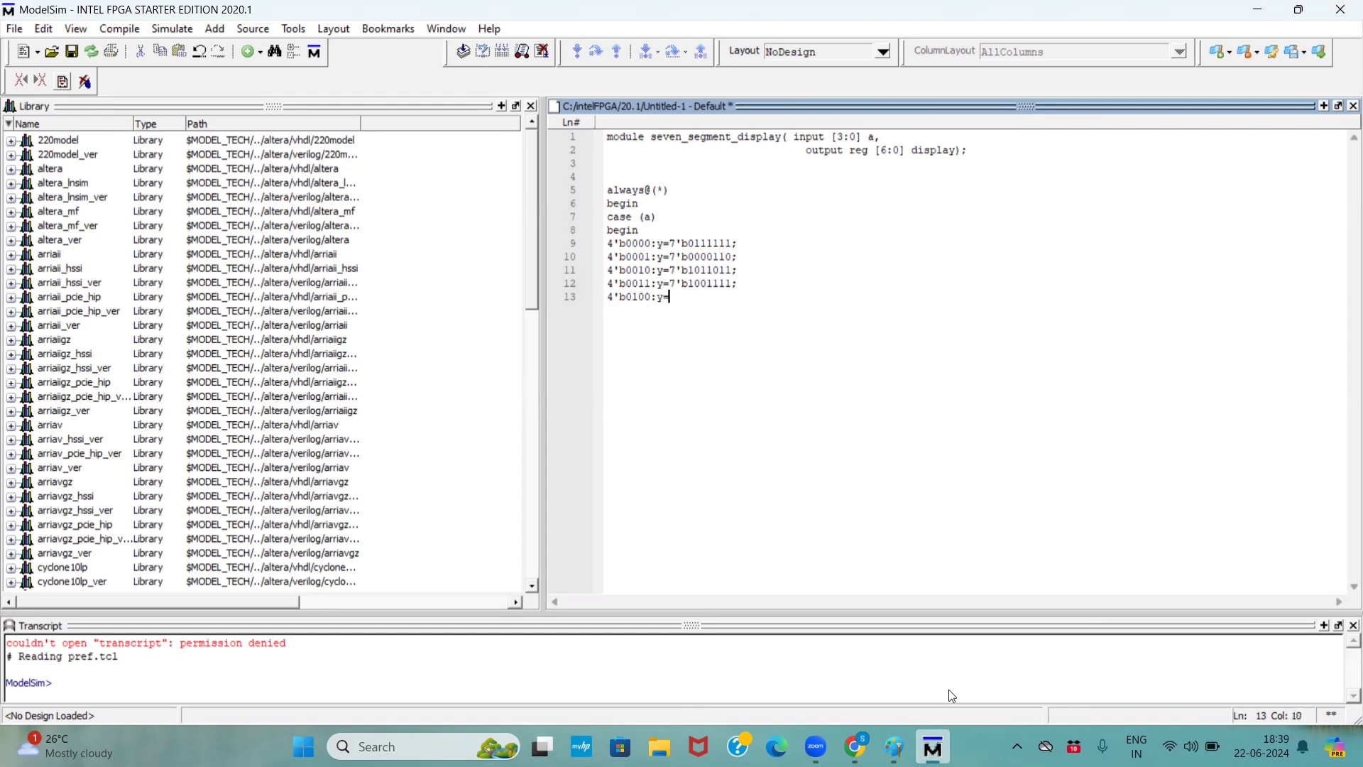
Step: Check the Paint reference and type pattern 7'b1010110 for the 4'b0100 entry
left_click(893, 746)
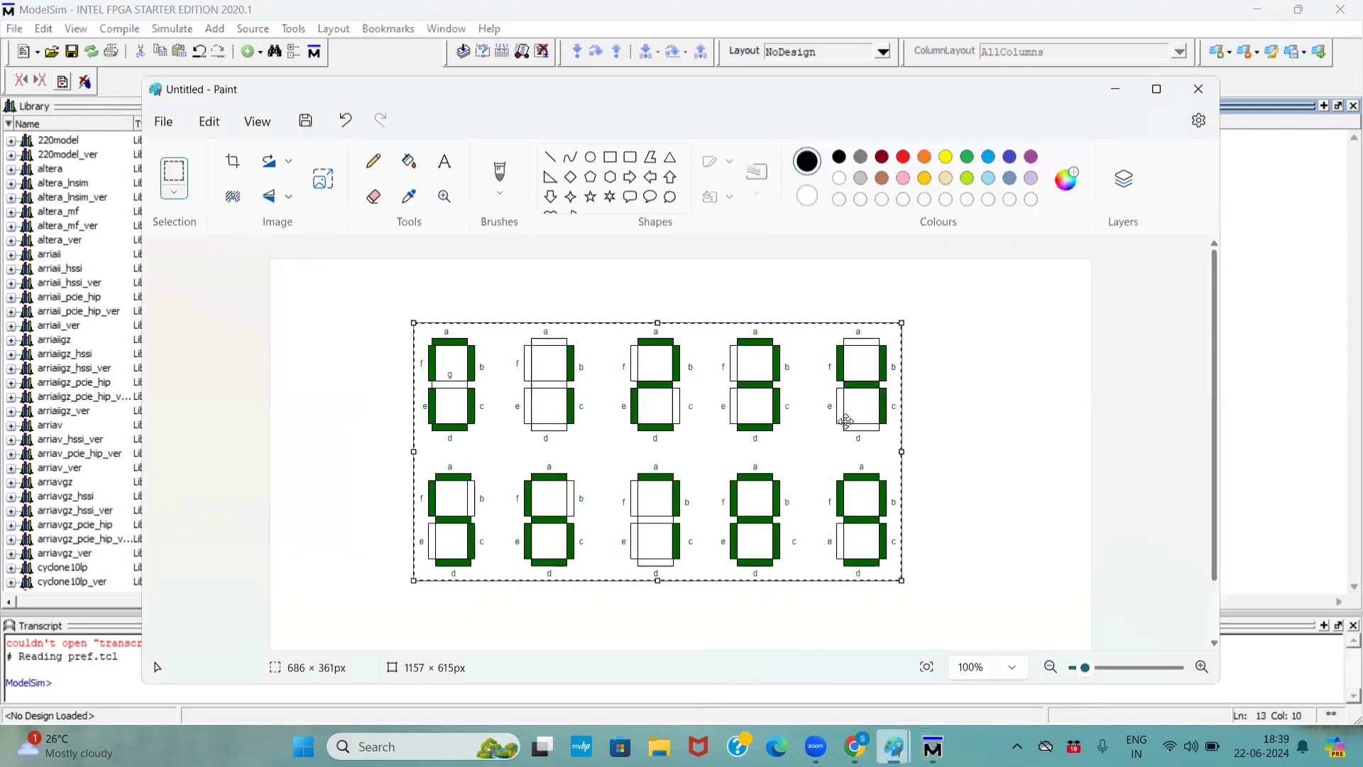
mouse_move(860, 419)
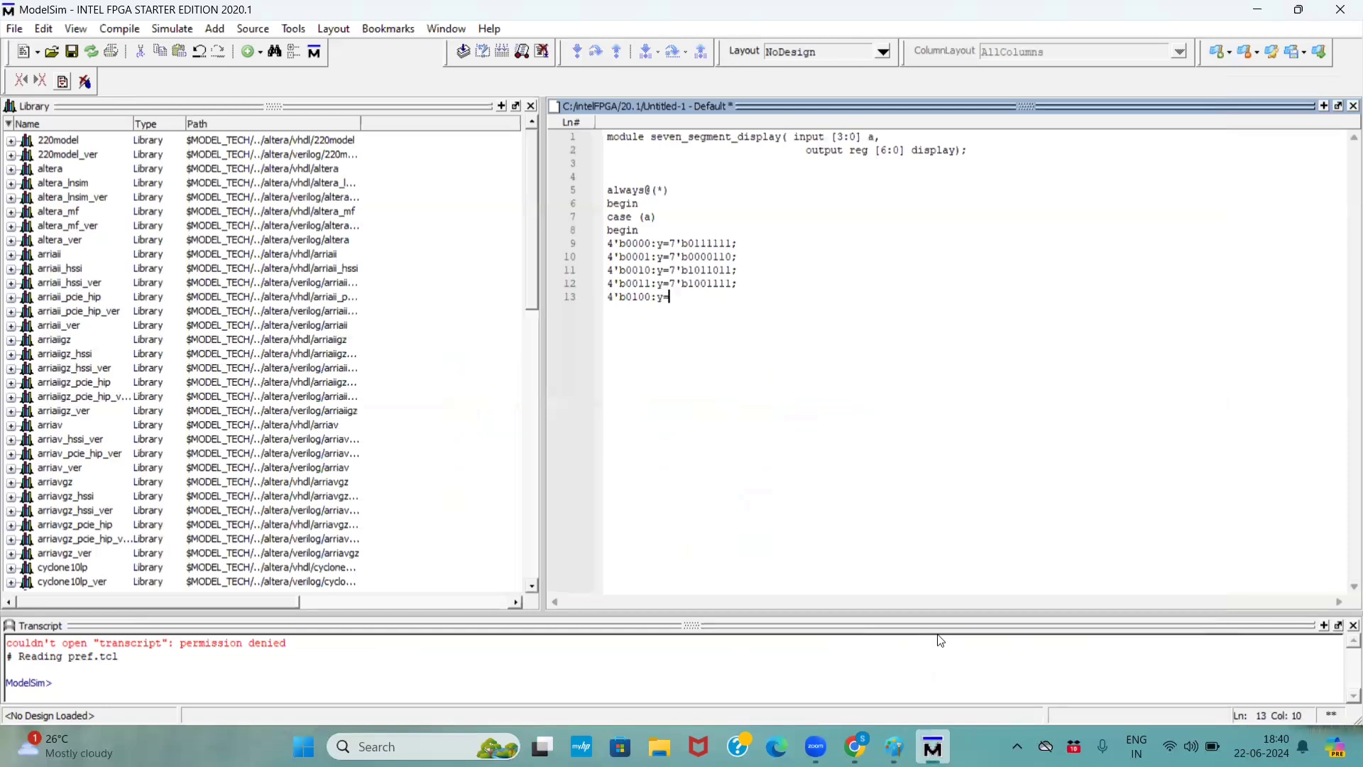
type("7'b1")
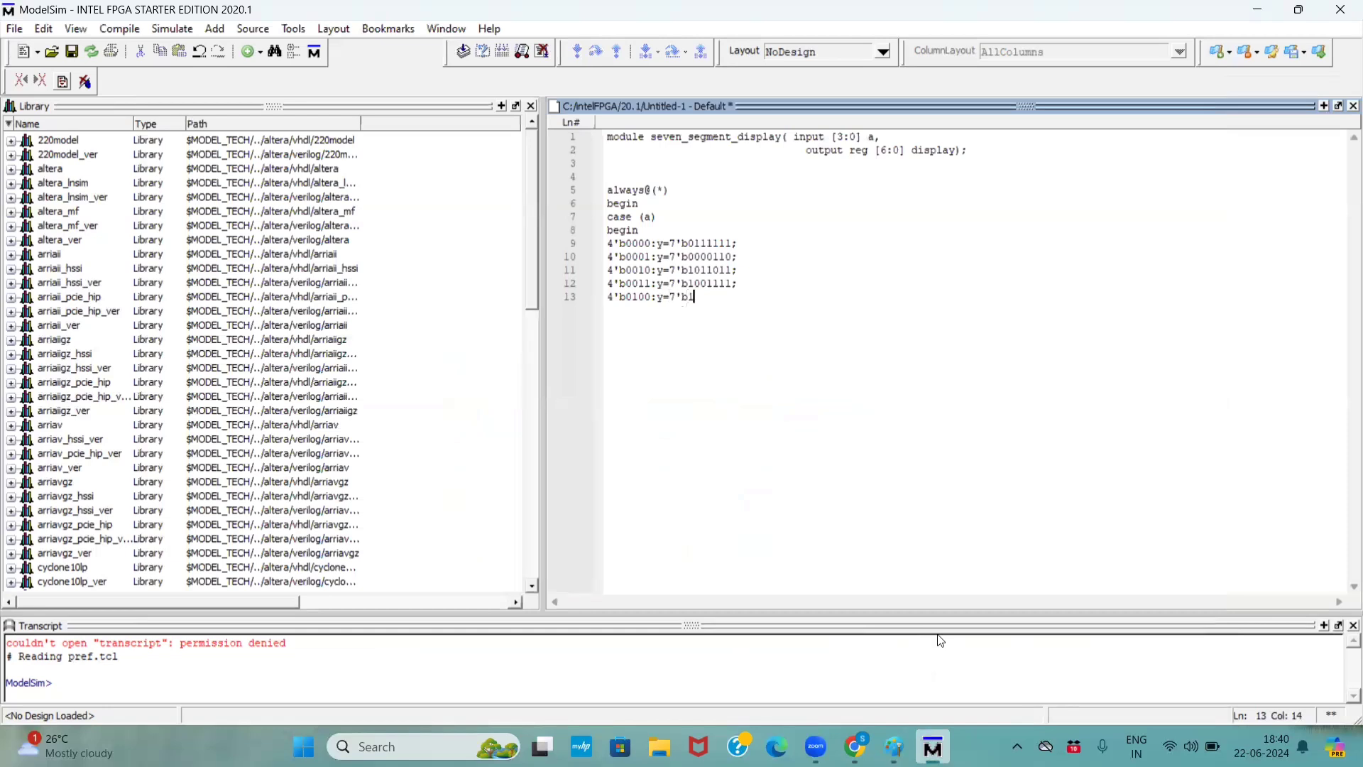
type("0")
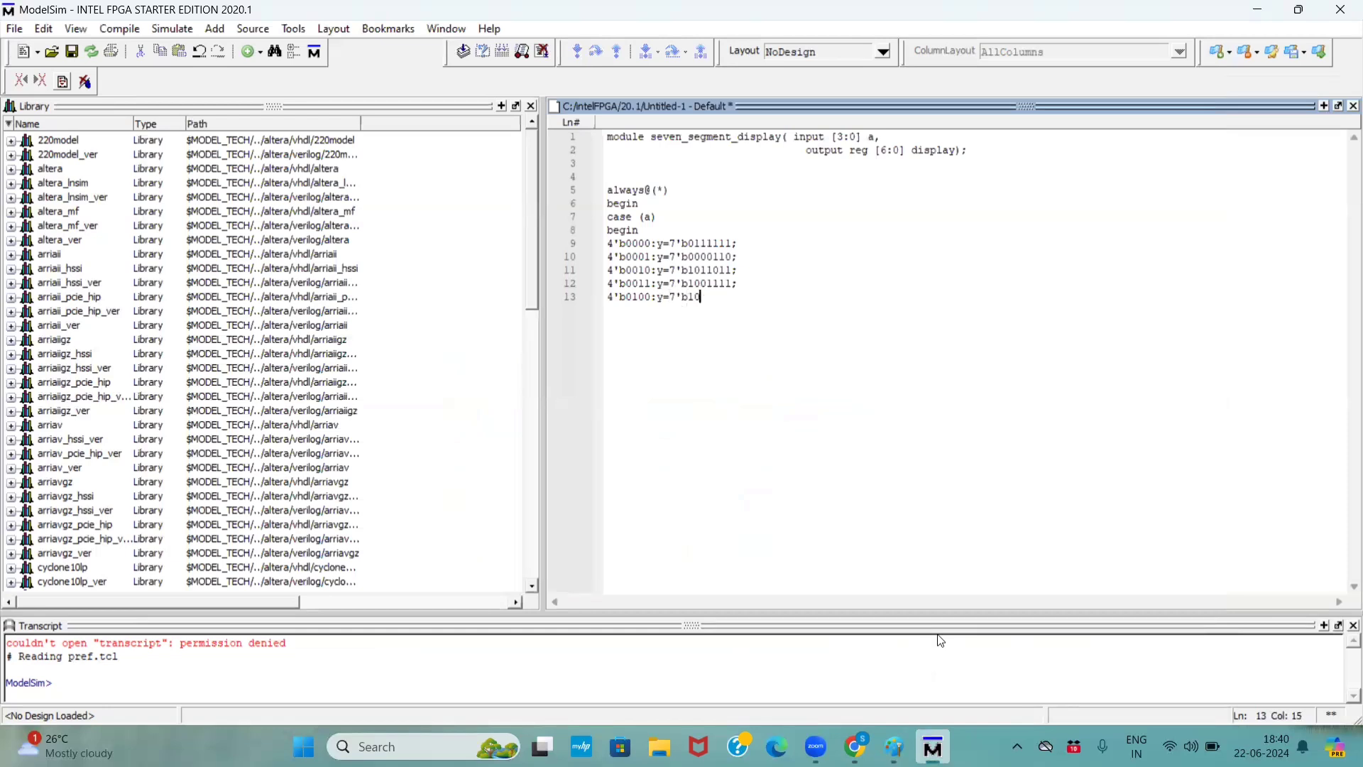
type("00")
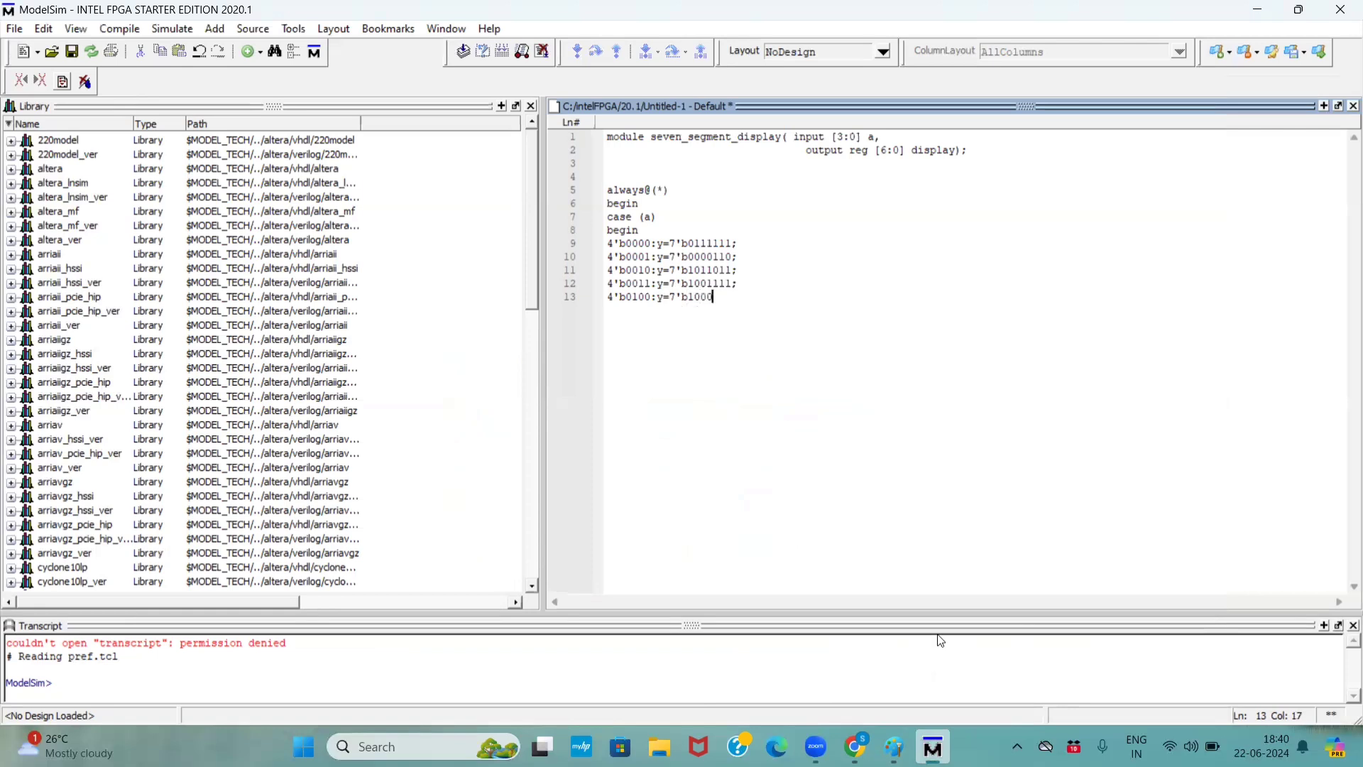
type("11")
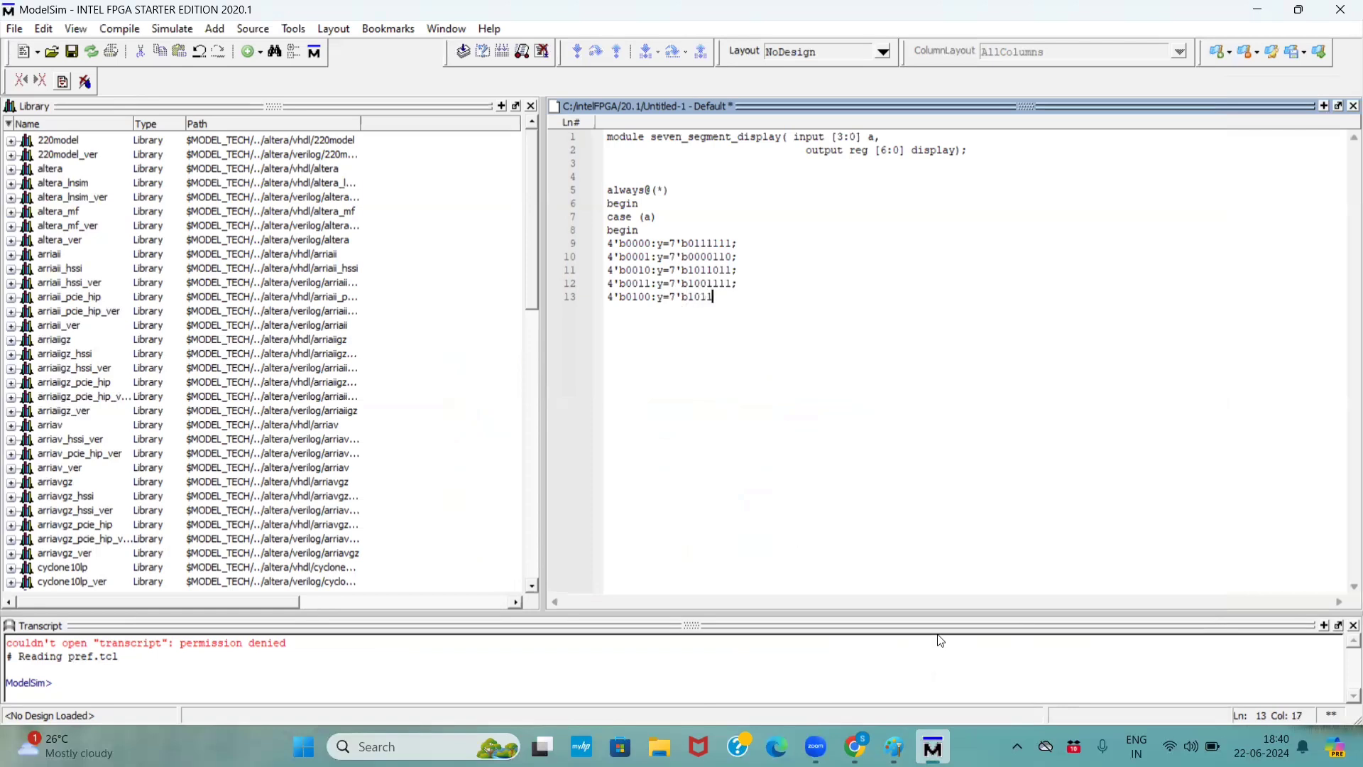
type("0")
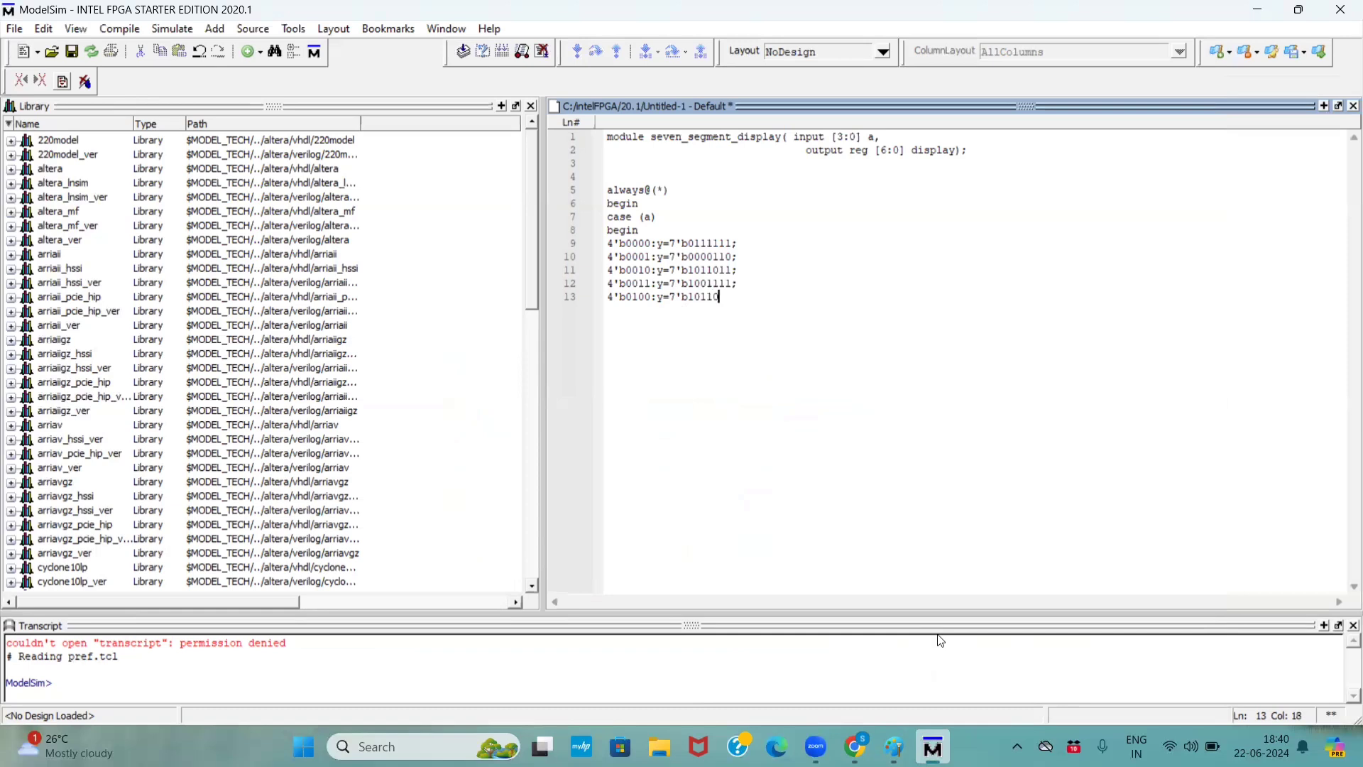
type("10")
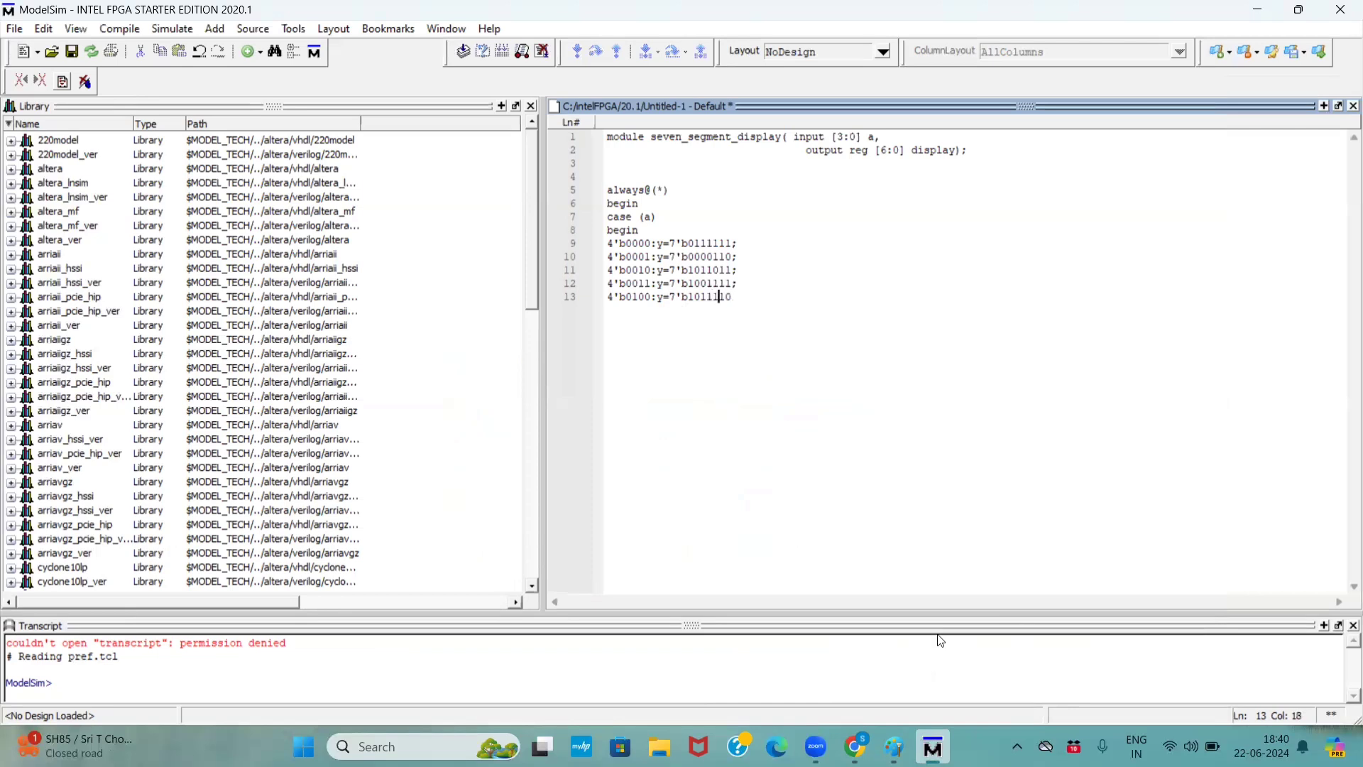
key("Left")
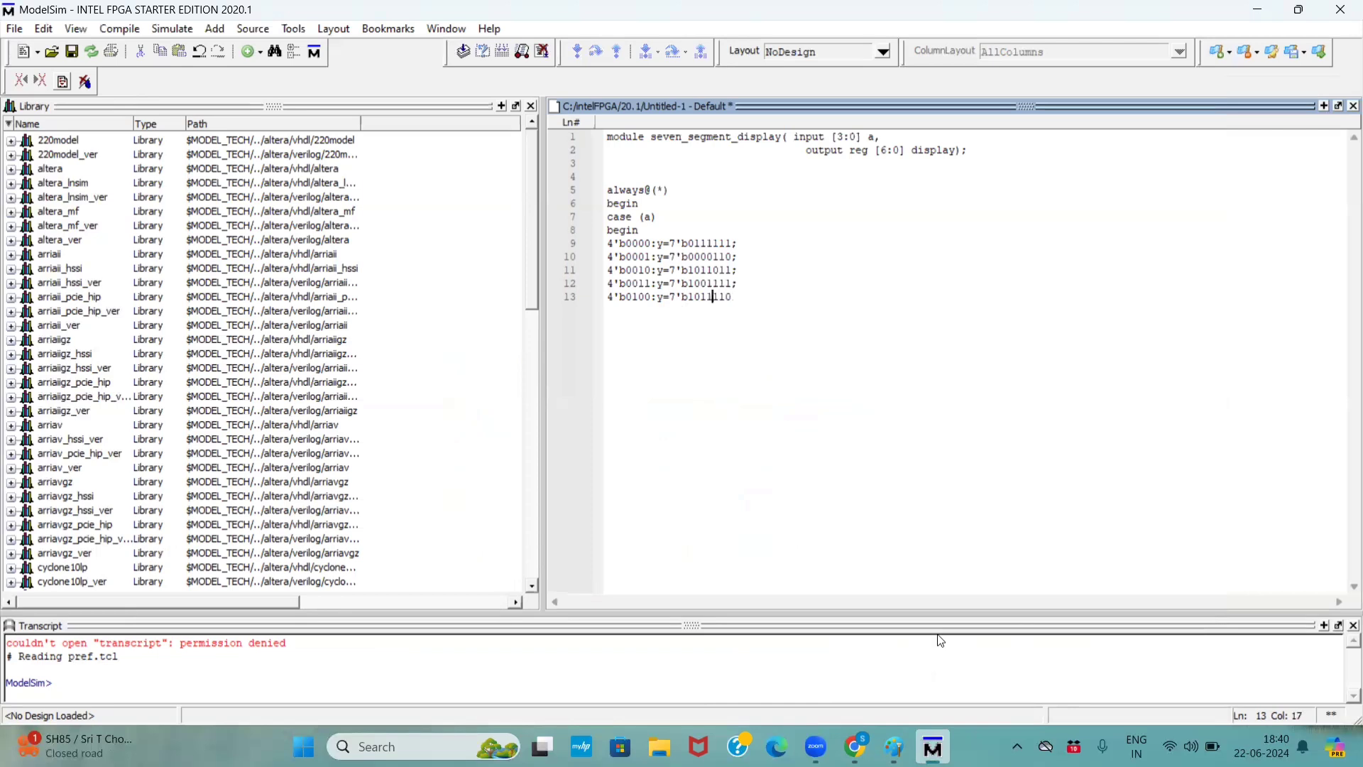
type("10")
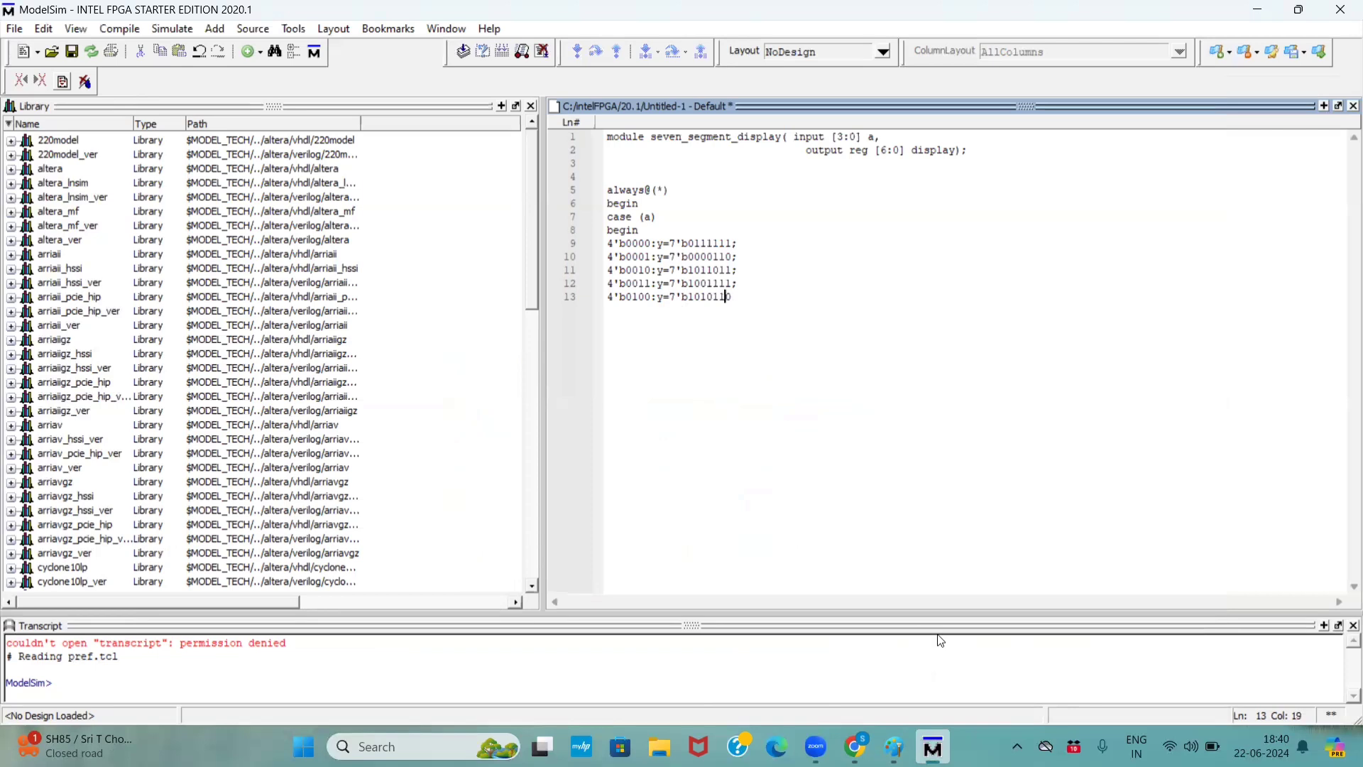
type("0;")
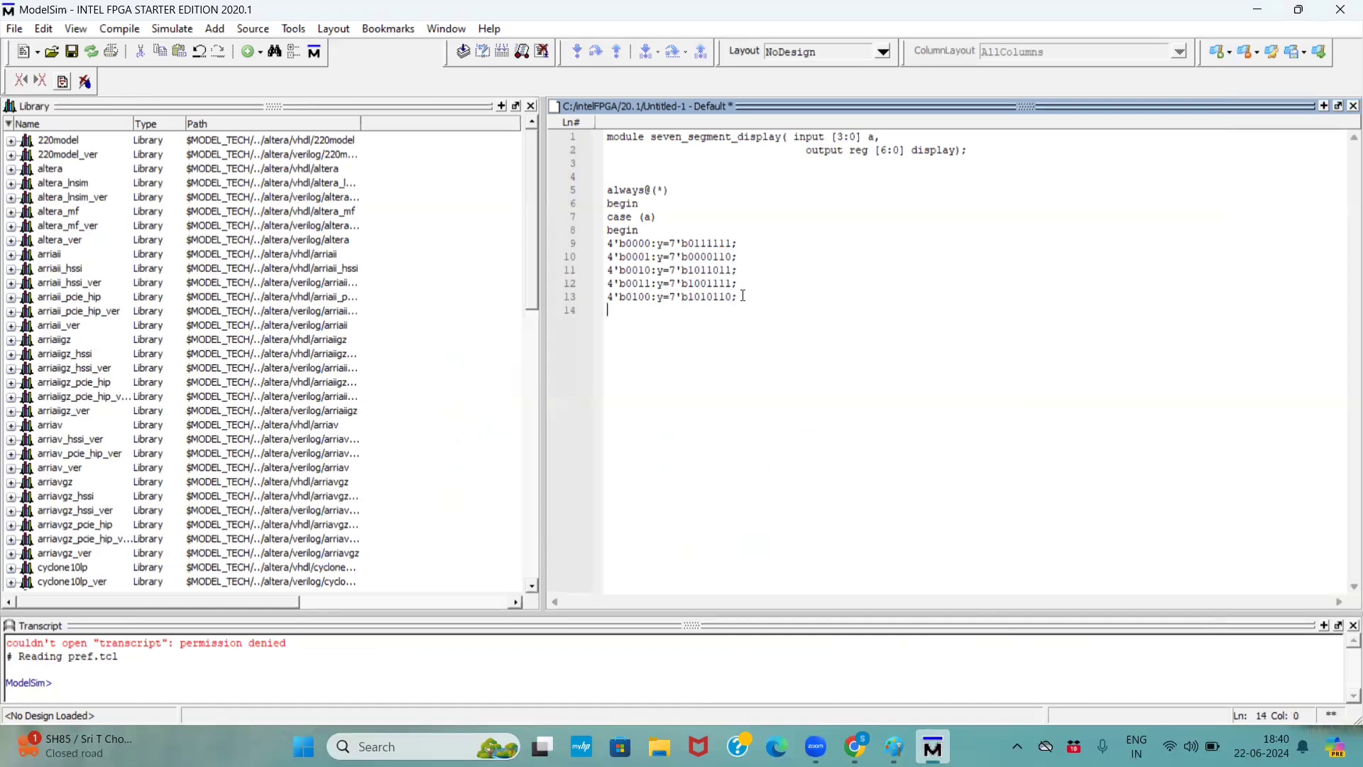
Step: Enter case line 4'b0101: y=7'b1011101 and begin the 4'b0110 entry
type("4'b")
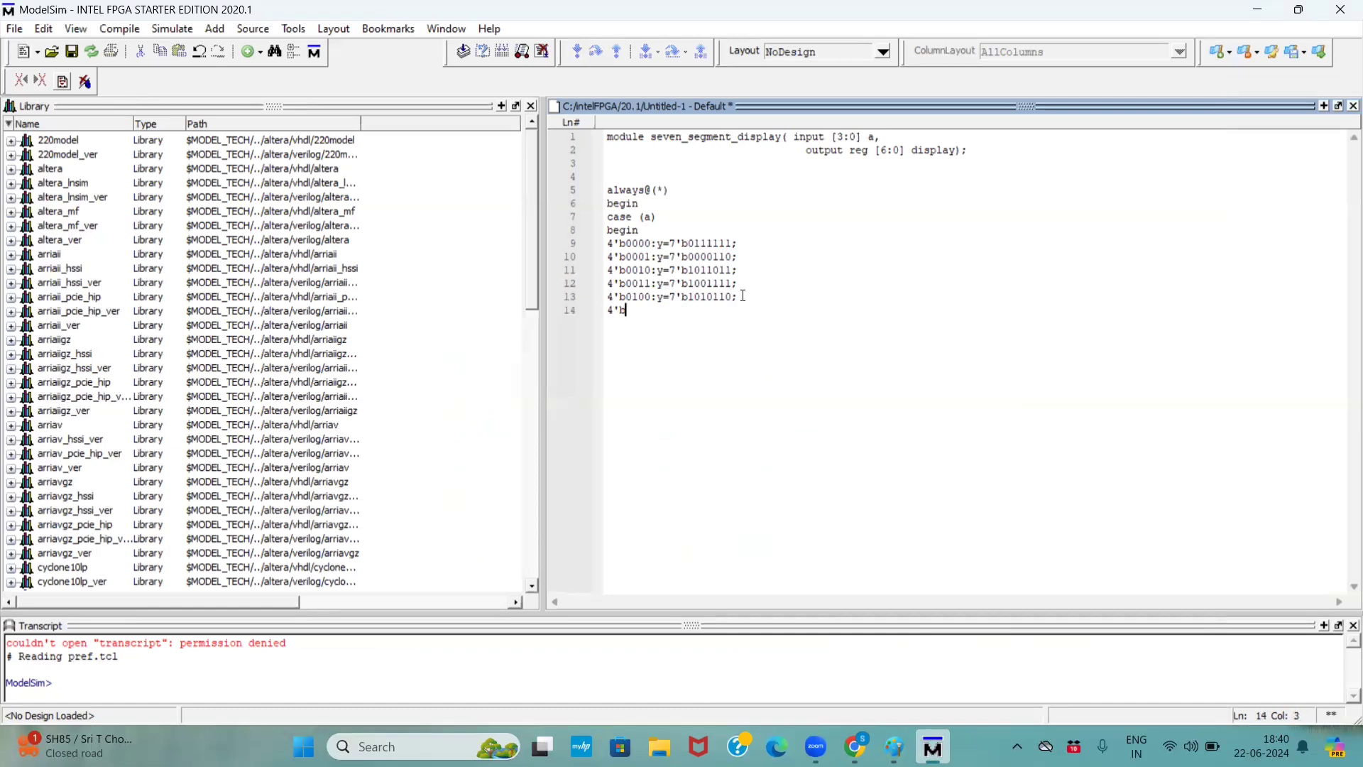
type("0101")
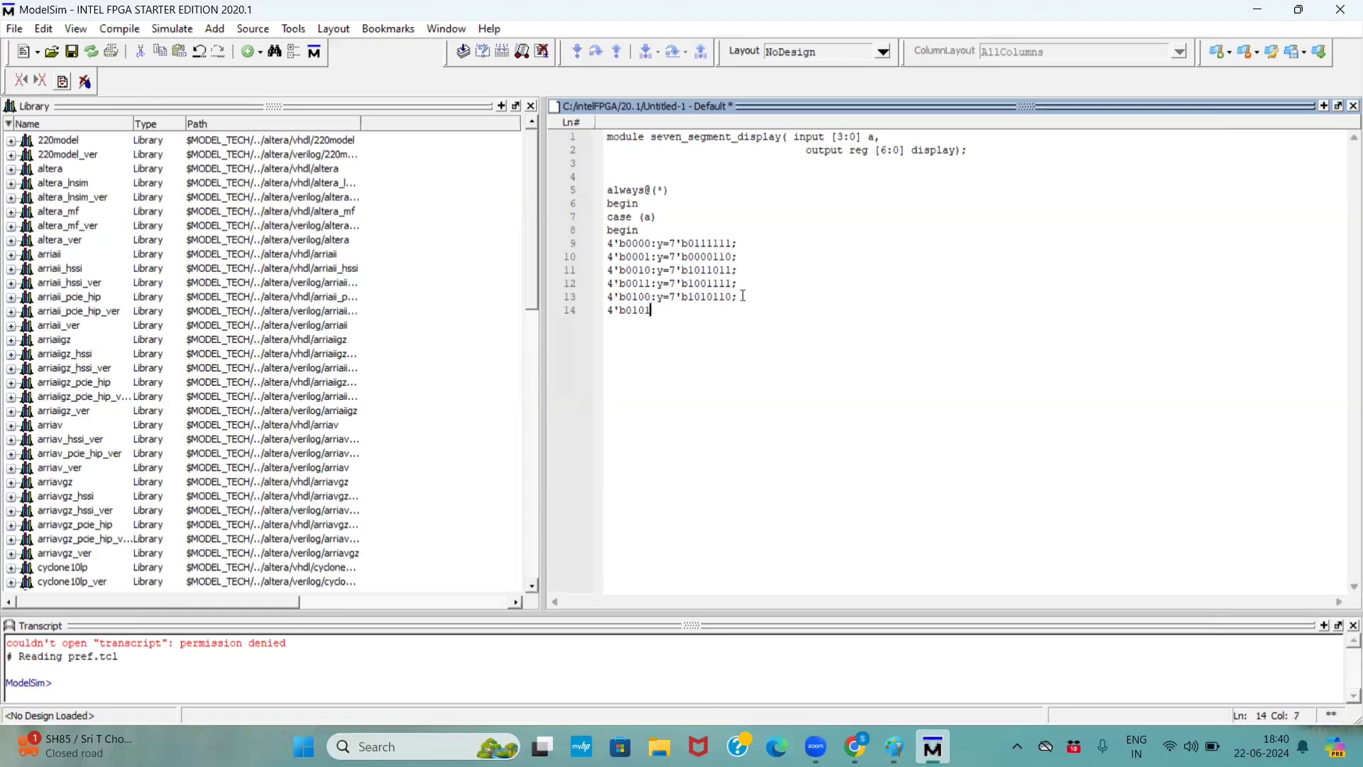
type(":y=7'b")
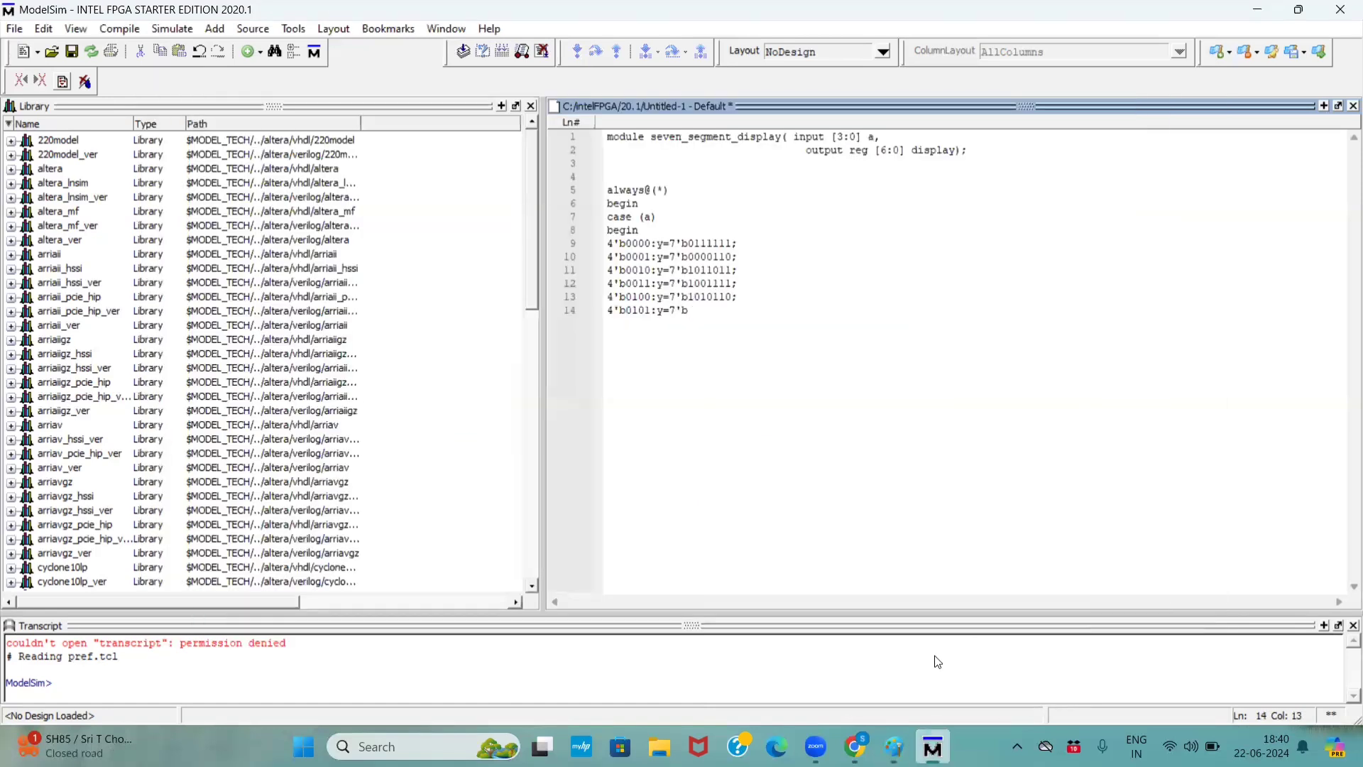
type("101")
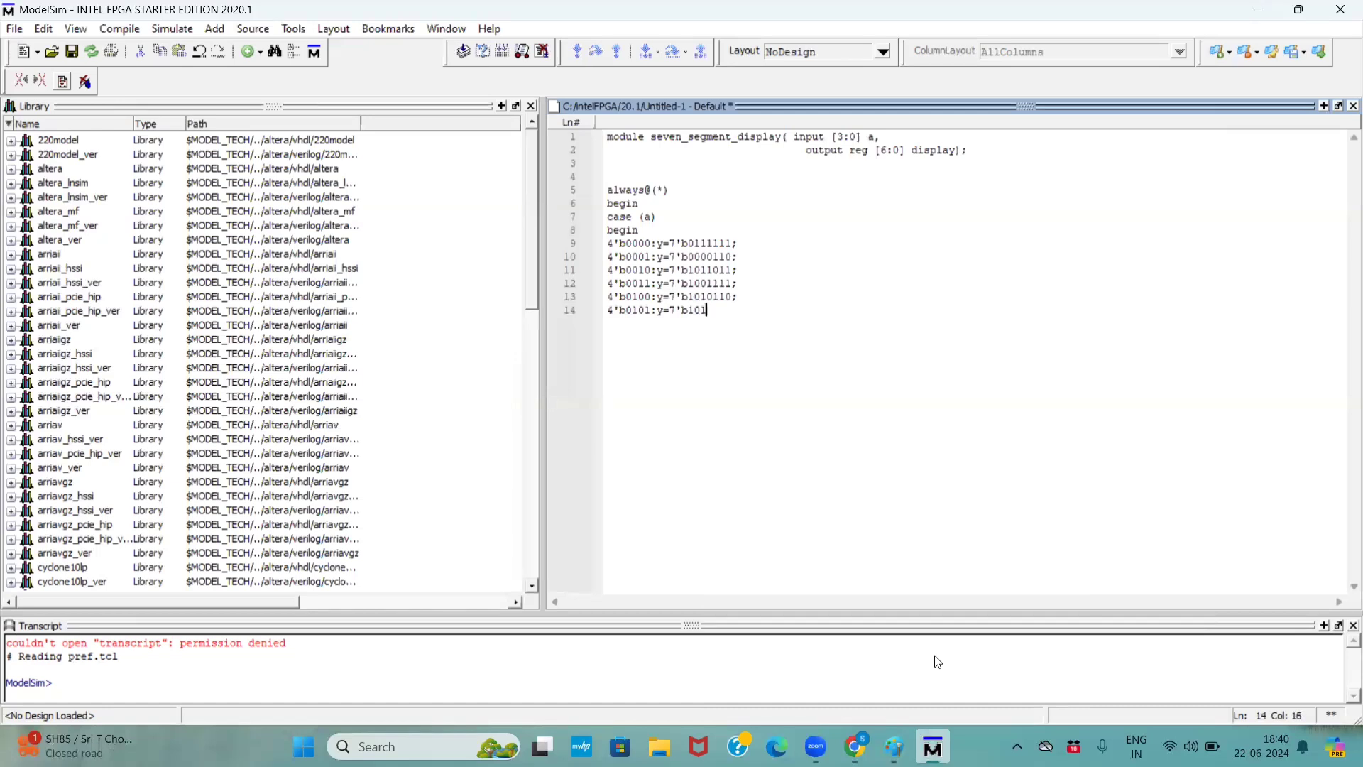
type("1101")
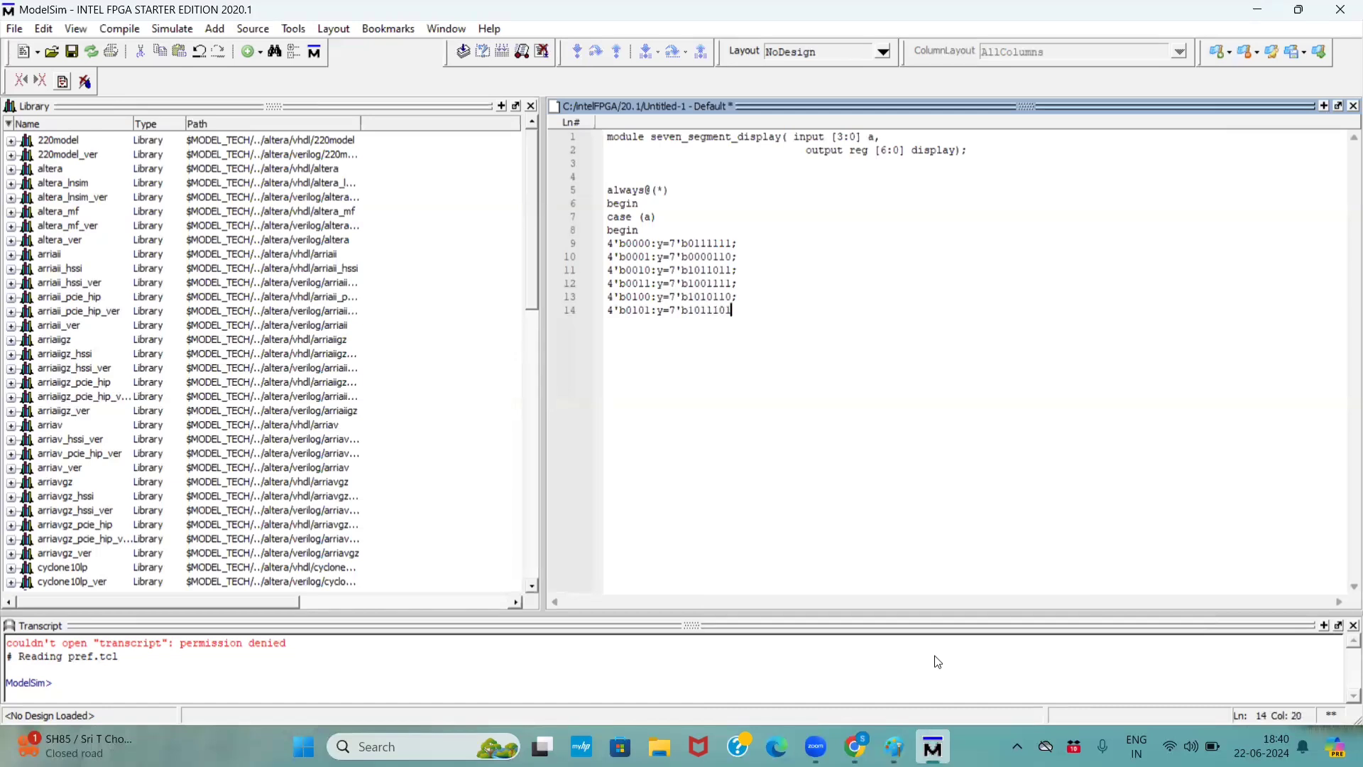
type("4")
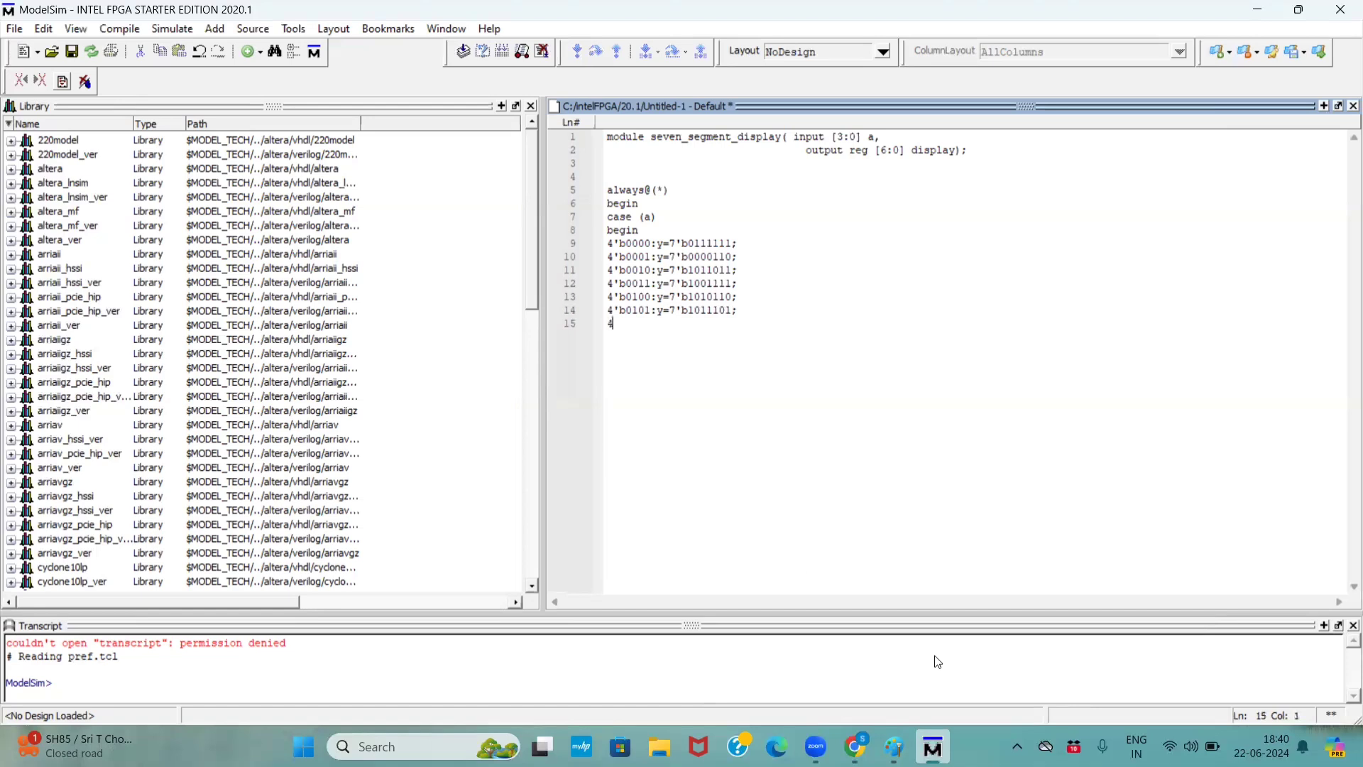
type("'b")
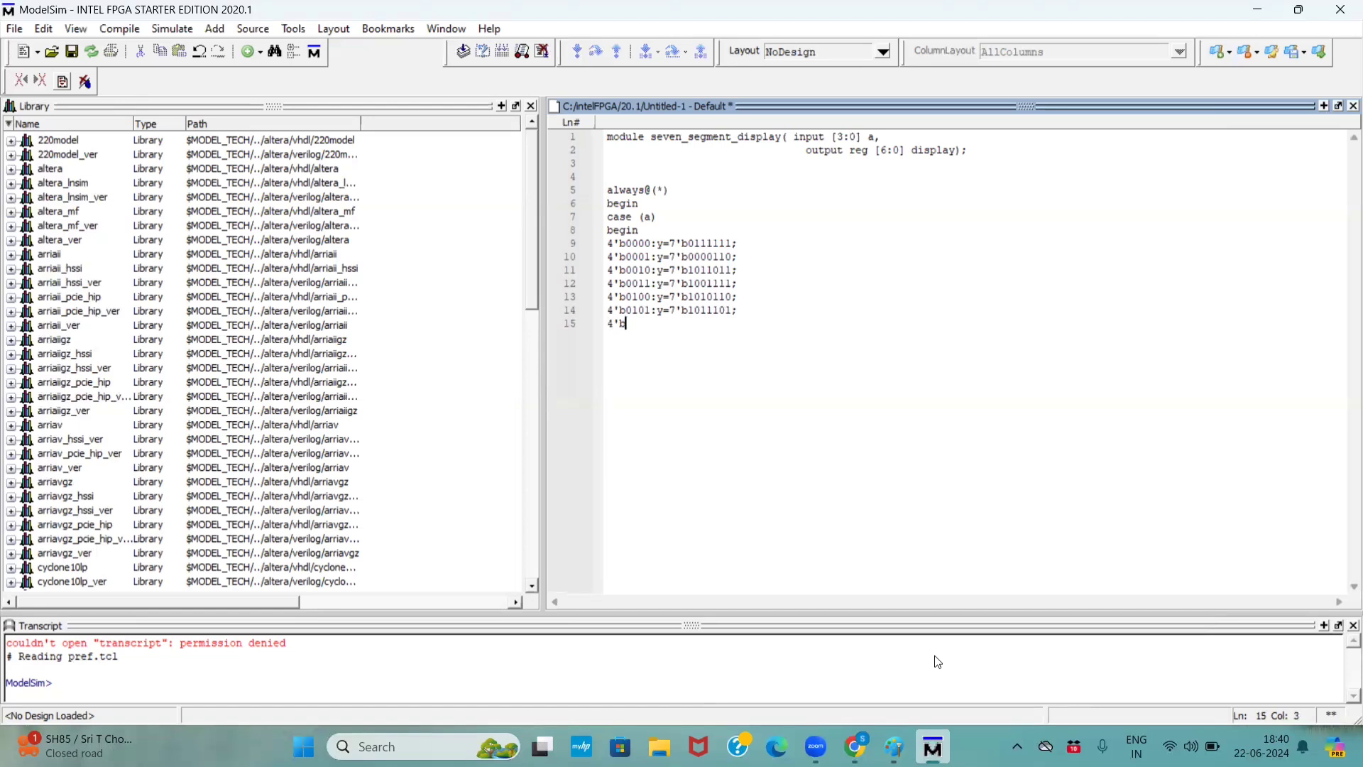
type("01")
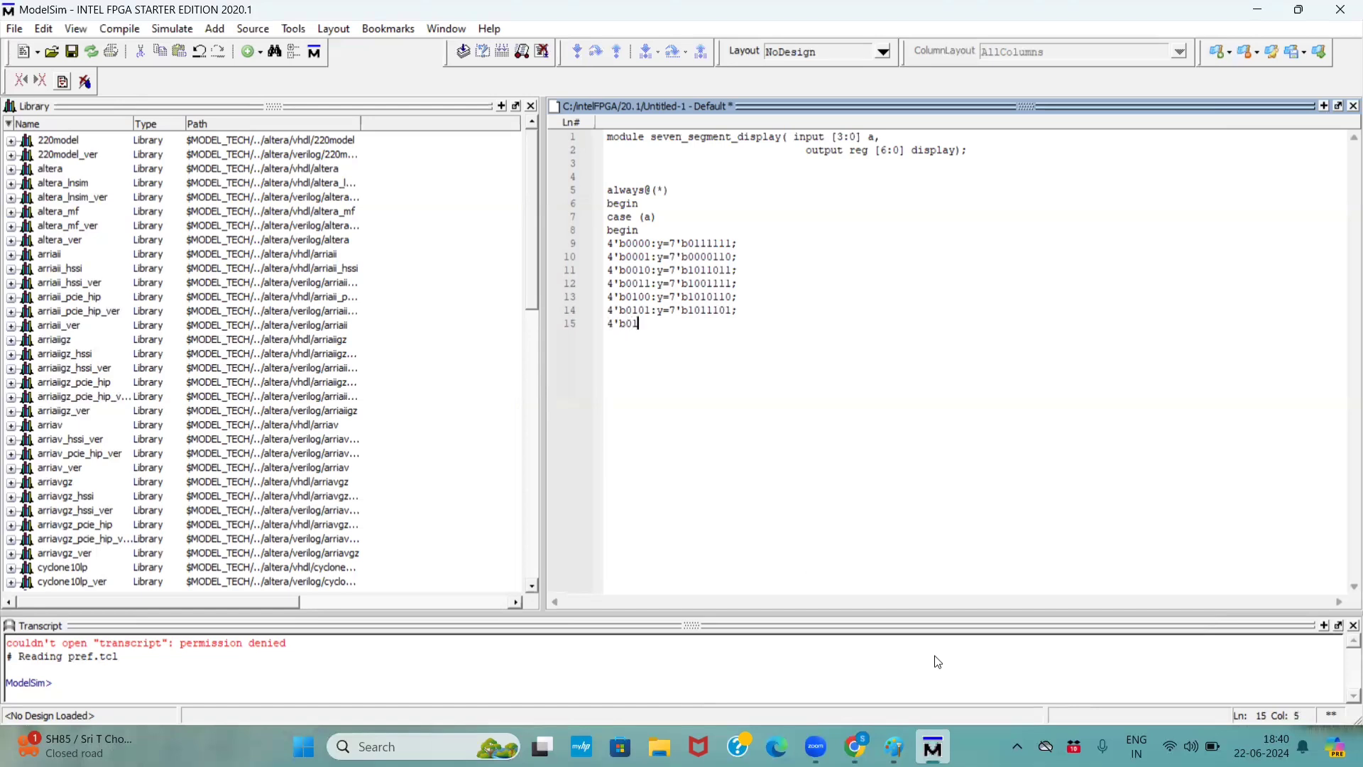
type("10:")
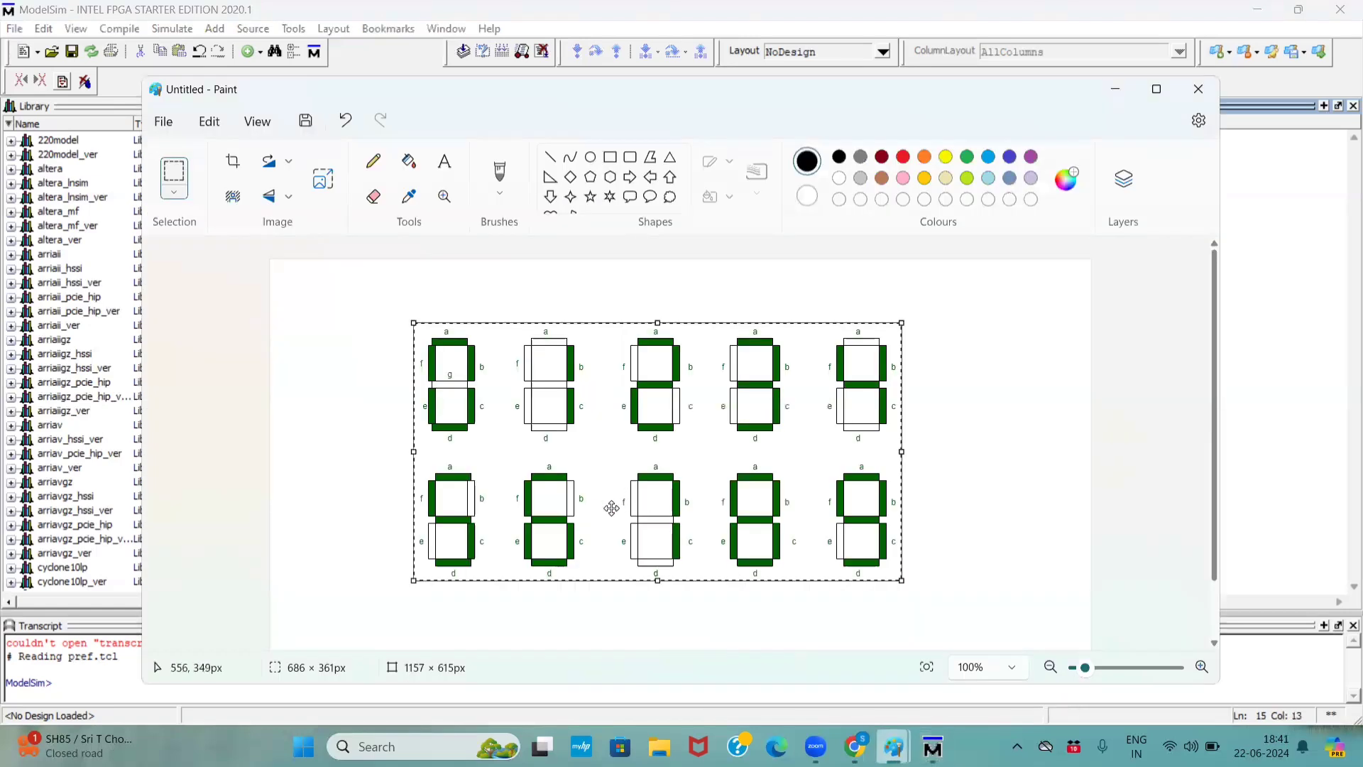
mouse_move(616, 460)
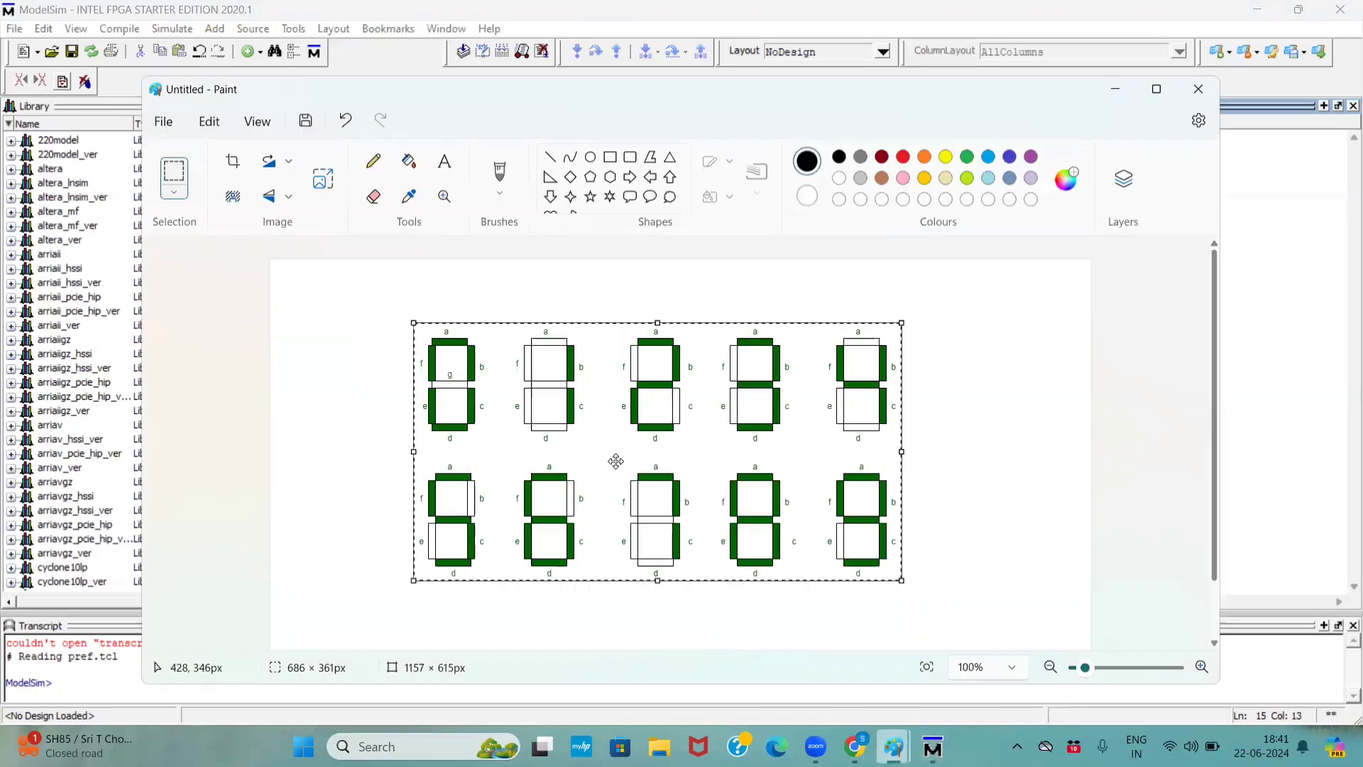
mouse_move(570, 498)
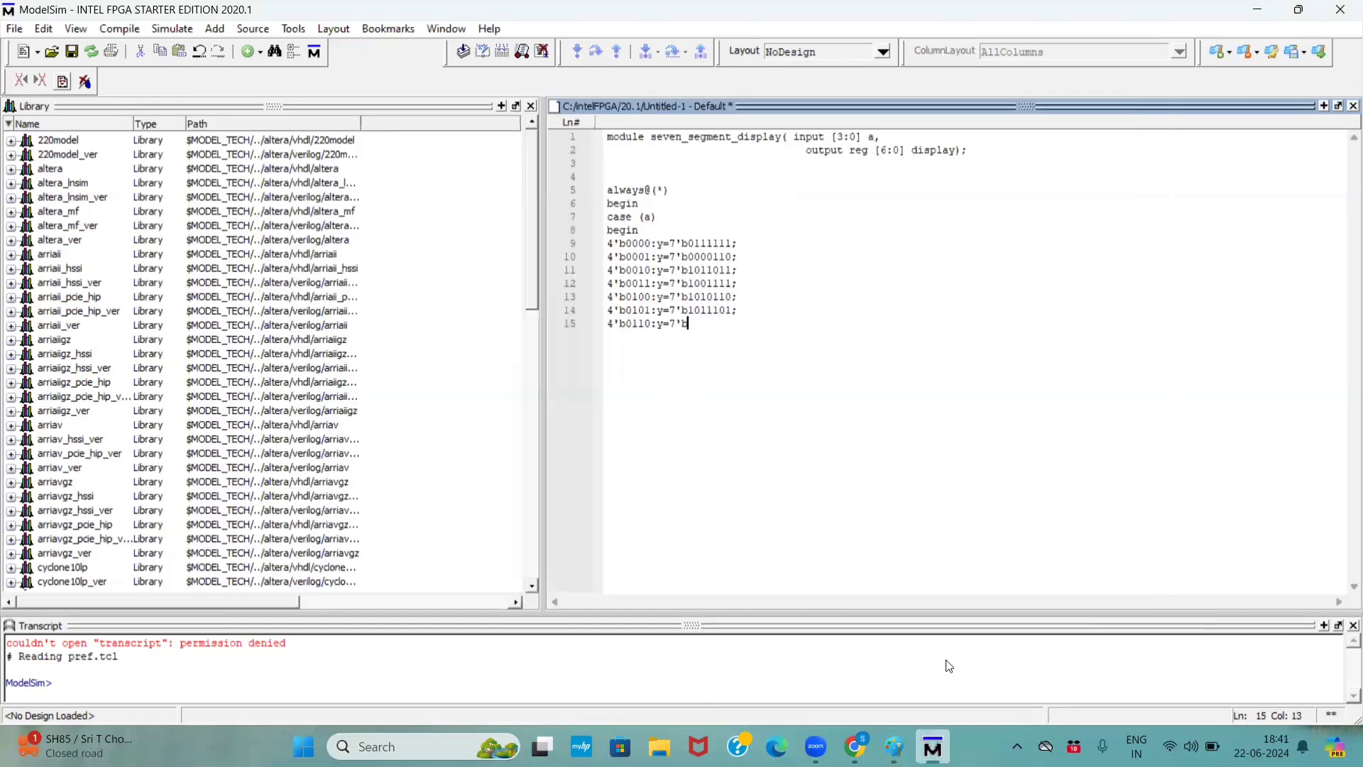
Step: Finish the 4'b0110 output and add the 4'b0111 case entry
type("11111")
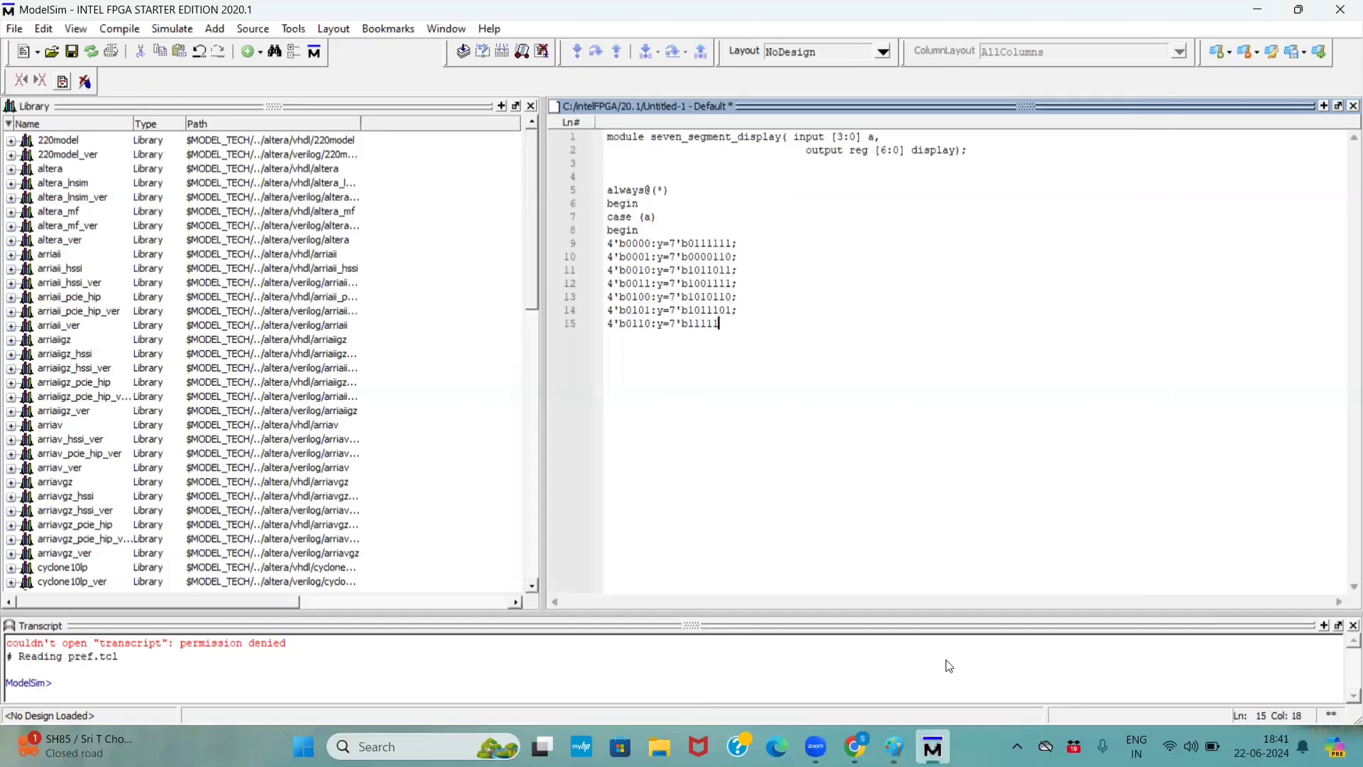
type("101;")
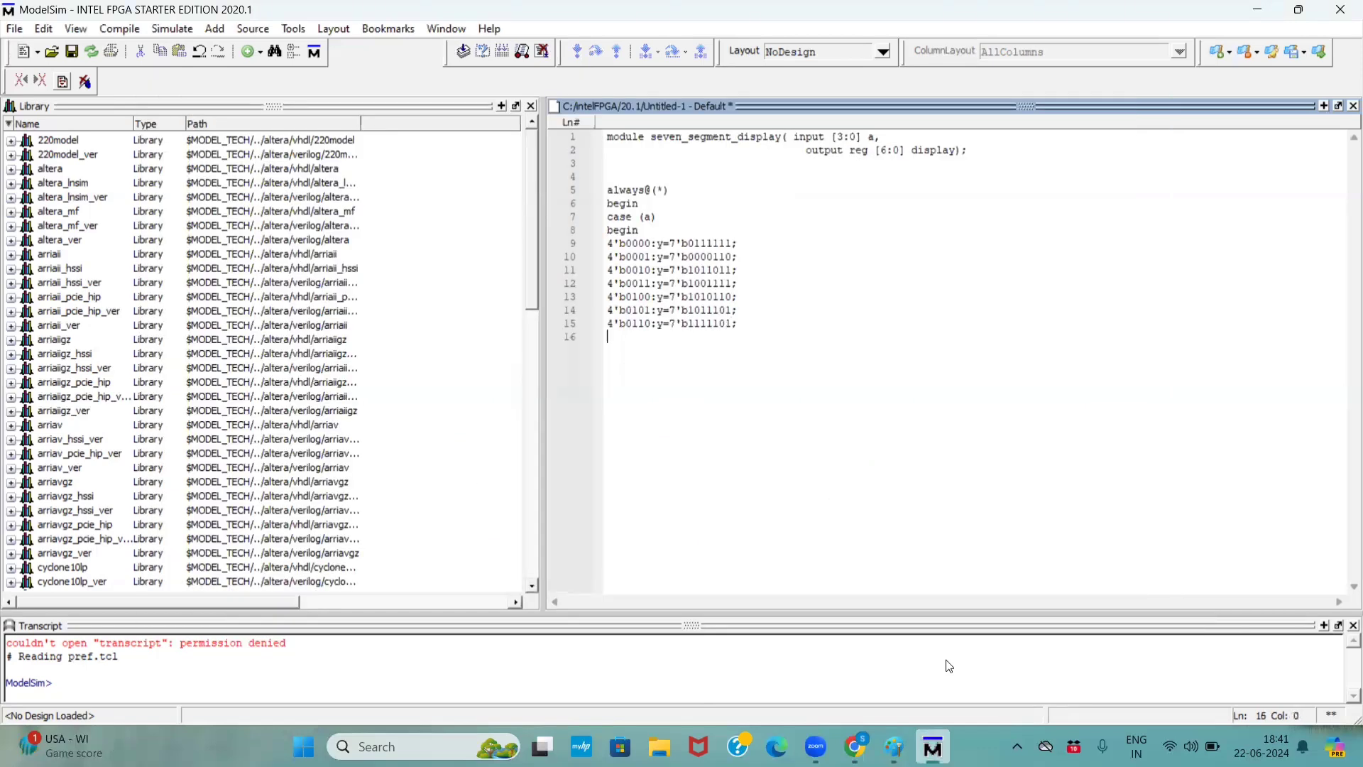
type("4'b")
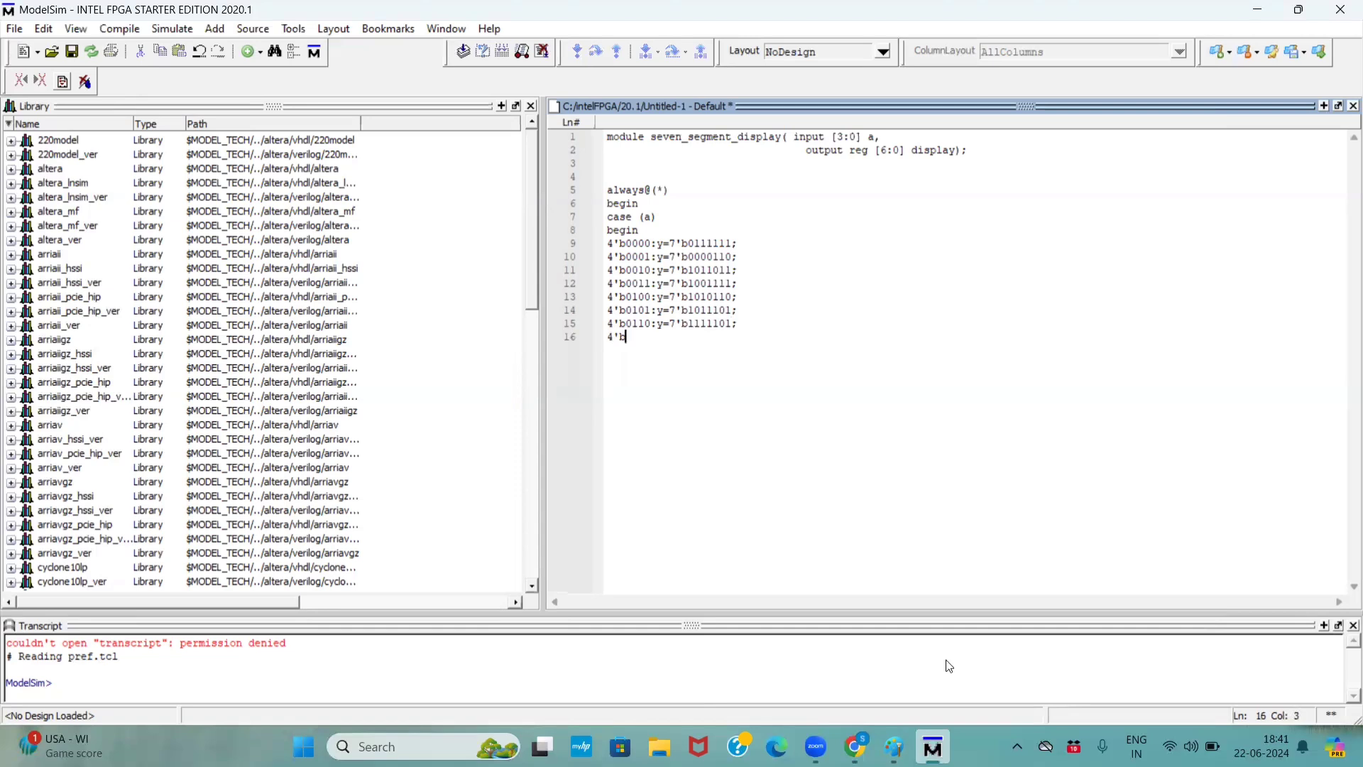
type("01")
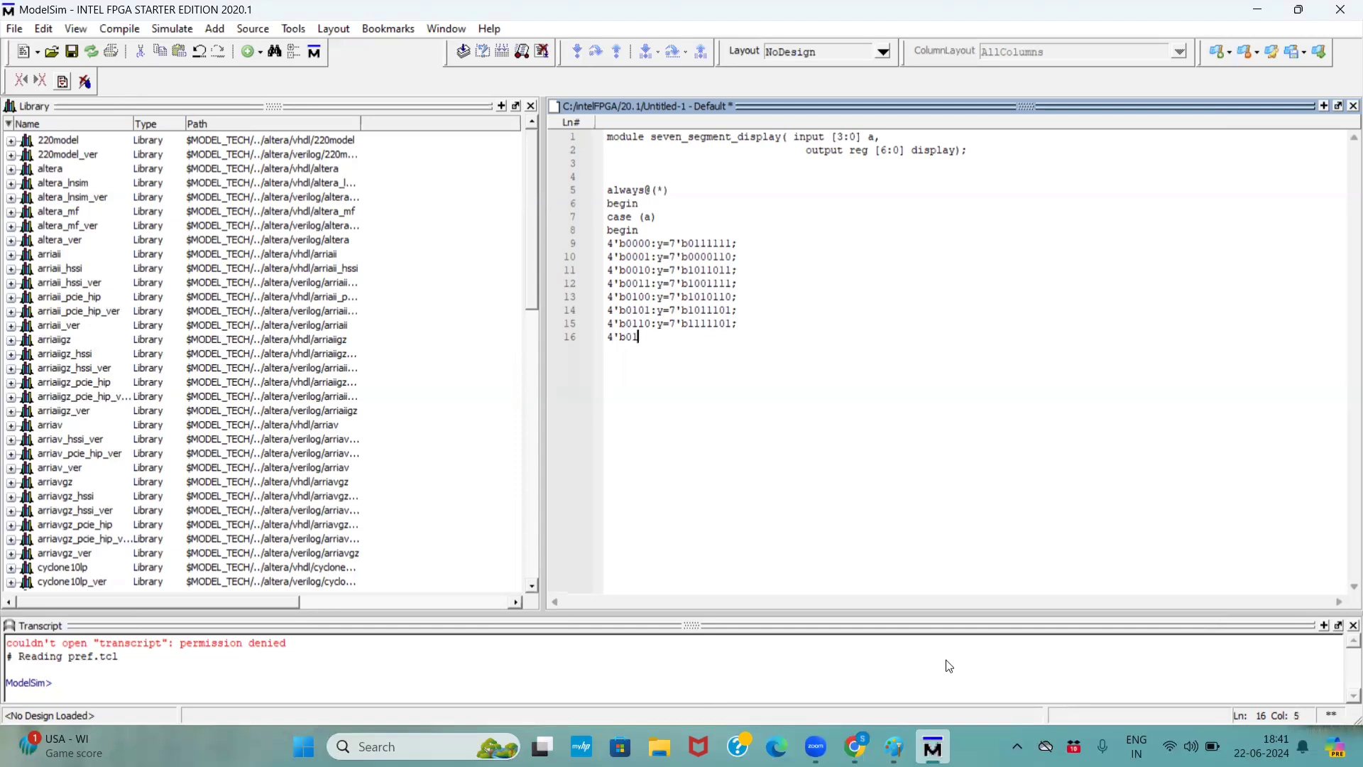
type("11:")
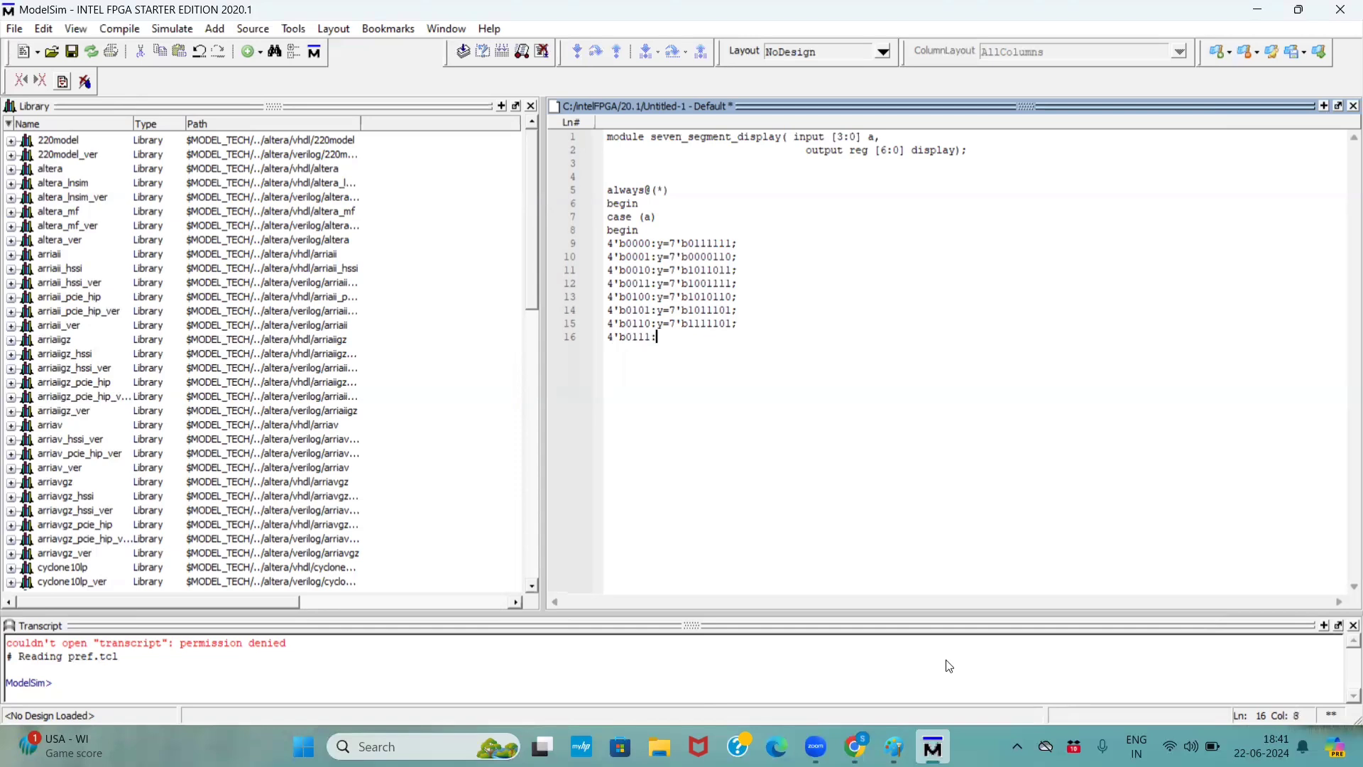
type(":y=7")
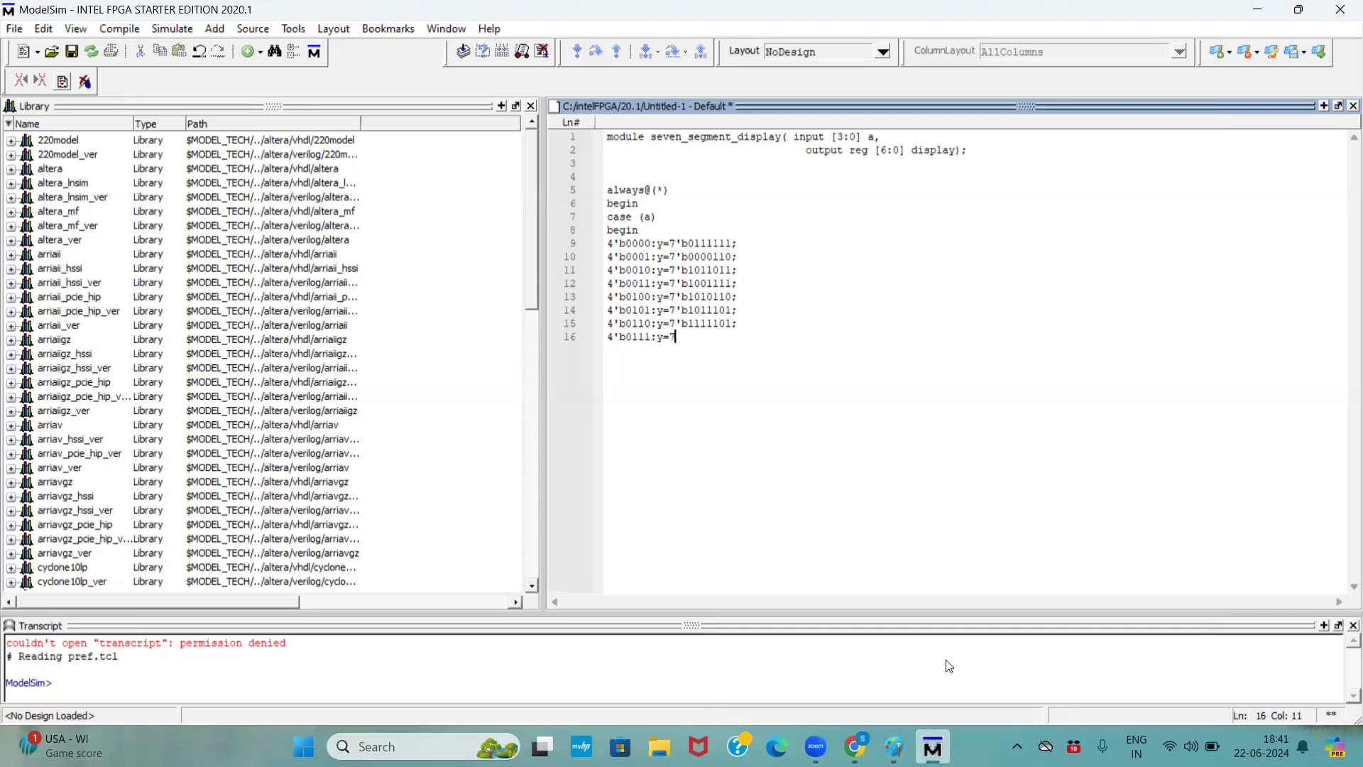
type("b")
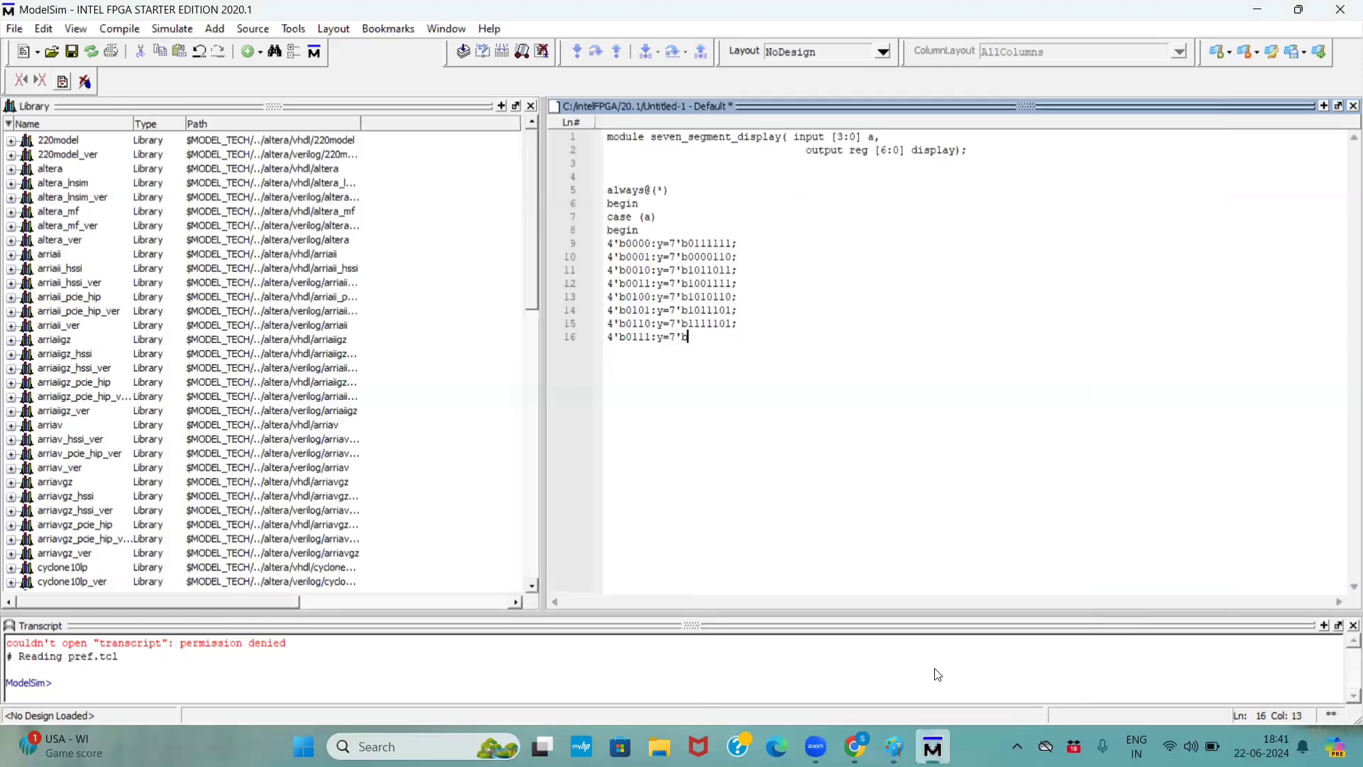
type("000011")
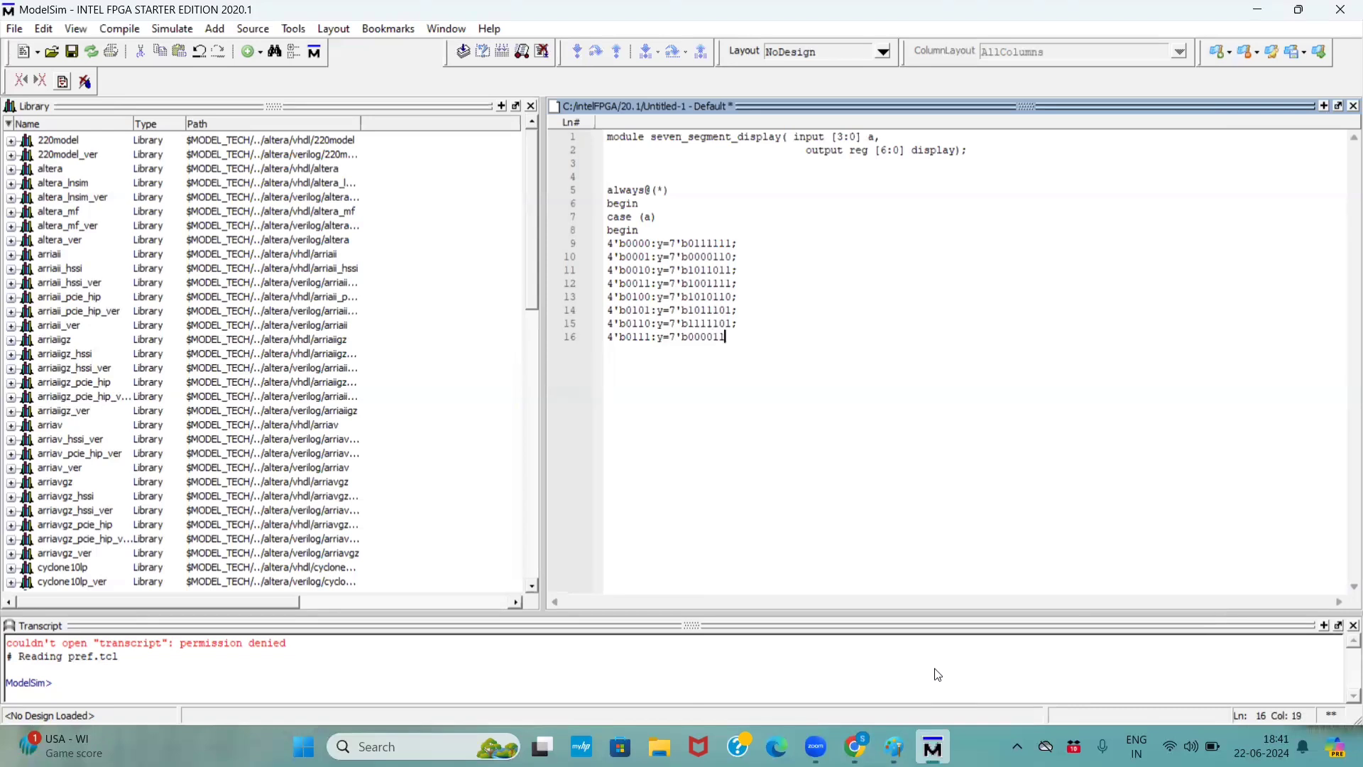
key("enter")
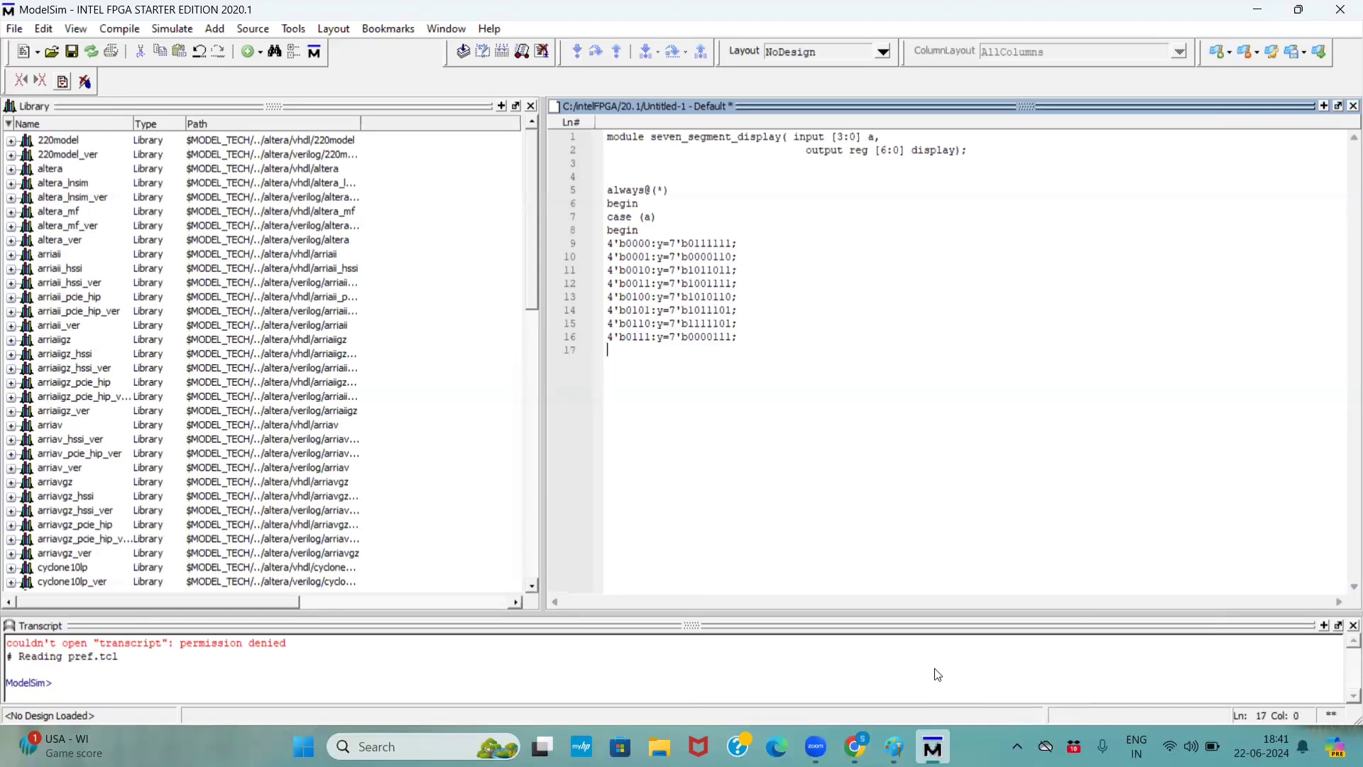
Step: Add the 4'b1000 case entry with output 7'b1111111
type("4'b1")
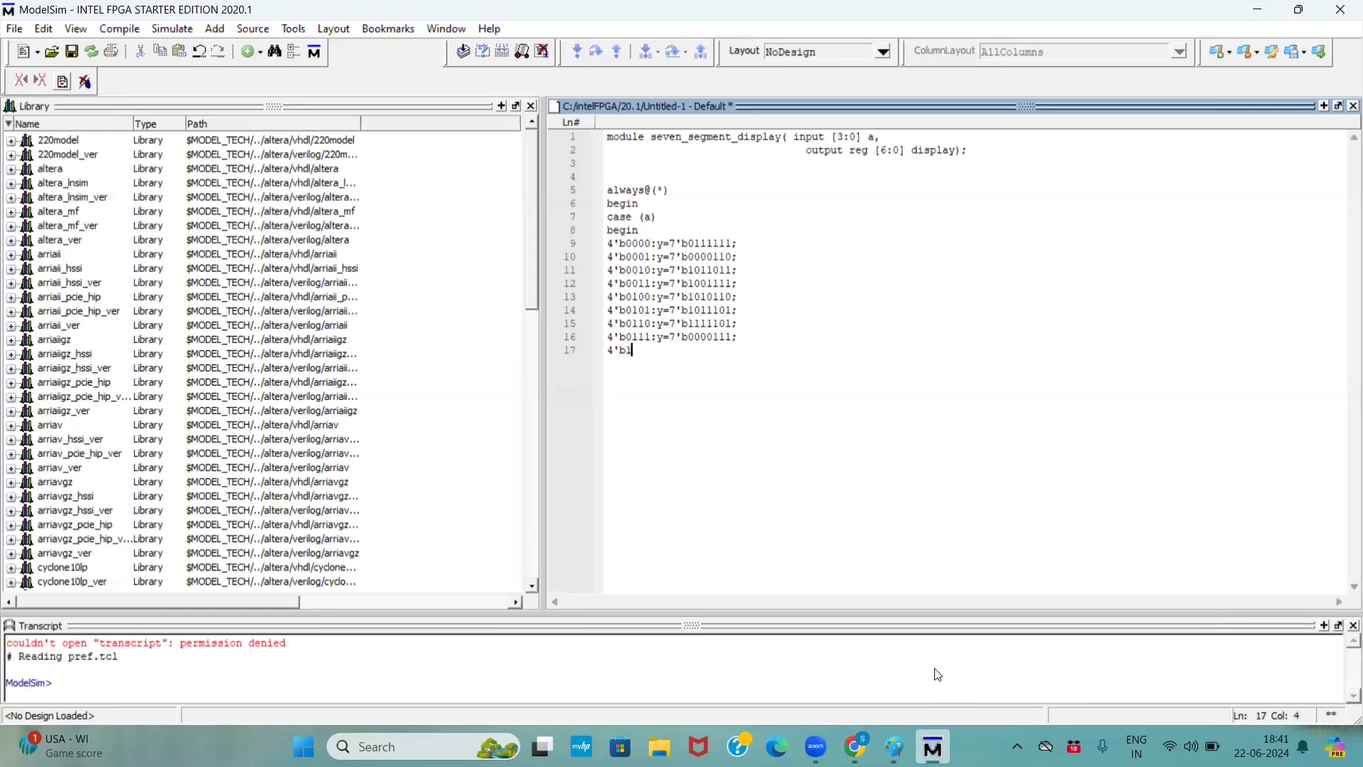
type("000")
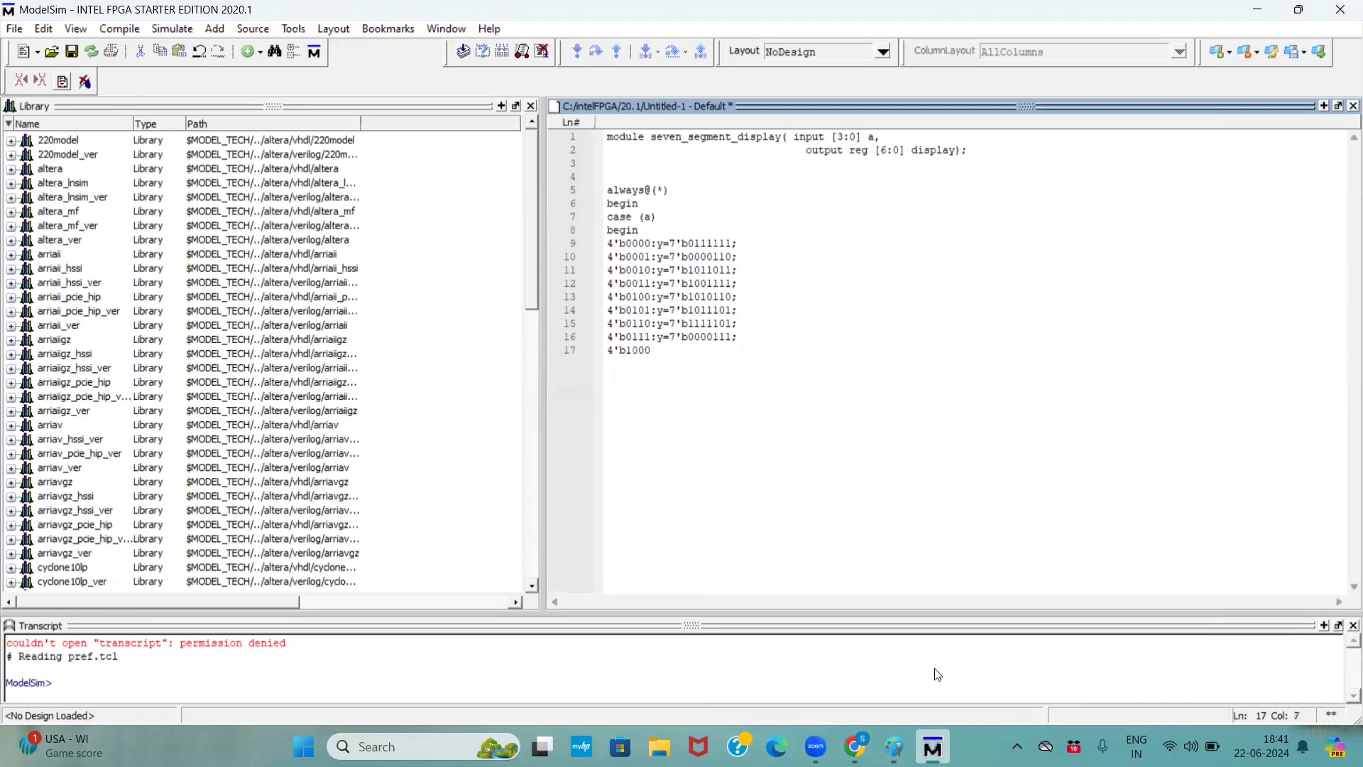
type(":y=")
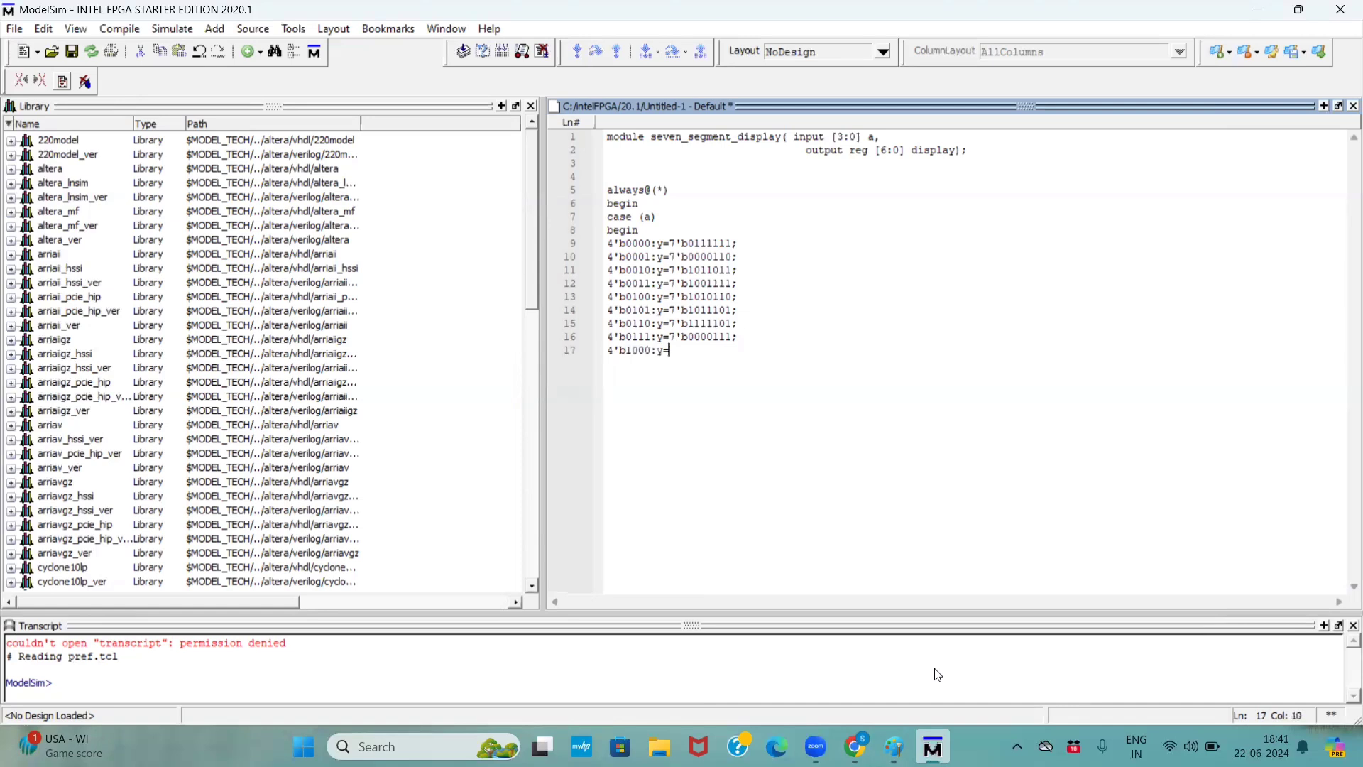
type("7'b")
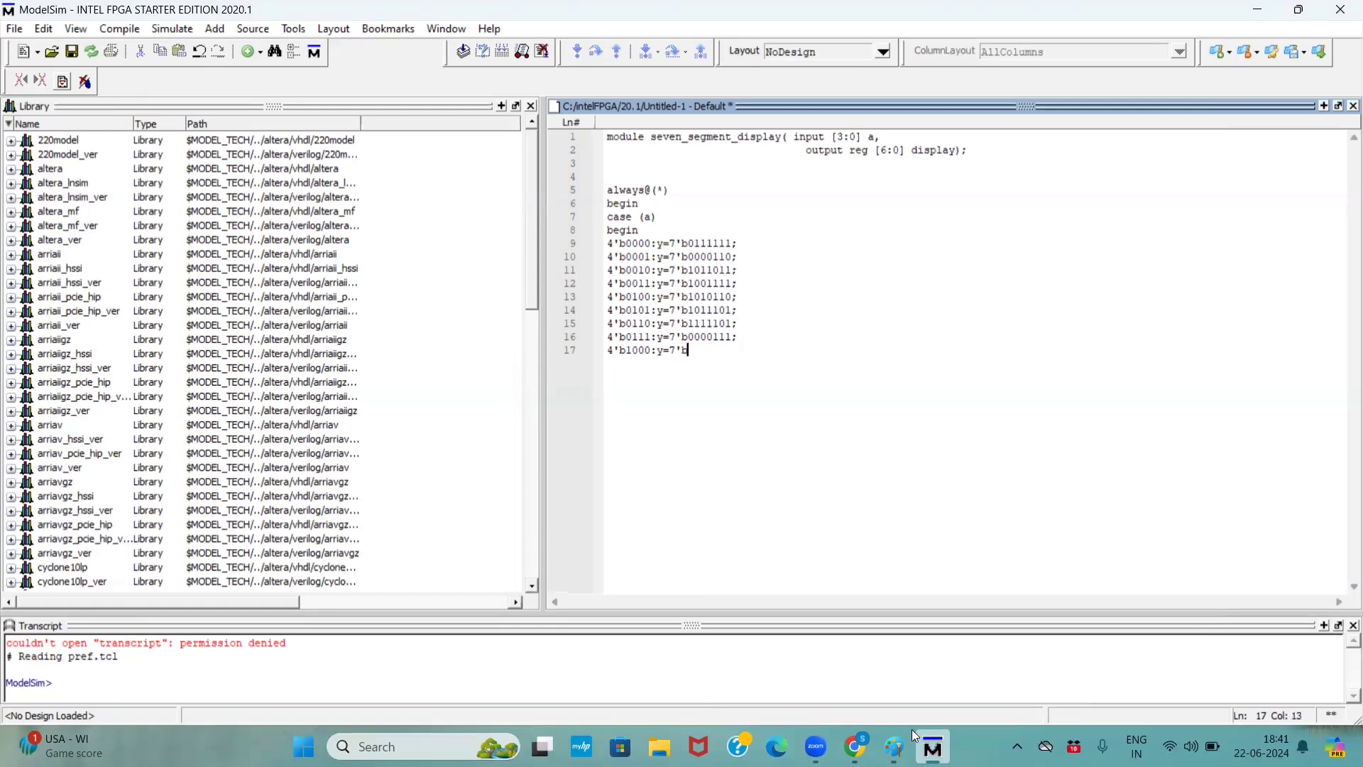
left_click(893, 747)
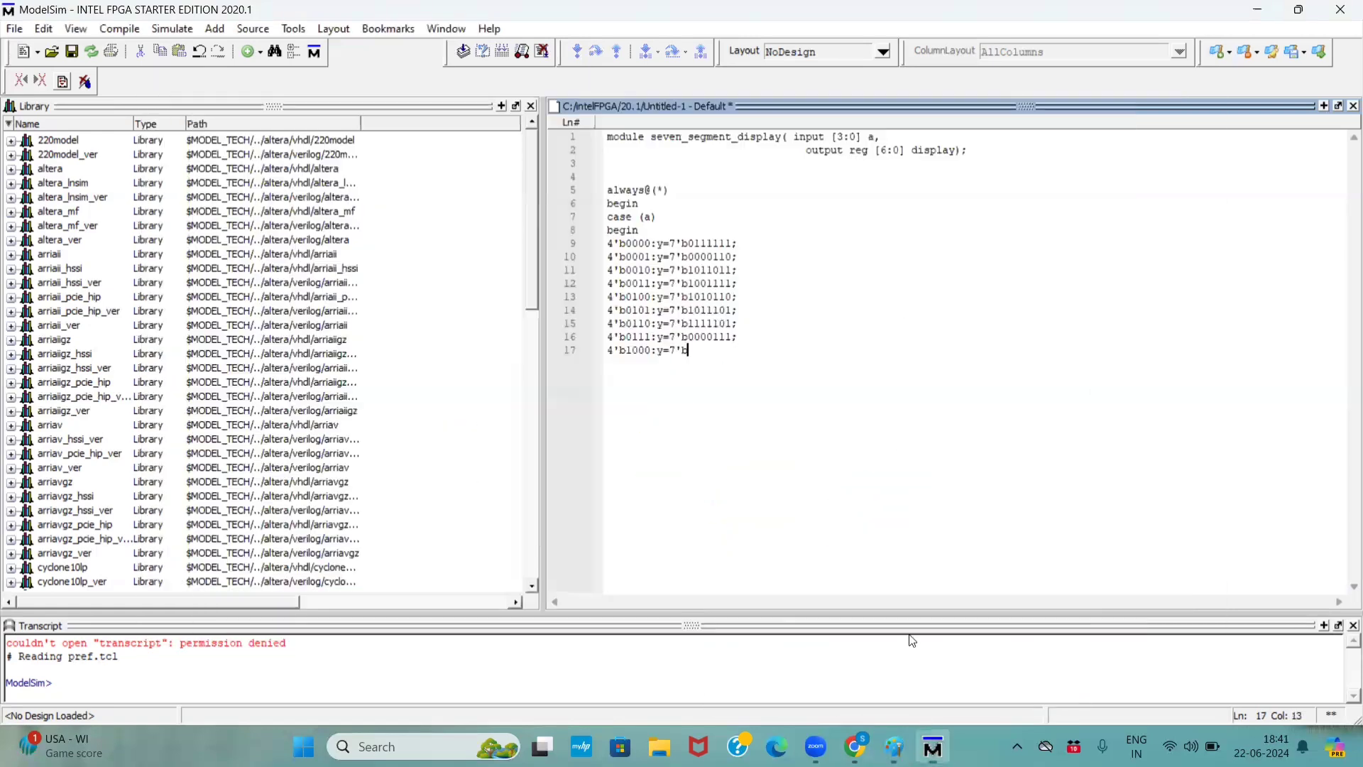
type("111111")
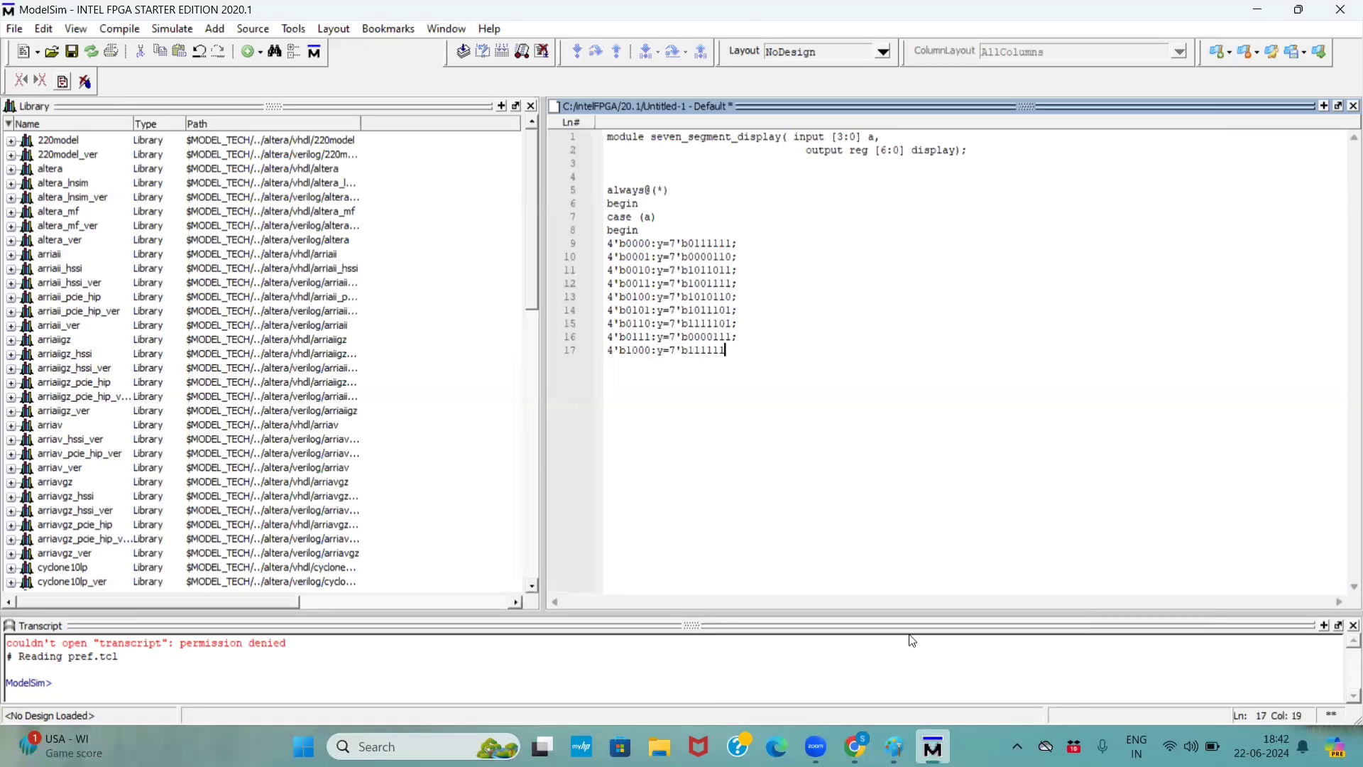
key("enter")
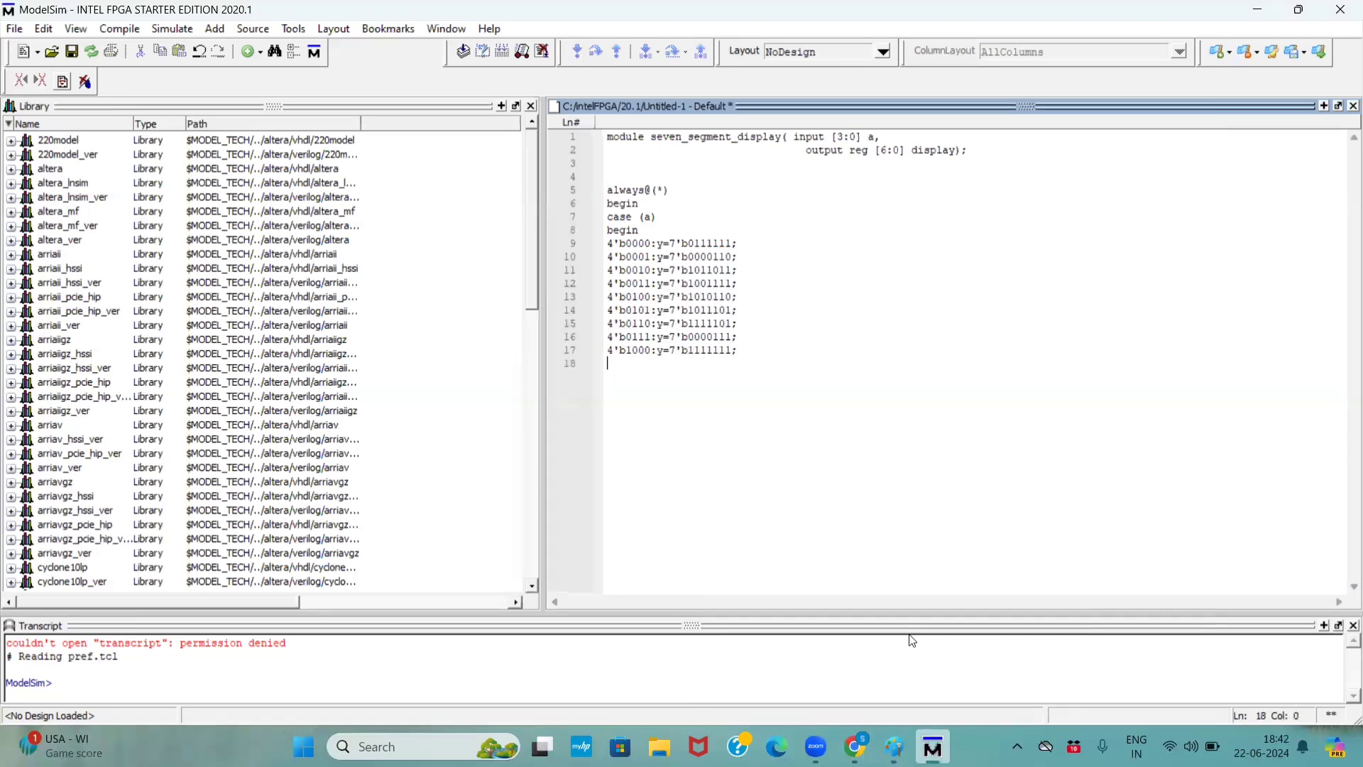
Step: Add the 4'b1001 case entry with output 7'b1101111
type("4'")
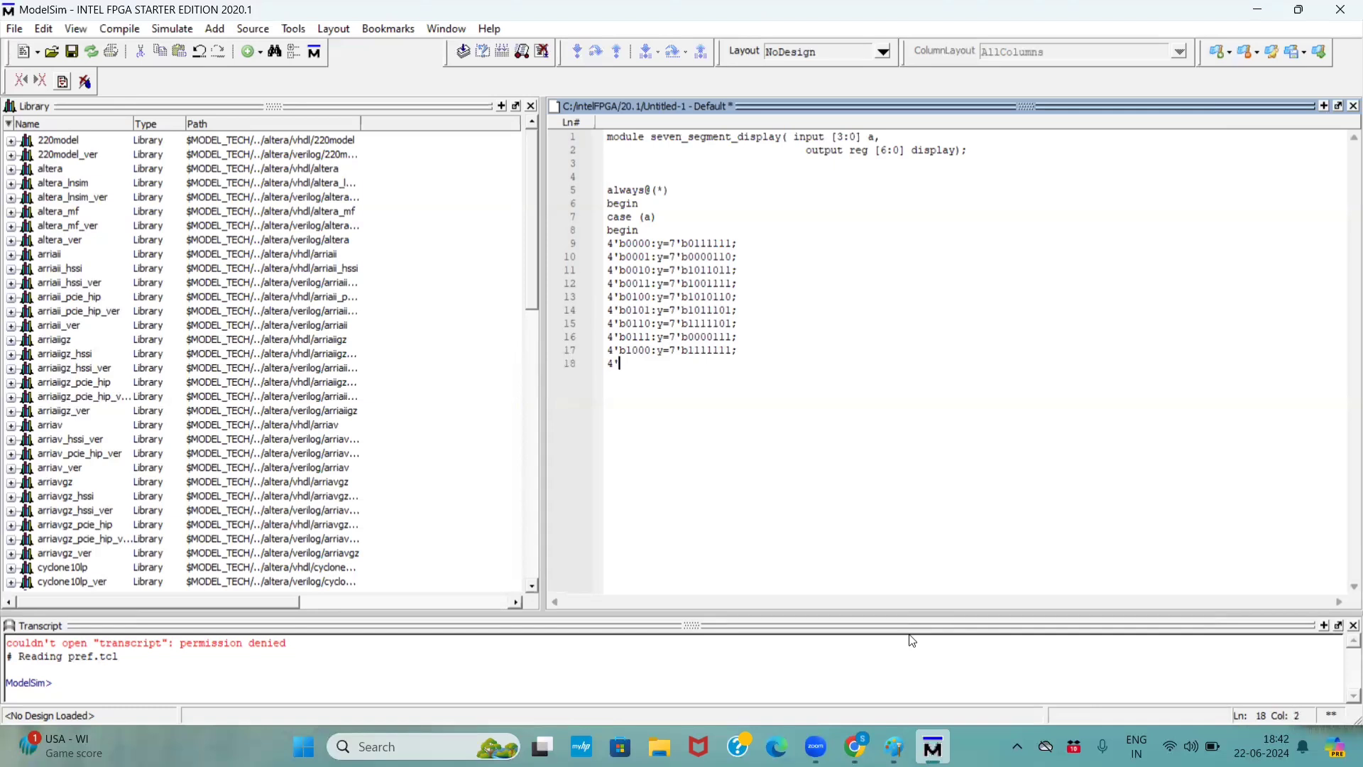
type("b100")
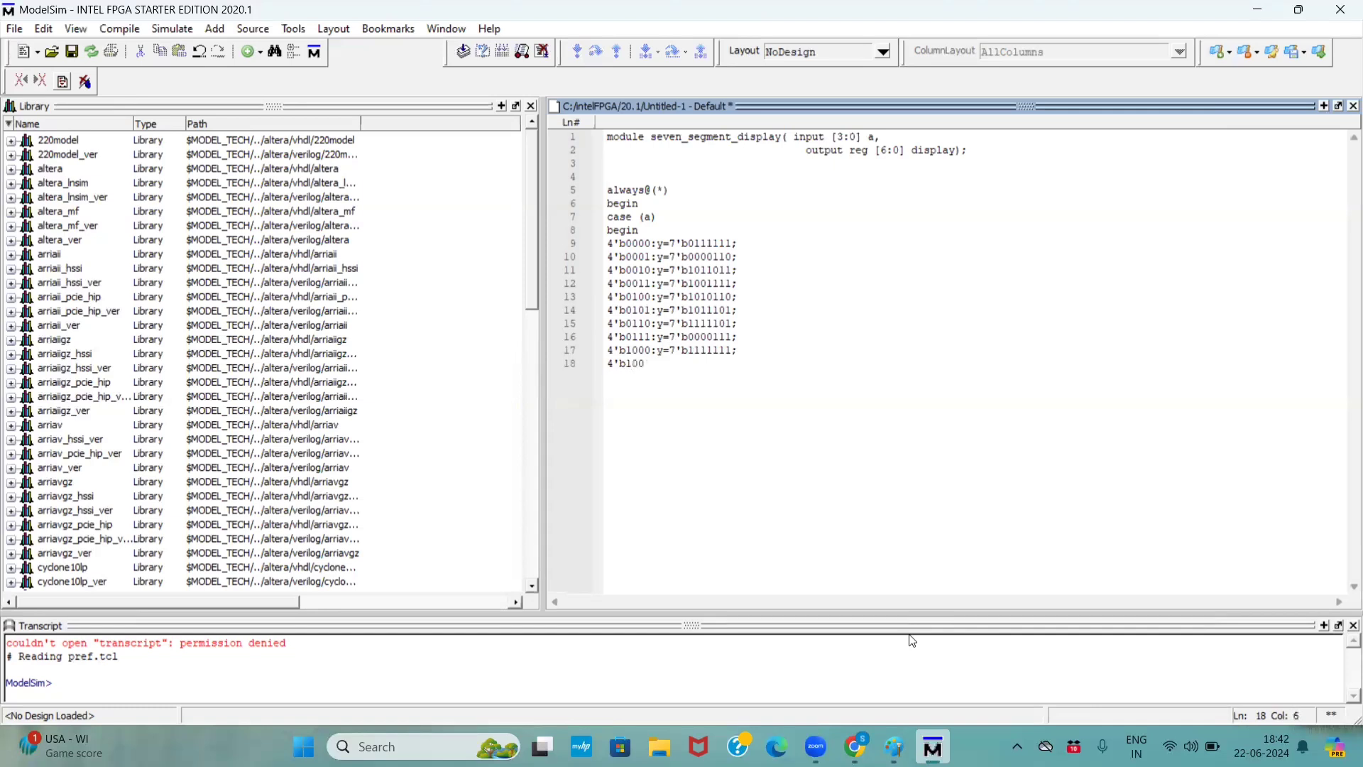
type("1")
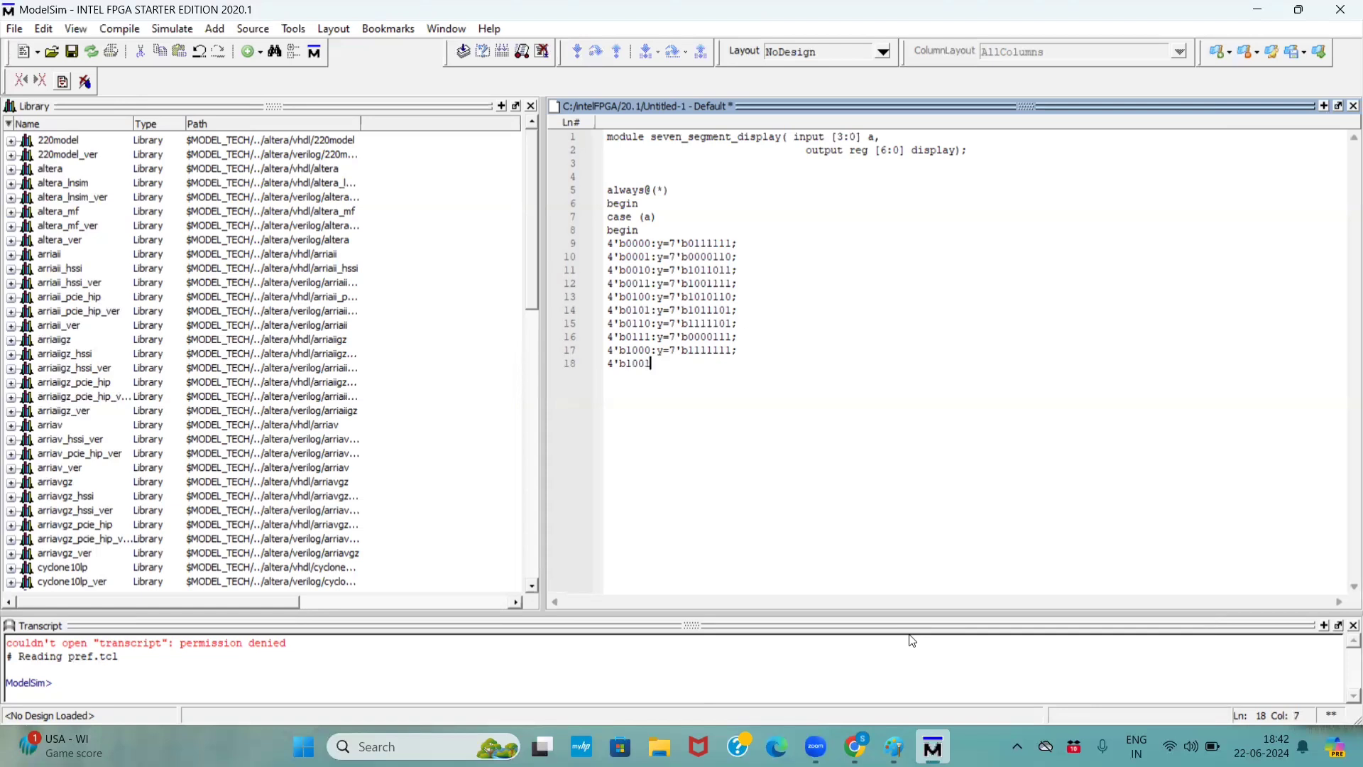
type(":y=")
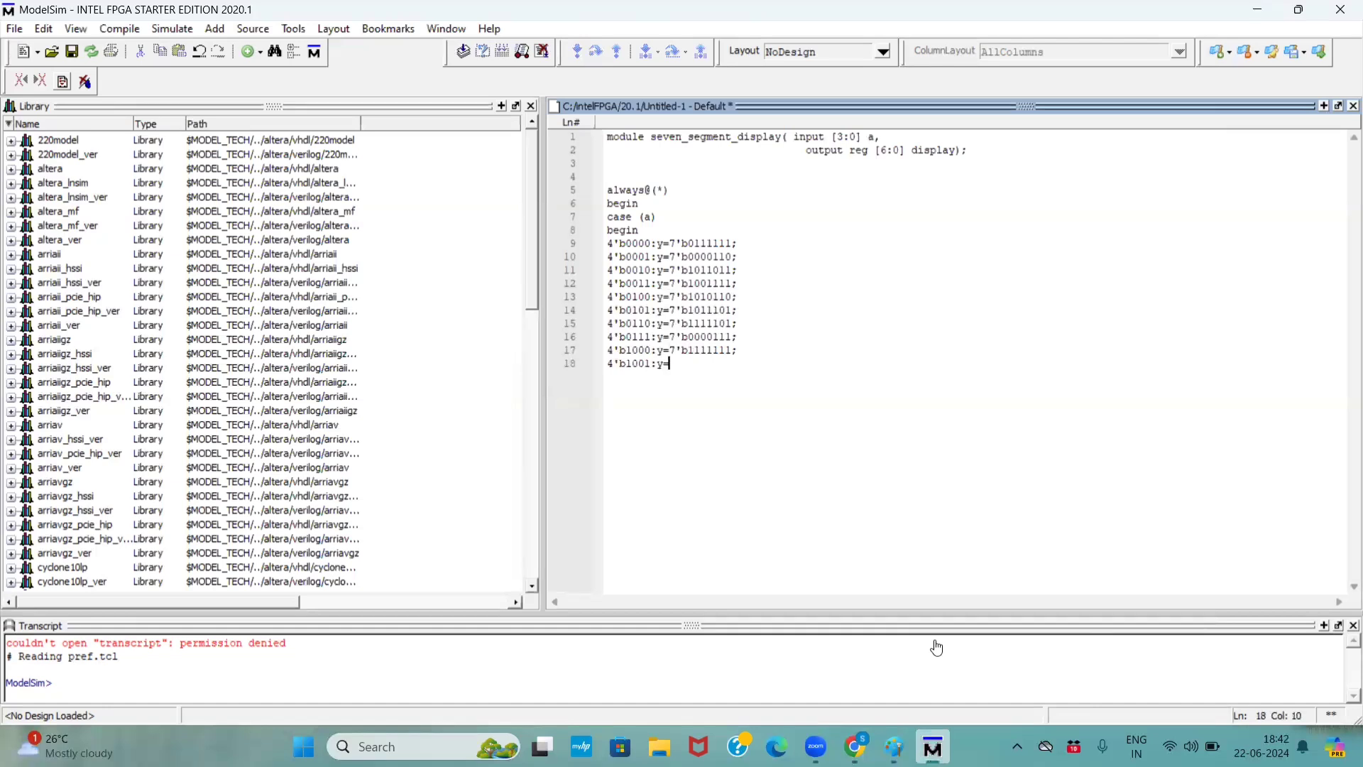
type("7'b")
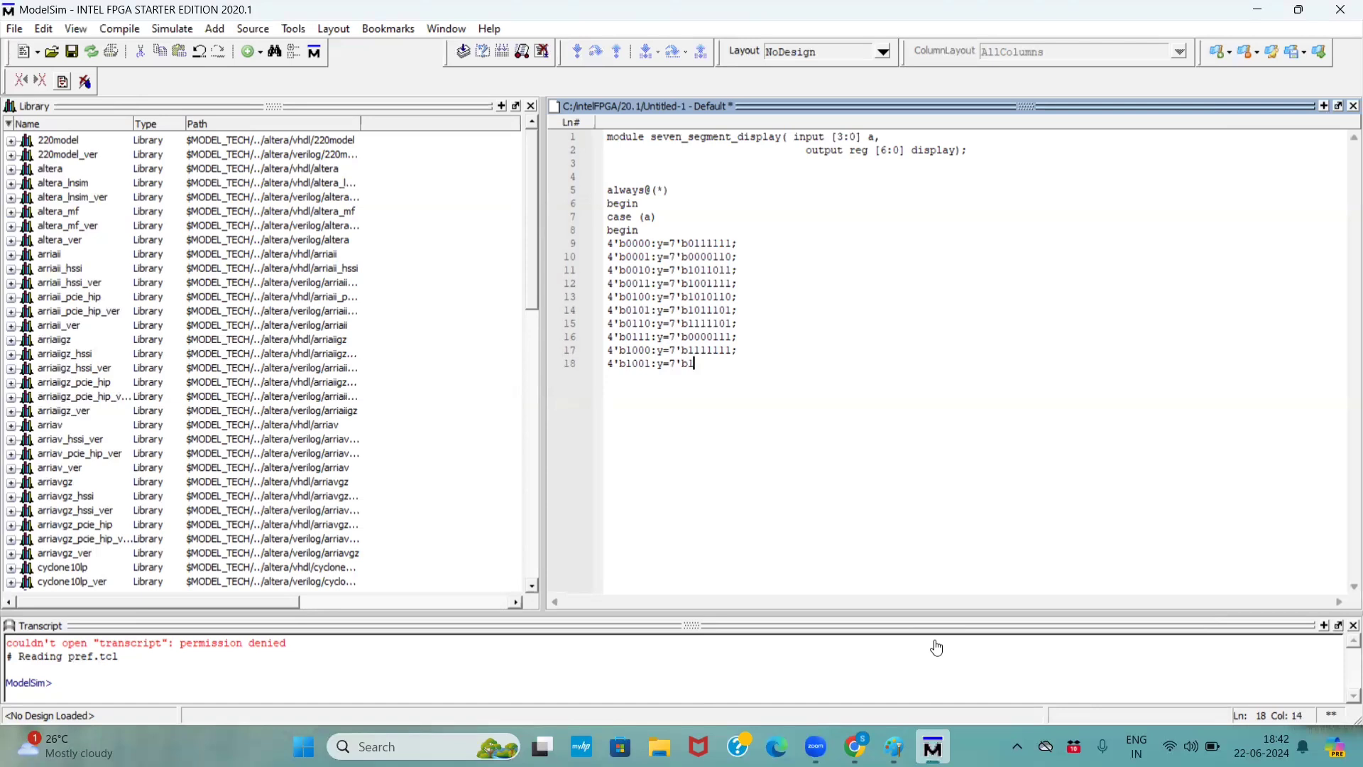
type("1")
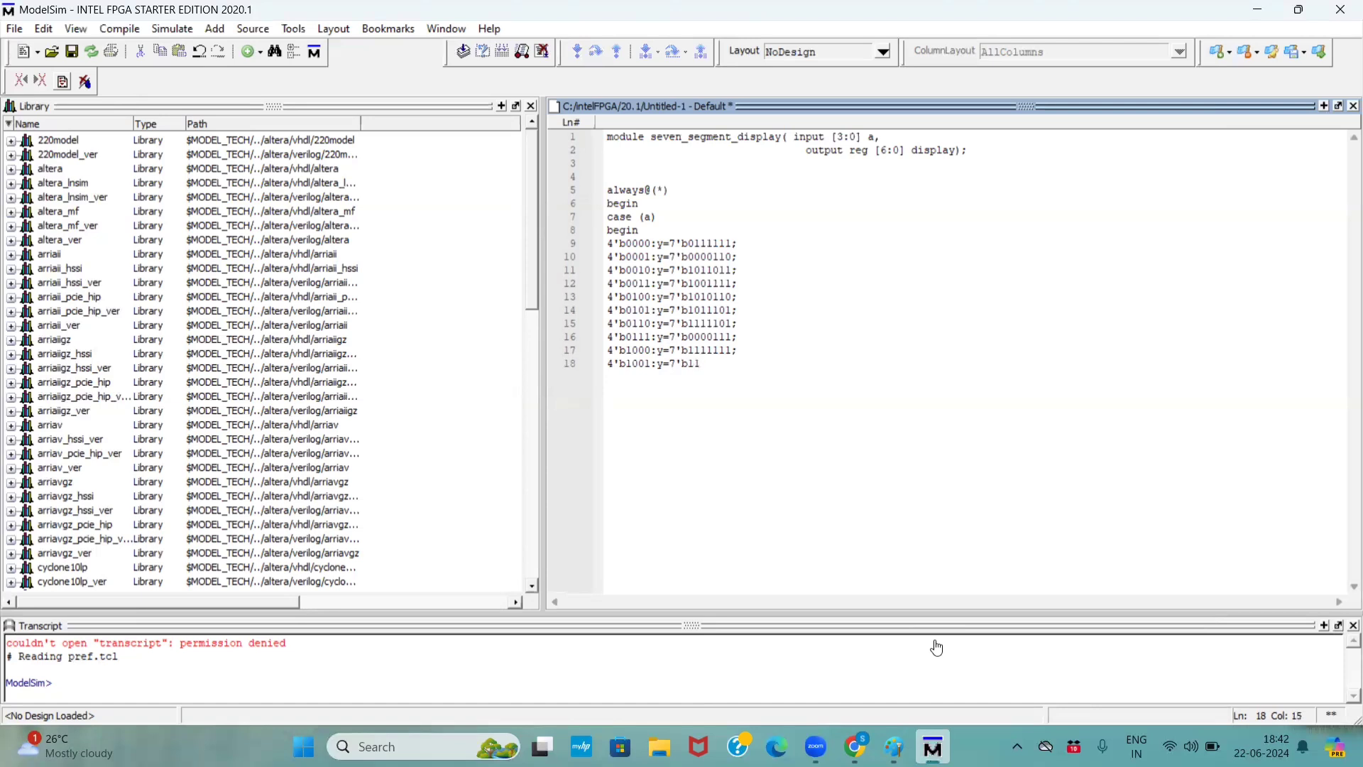
type("01111;")
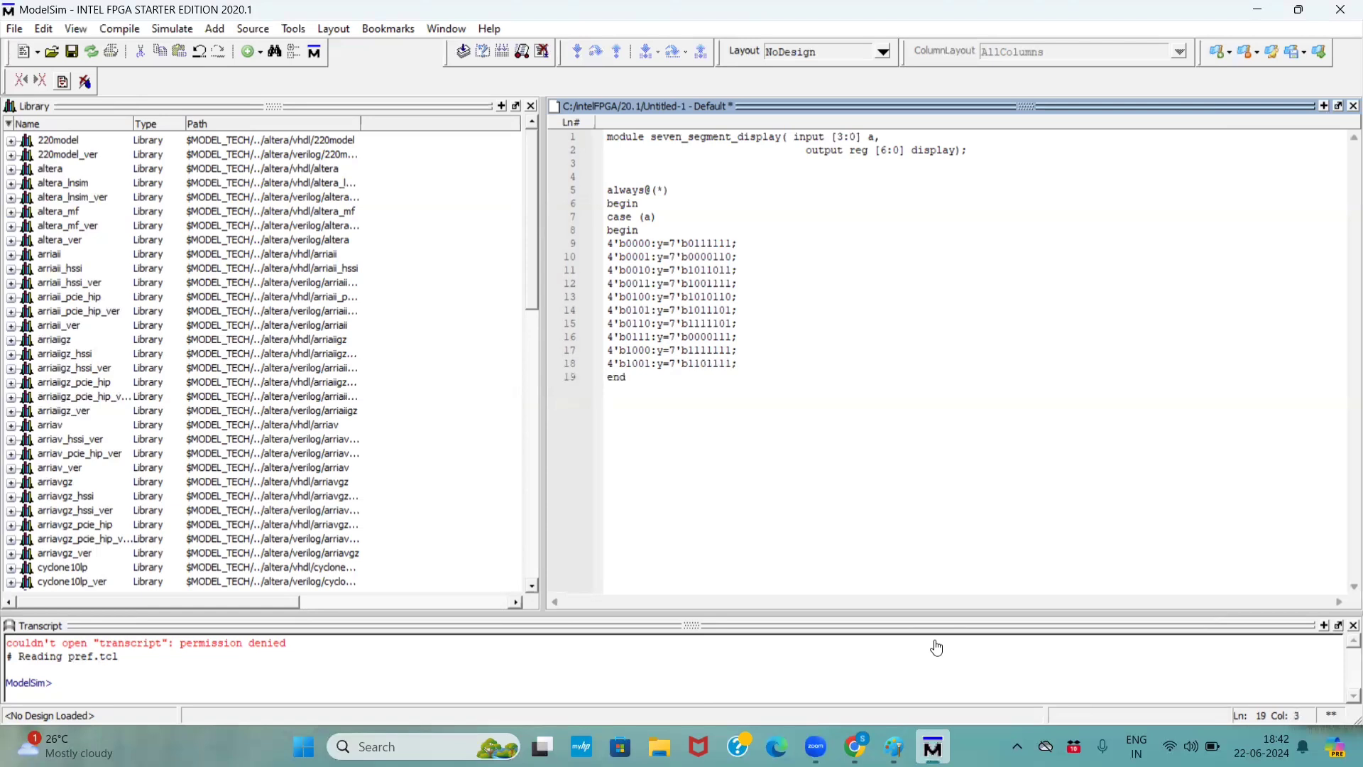
Step: Type endcase, end and endmodule, deleting a stray letter along the way
type("endc")
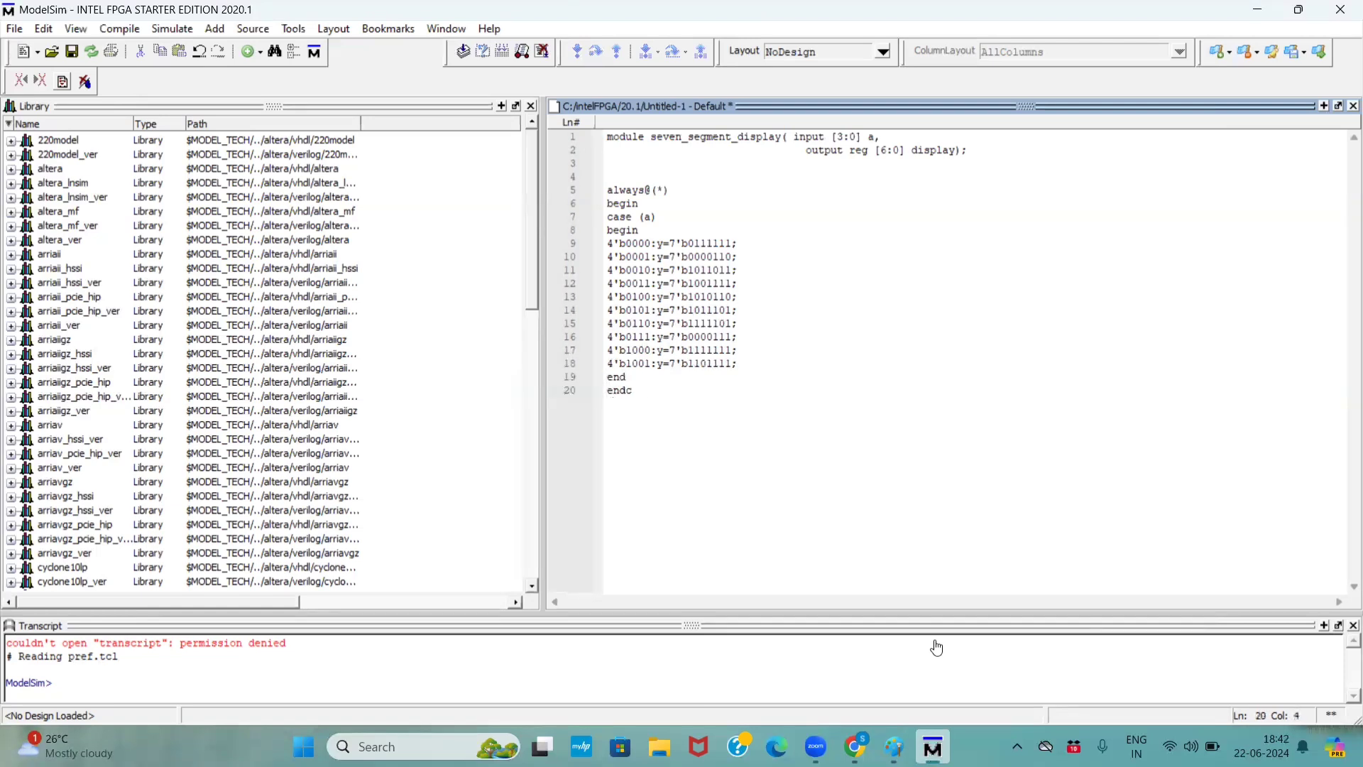
type("ase")
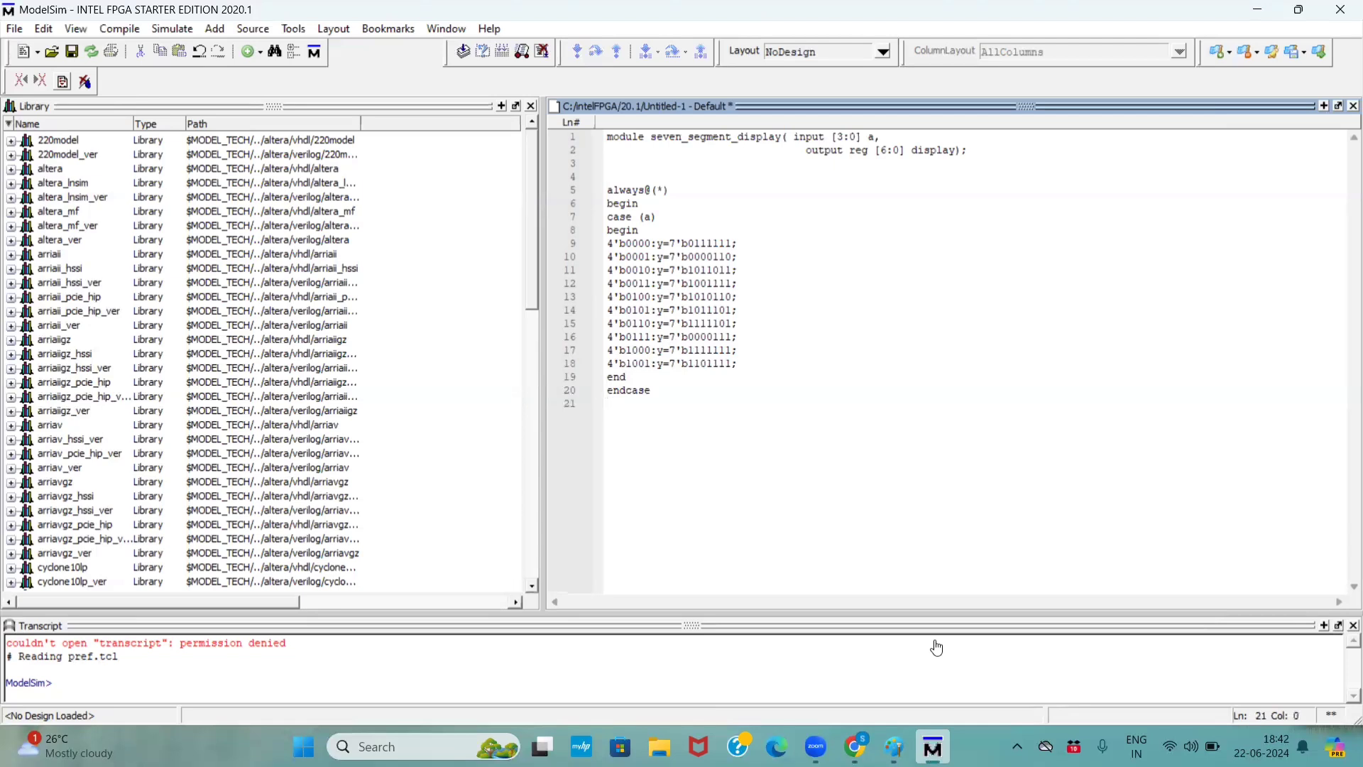
type("e")
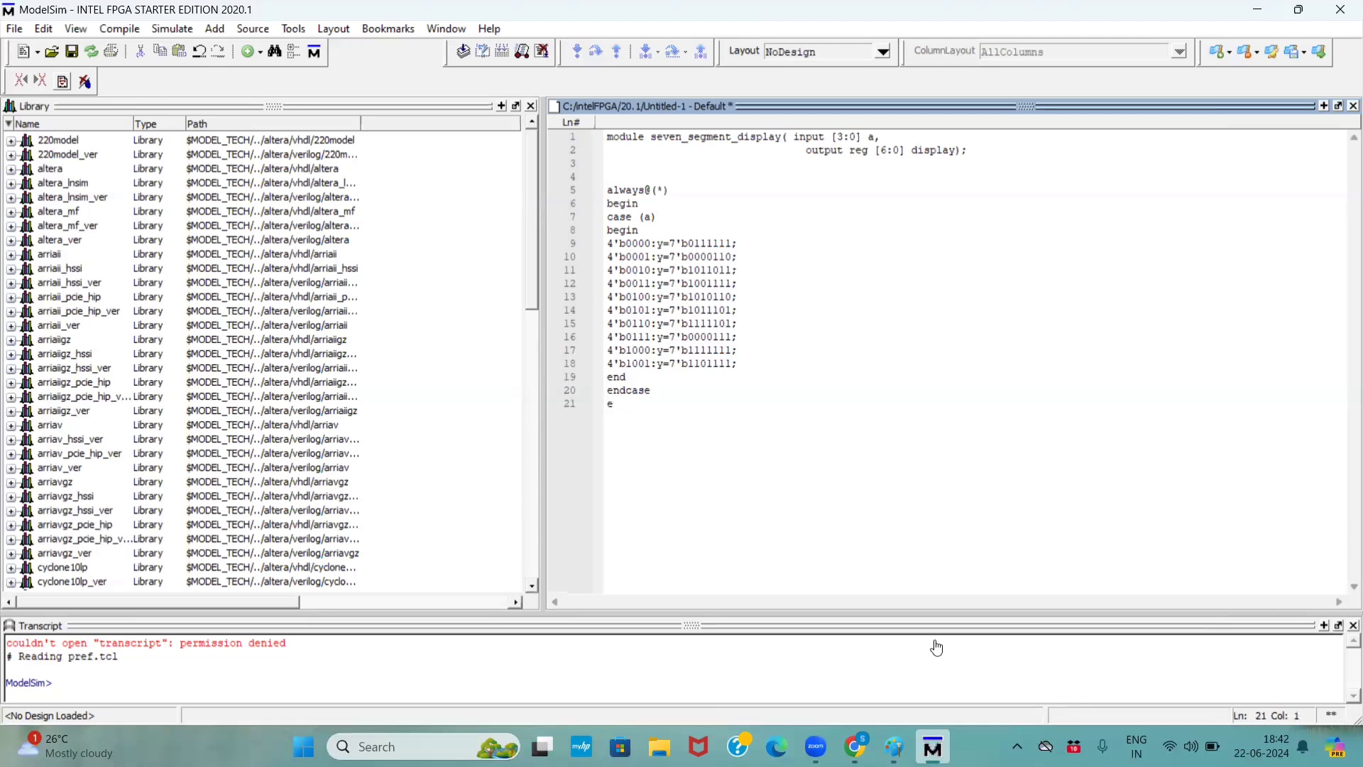
key("Backspace")
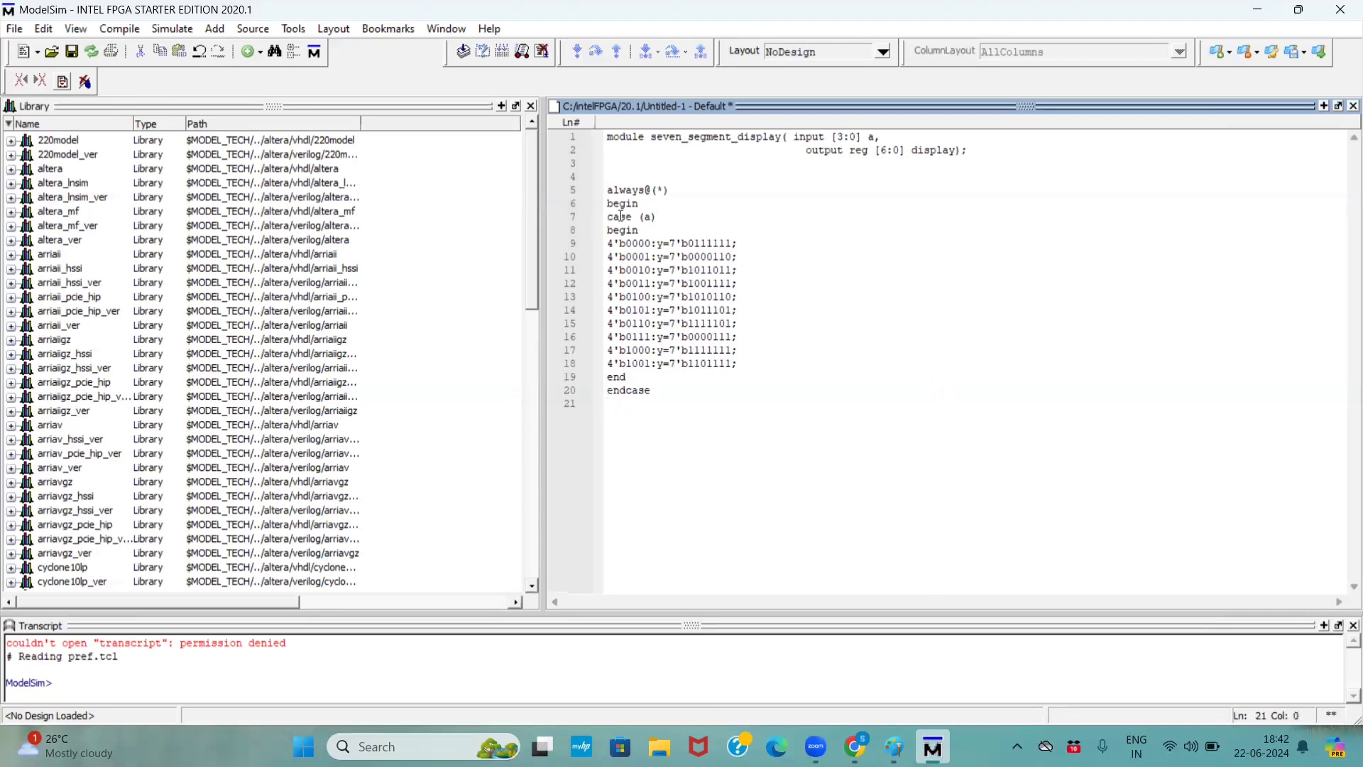
type("end")
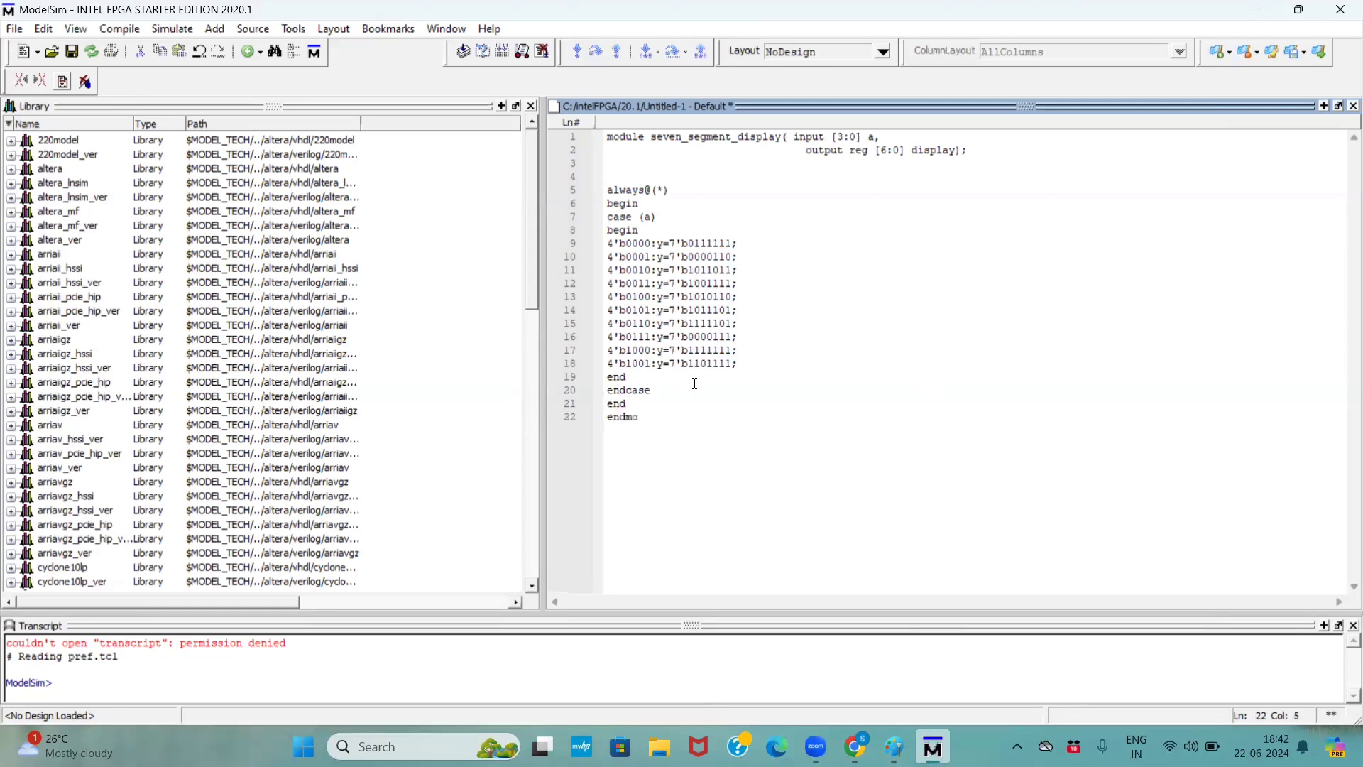
type("dule")
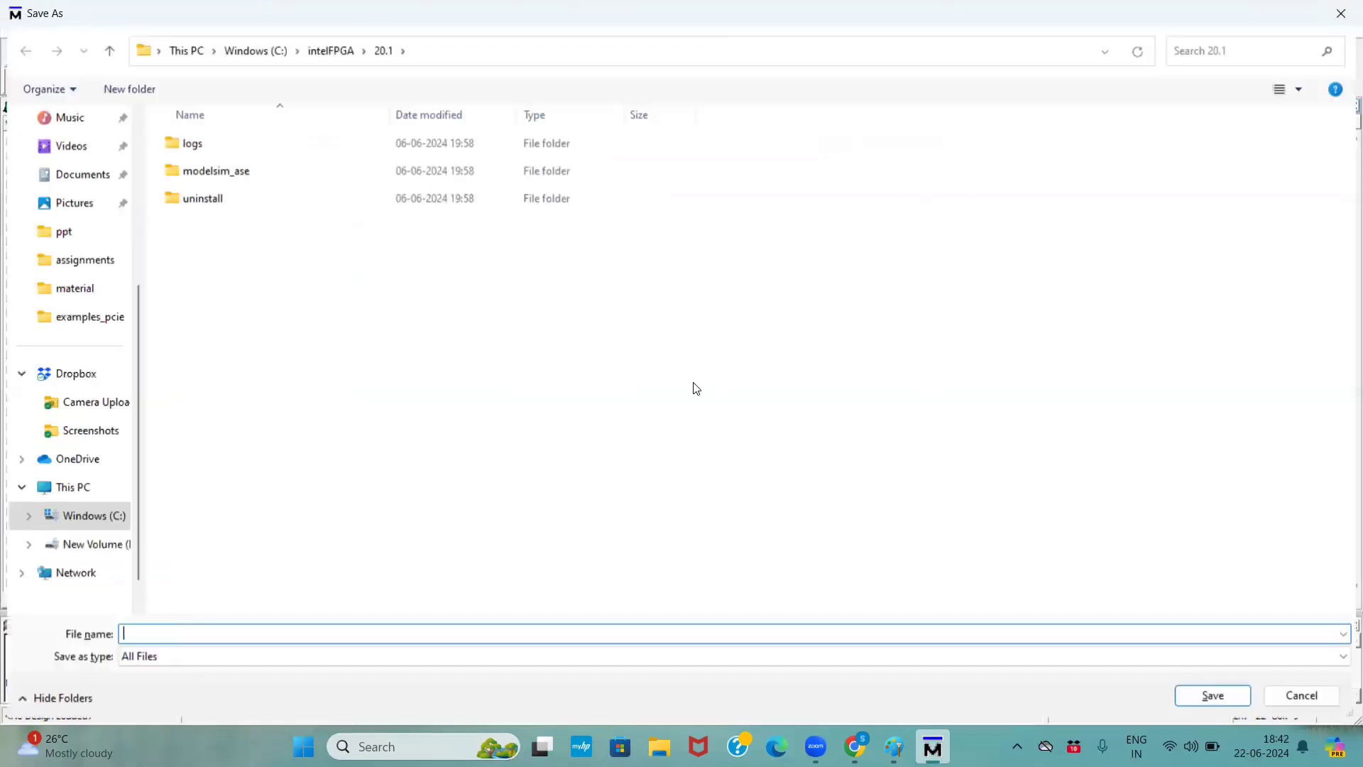
Step: Save the code as seven.v in New Volume (D:)
type("seven")
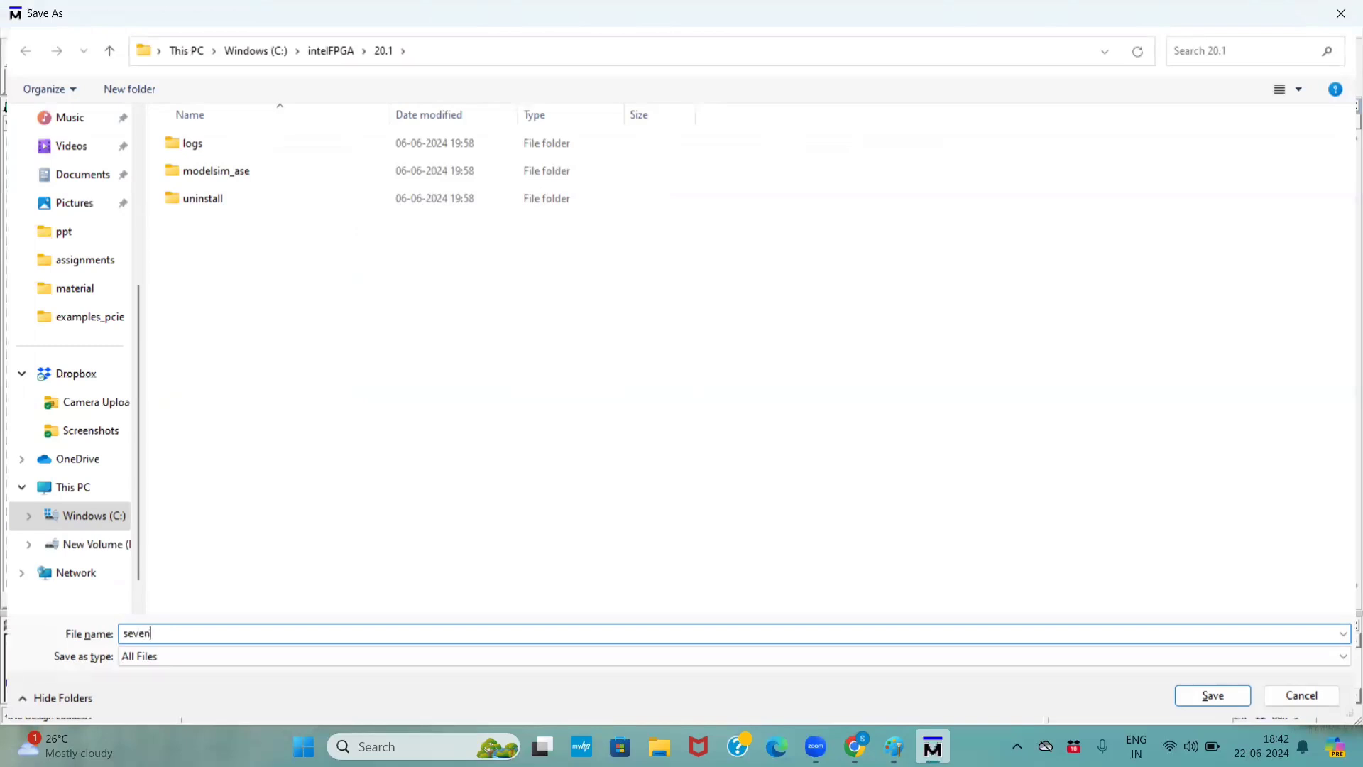
type(".v")
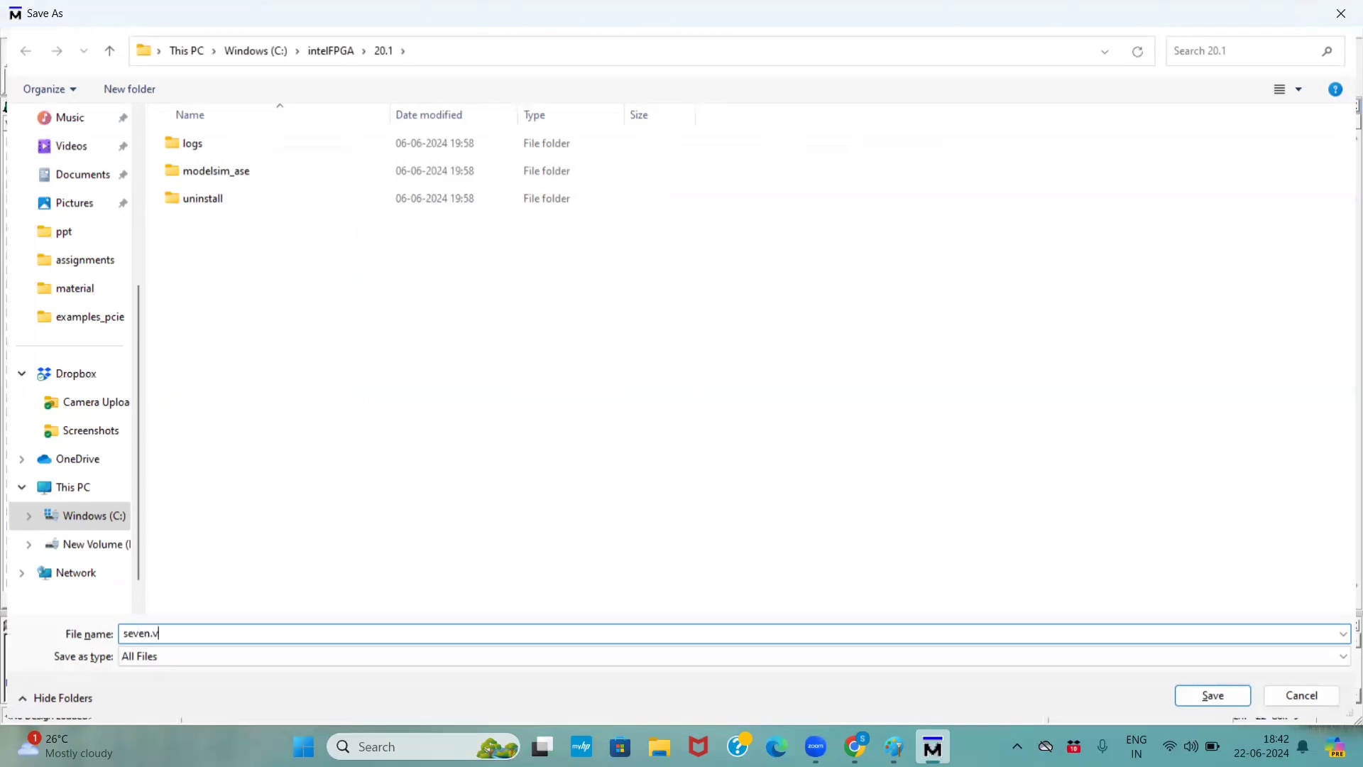
left_click(1211, 694)
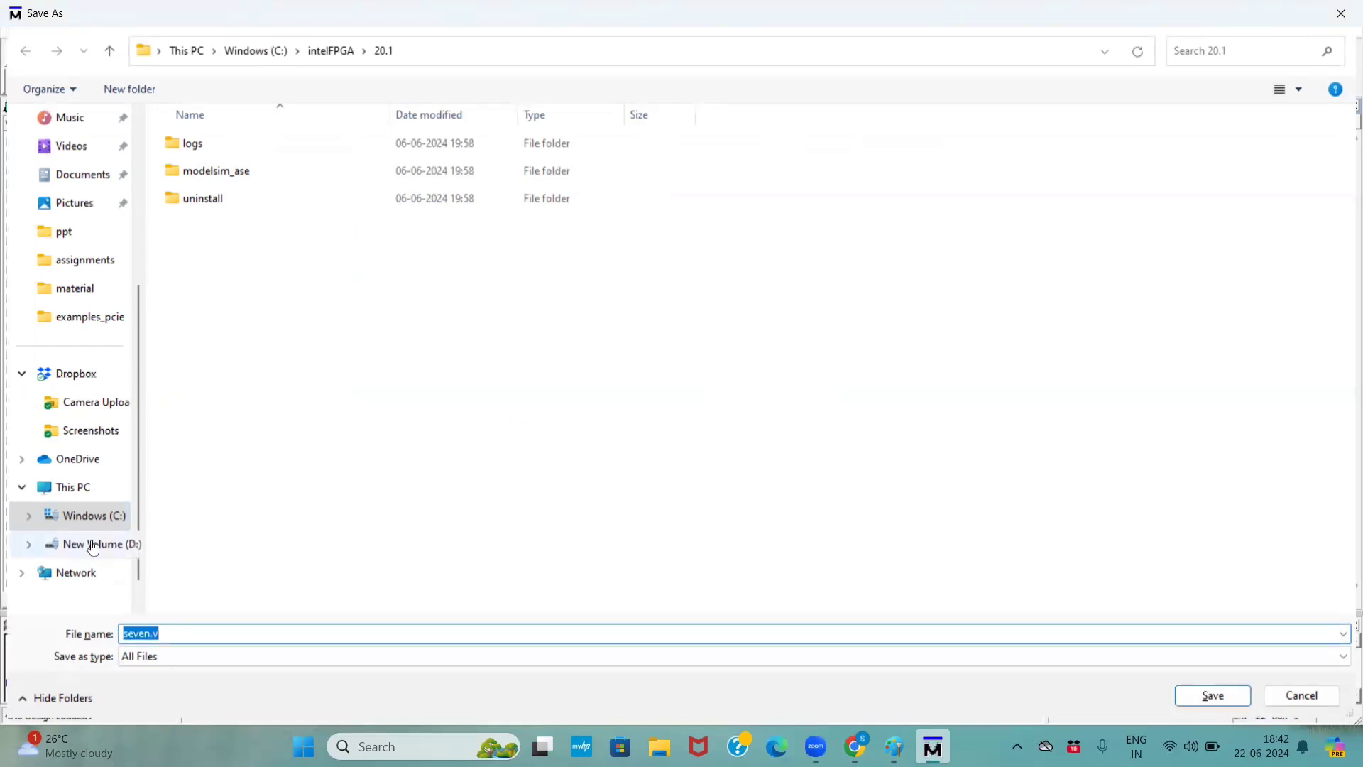
left_click(99, 543)
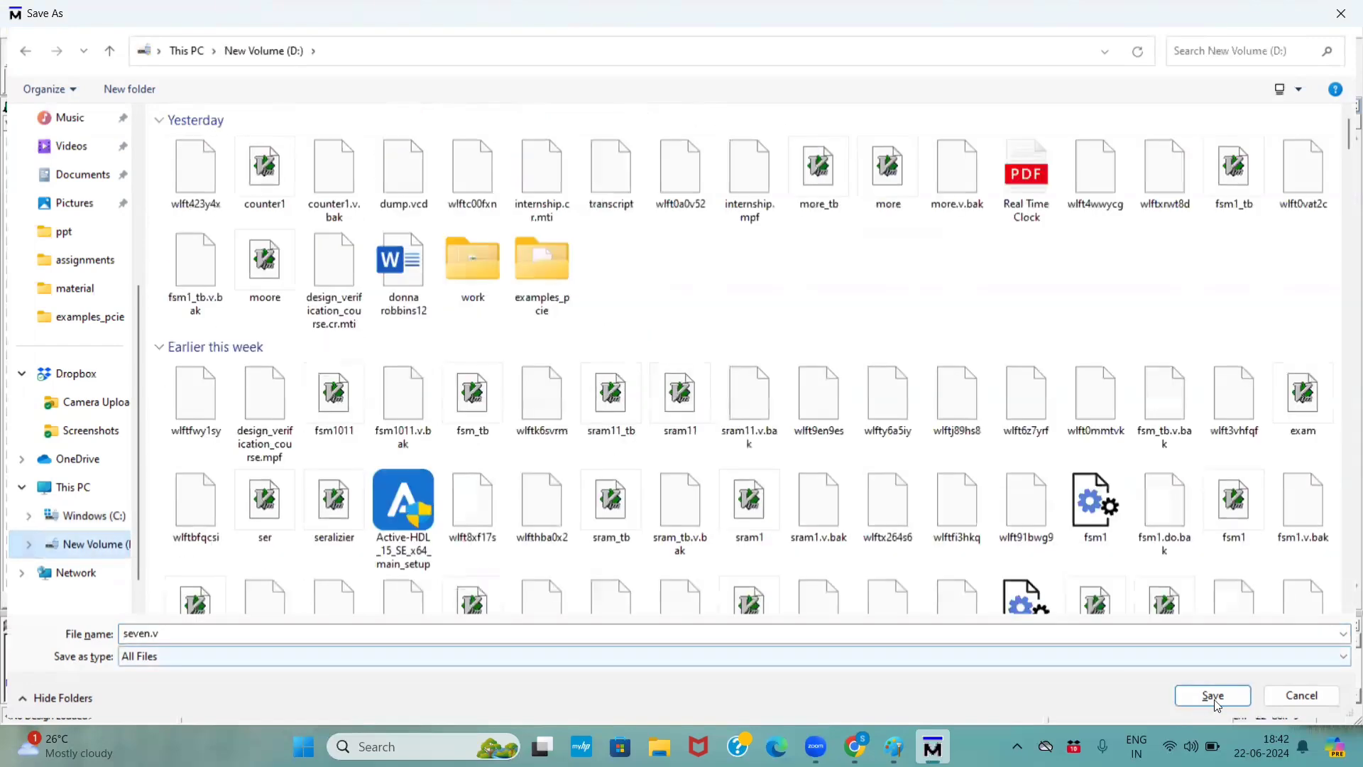
left_click(1211, 694)
type("v")
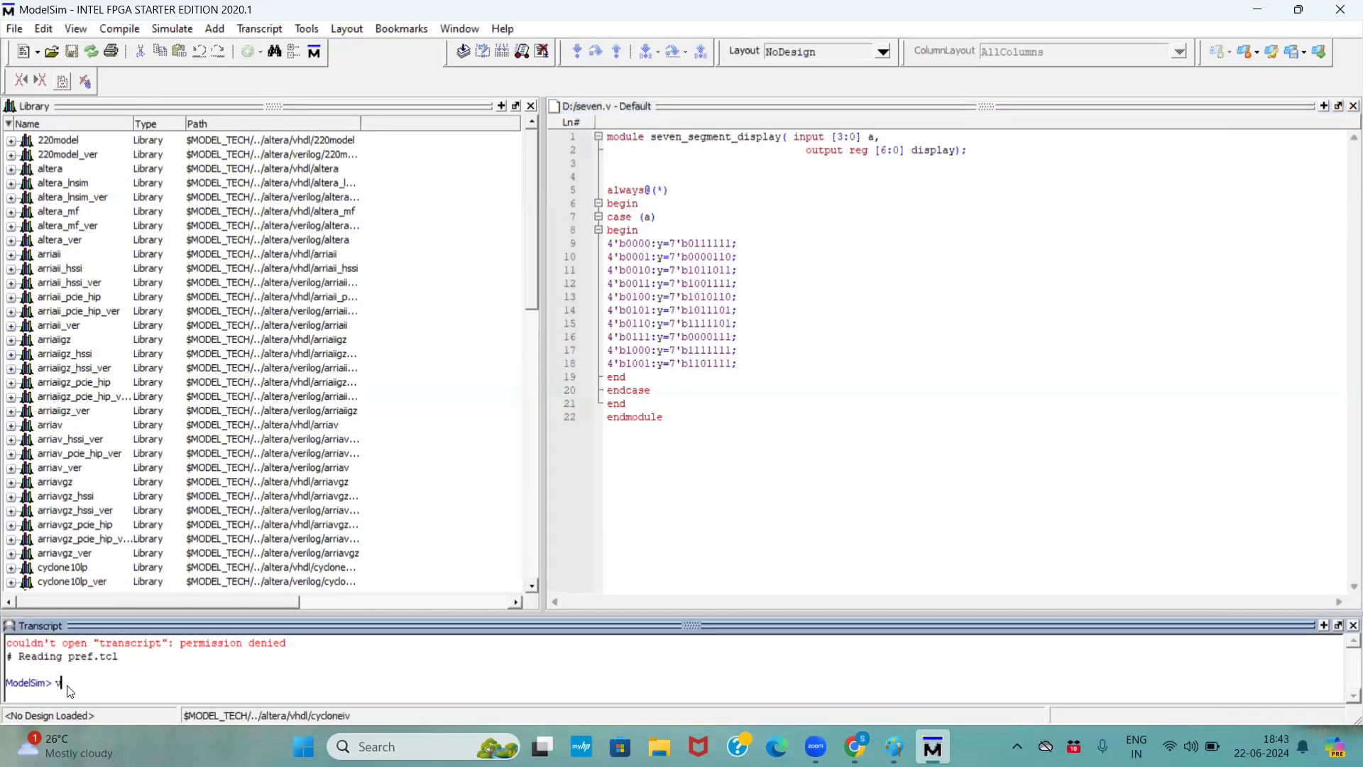
Step: Run vlog seven.v, then set D: as the working directory via Recent Directories
type("log")
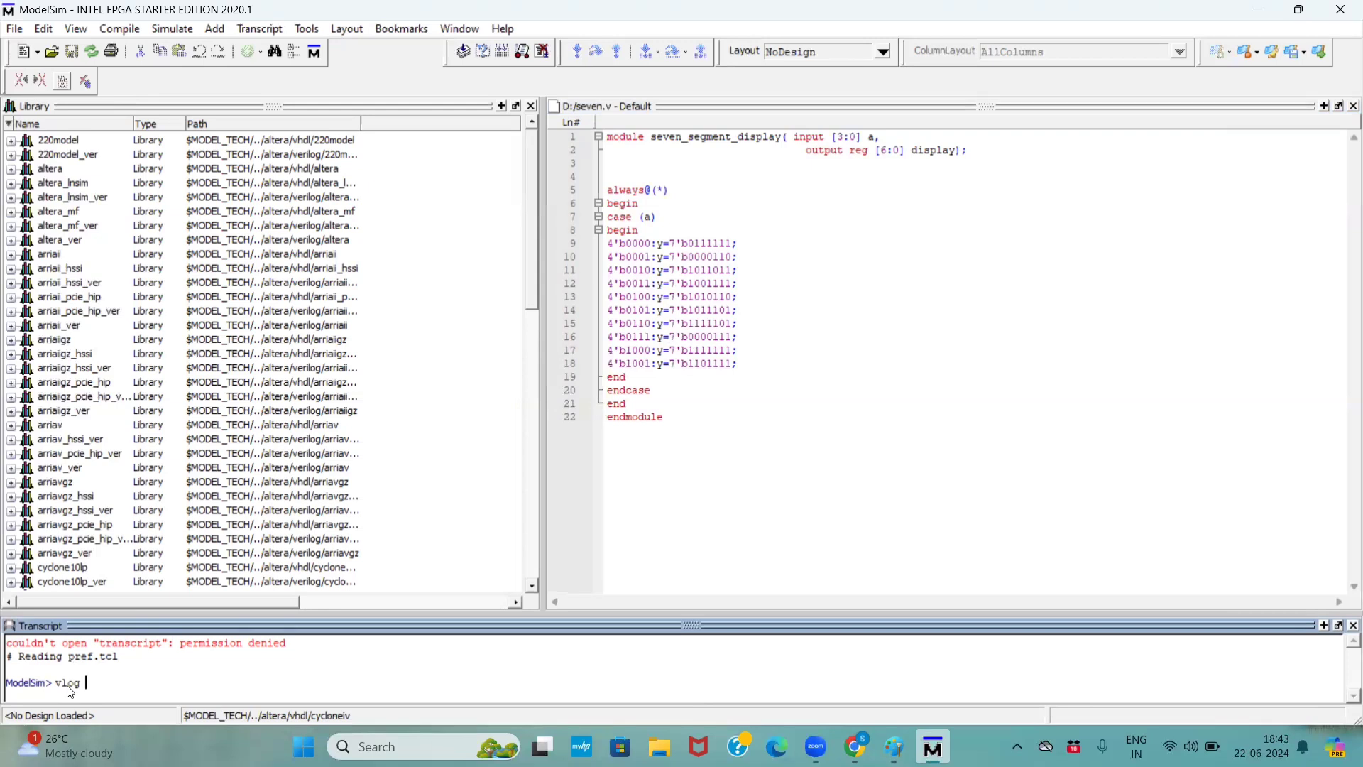
type("seve")
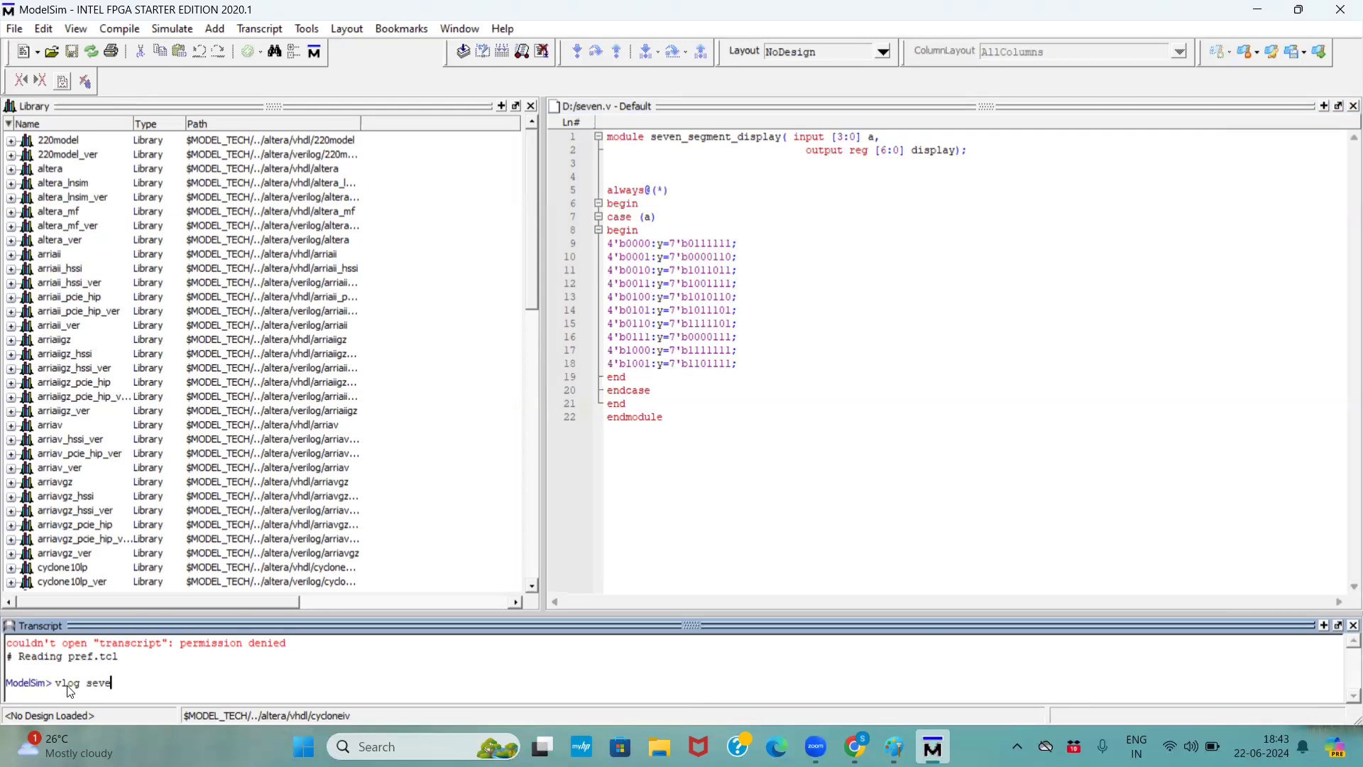
type("n.v")
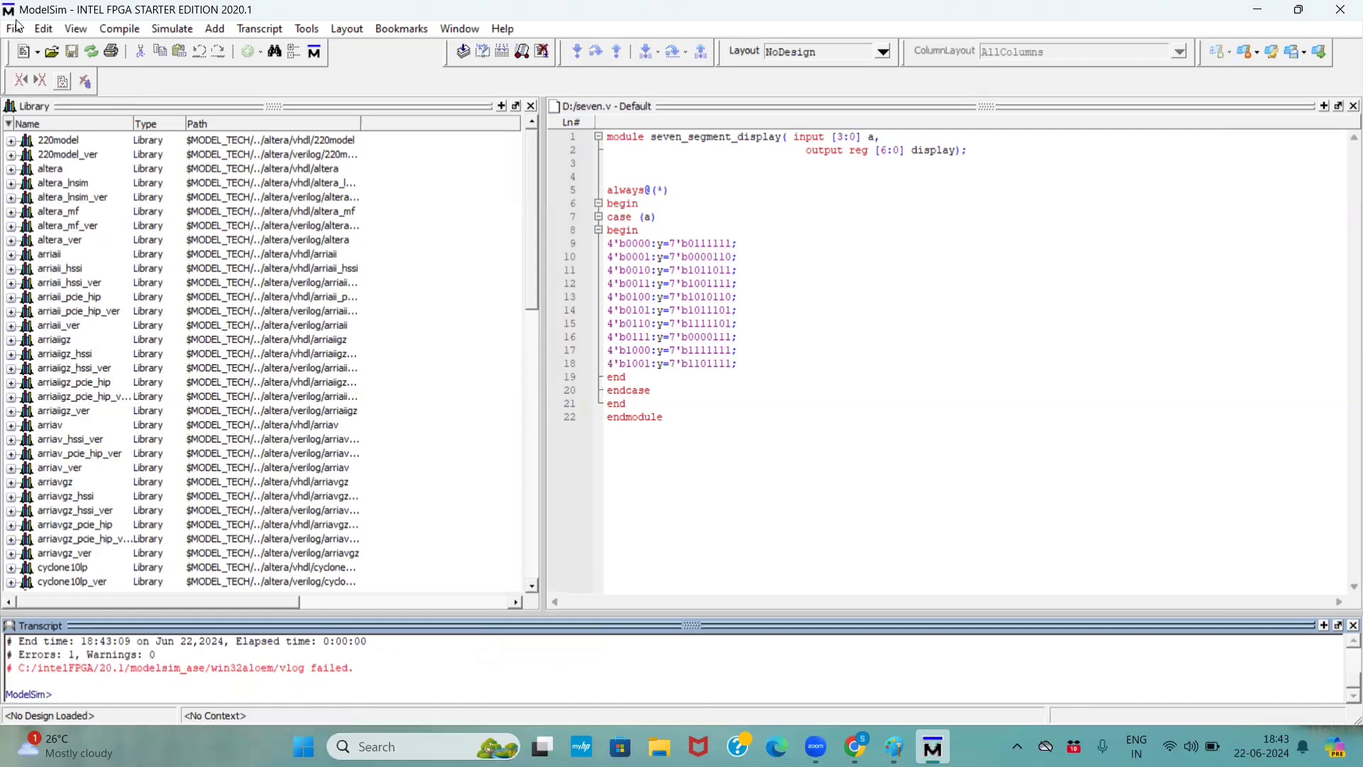
left_click(13, 28)
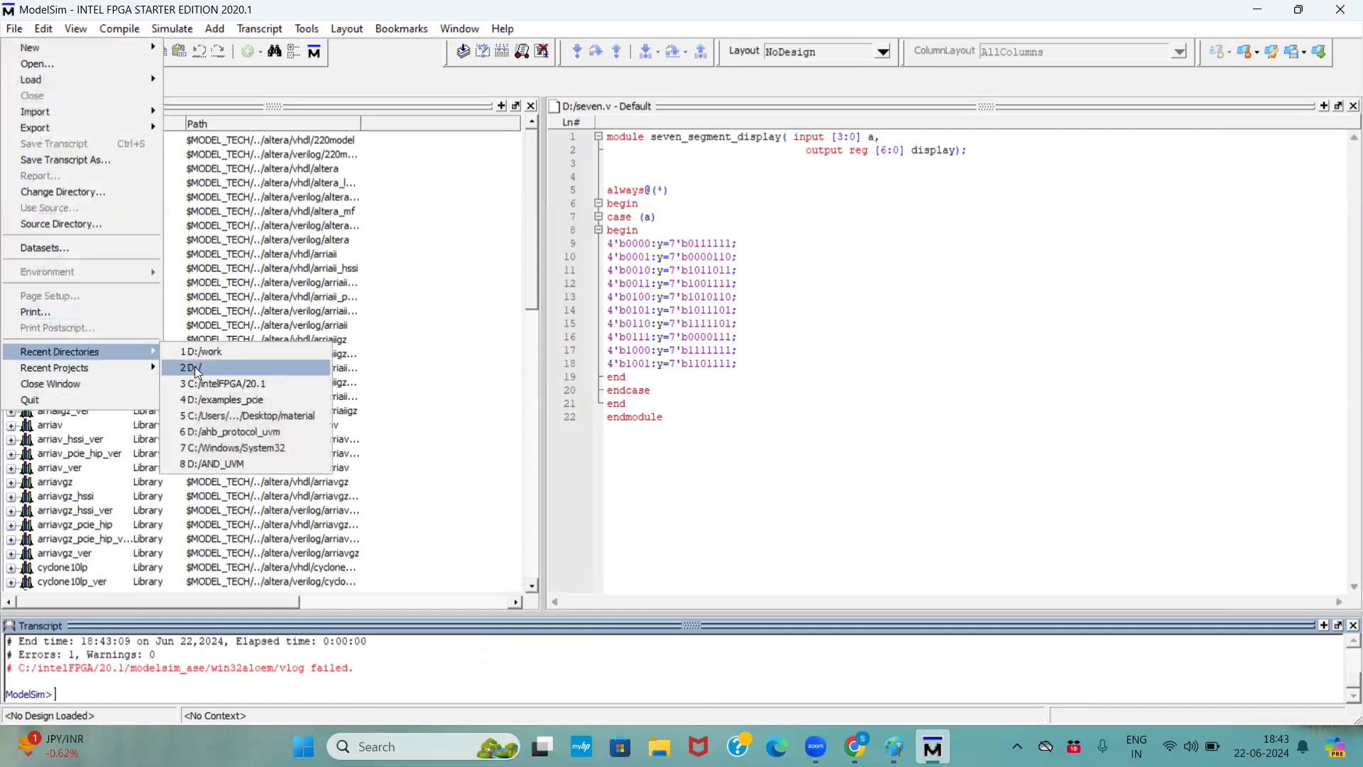
left_click(191, 367)
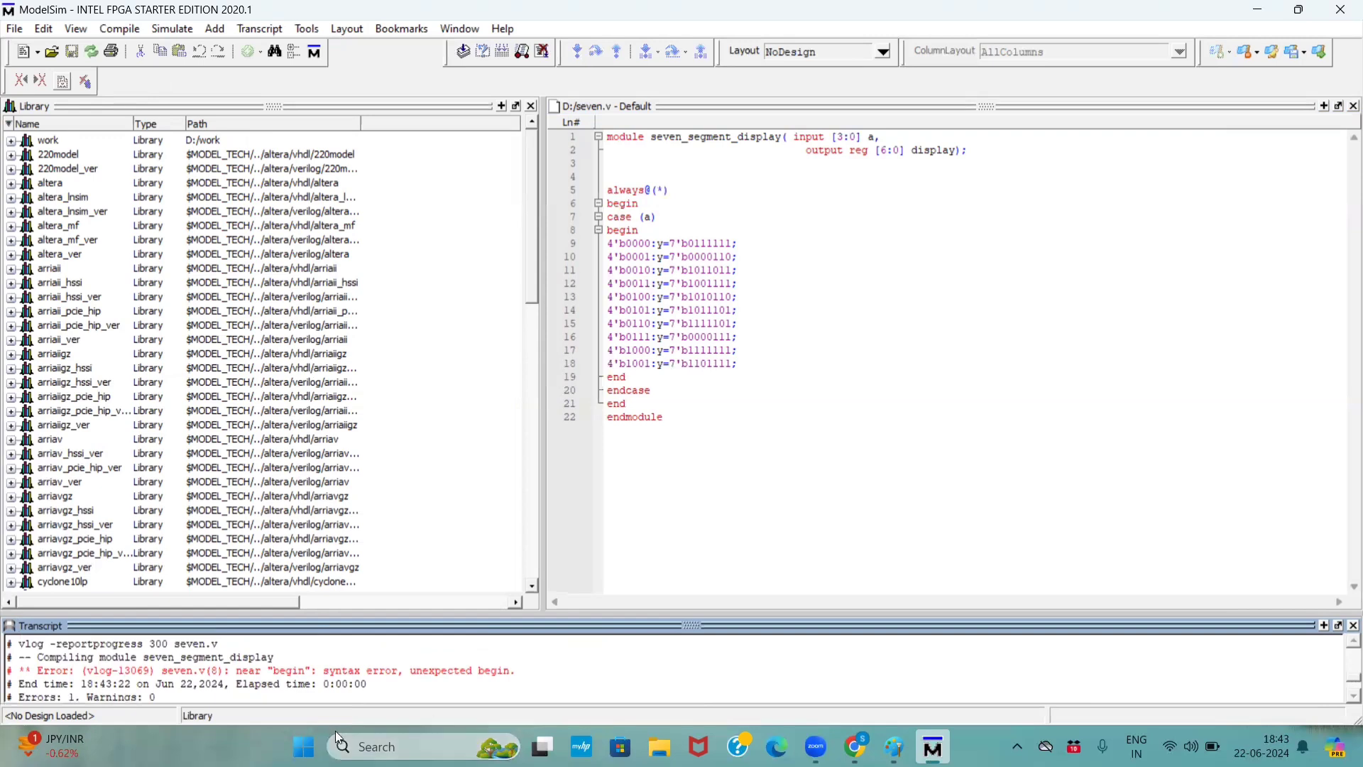
Step: Delete the stray begin, rename y to display, and open a new blank source
double_click(622, 229)
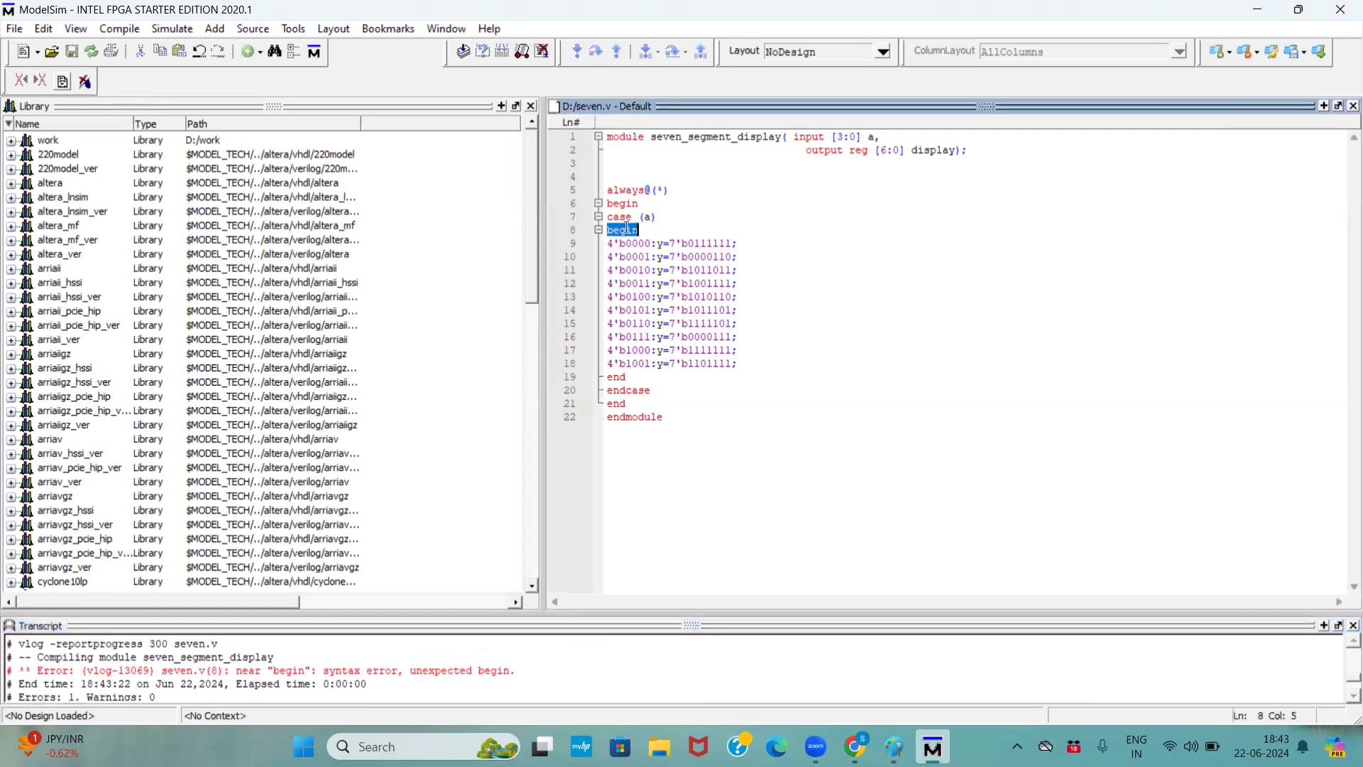
key("Delete")
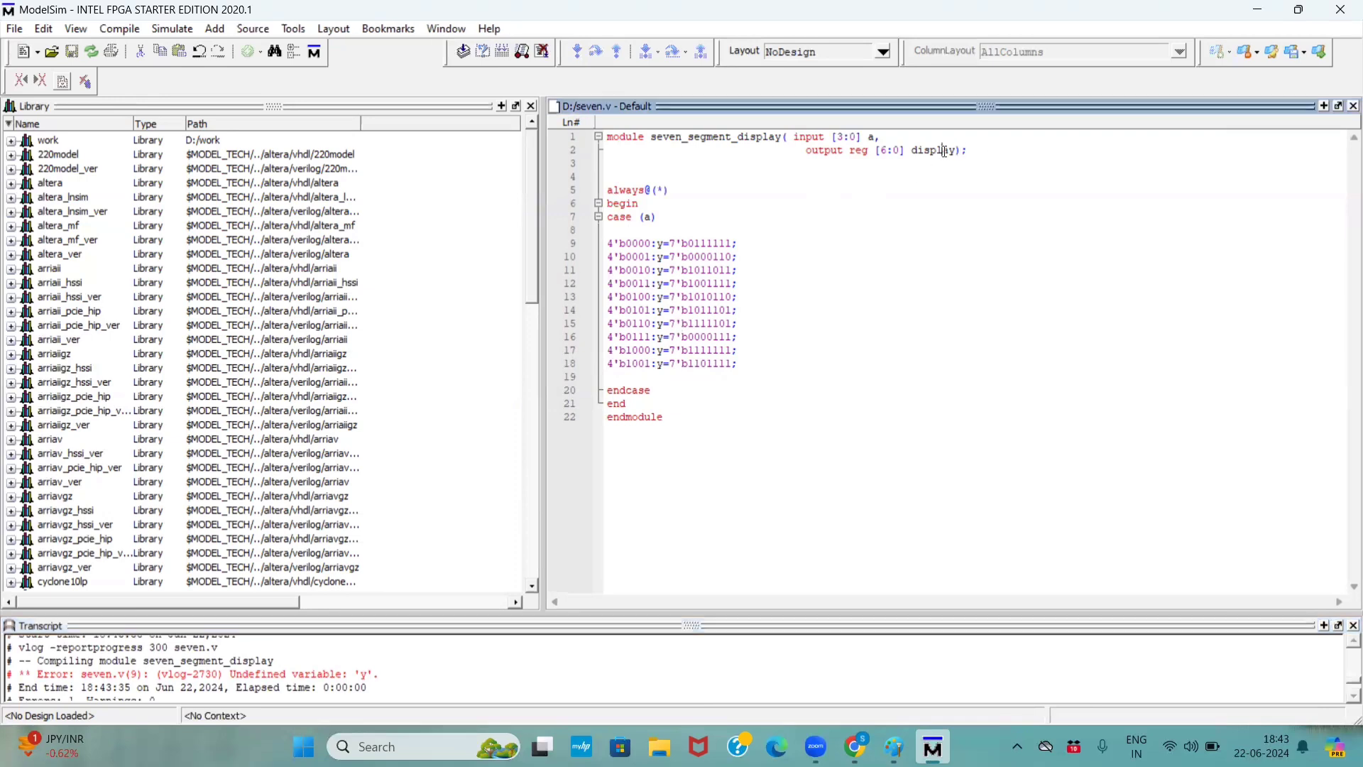
double_click(933, 149)
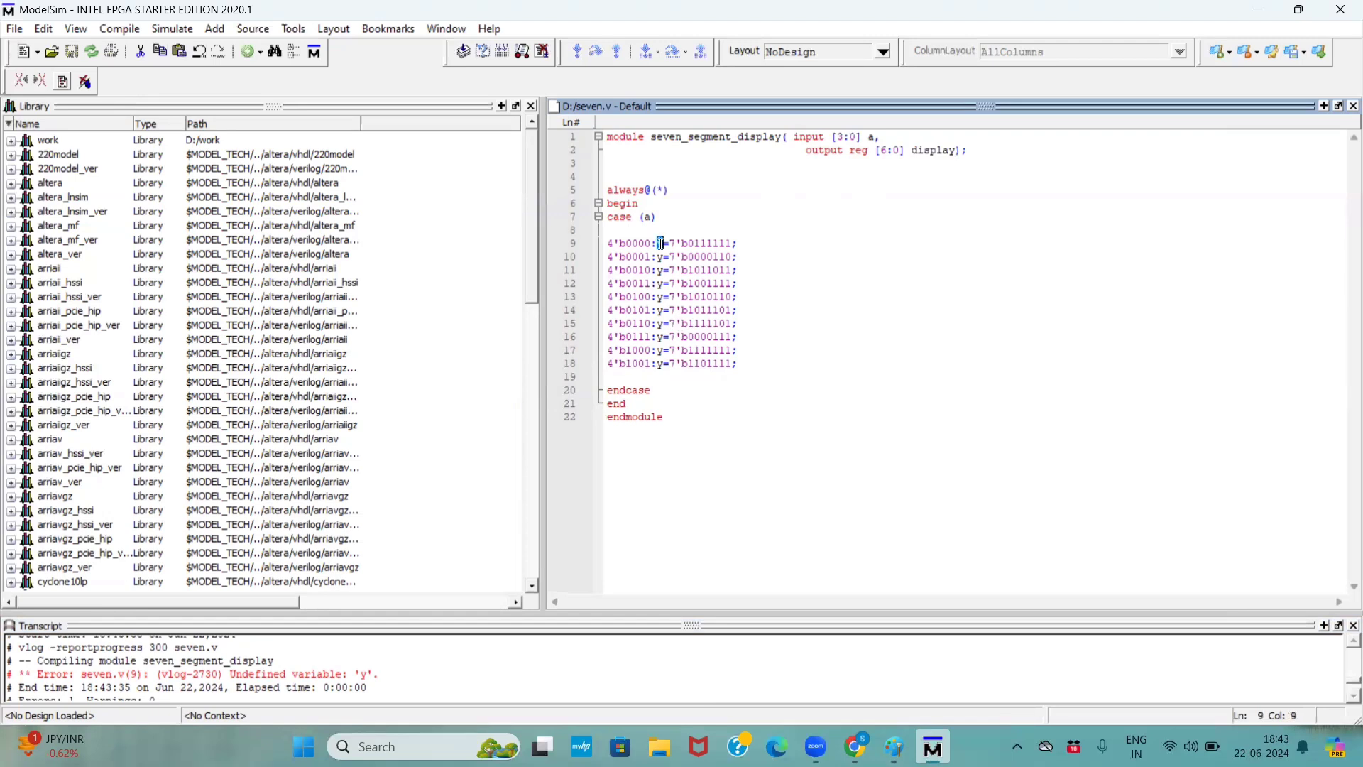
type("display")
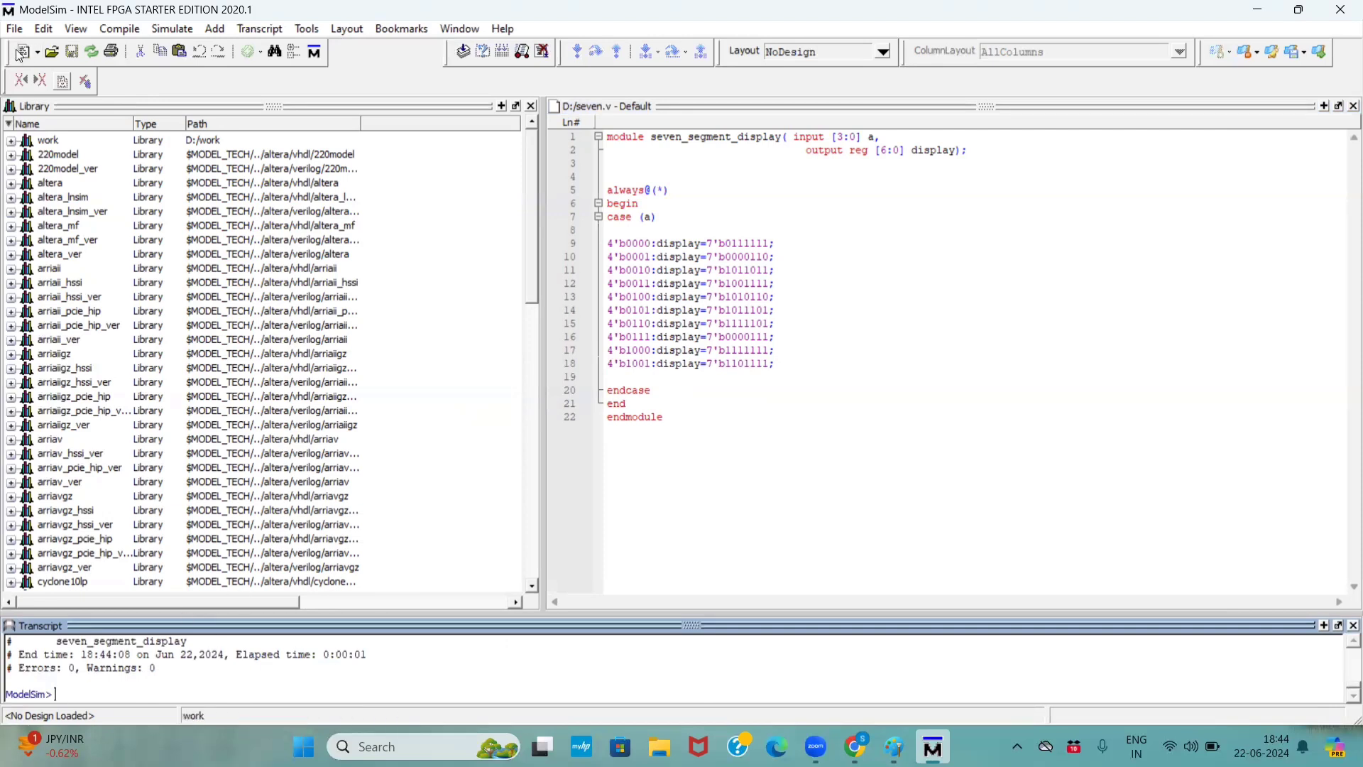
left_click(26, 51)
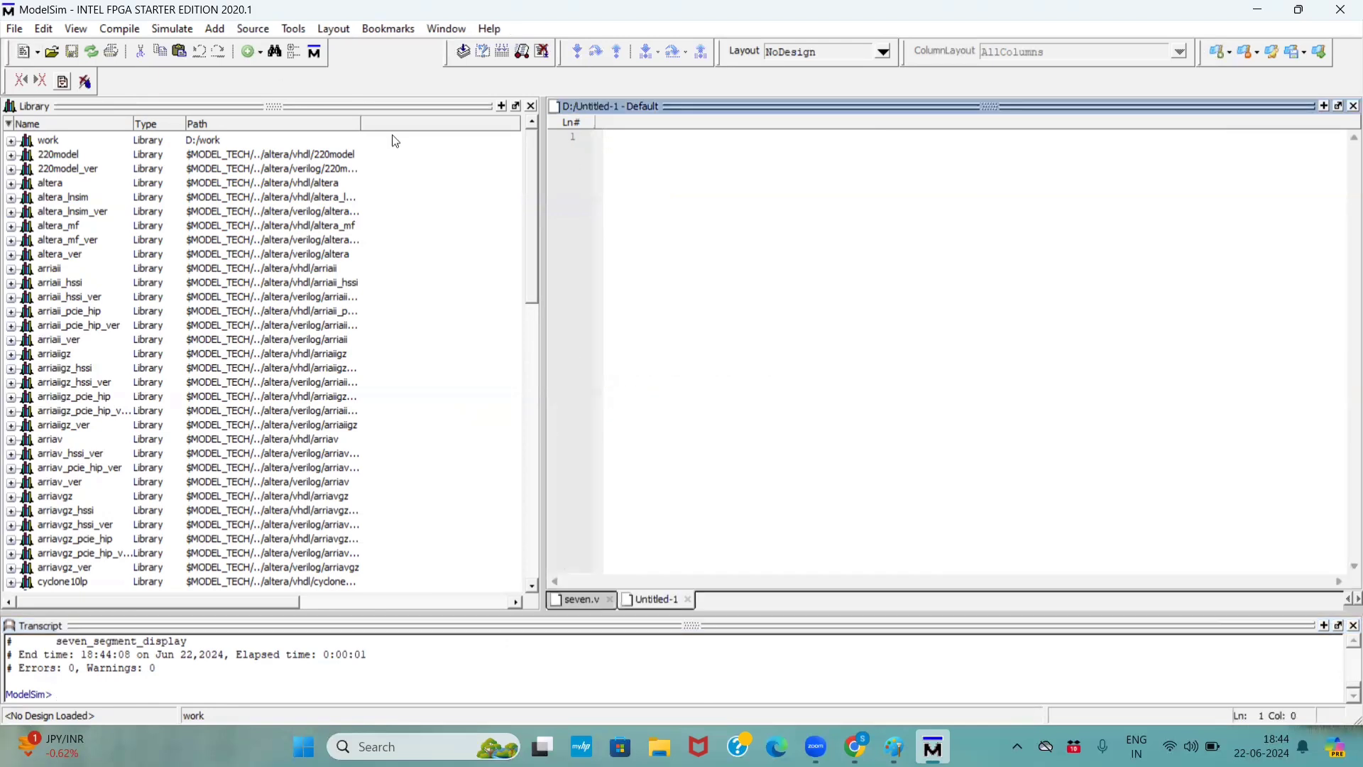
Step: Type module seven_tb(); with reg [3:0]a; and wire [6:0] display
type("module")
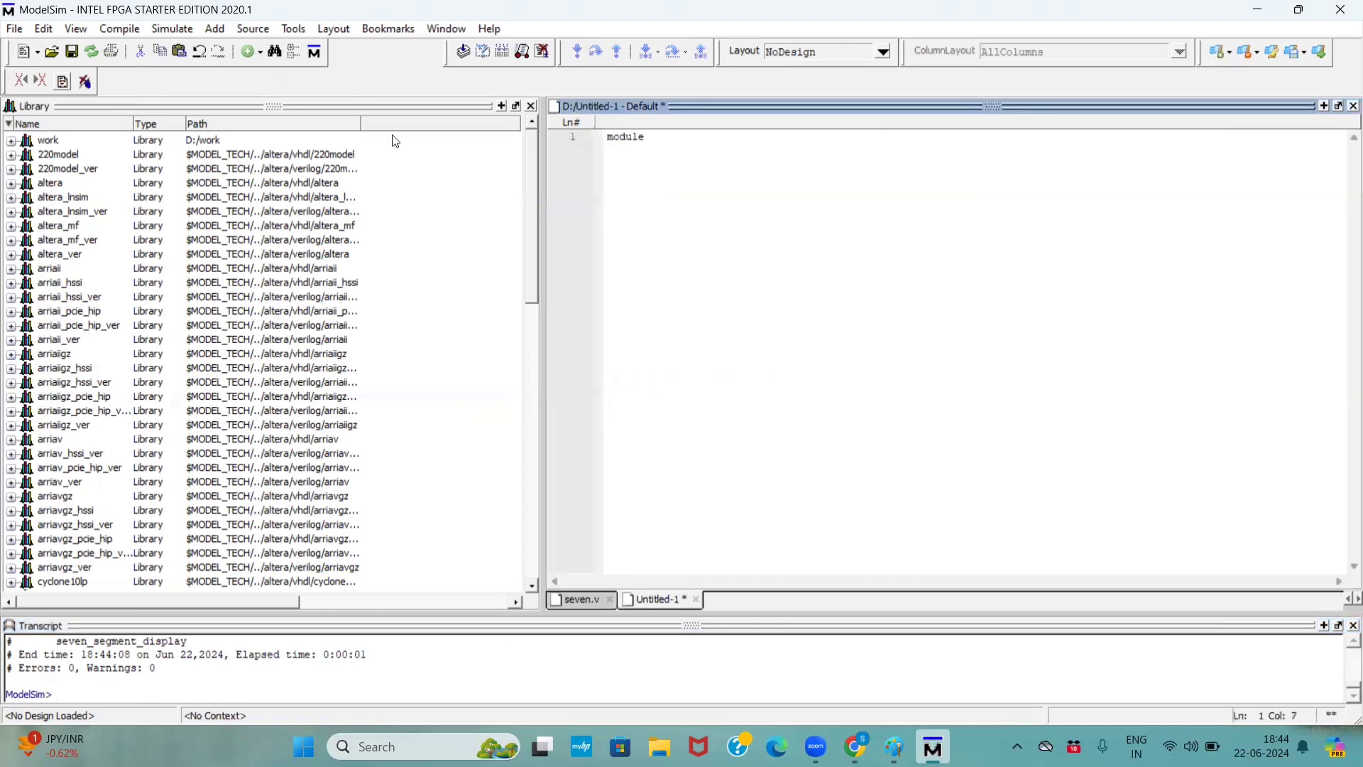
type("seven_tb")
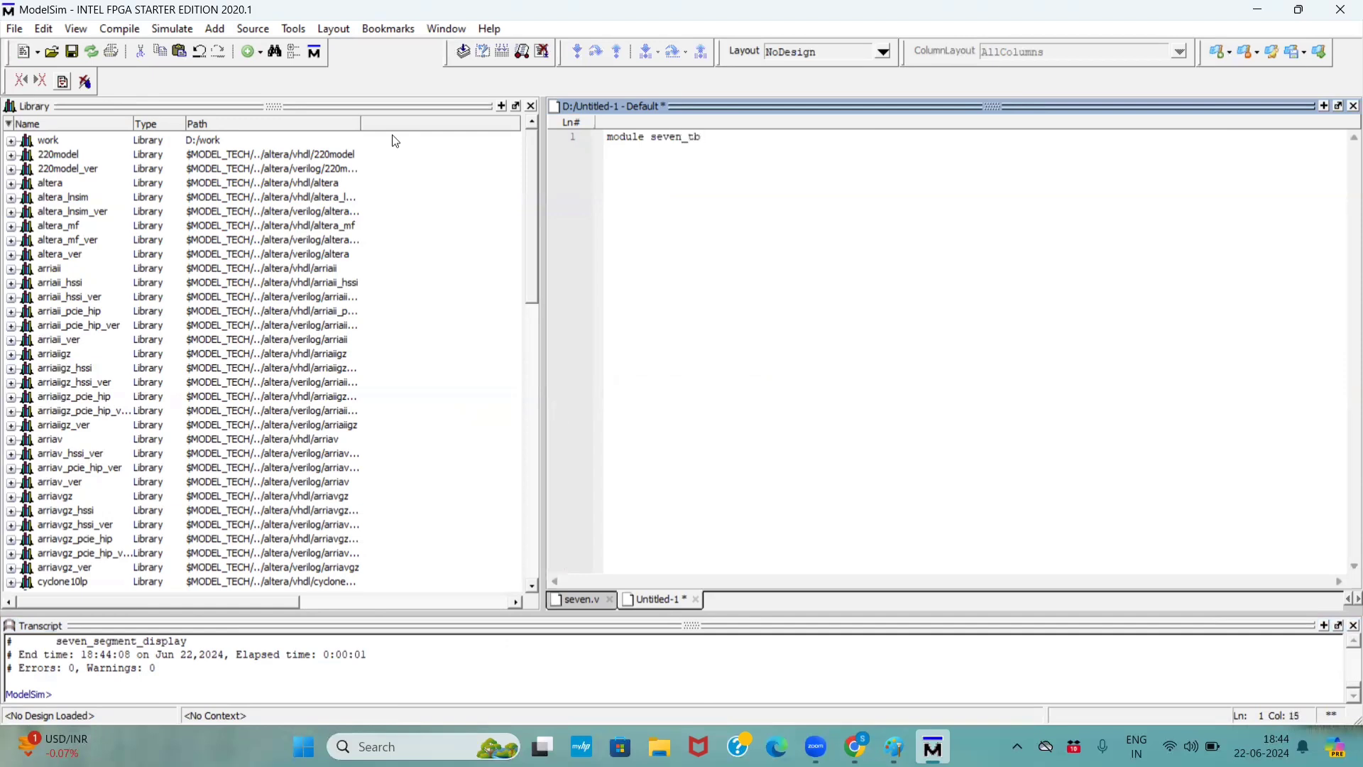
type("();")
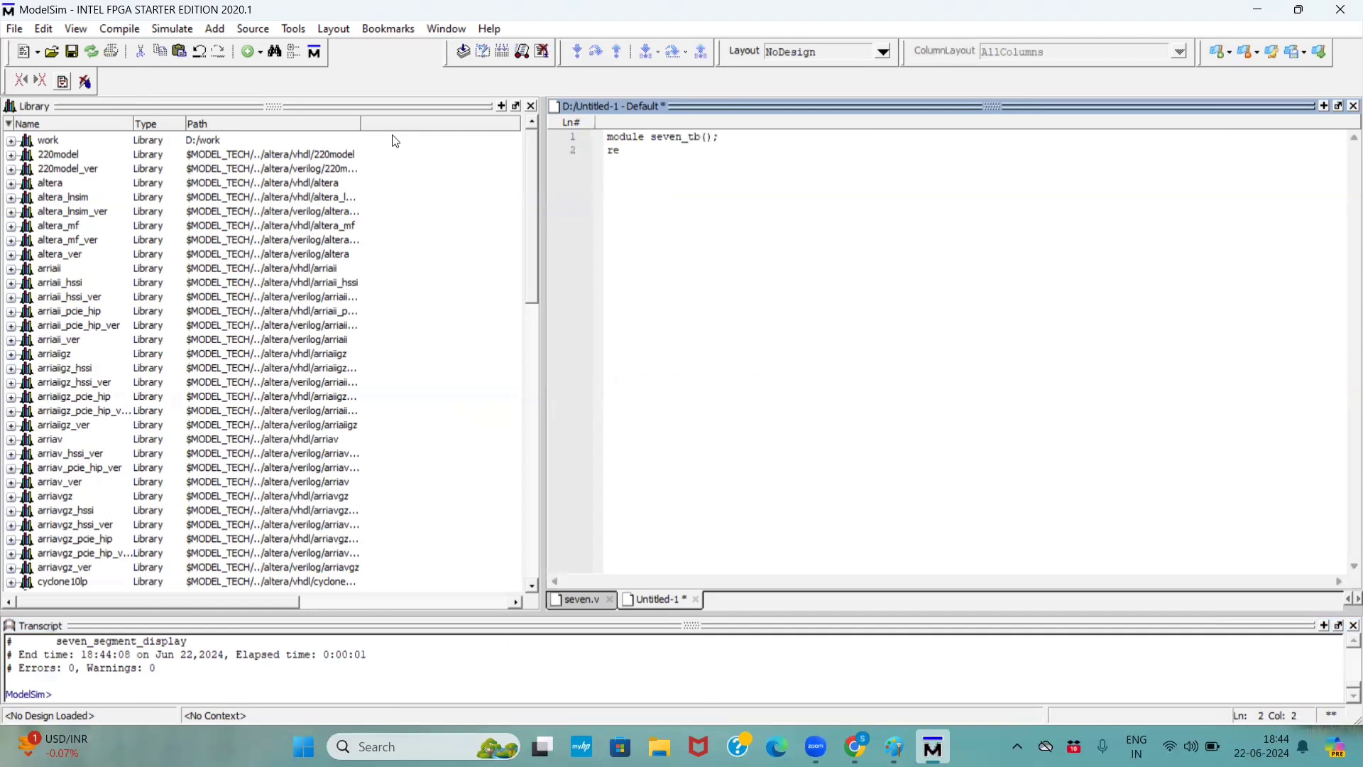
type("g")
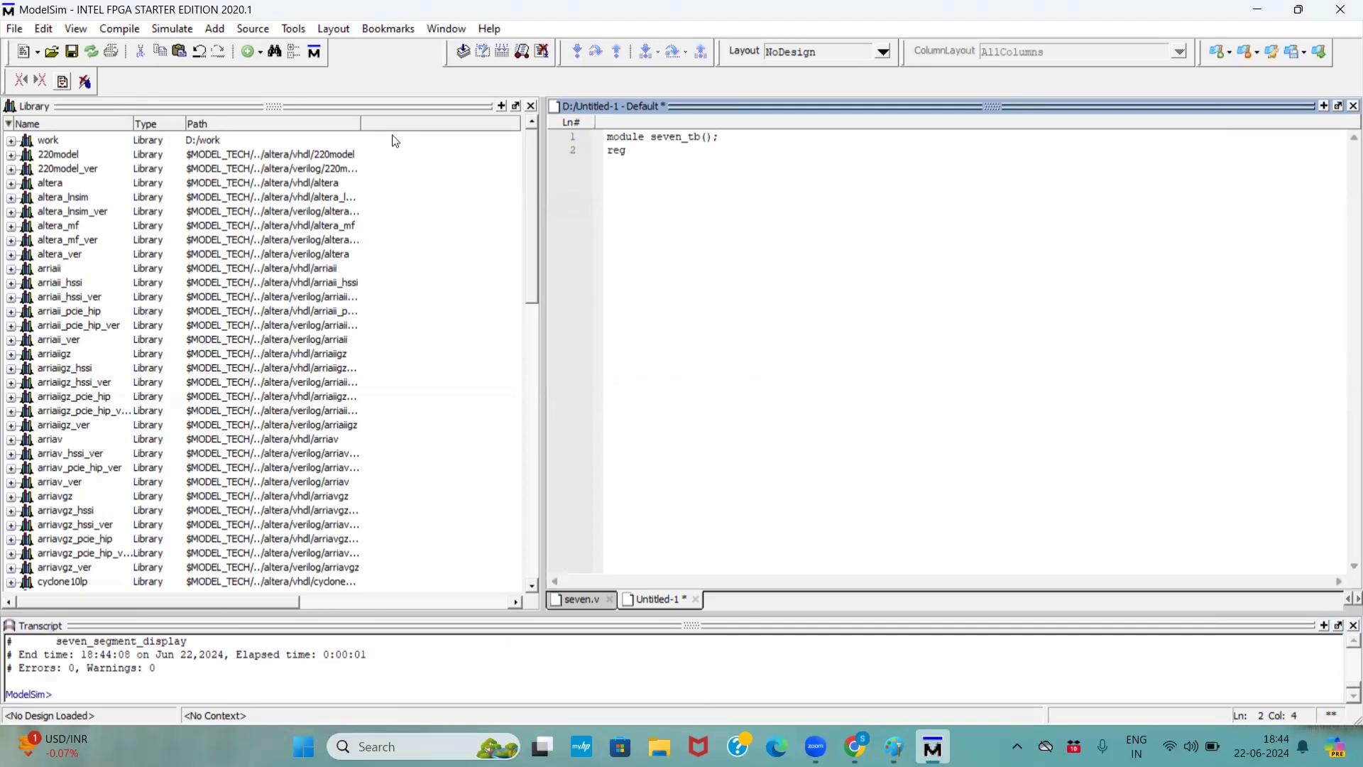
type("[3:0")
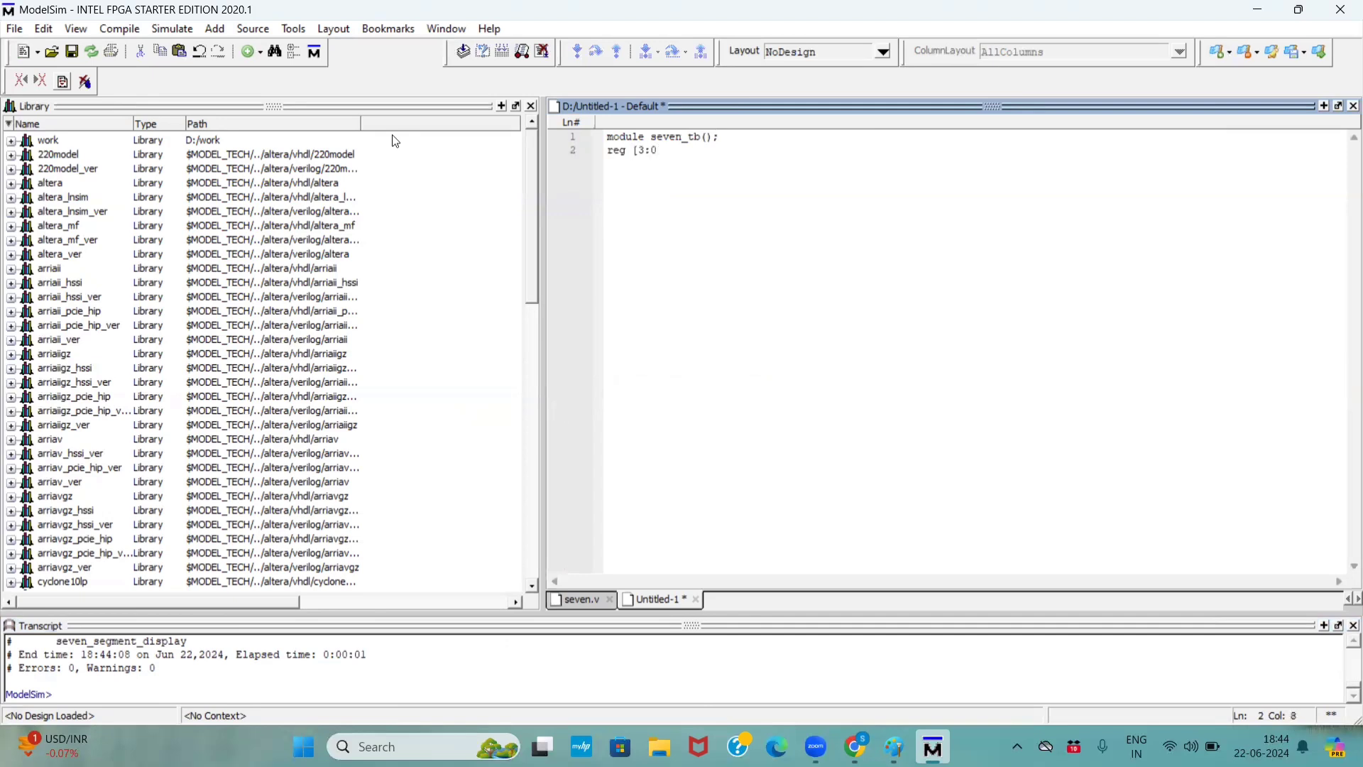
type("]a;")
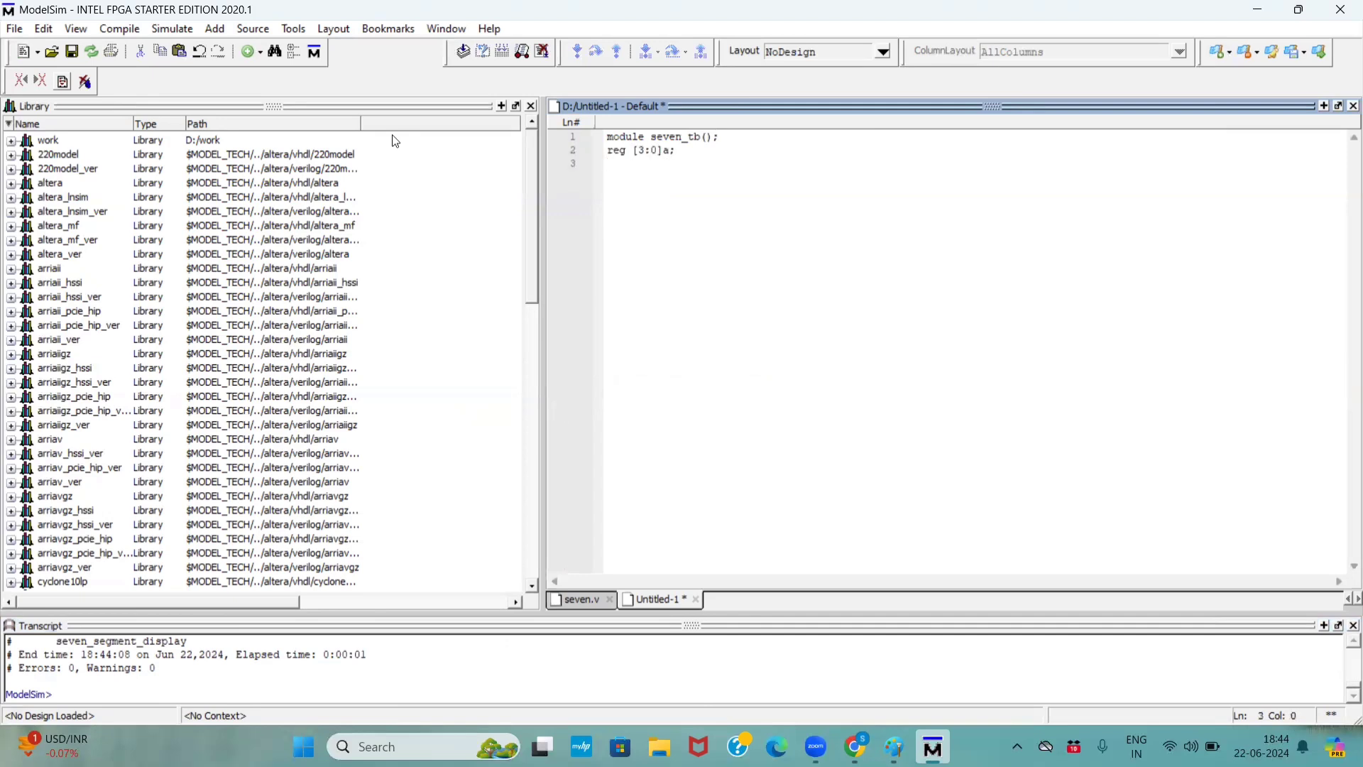
type("wire")
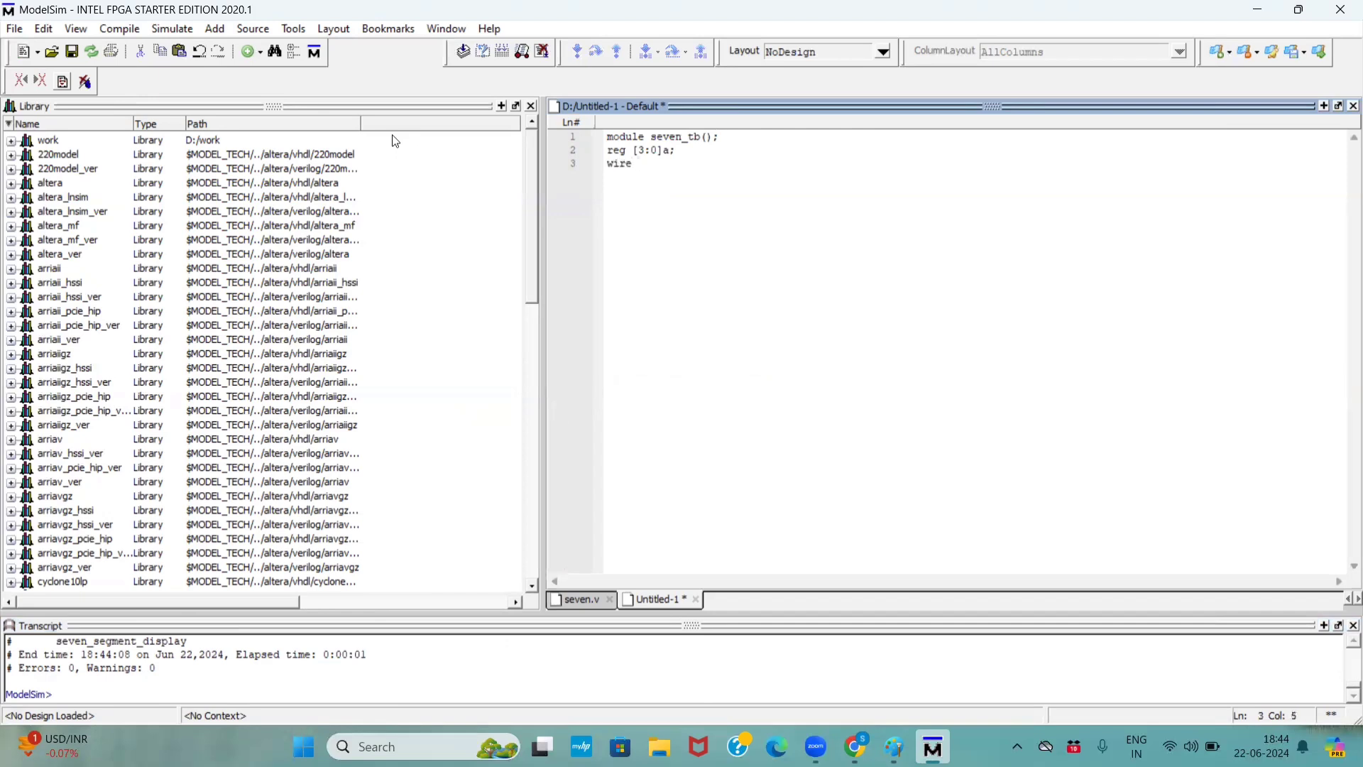
type("[")
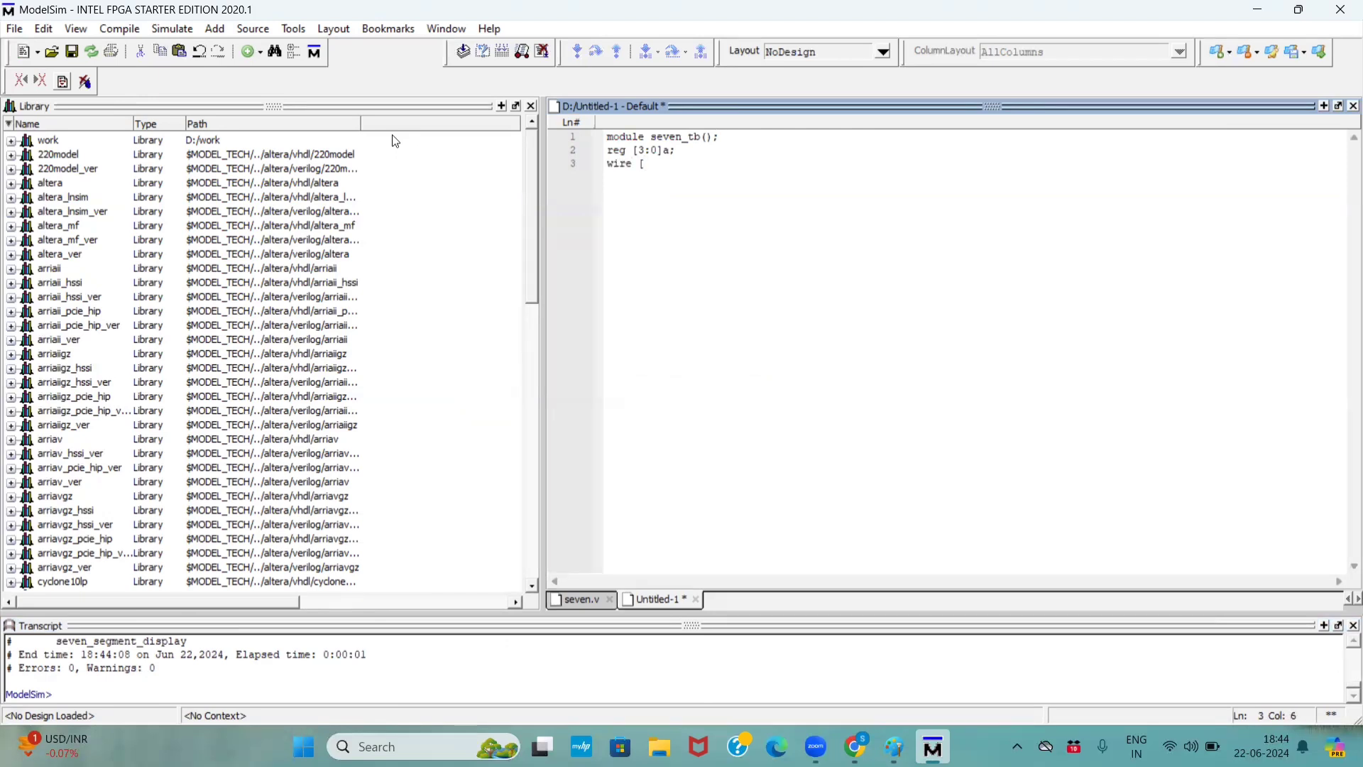
type("6:0")
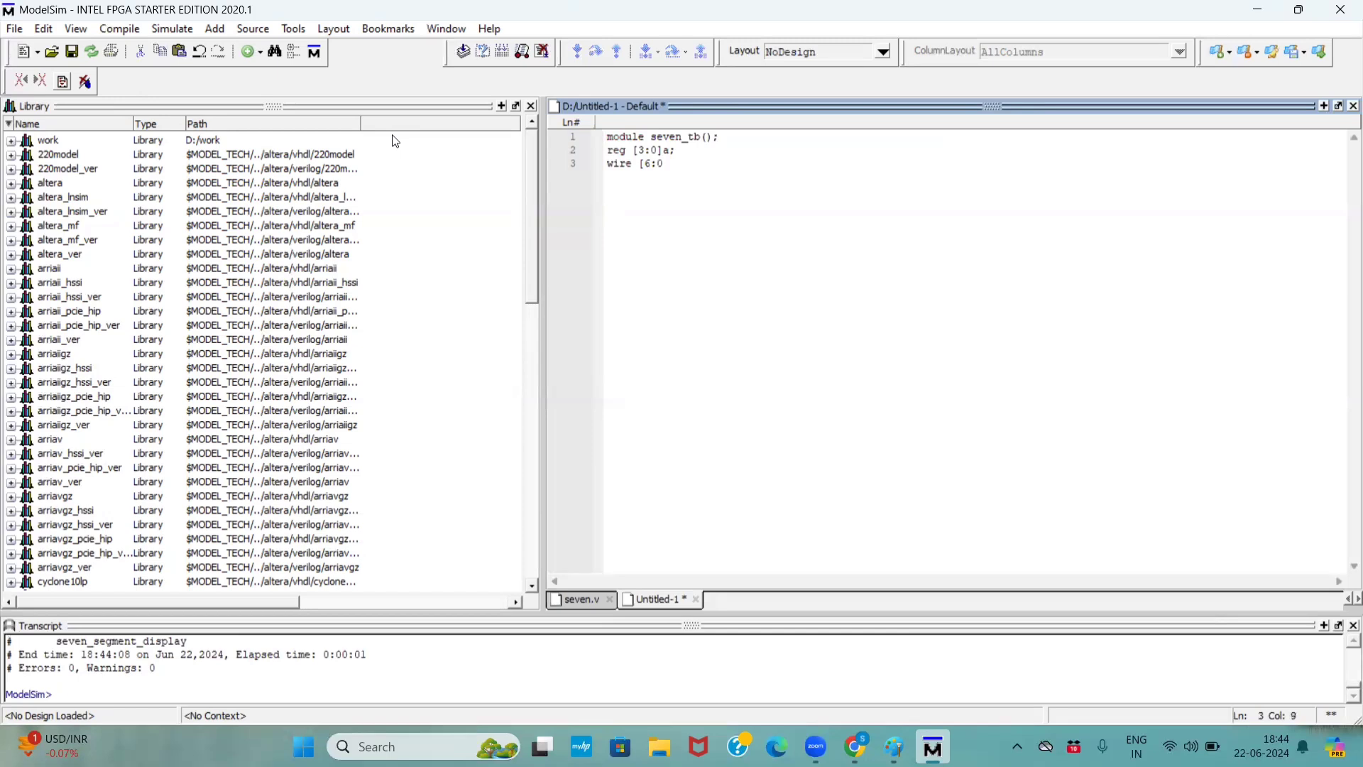
type("displa")
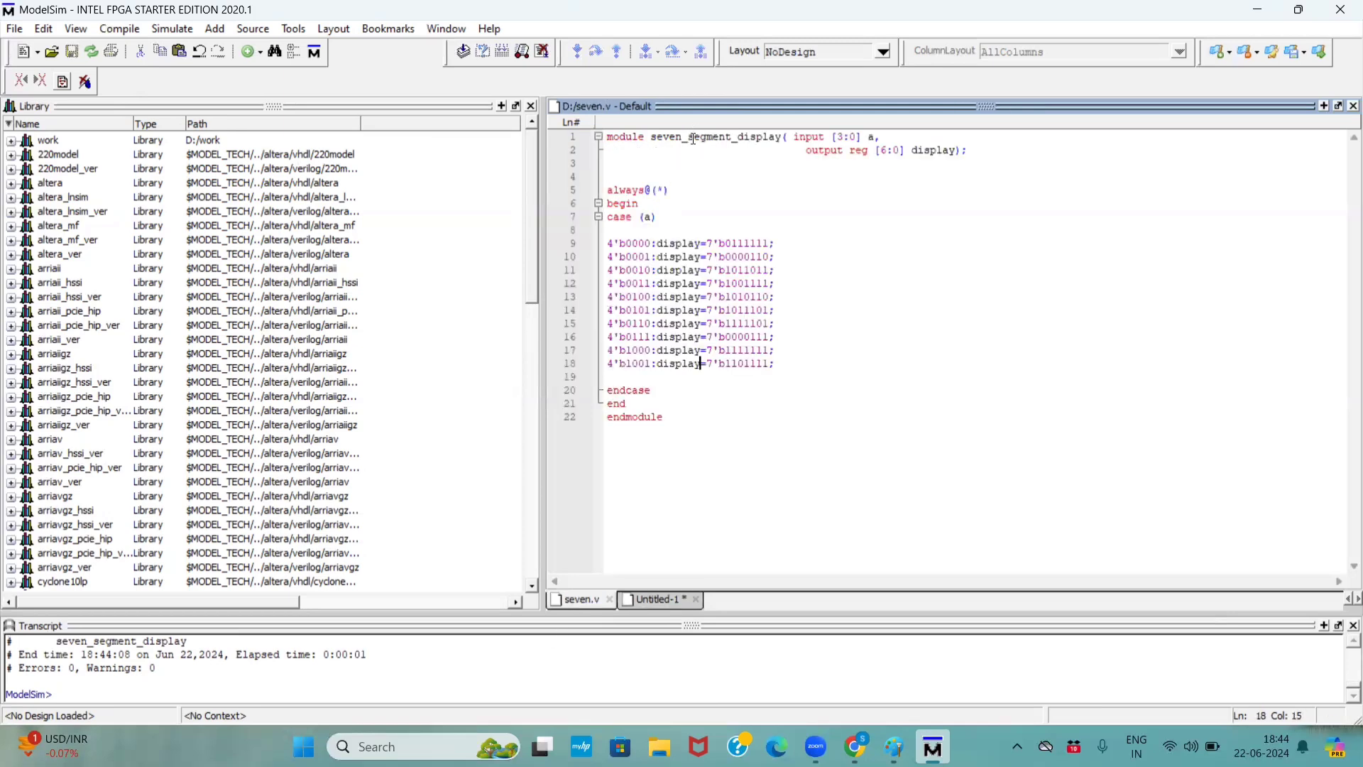
Step: Copy the module name and type seven_segment_display s1(.a(a),.display(display));
double_click(715, 136)
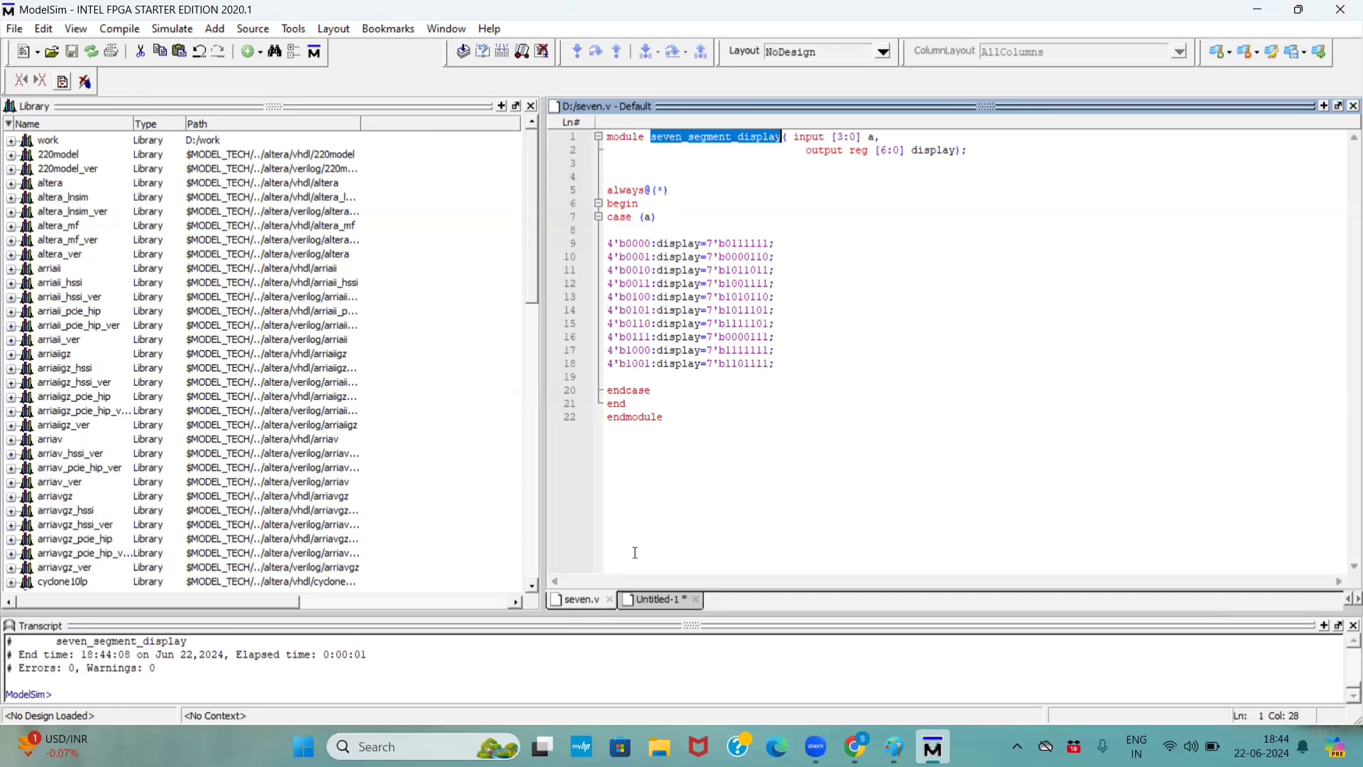
left_click(659, 599)
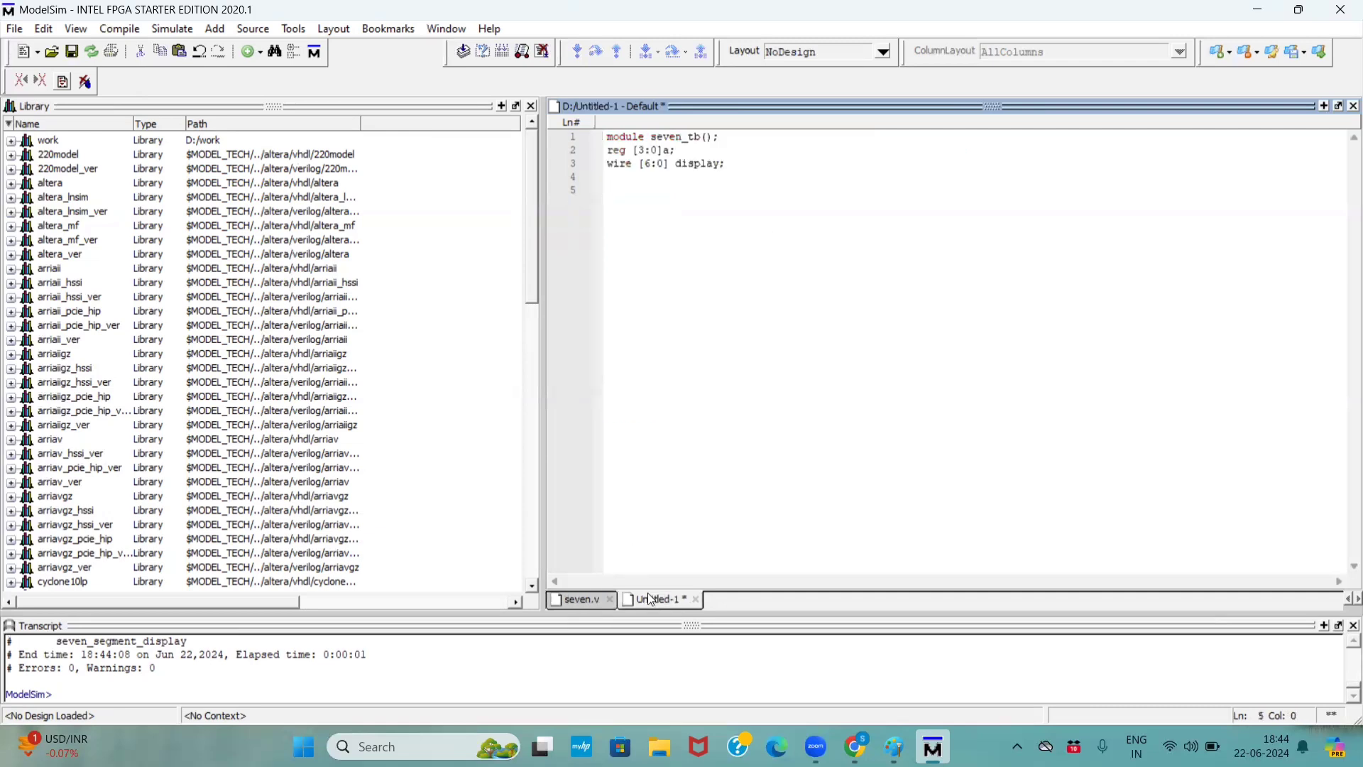
type("seven_segment_display a")
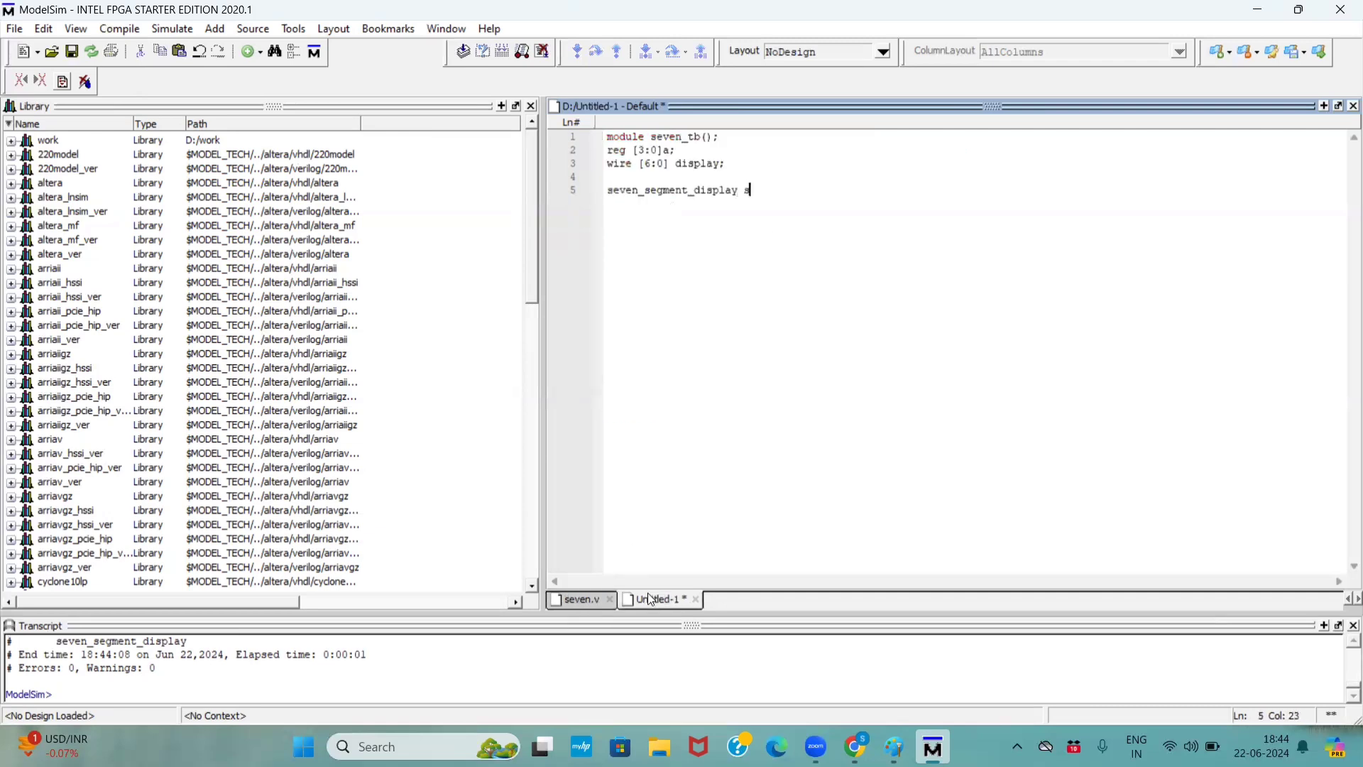
type("s1(.a(")
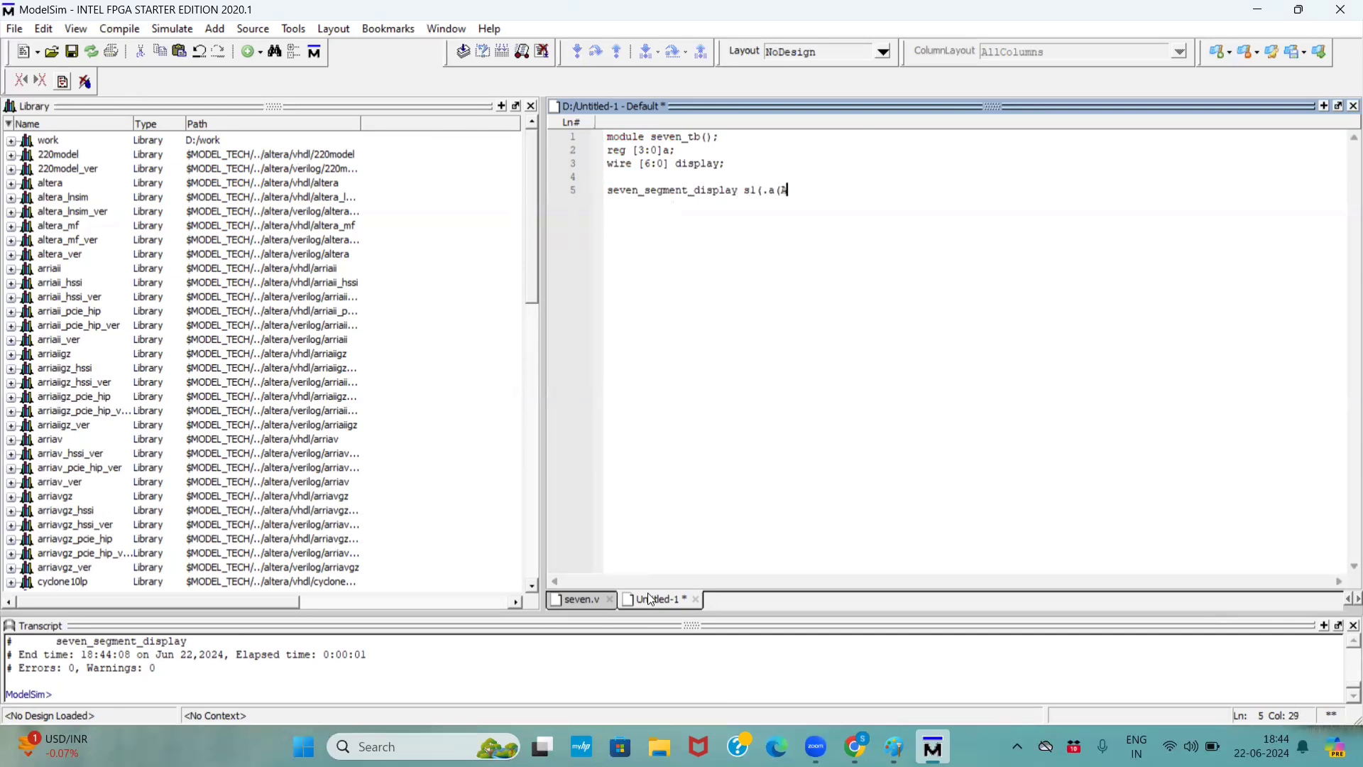
type("a),")
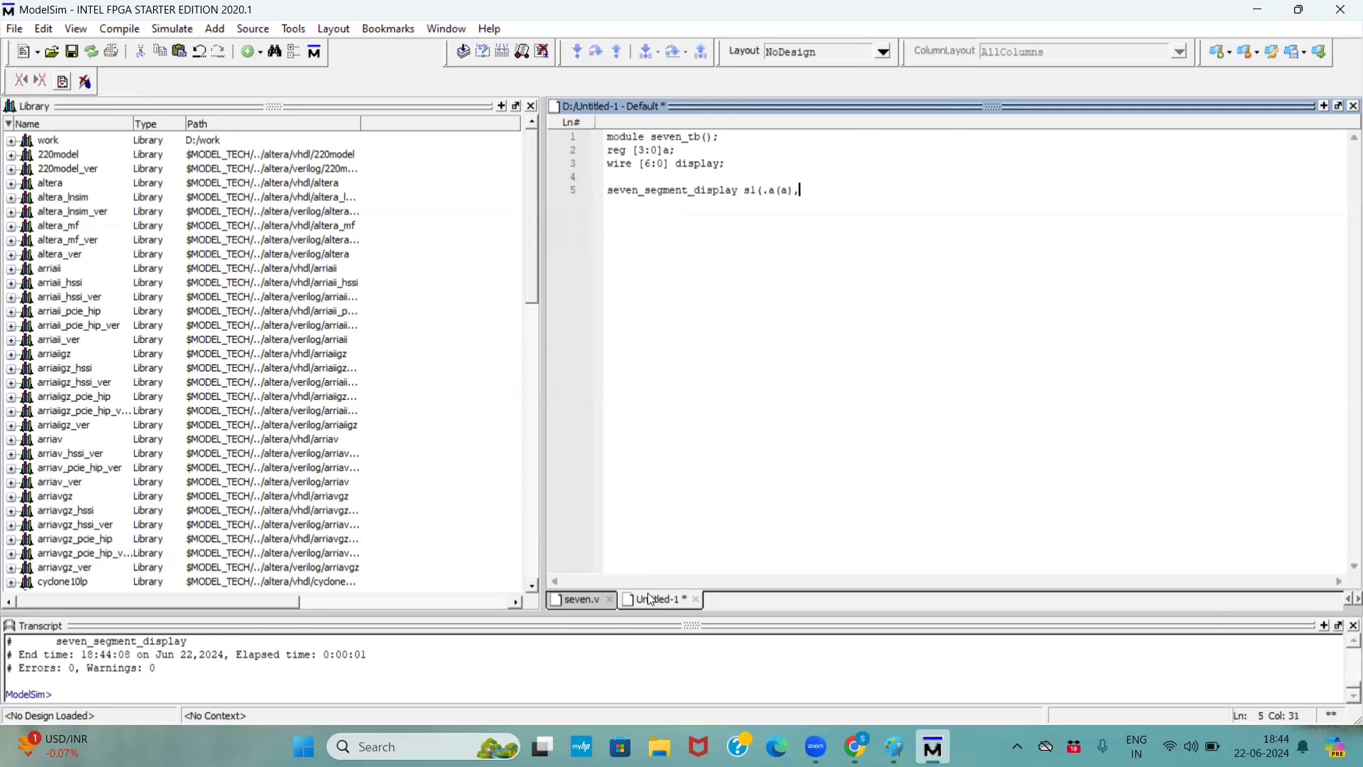
type(".s")
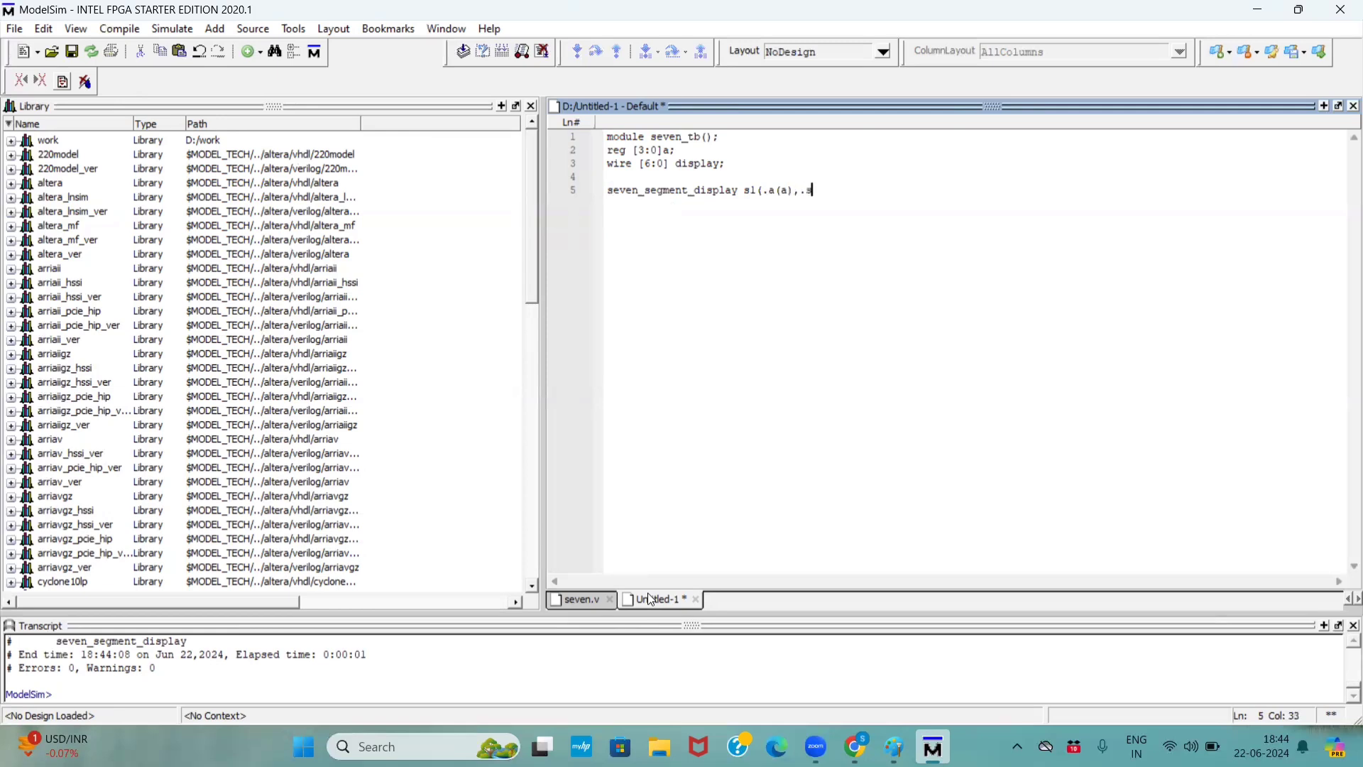
type("displ")
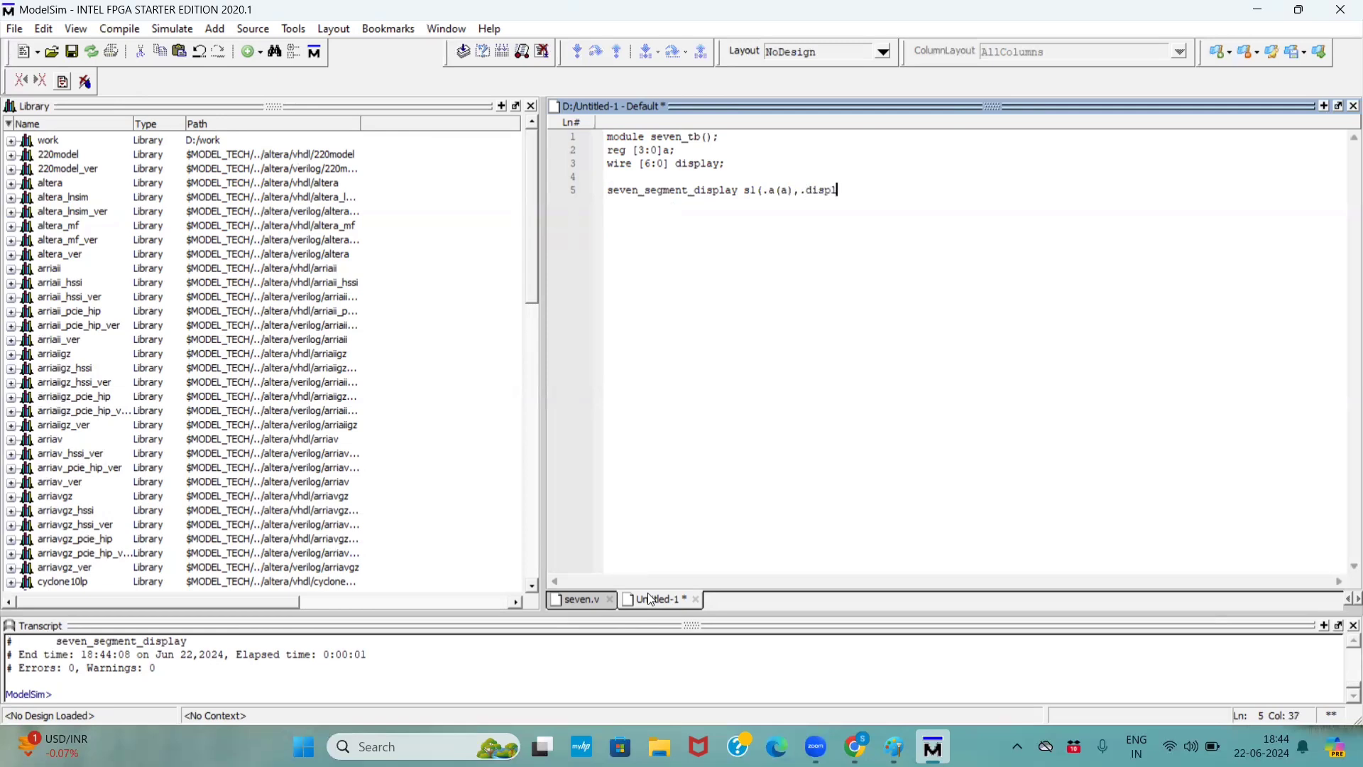
type("ay(")
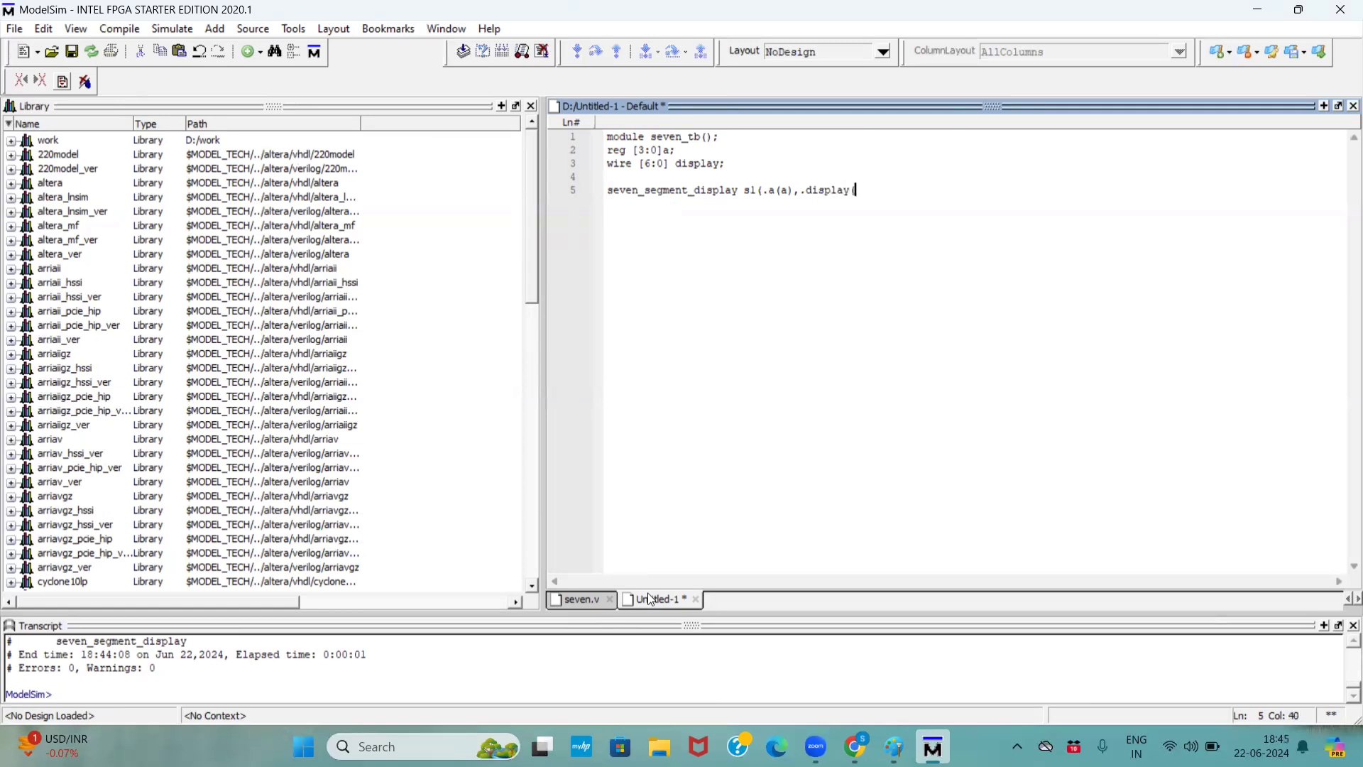
type("(dis")
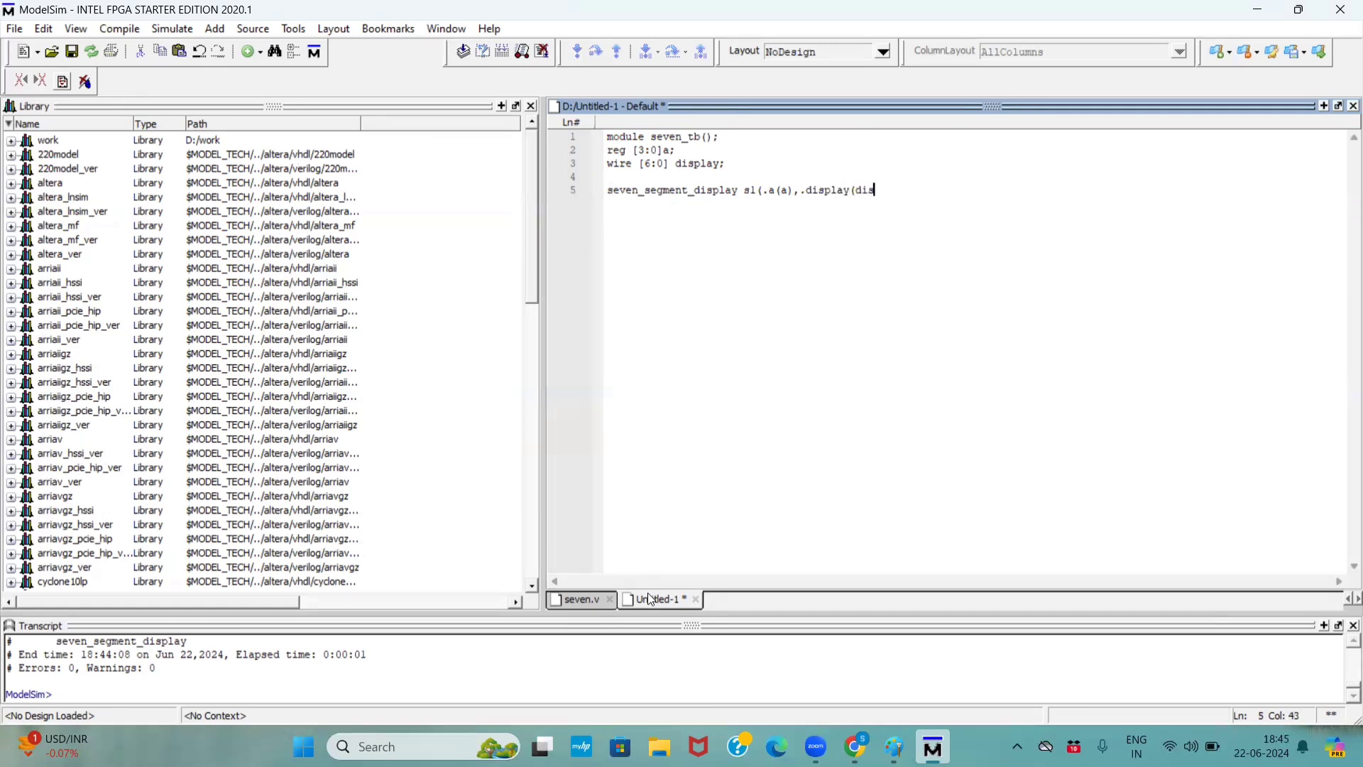
type("play")
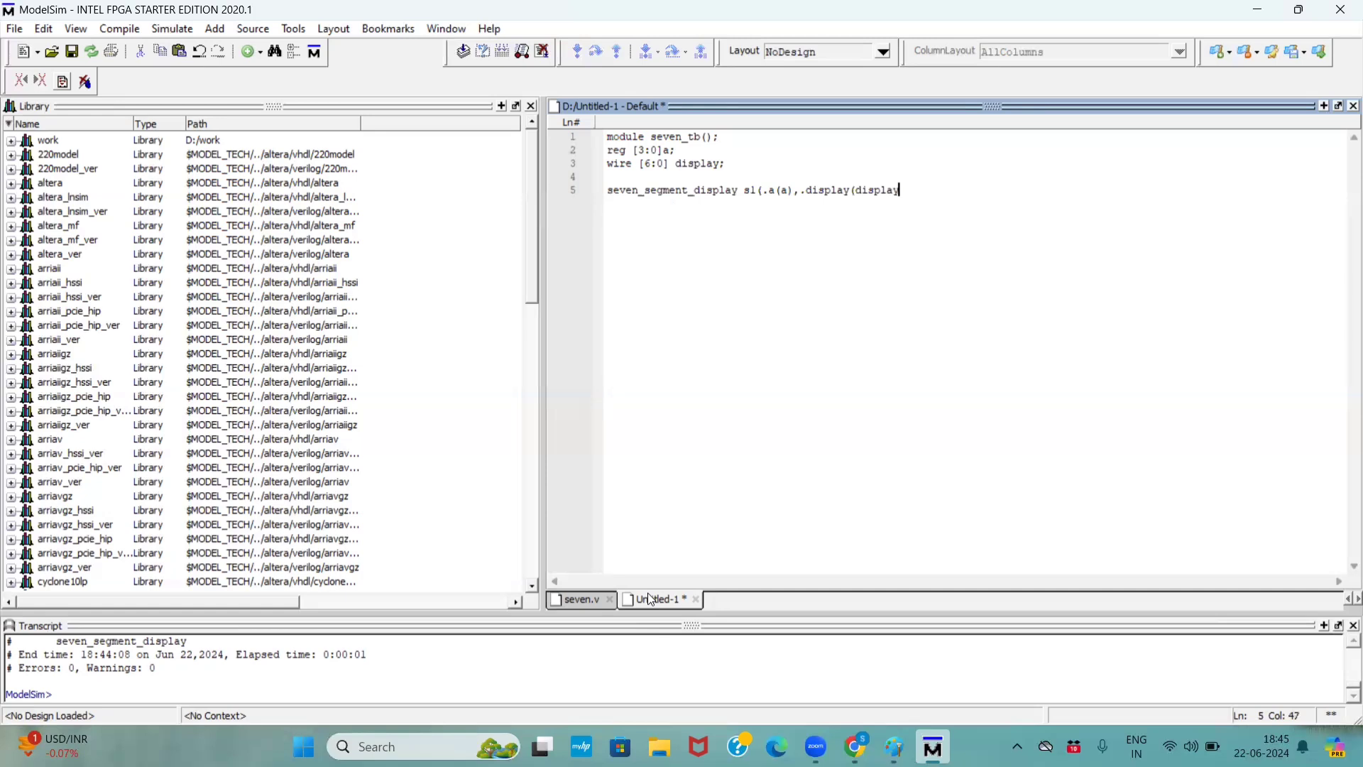
type("));")
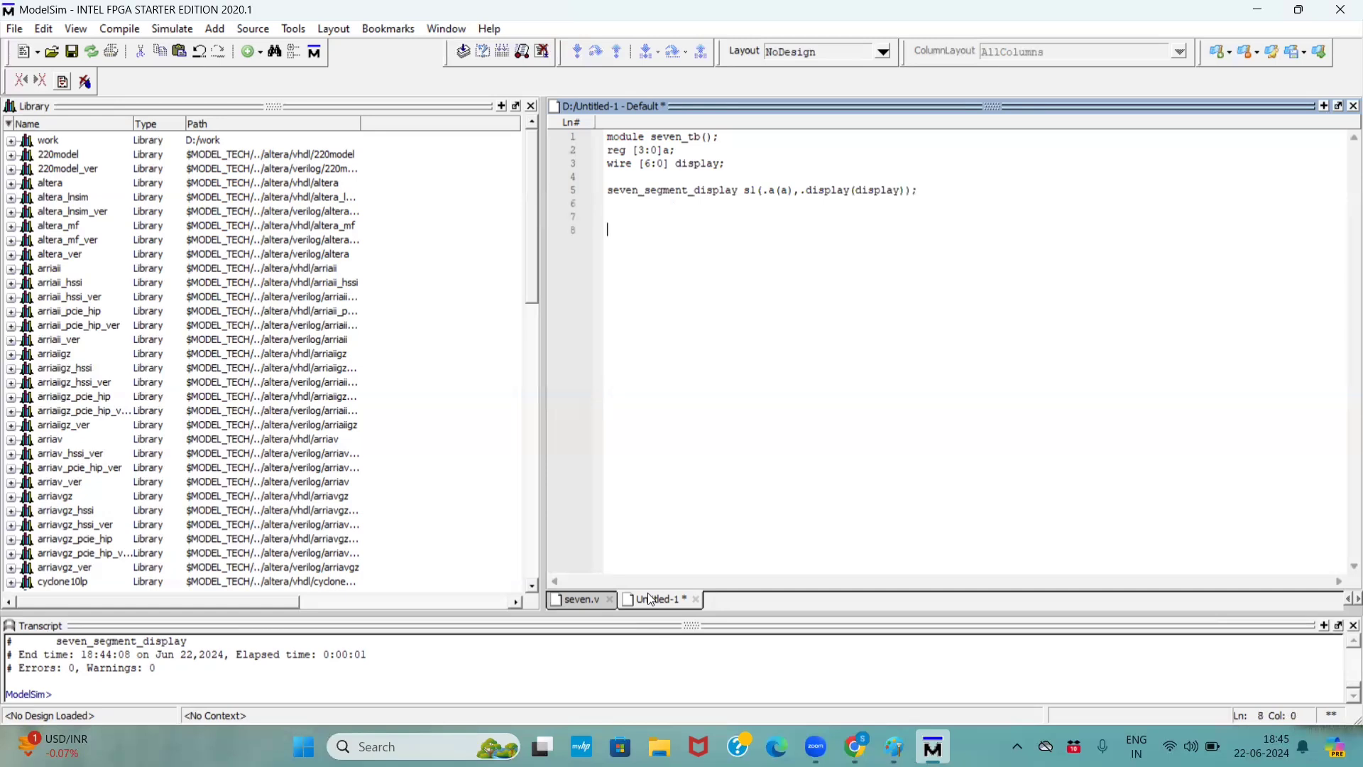
Step: Start an initial begin block stepping a from 4'b0000 to 4'b0100 with #10 delays
type("initial")
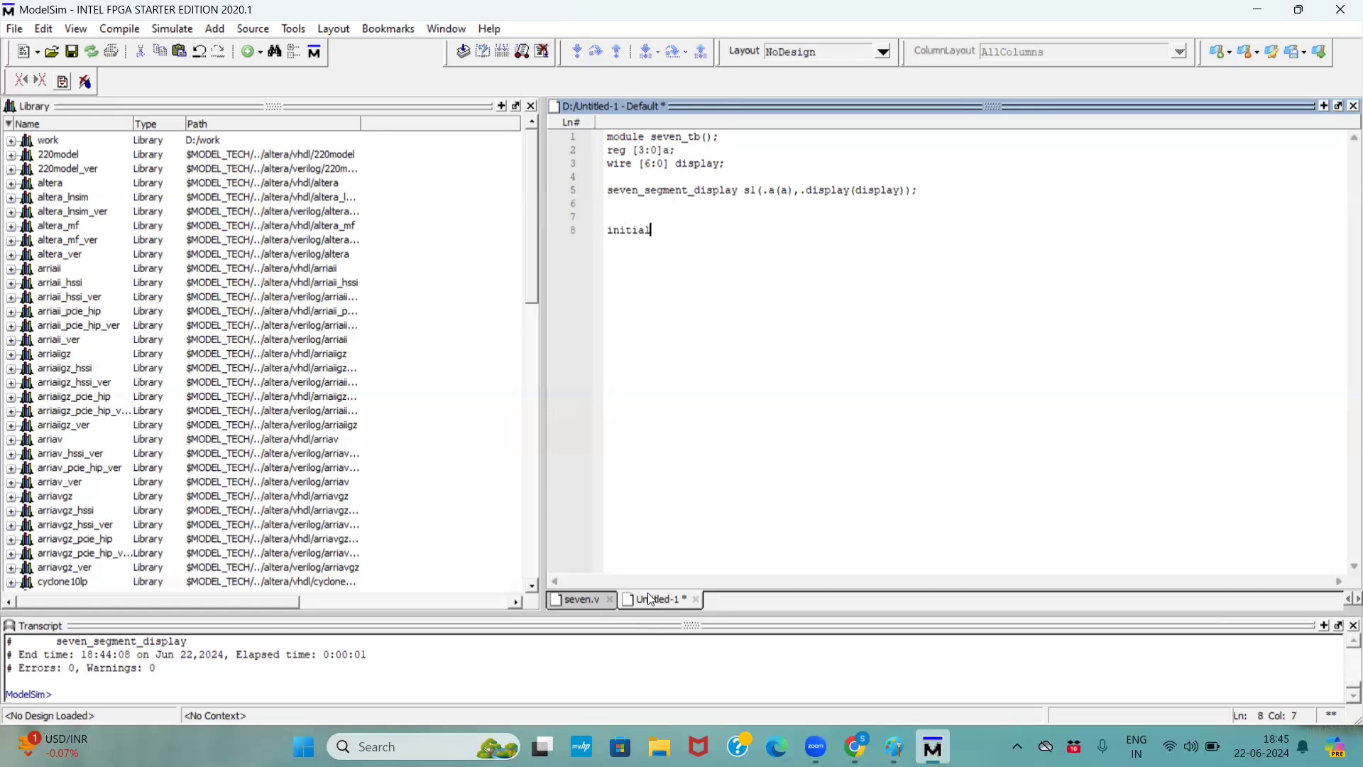
type("begin")
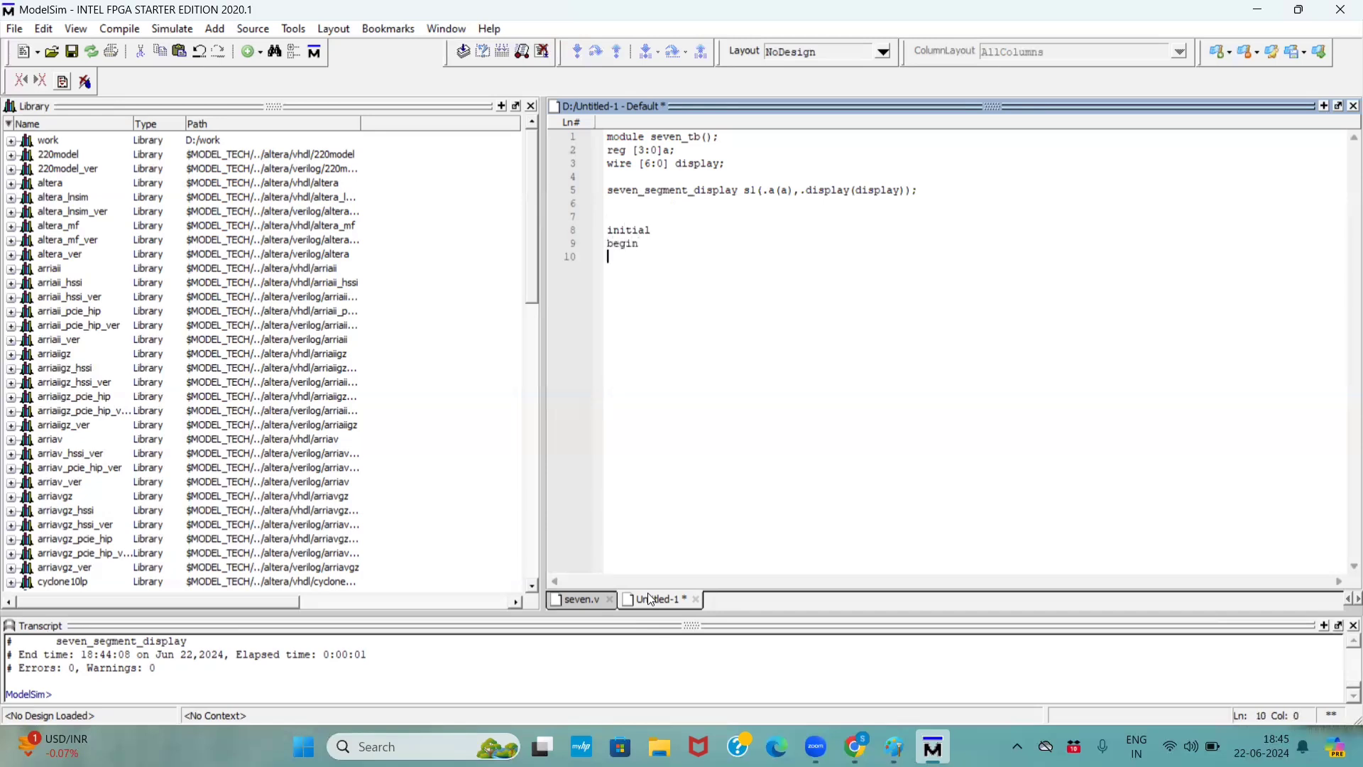
type("a=")
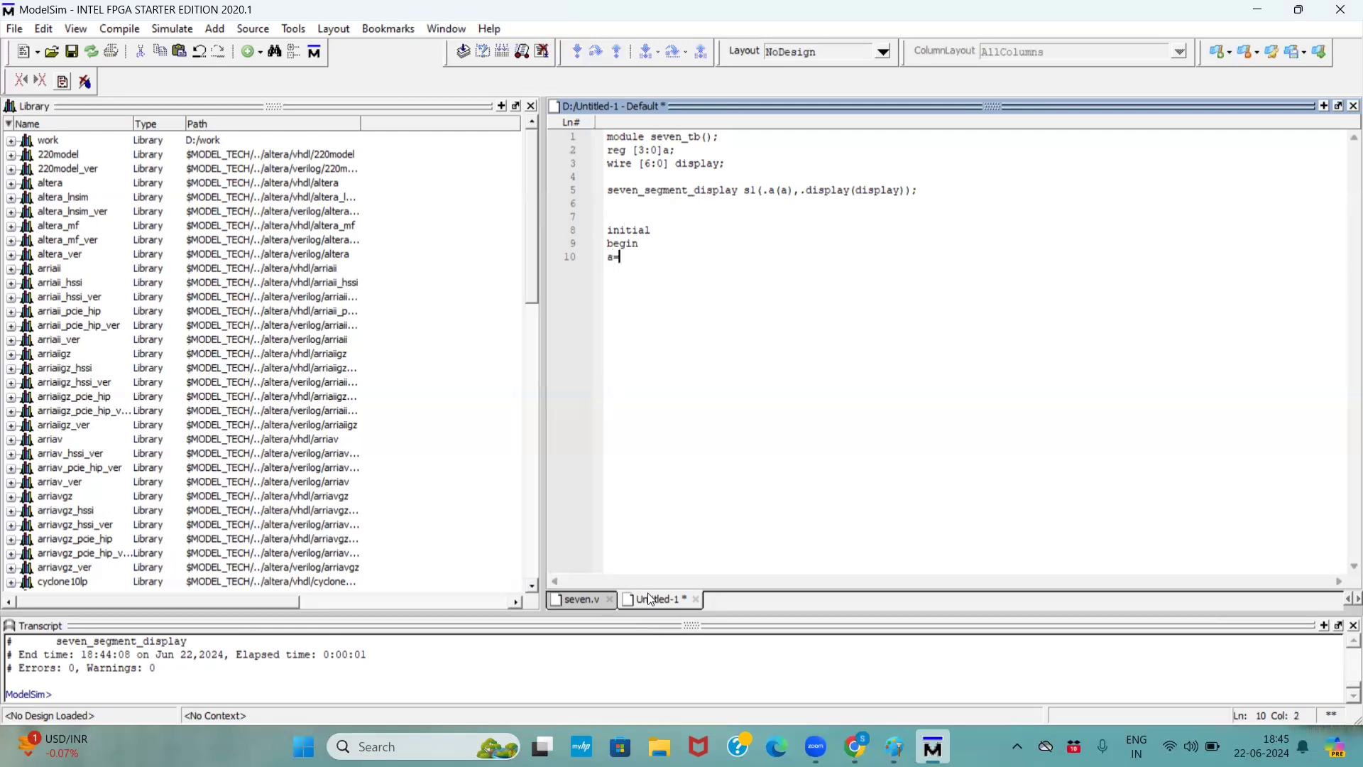
type("4'h")
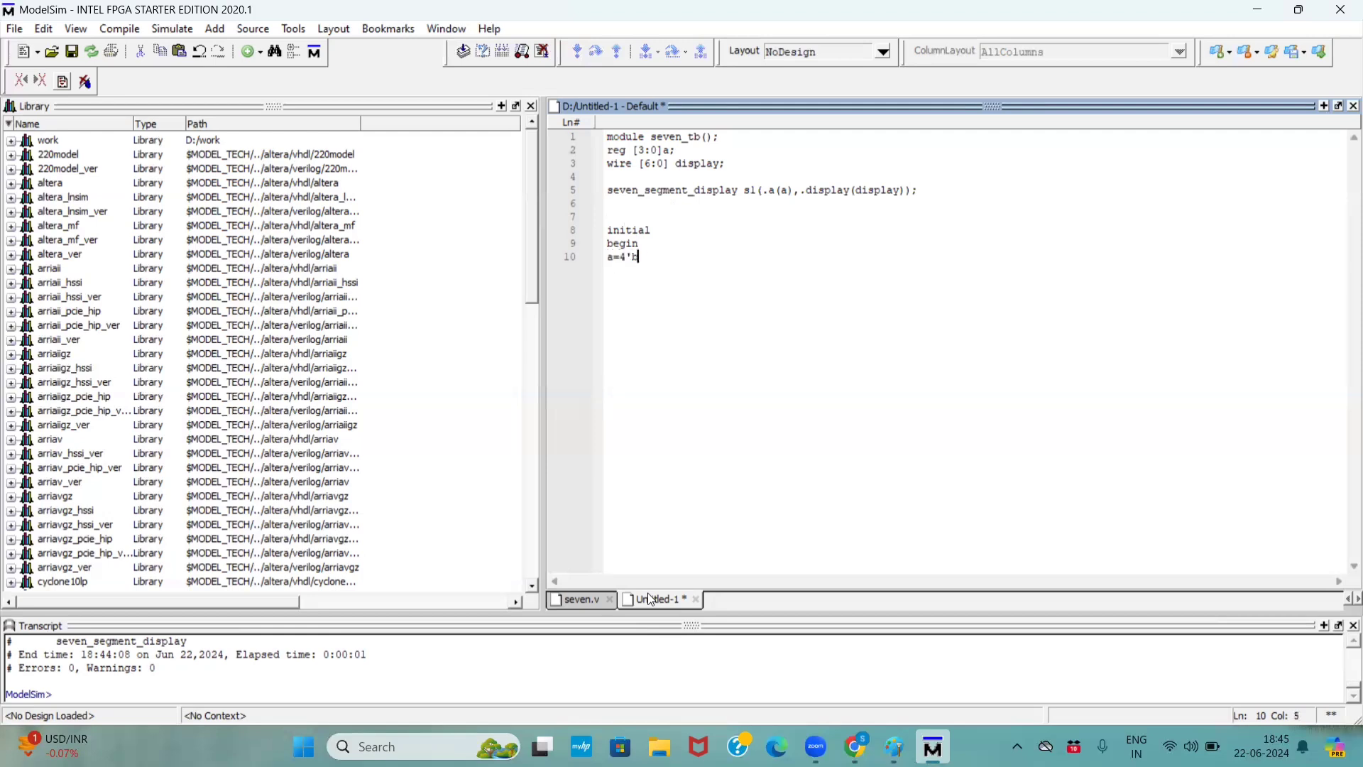
type("b0000;")
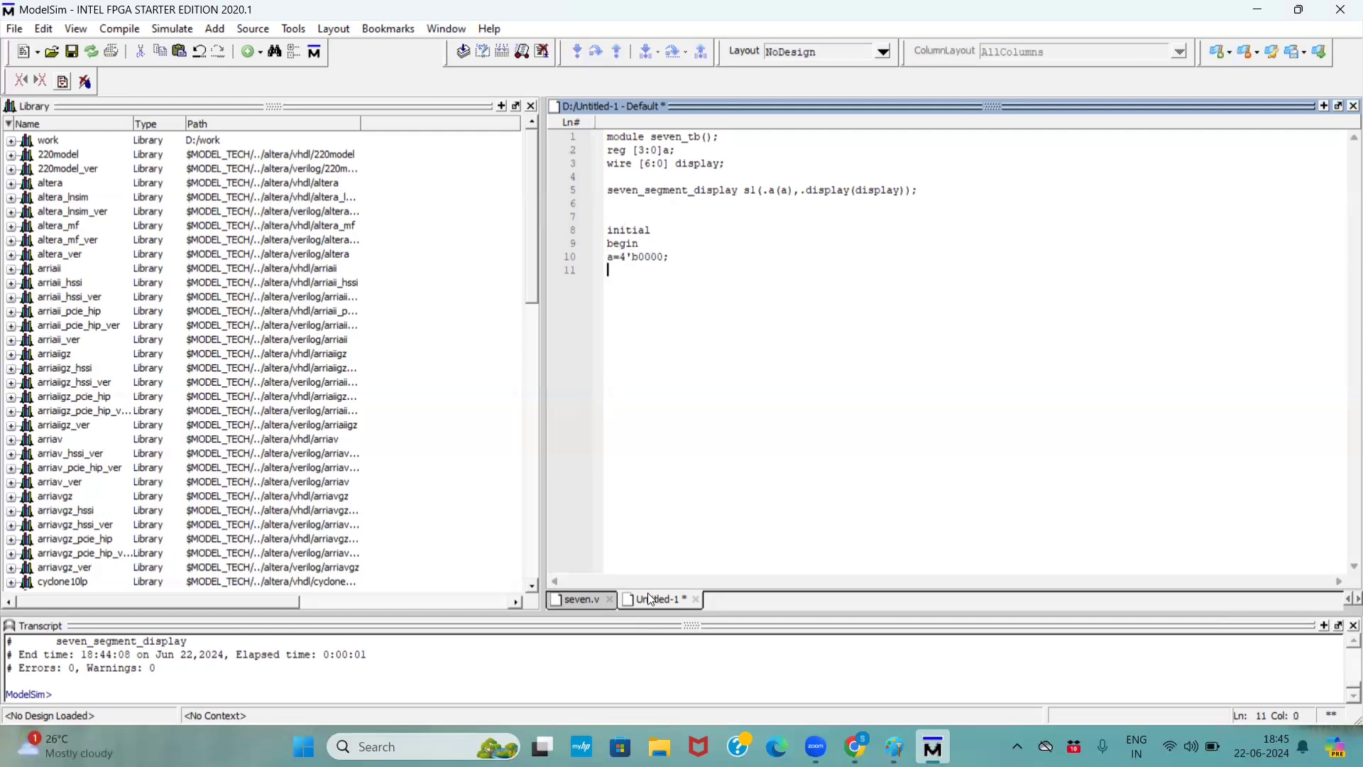
type("@#")
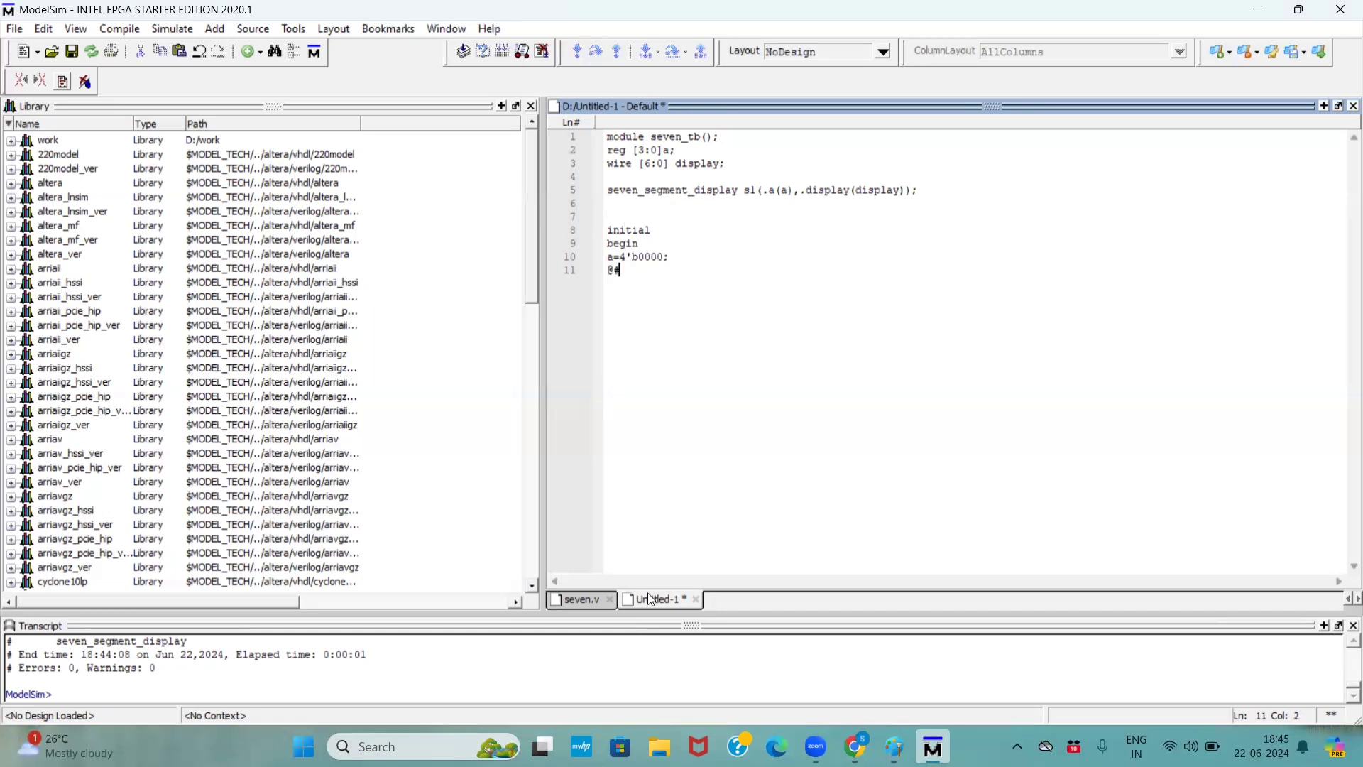
type("#1")
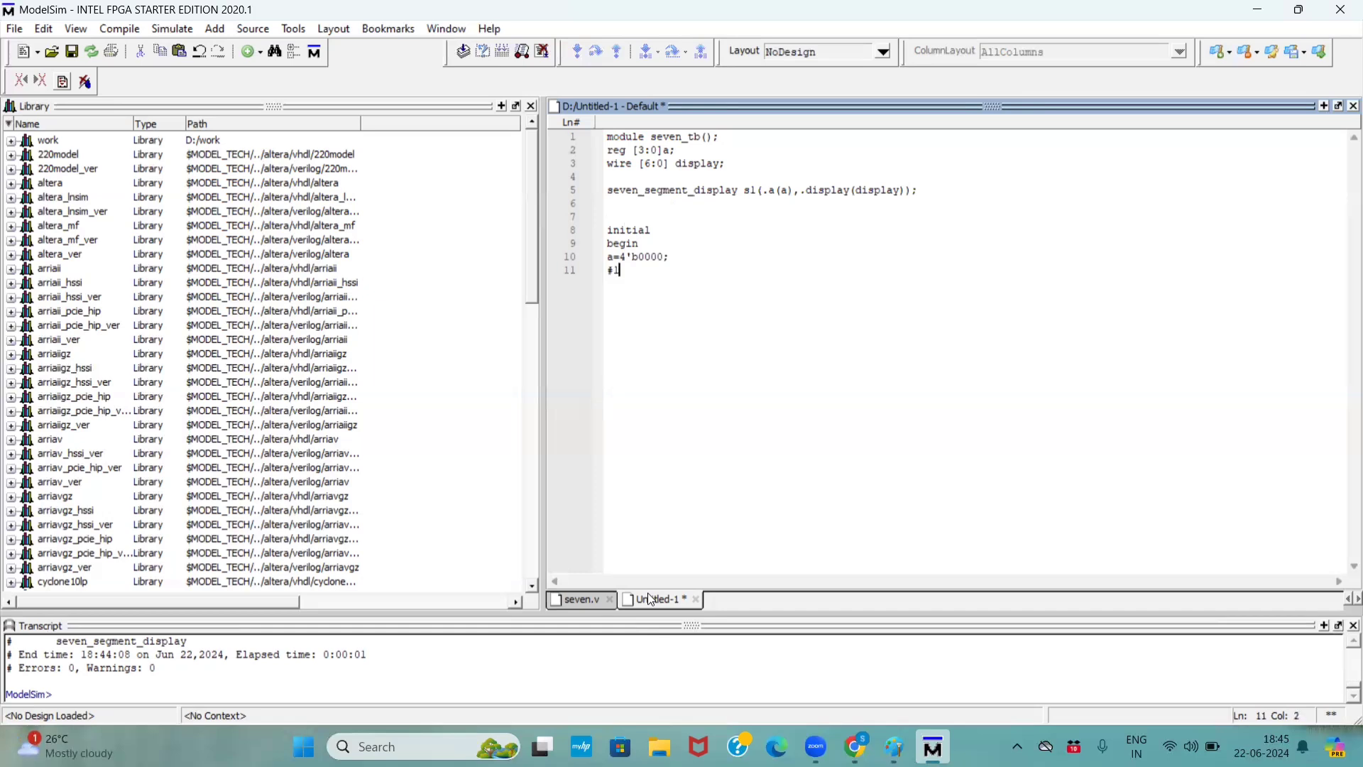
type("0")
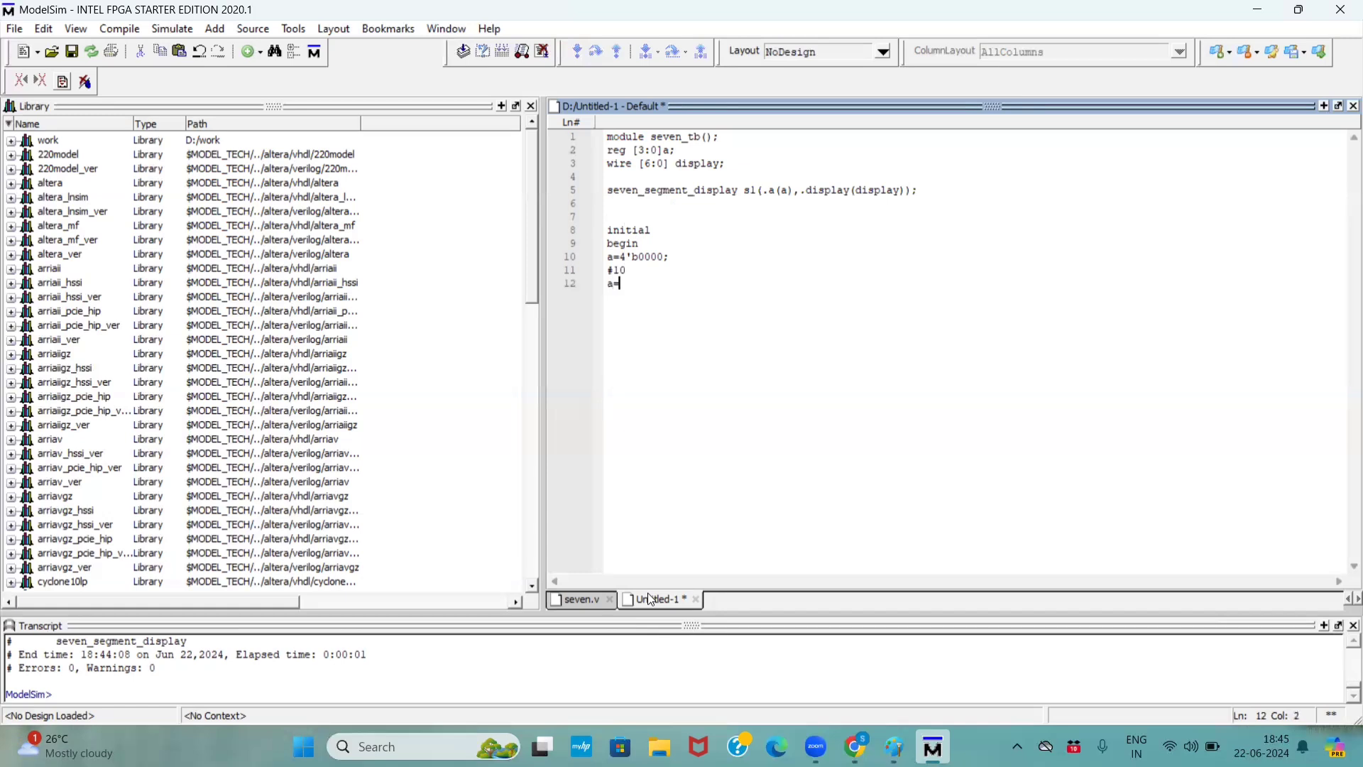
type("4")
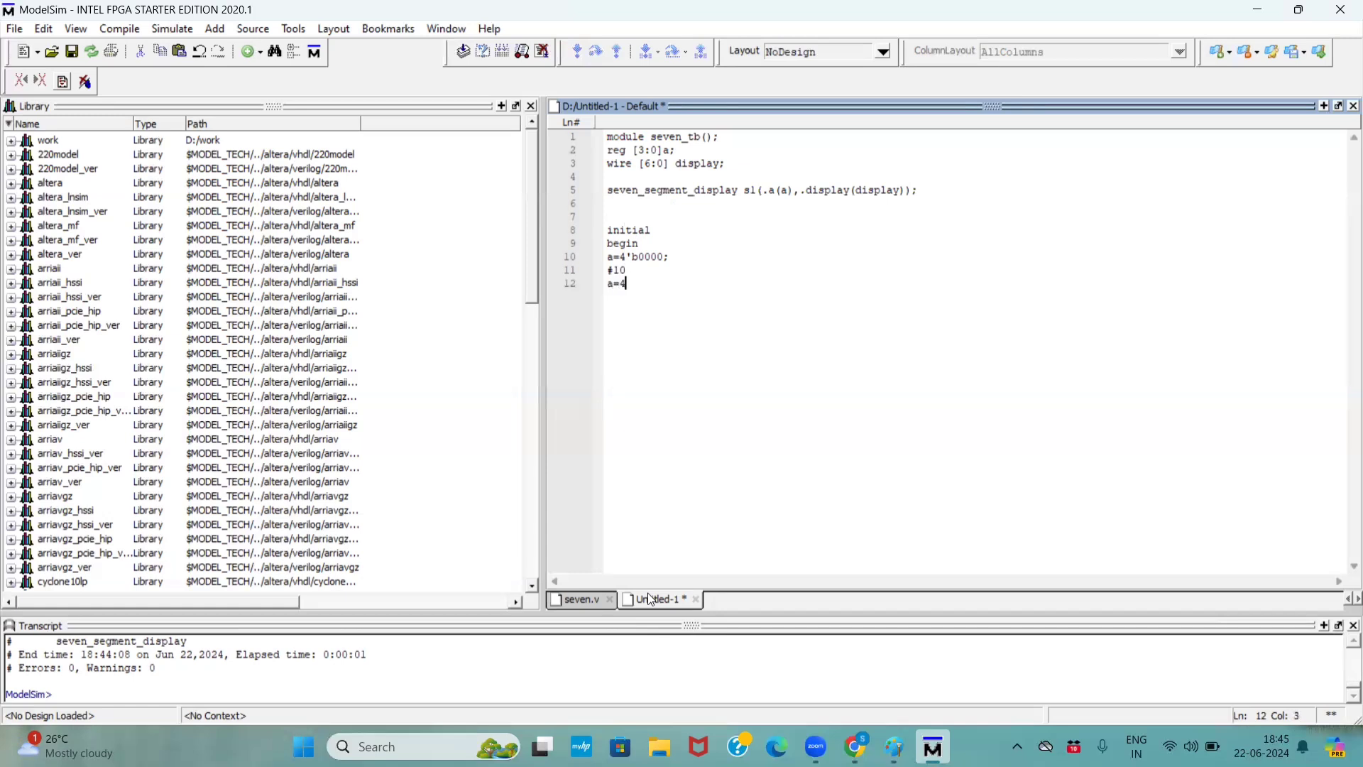
type("'b0001;")
type("#10")
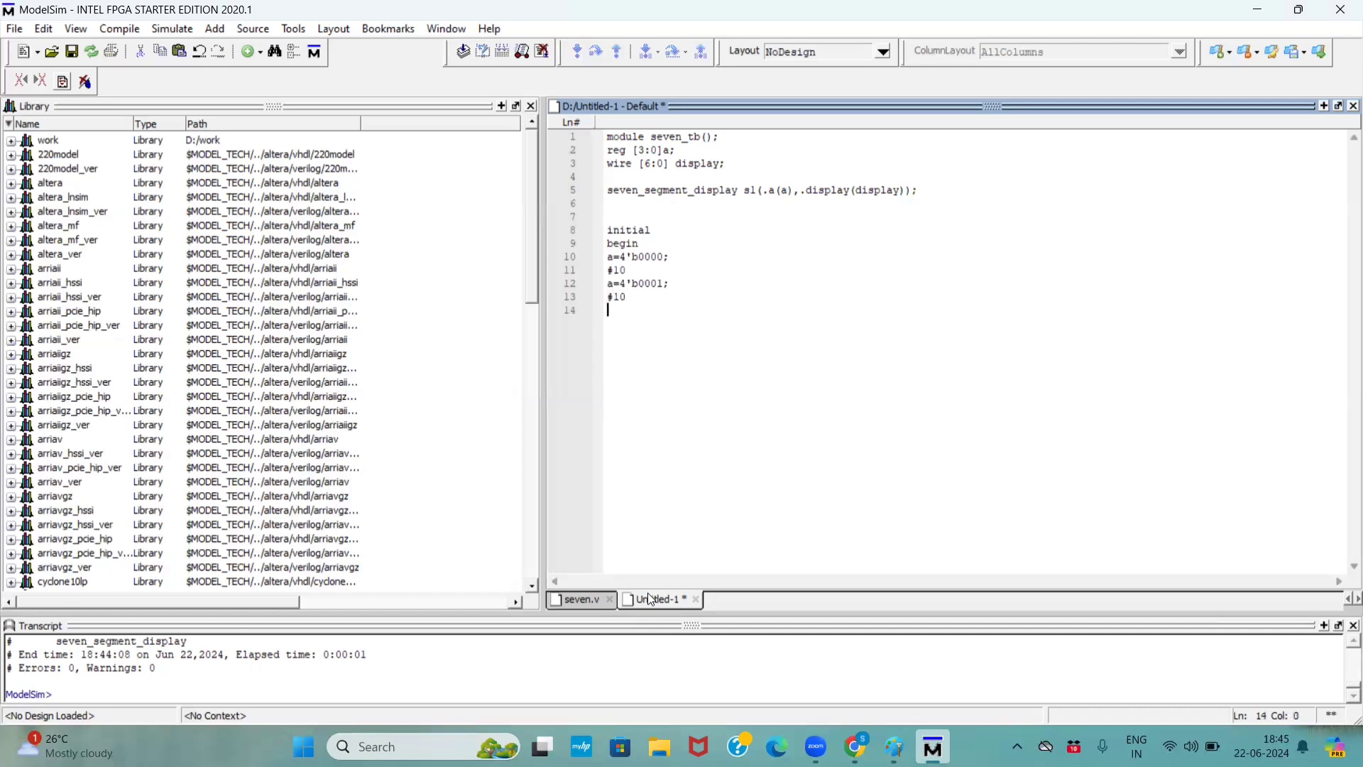
type("a=4'b")
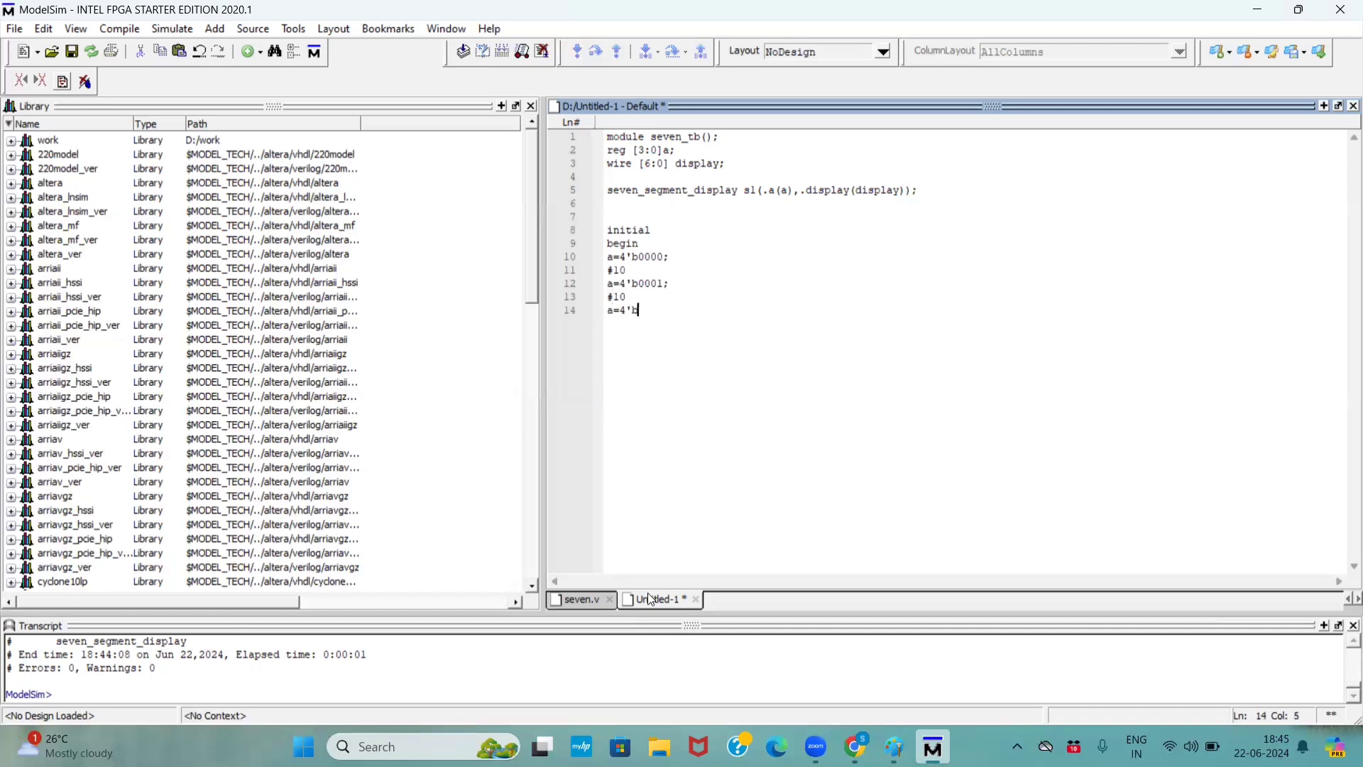
type("0010;")
type("#10")
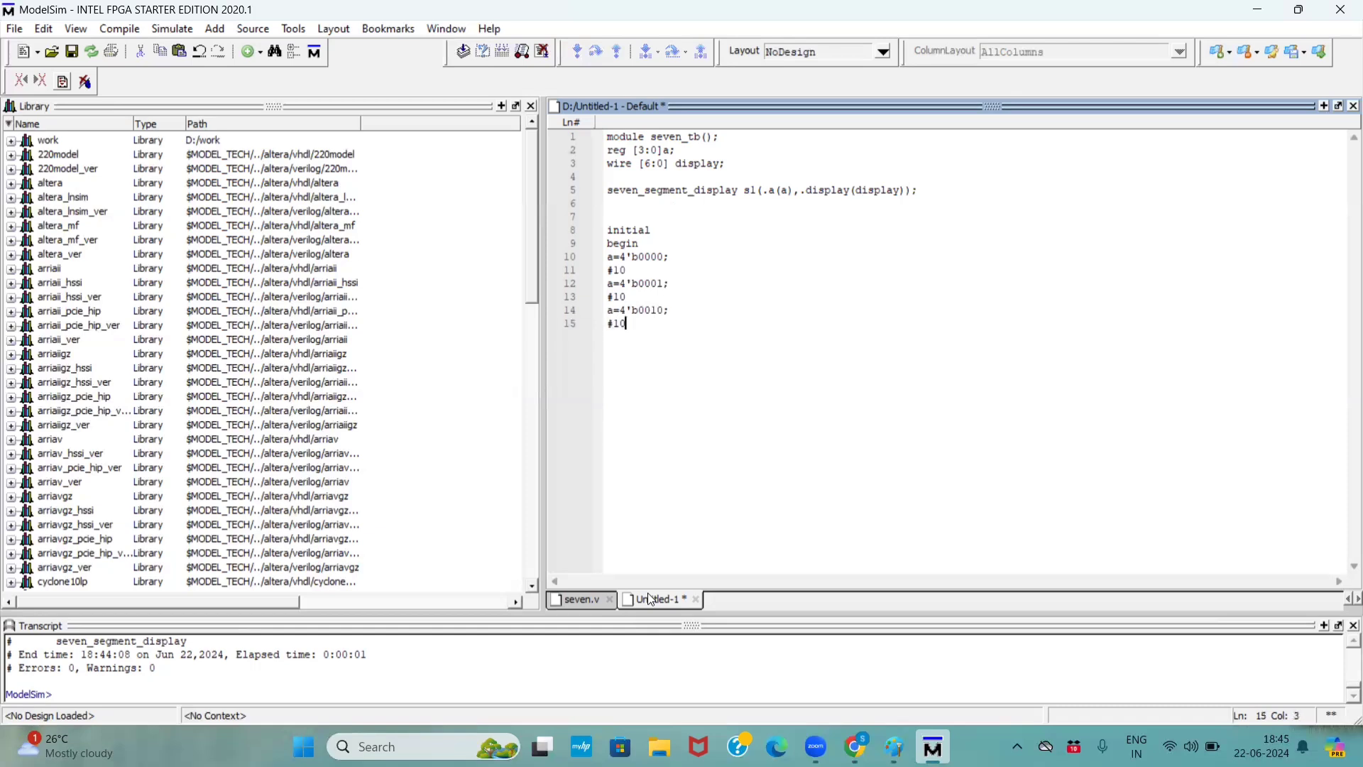
type("a=")
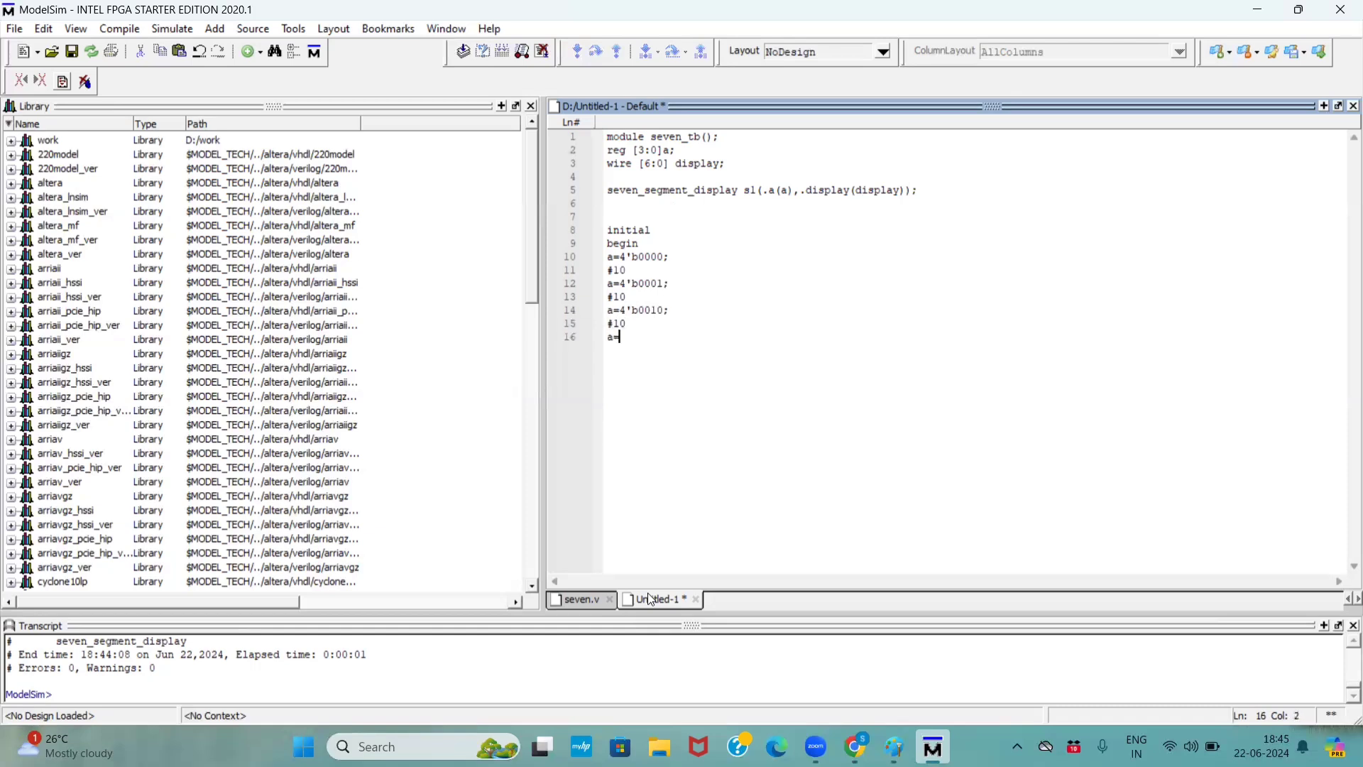
type("4'")
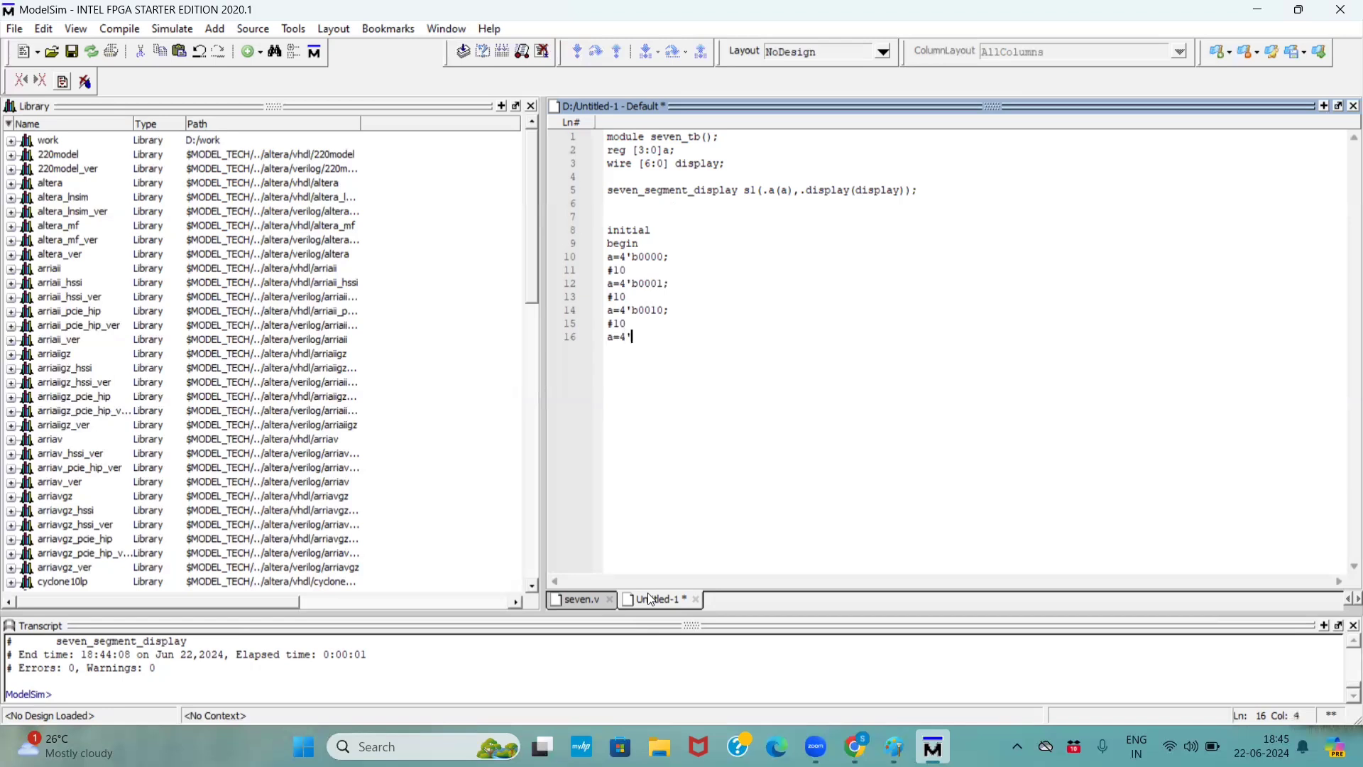
type("b0011;")
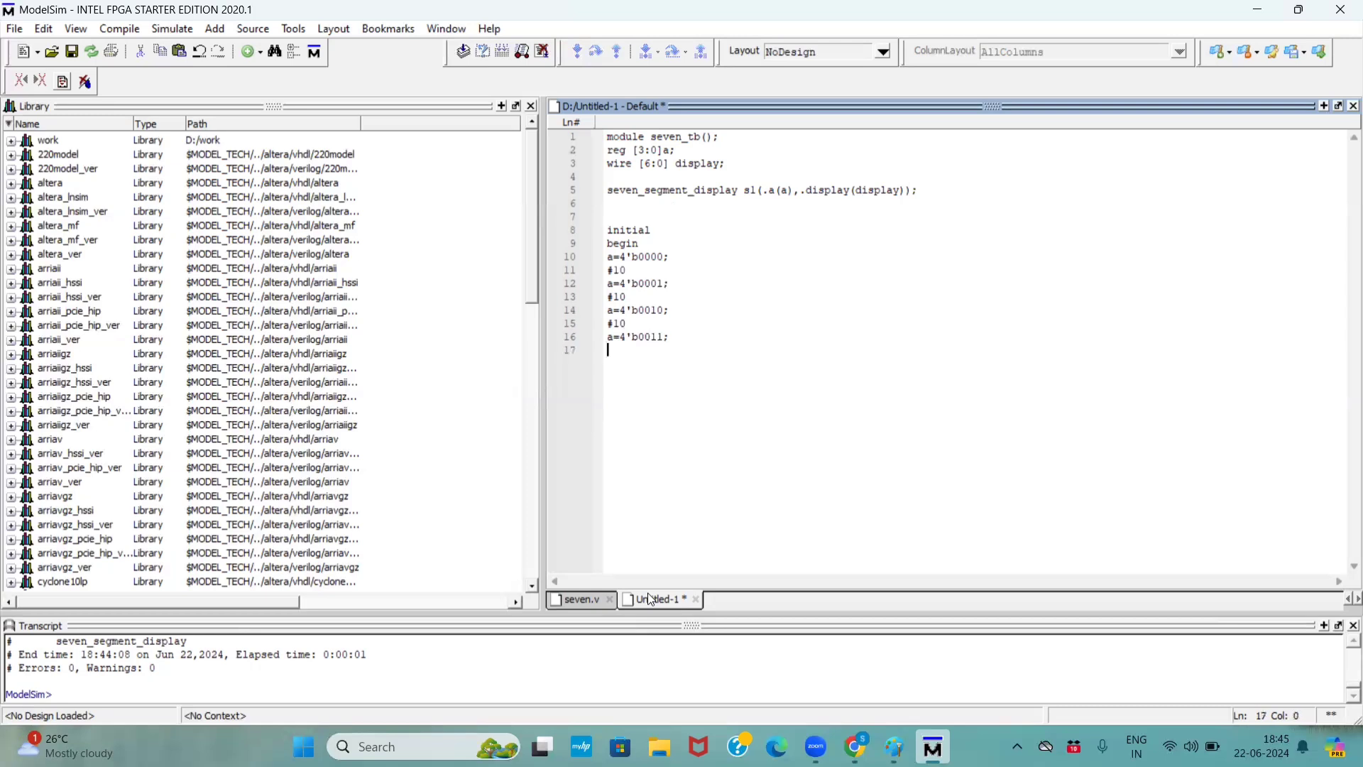
type("#10")
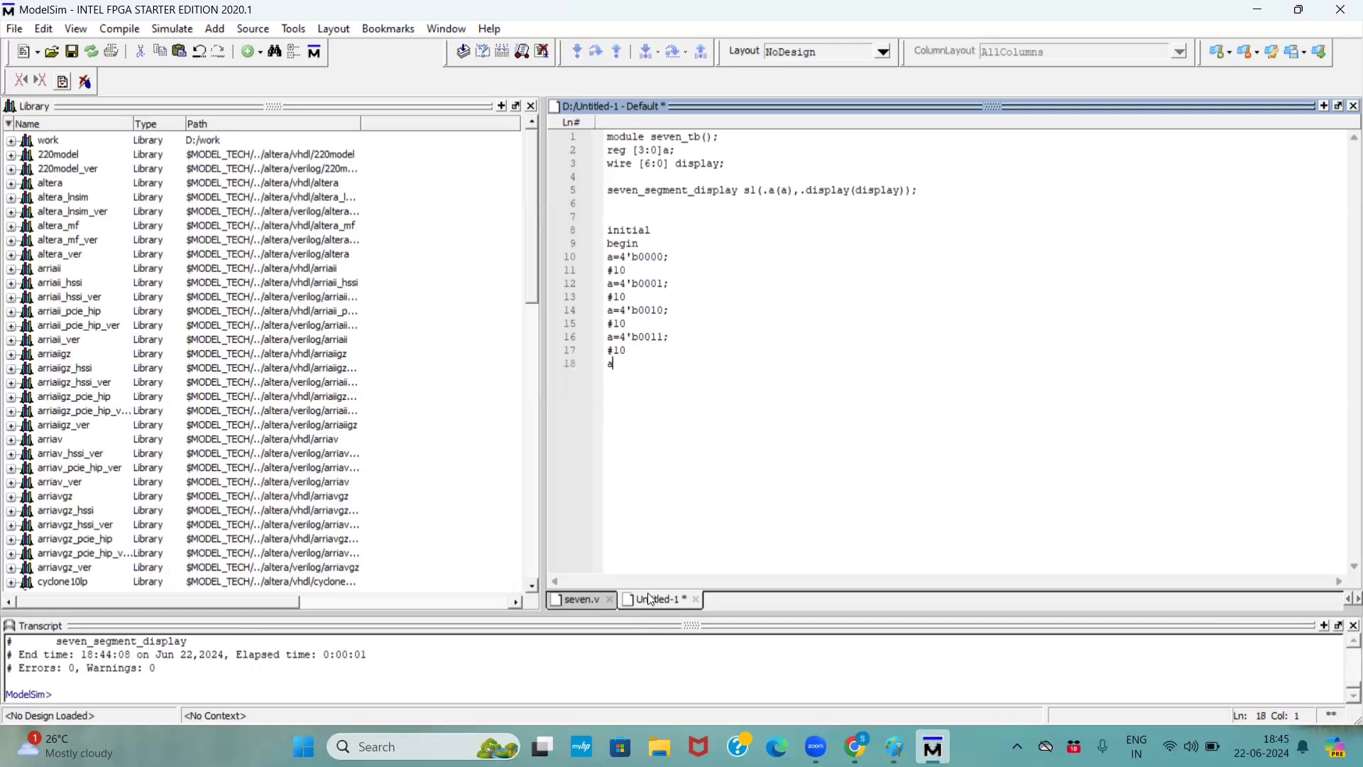
type("=4'b")
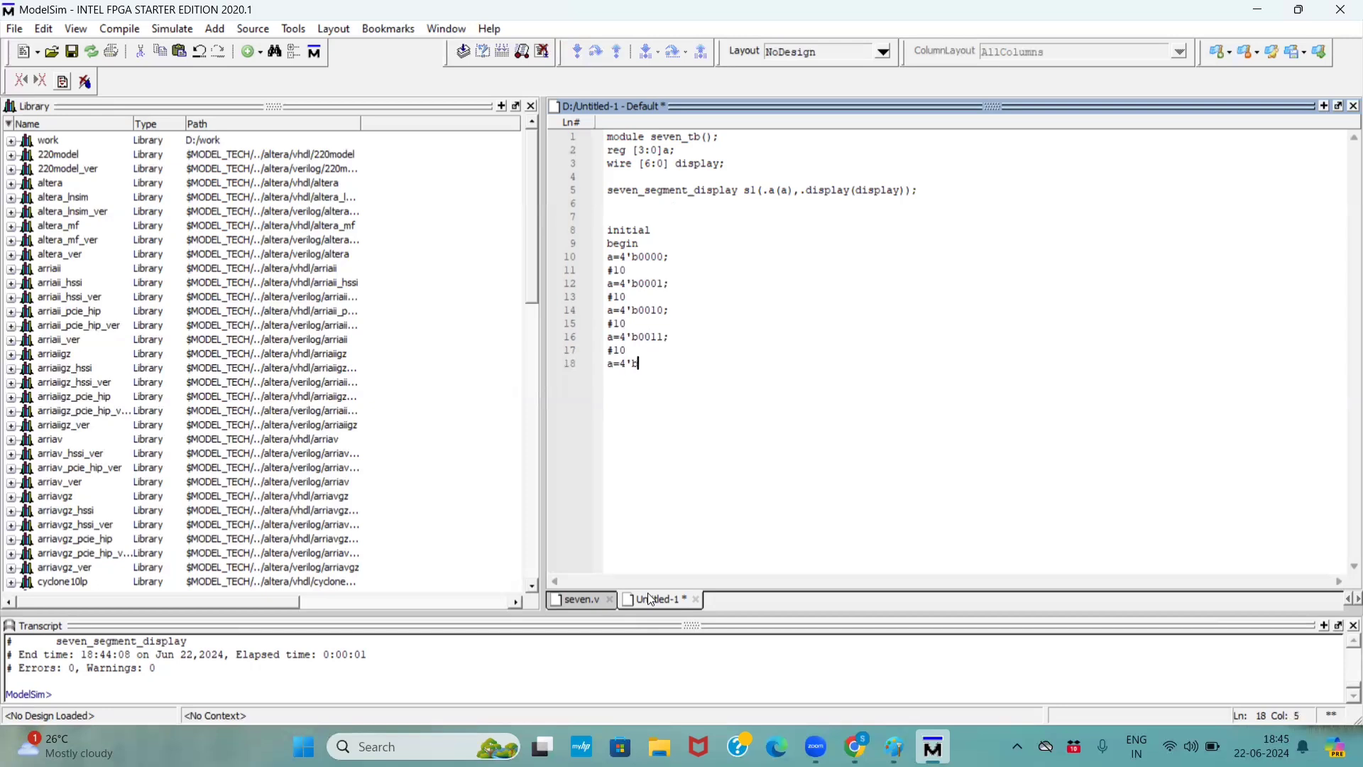
type("0100")
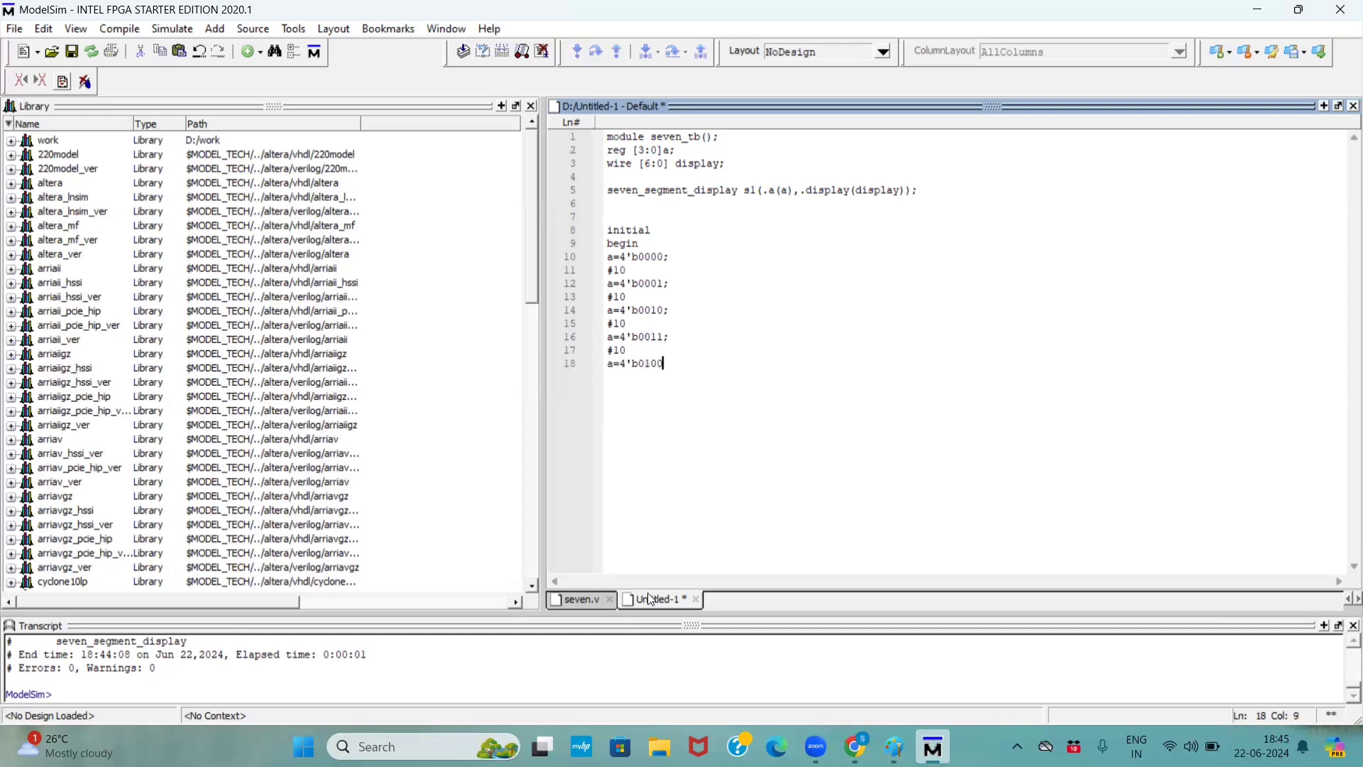
Step: Continue stepping a from 4'b0101 to 4'b1001, then add end and endmodule
type("#10")
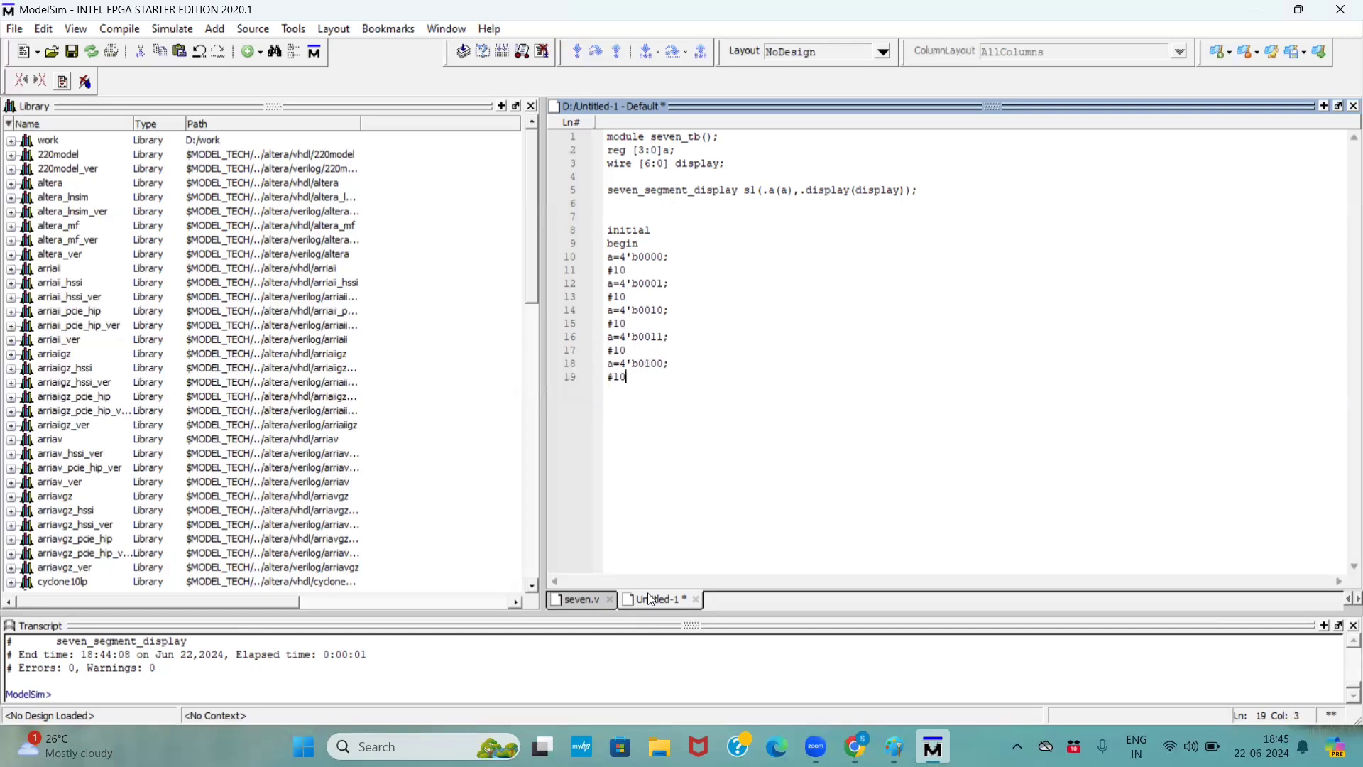
type("a=4")
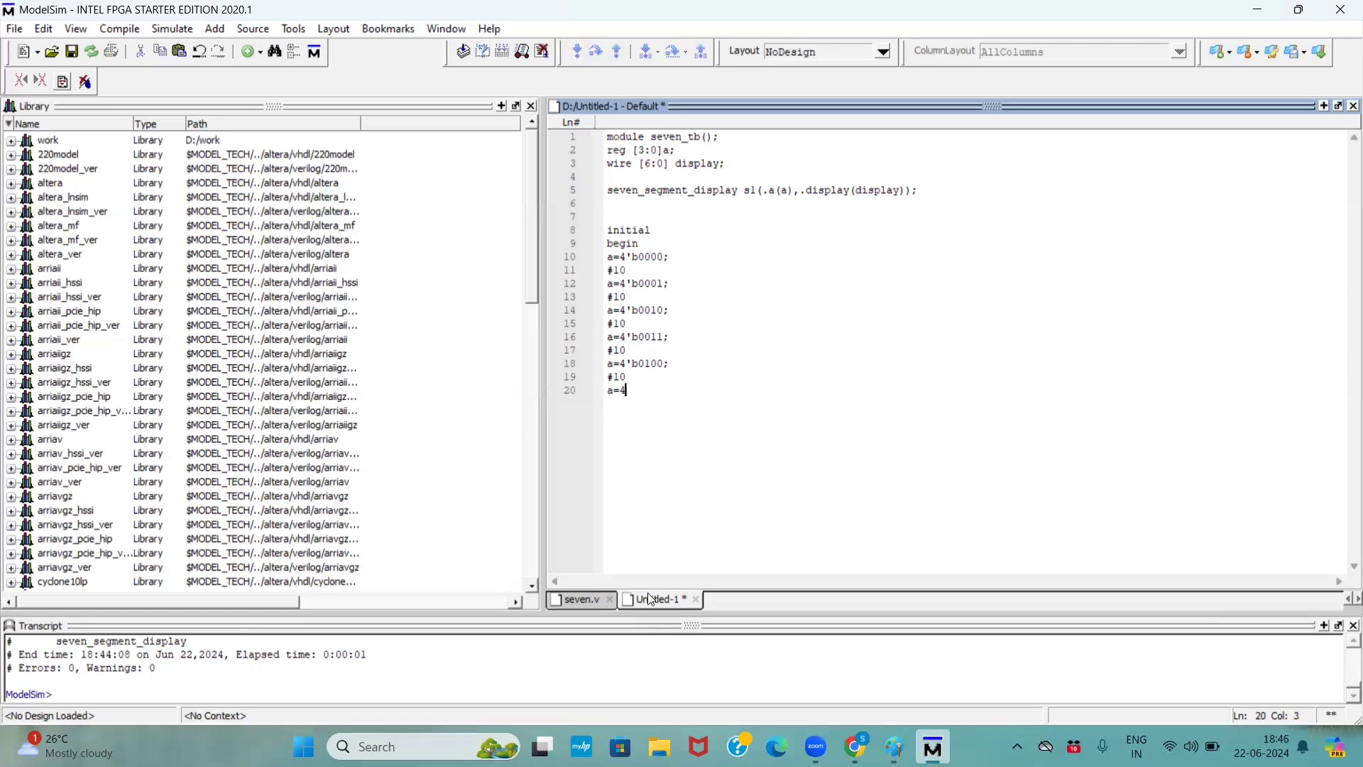
type("'b0101;")
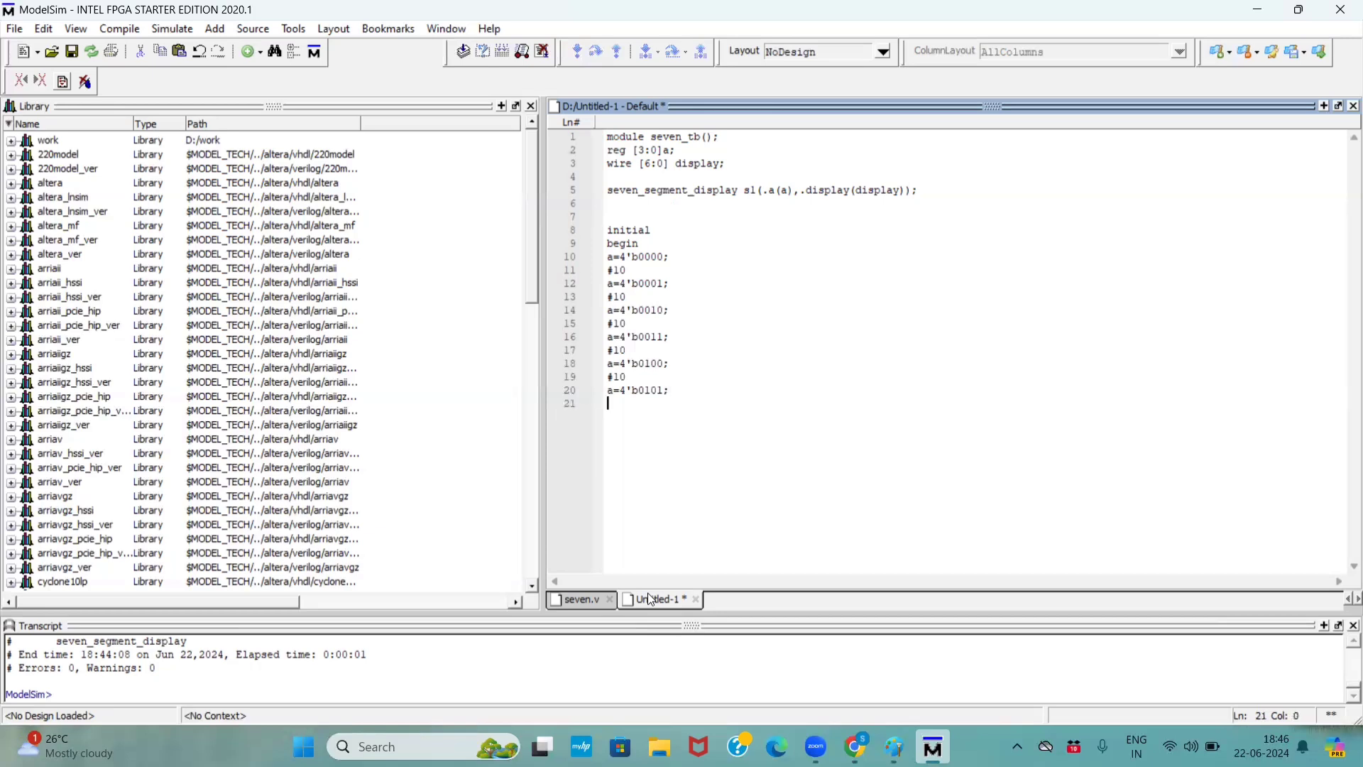
type("#10")
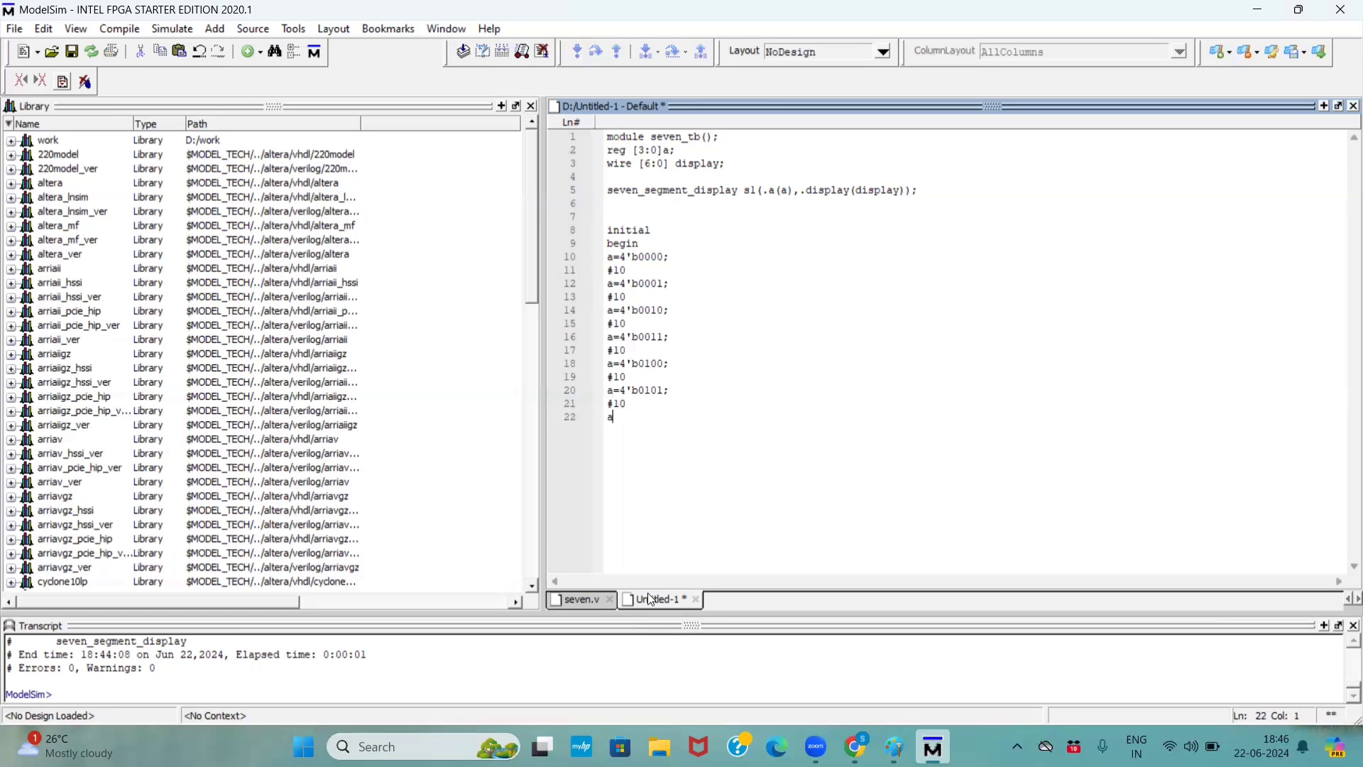
type("=4'b")
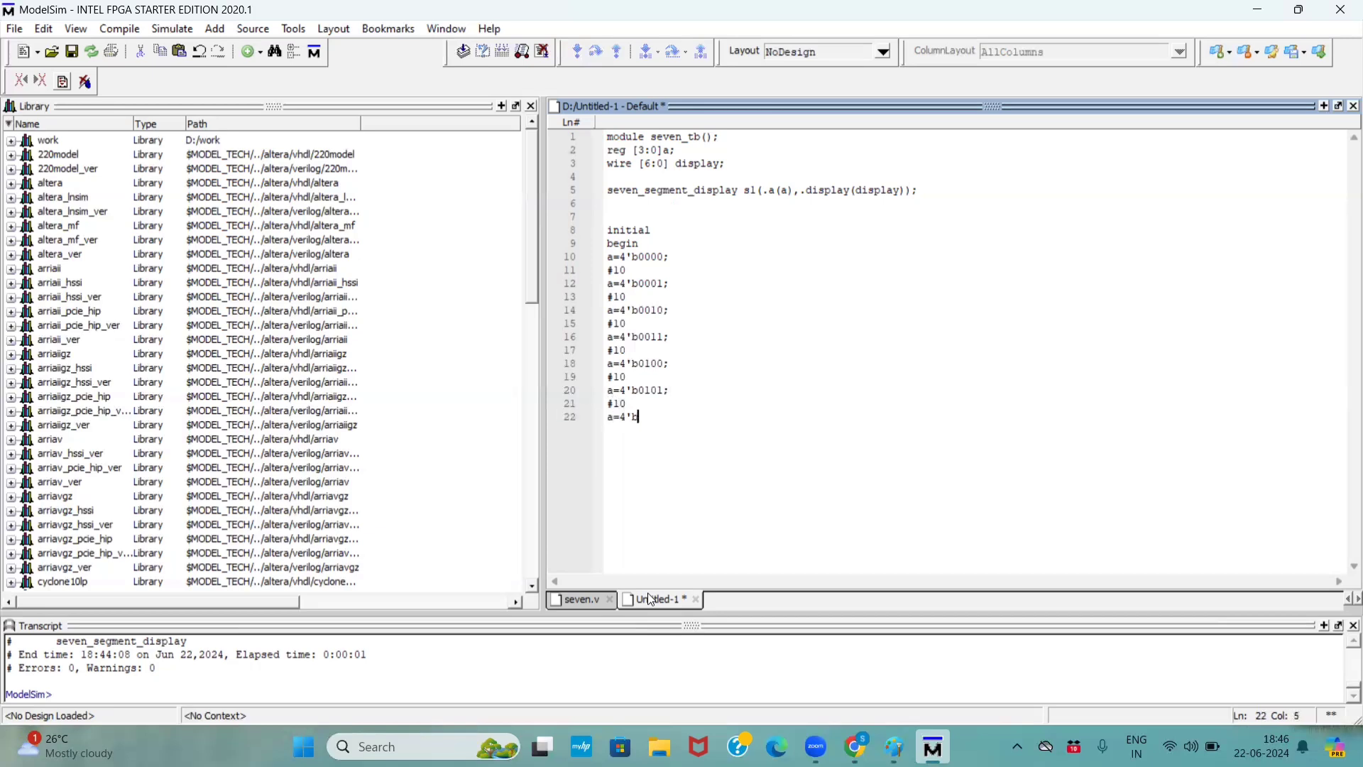
type("0110;")
type("a")
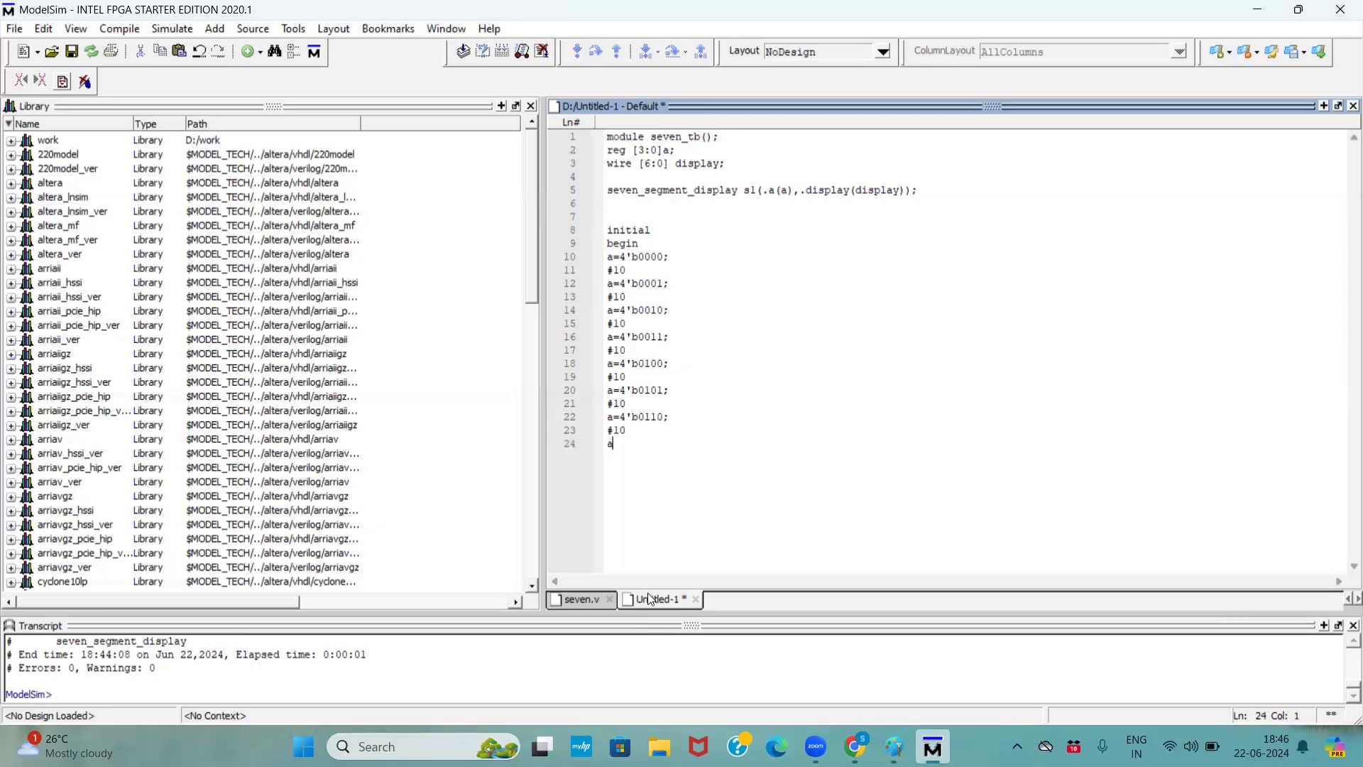
type("=")
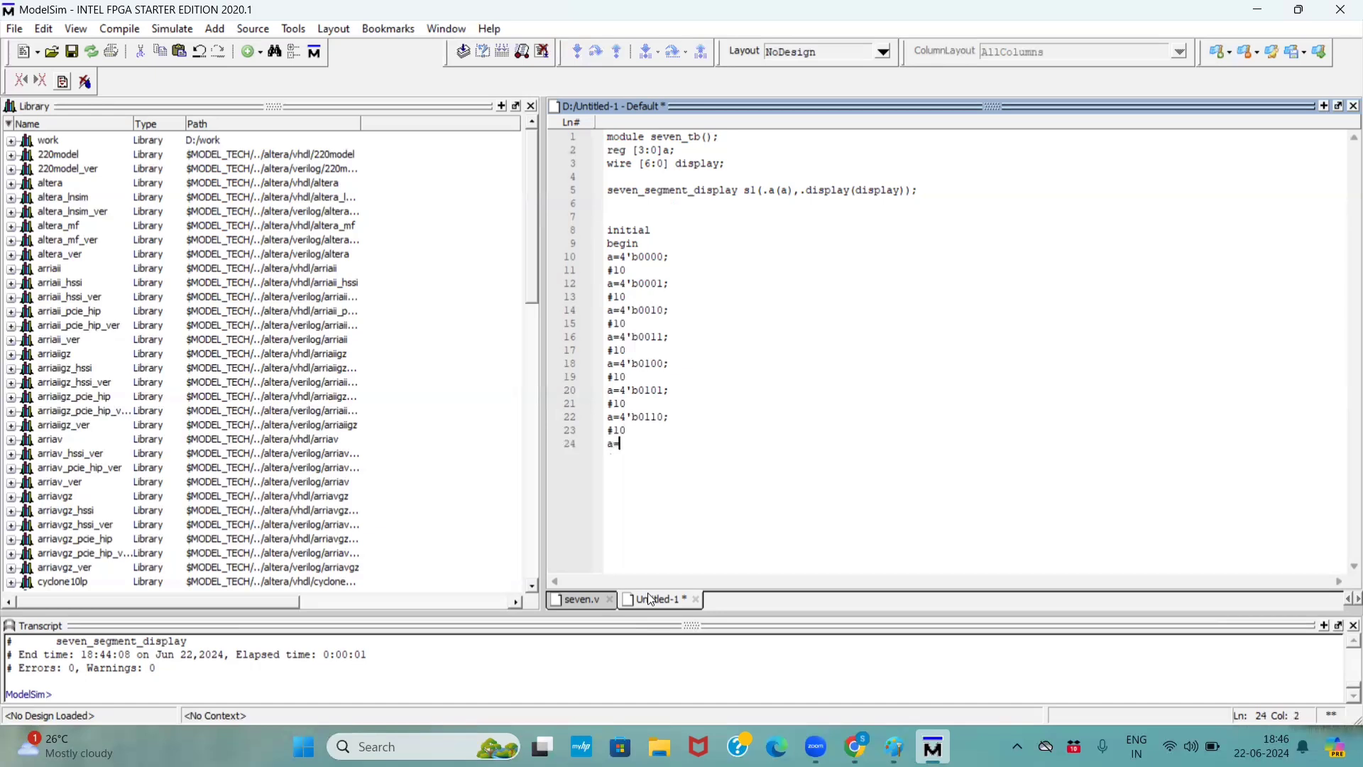
type("4'b")
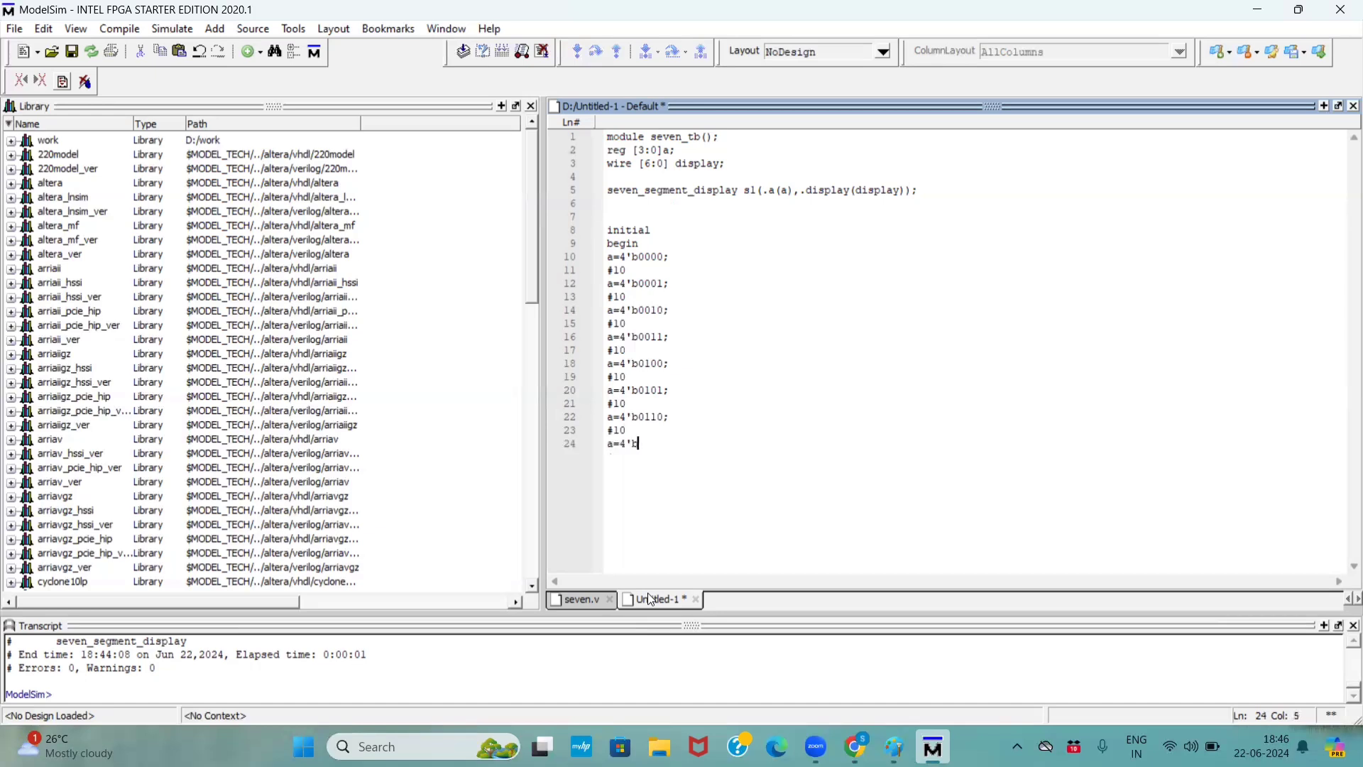
type("011")
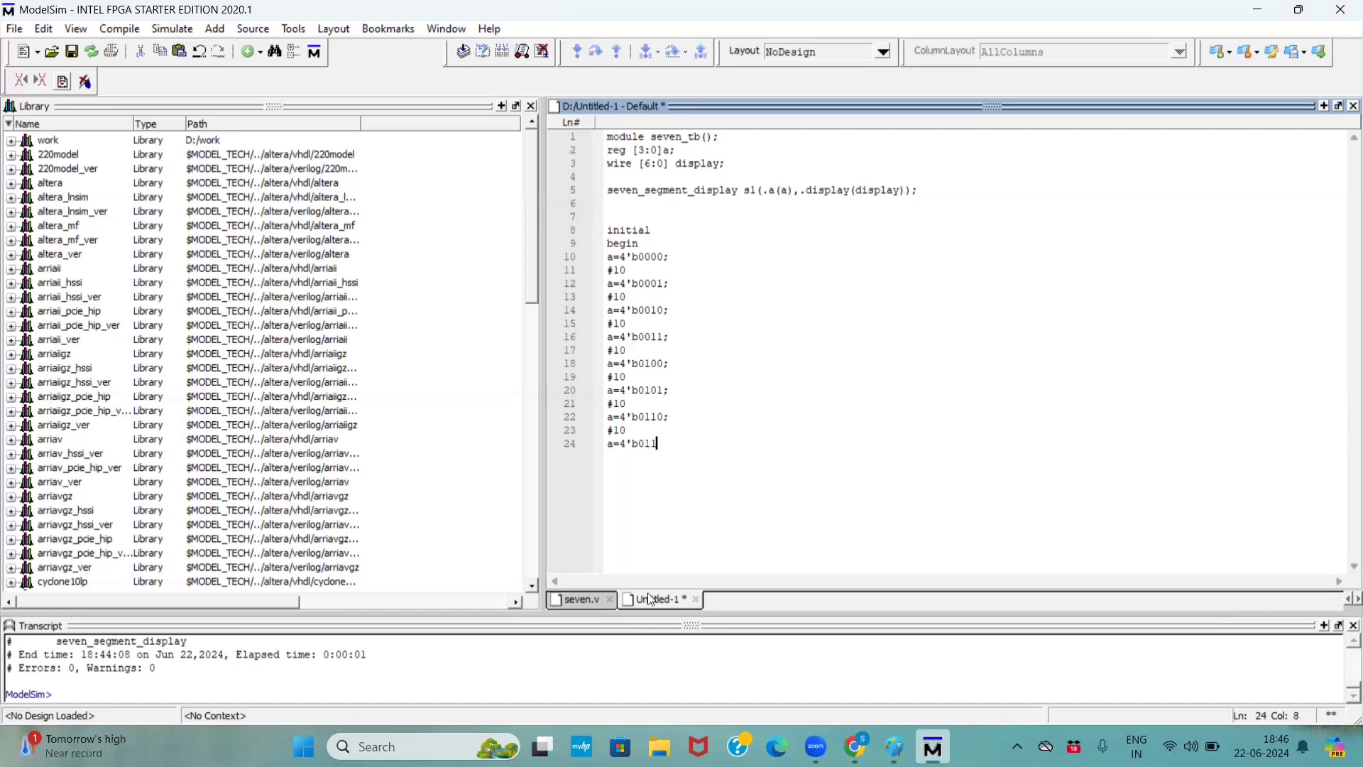
type("1;")
type("#10")
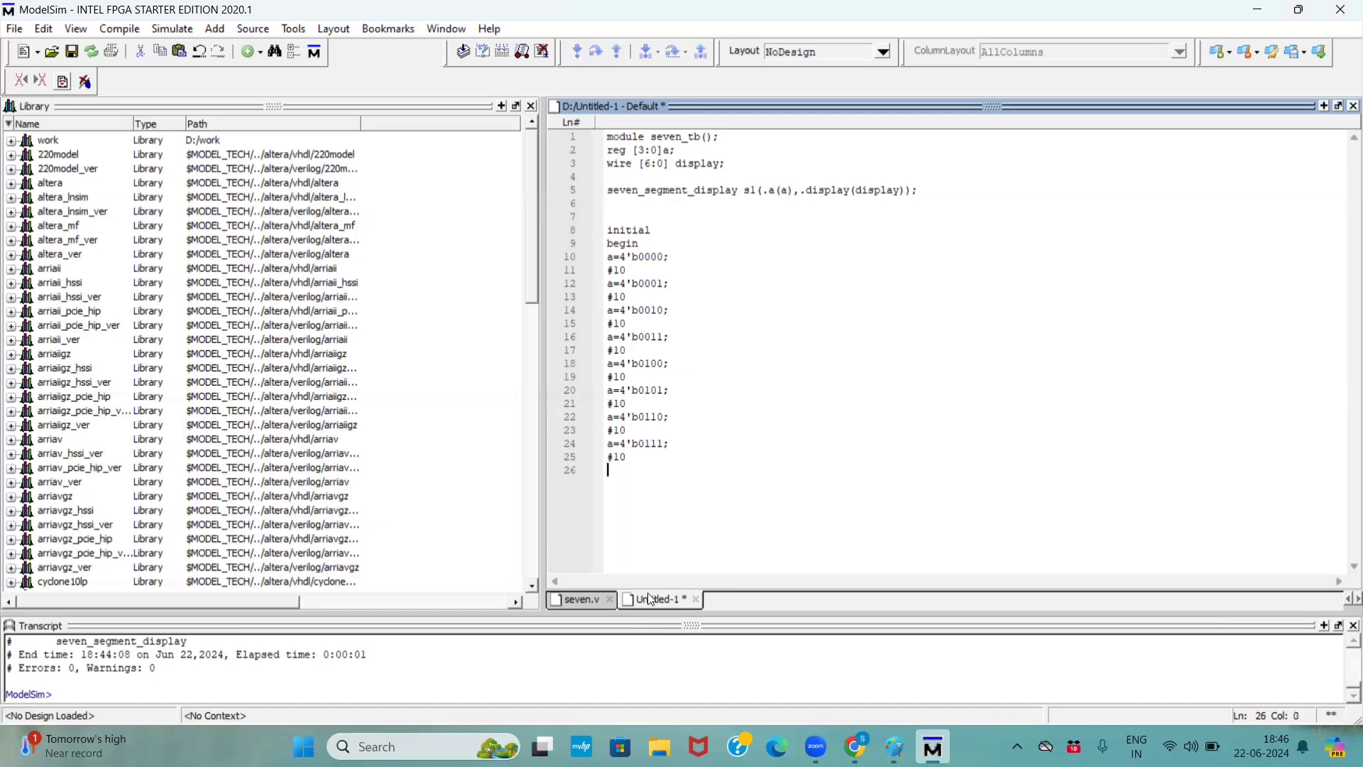
type("a=4")
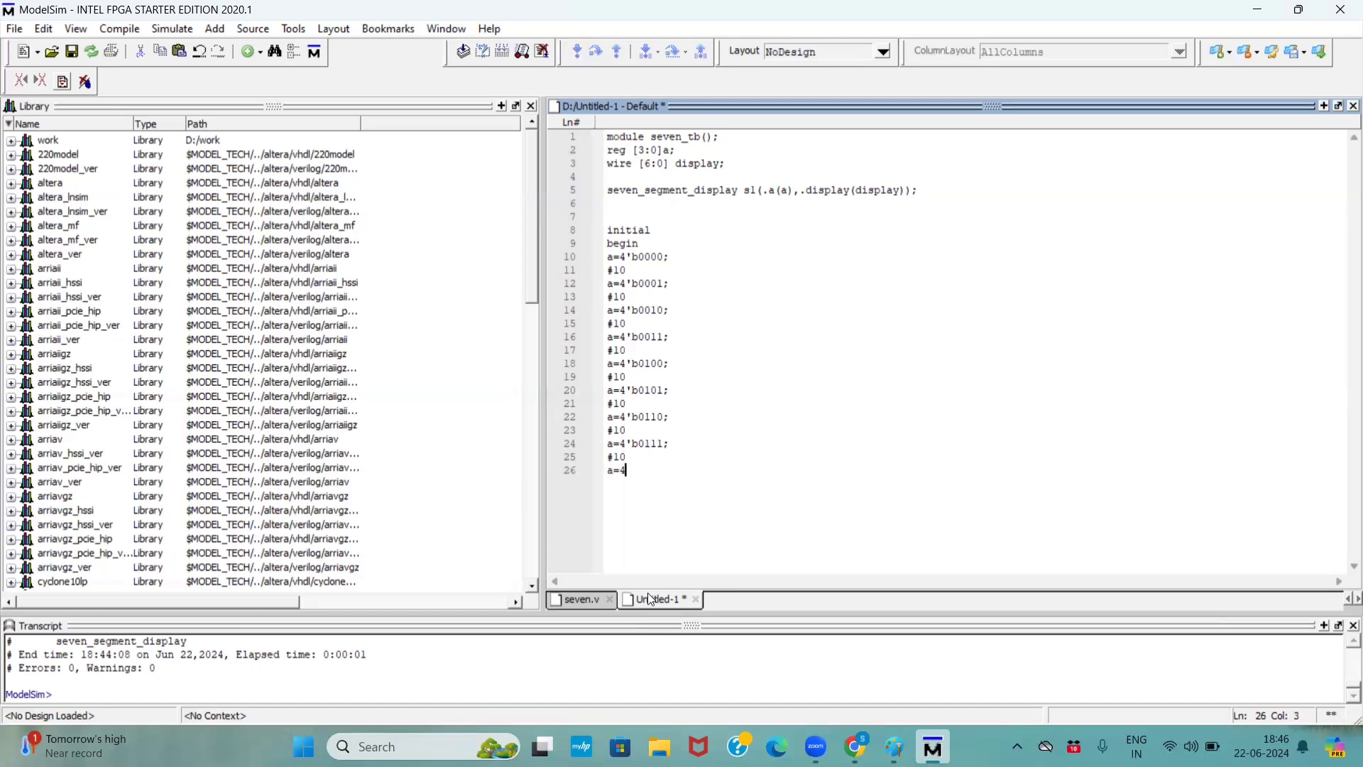
type("'b1")
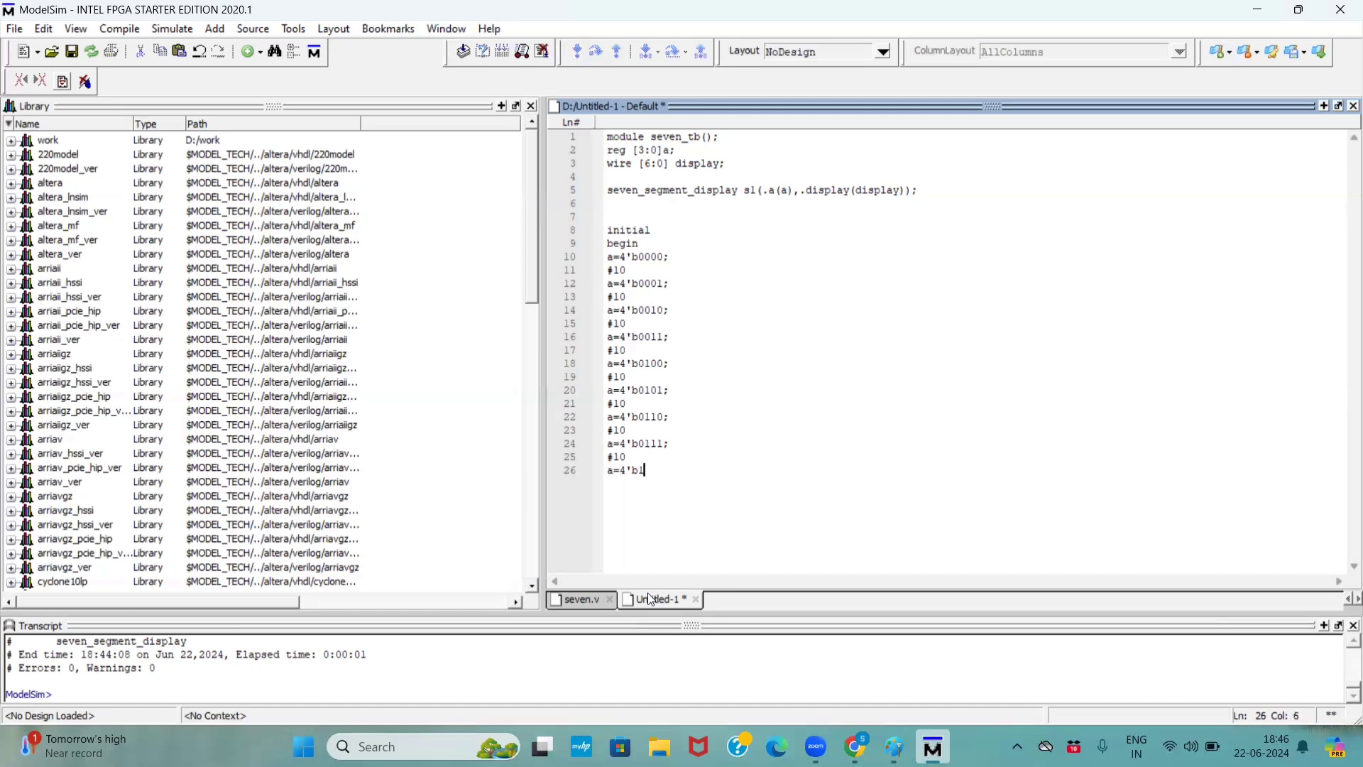
type("000")
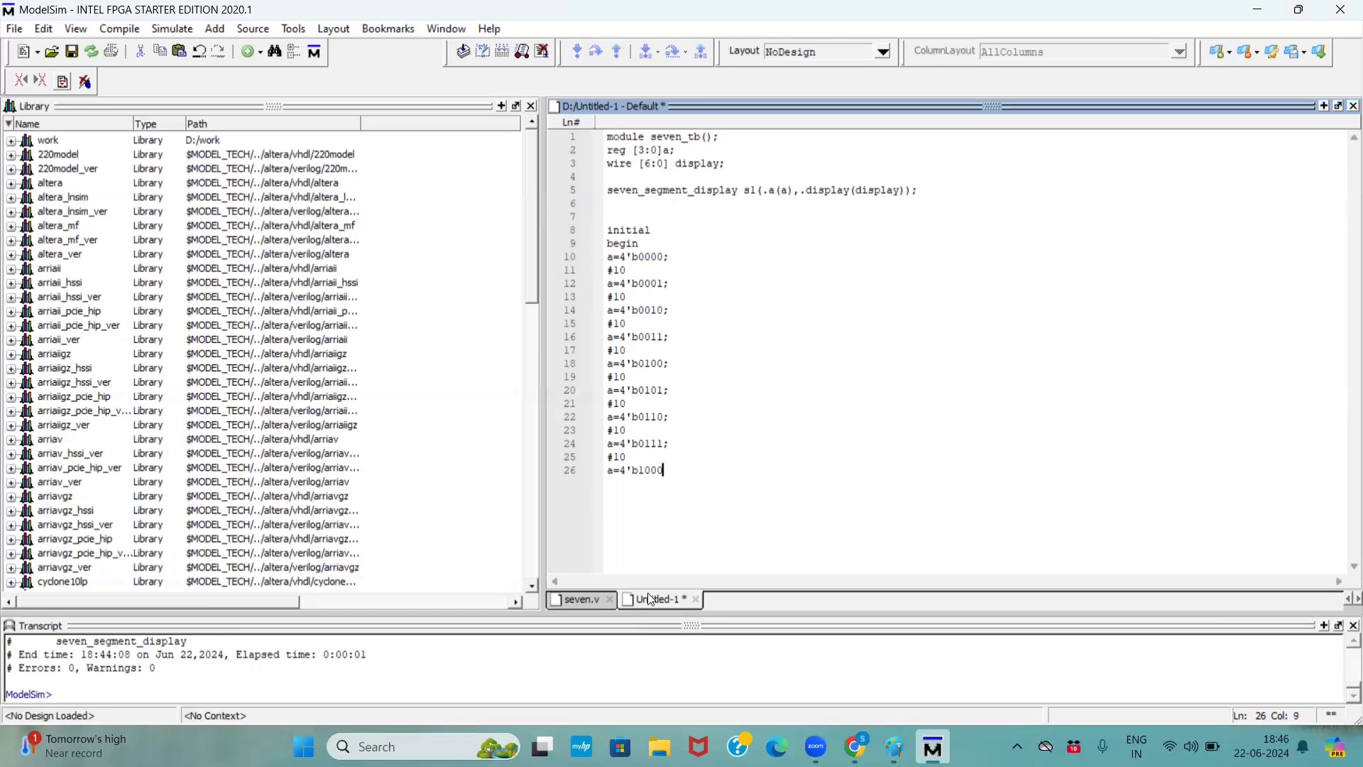
type(";")
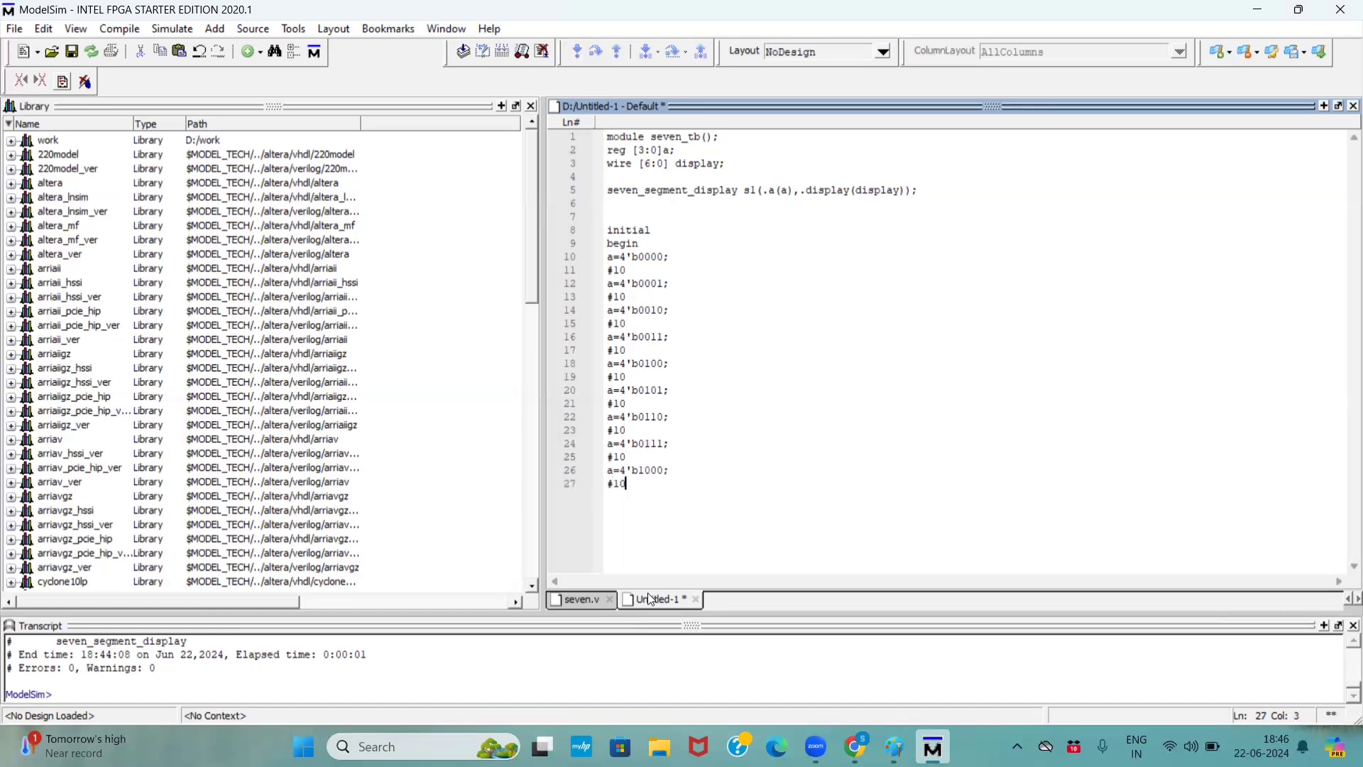
type("a")
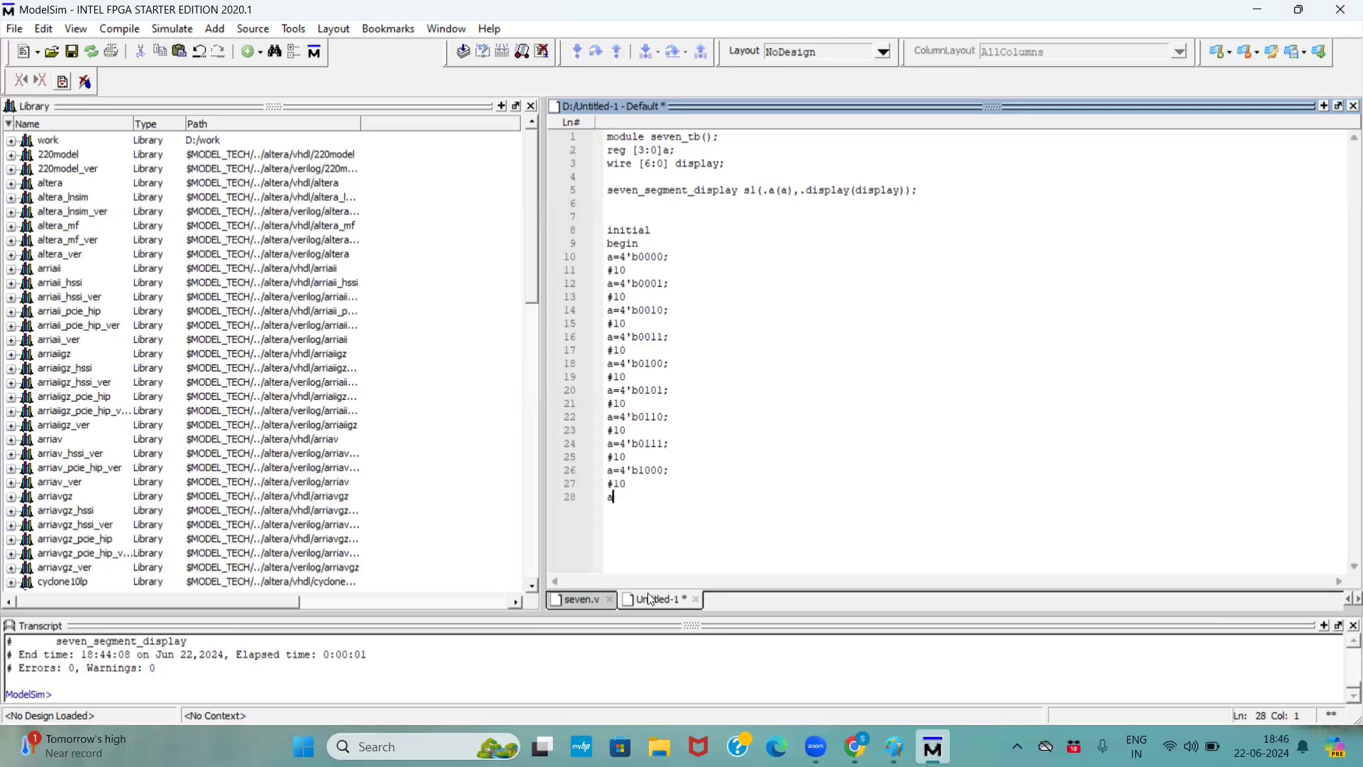
type("=4'b10")
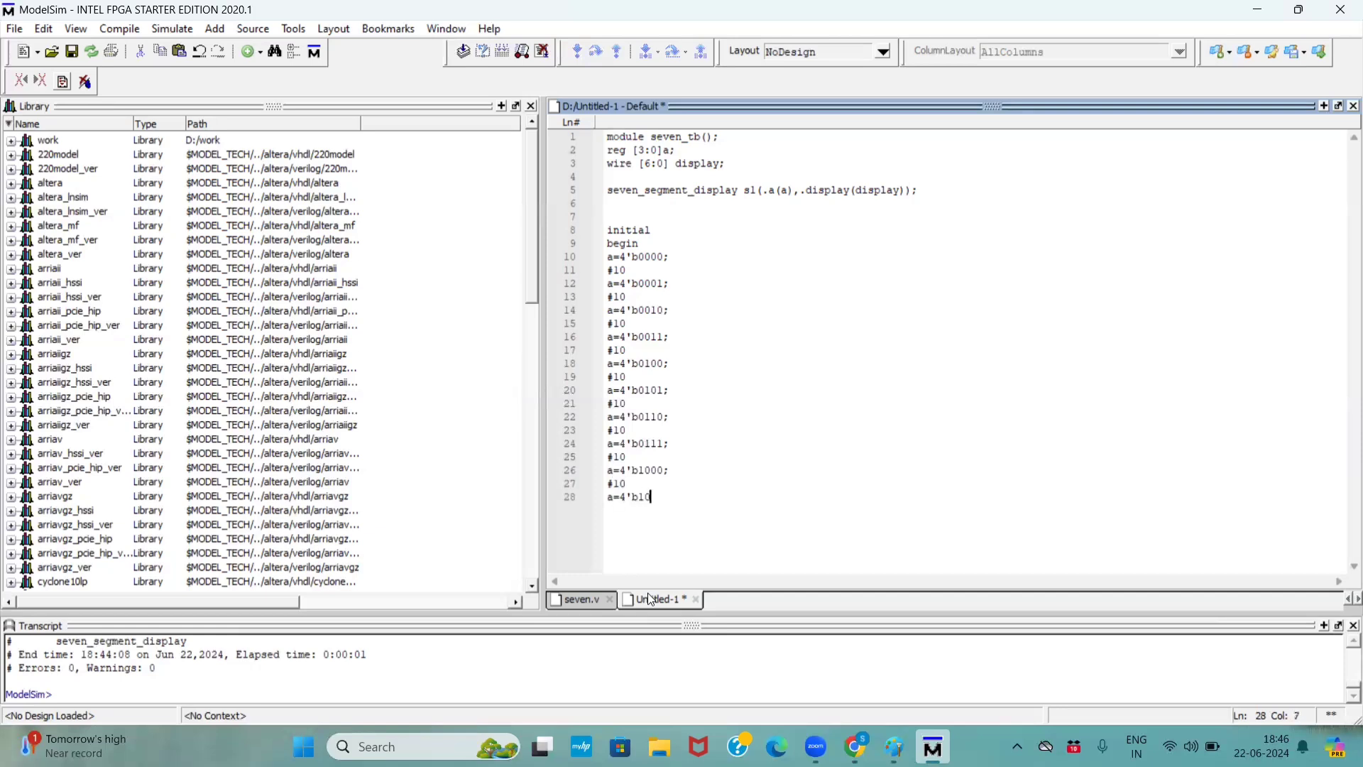
type("01;")
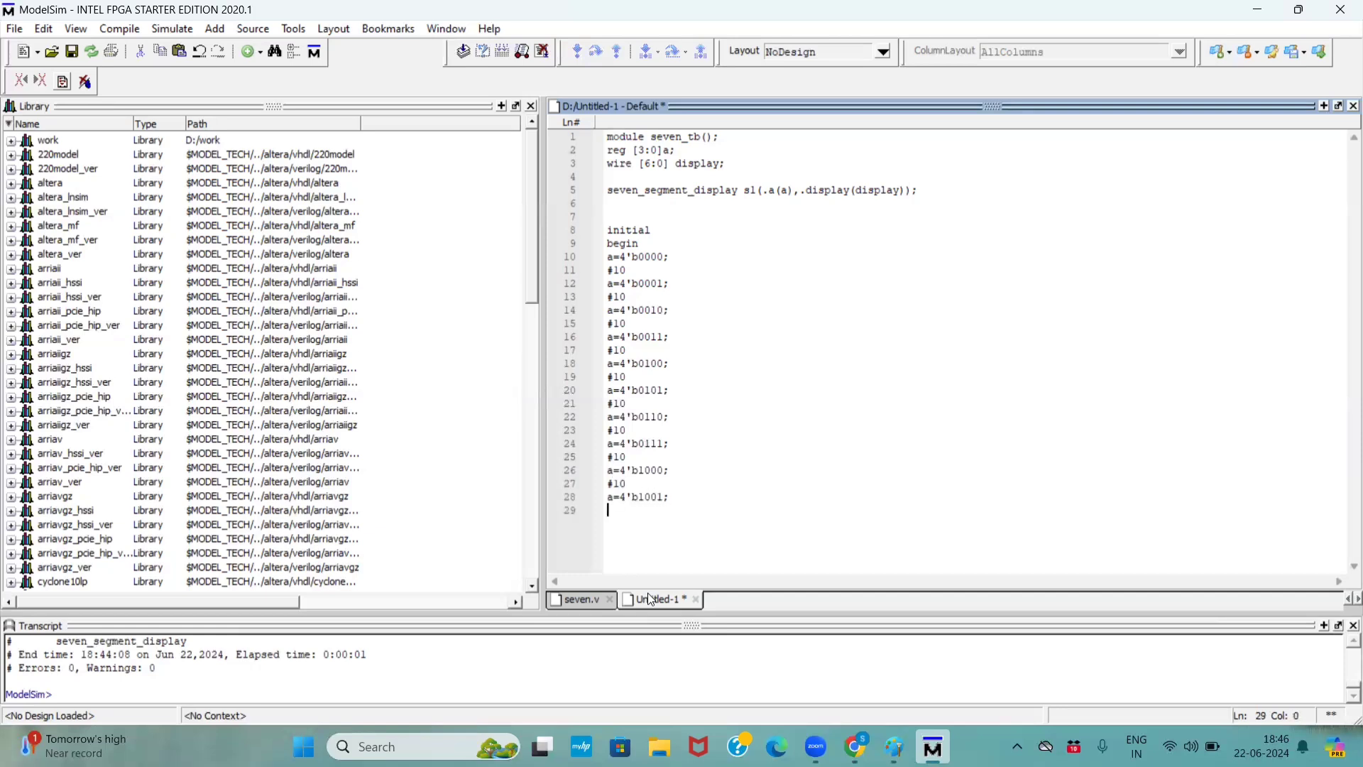
type("end")
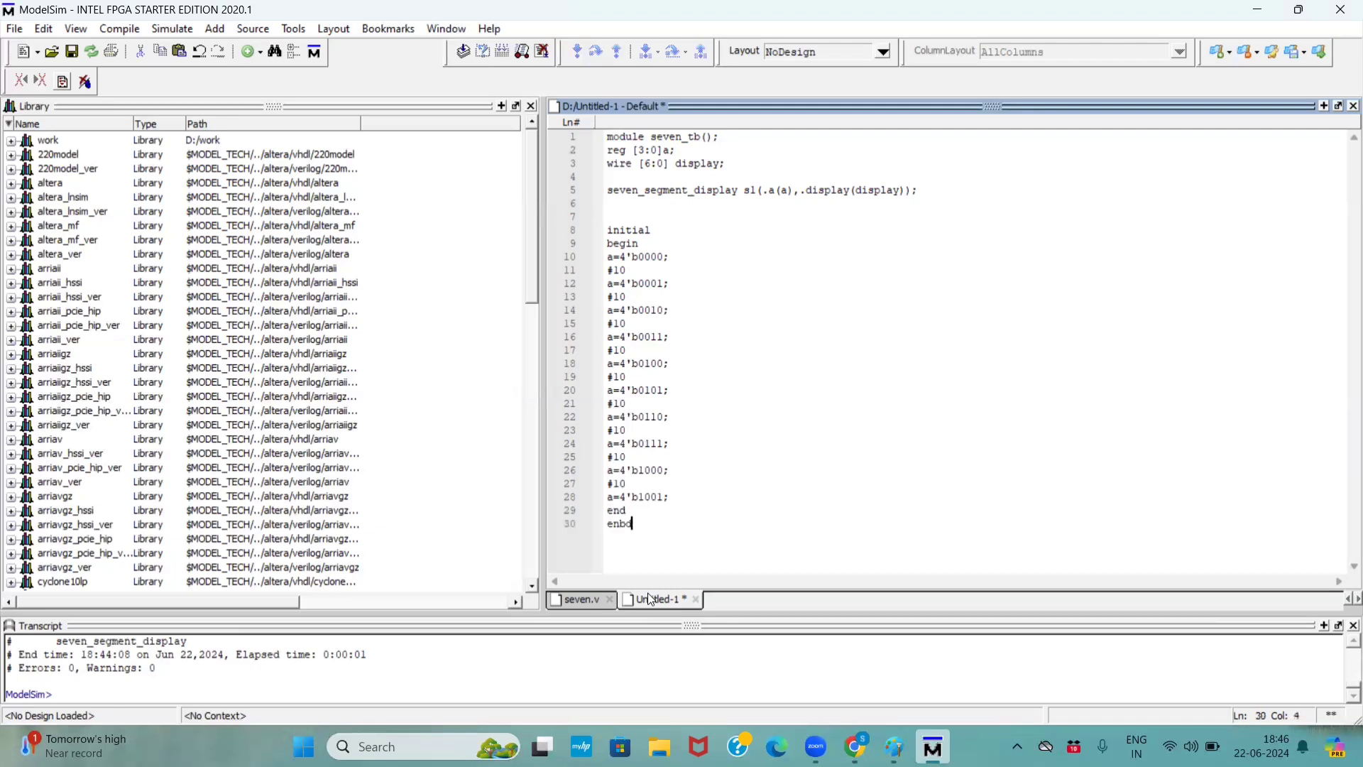
type("dm")
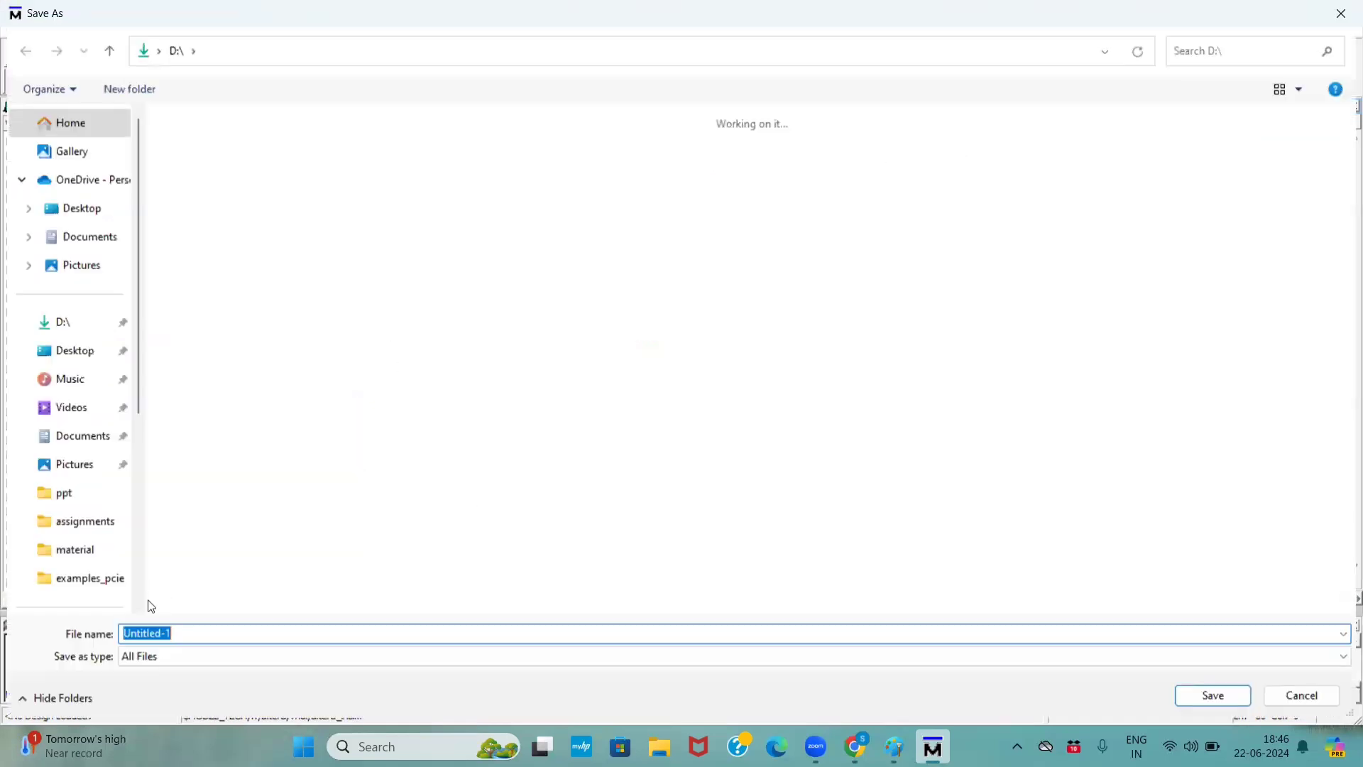
Step: Save the testbench as seven_tb on drive D
type("seven_tb")
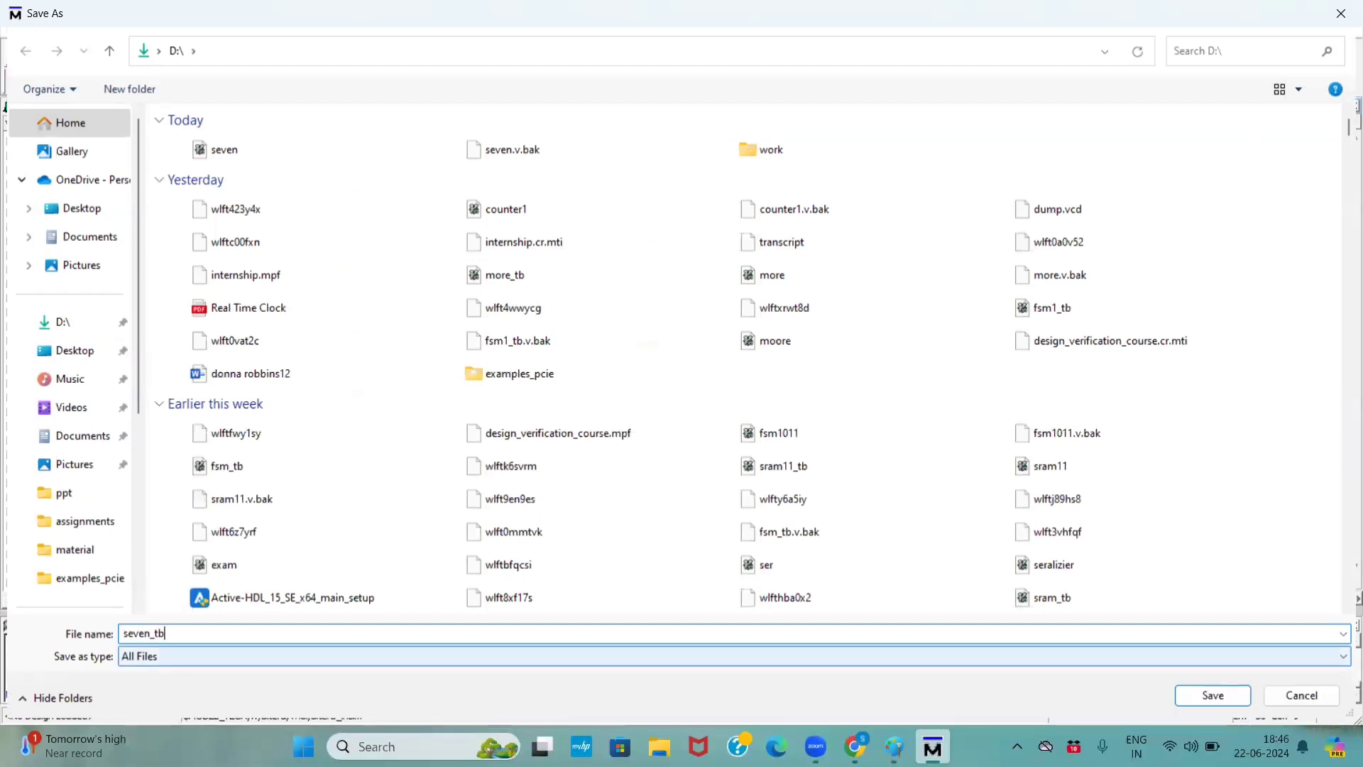
left_click(1211, 695)
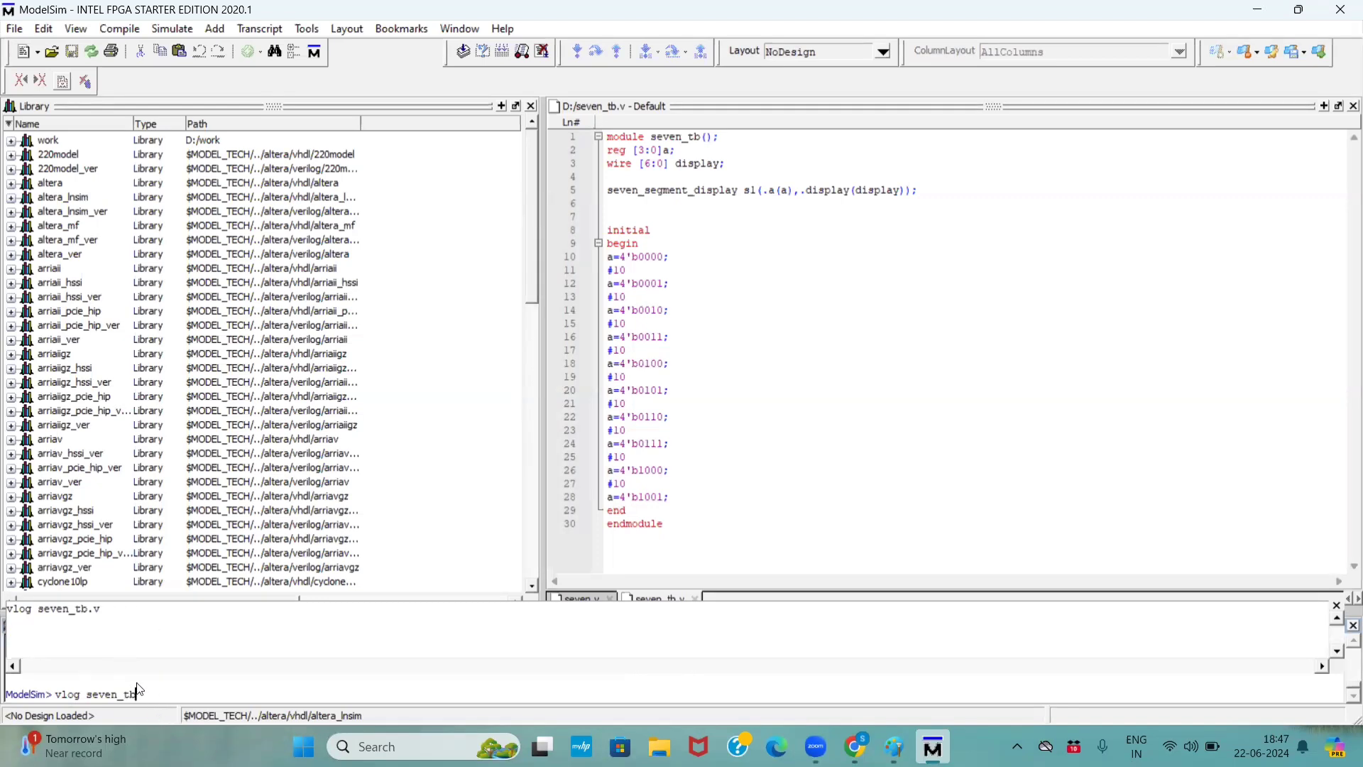
Step: Compile seven_tb.v with vlog at zero errors, then load the seven_tb simulation with vsim
key("Return")
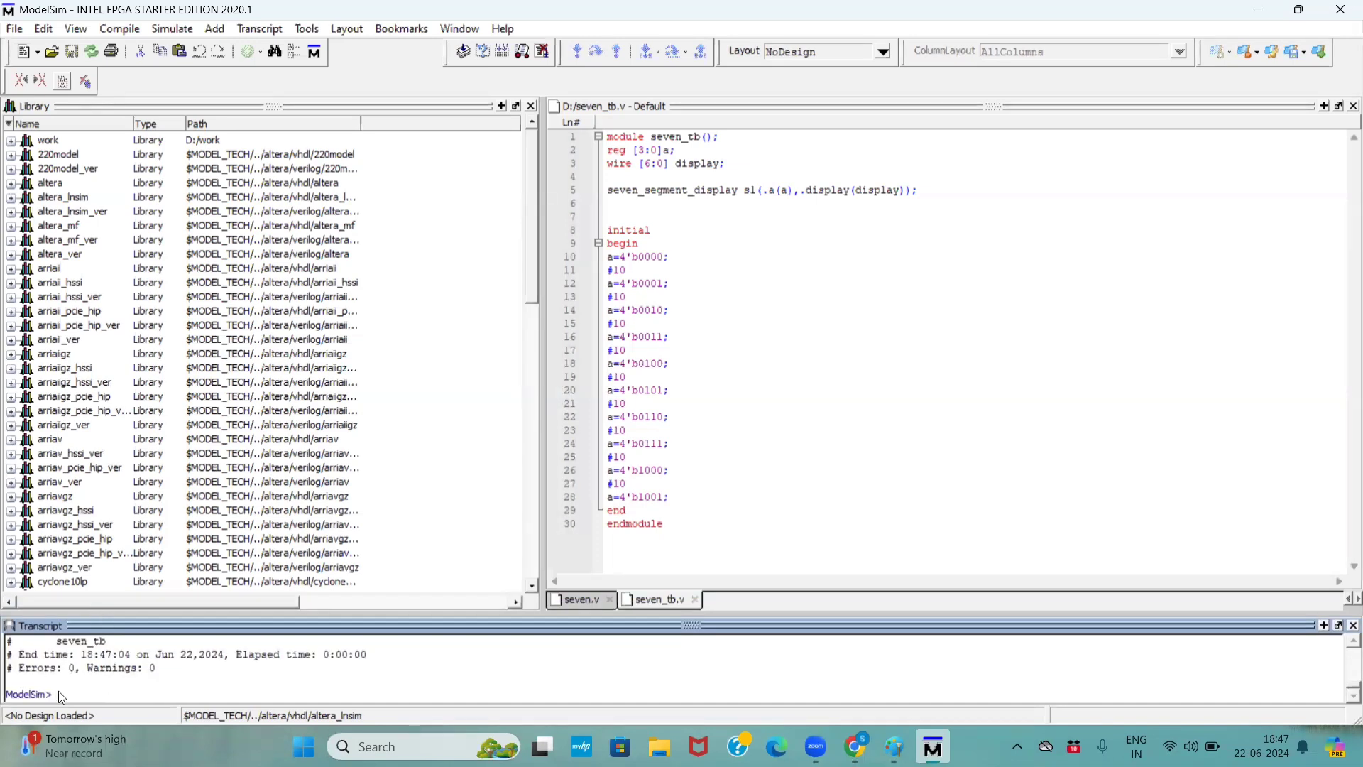
type("vsim")
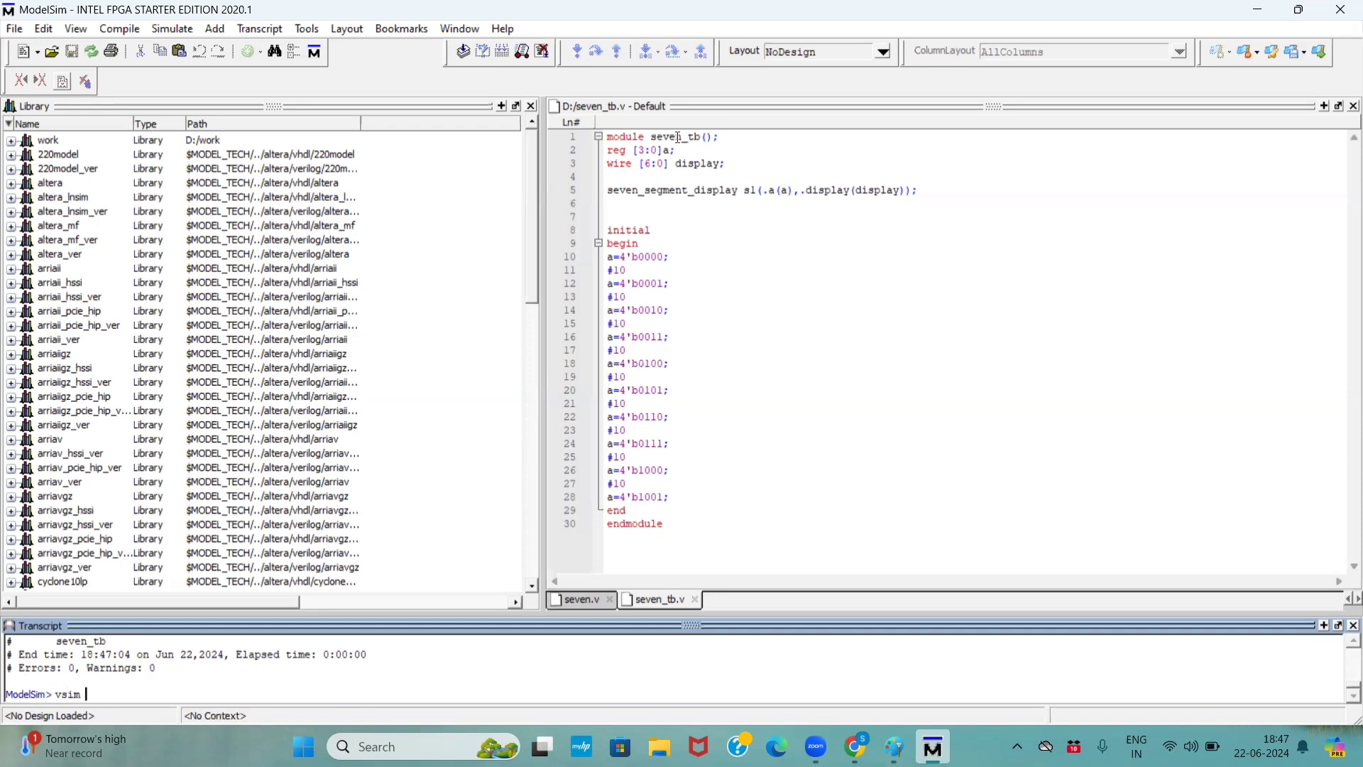
double_click(674, 137)
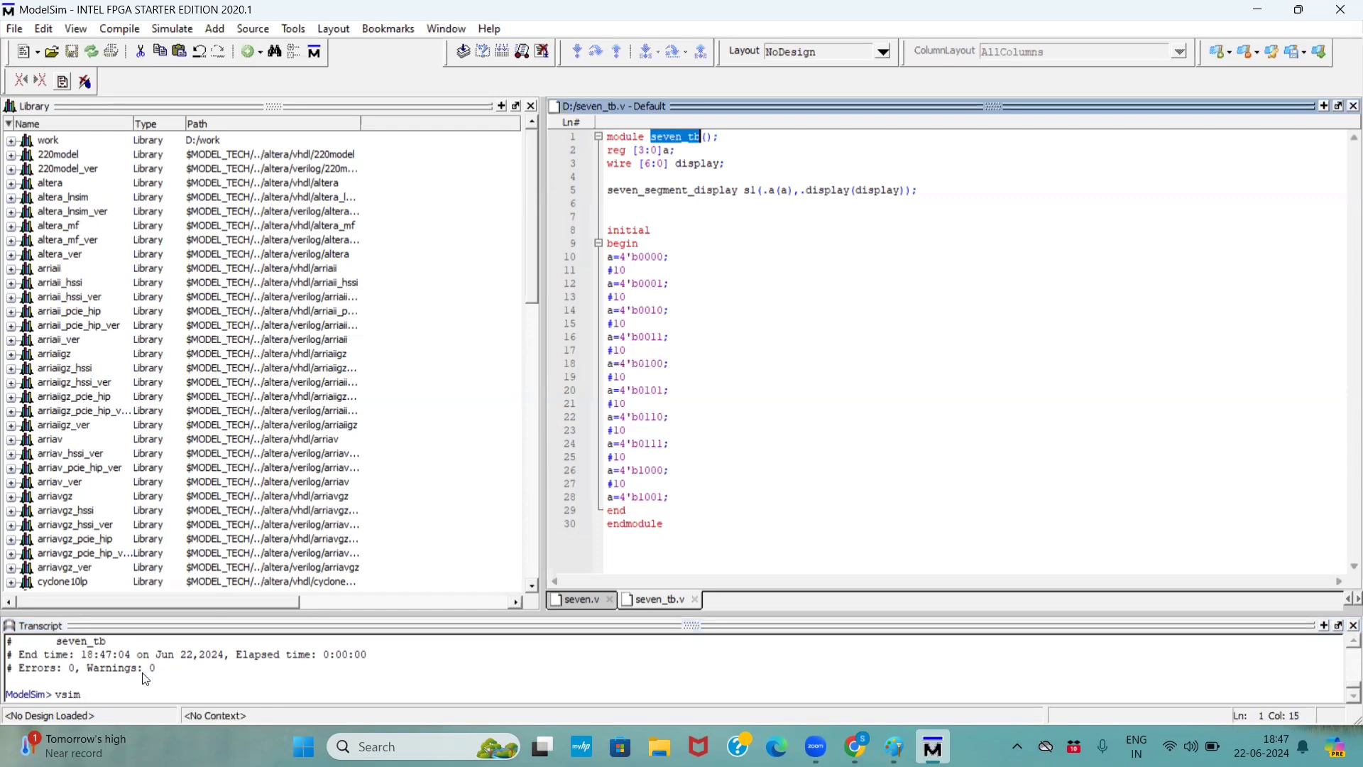
type("seven_tb")
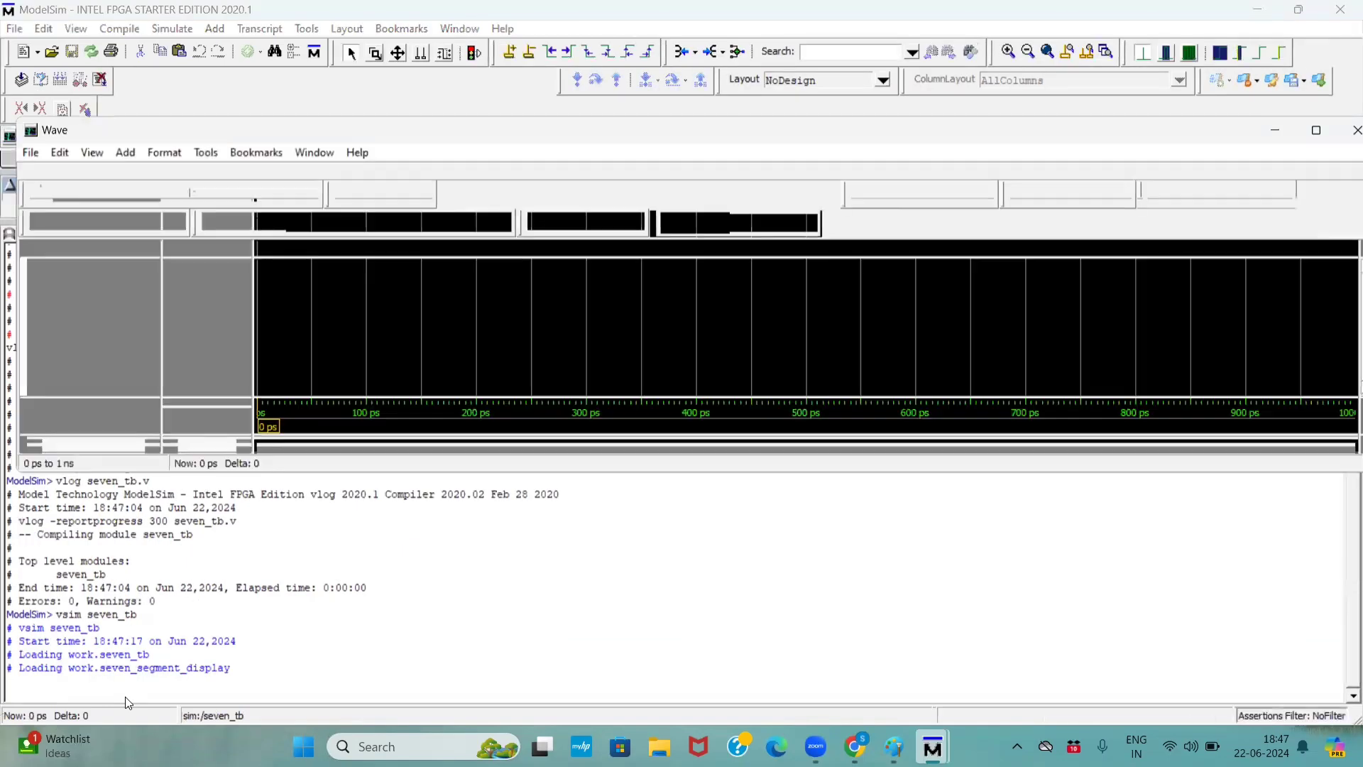
Step: Add all seven_tb signals, a and display, from the sim hierarchy to the wave window
left_click(1314, 129)
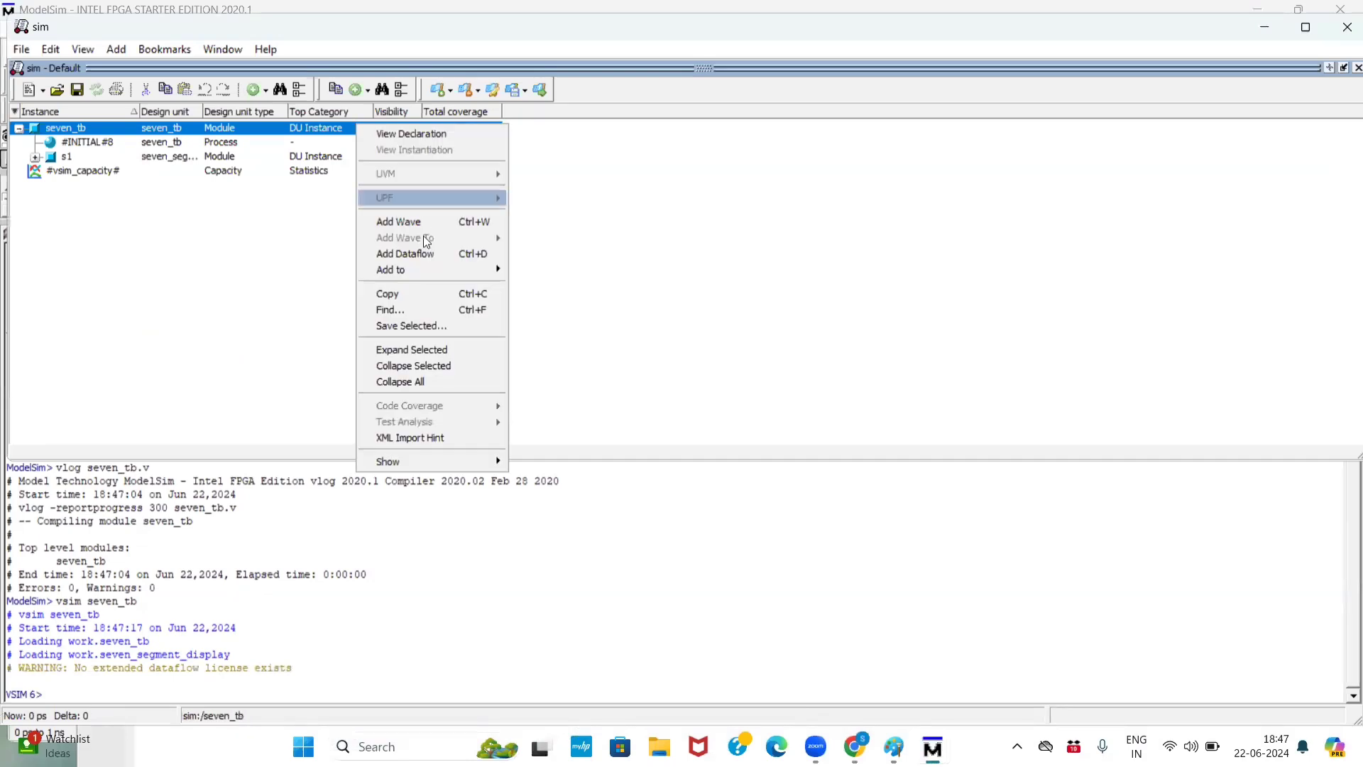
mouse_move(391, 269)
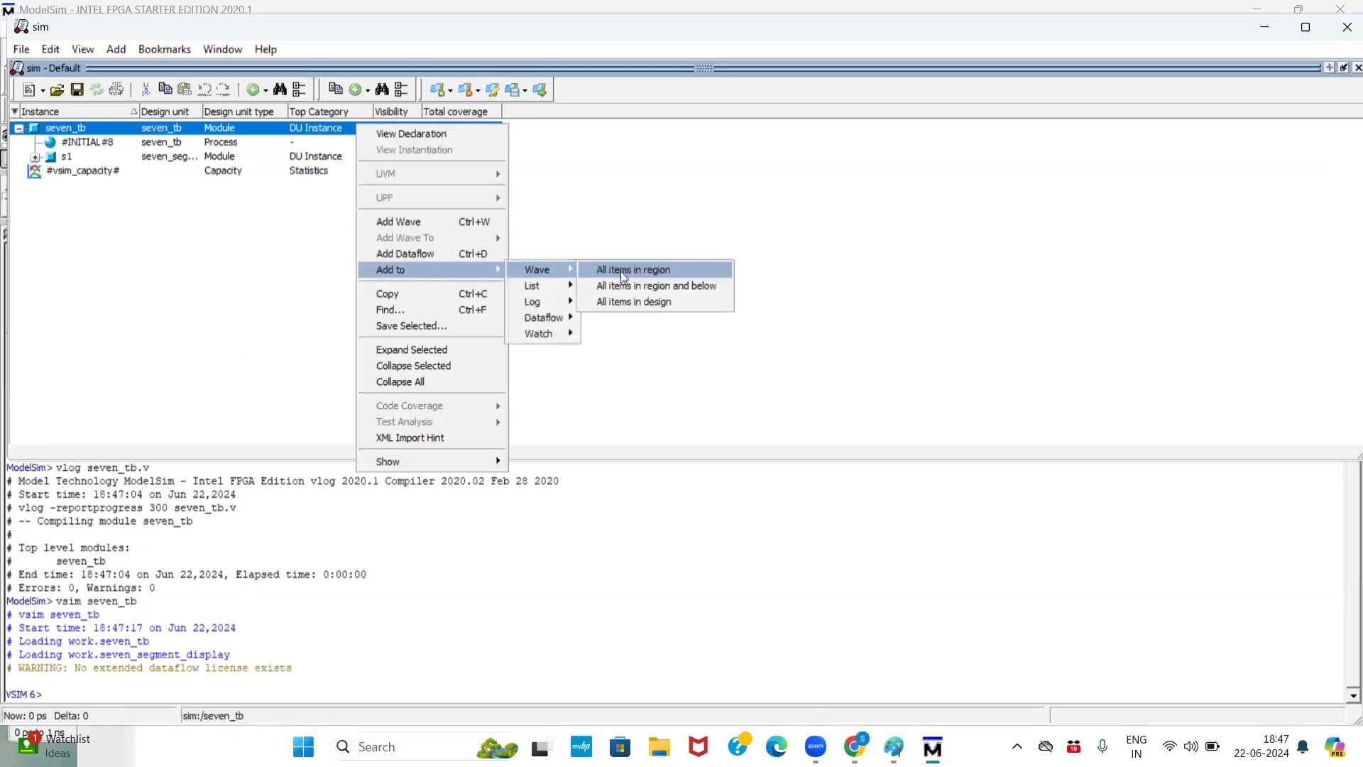
left_click(632, 268)
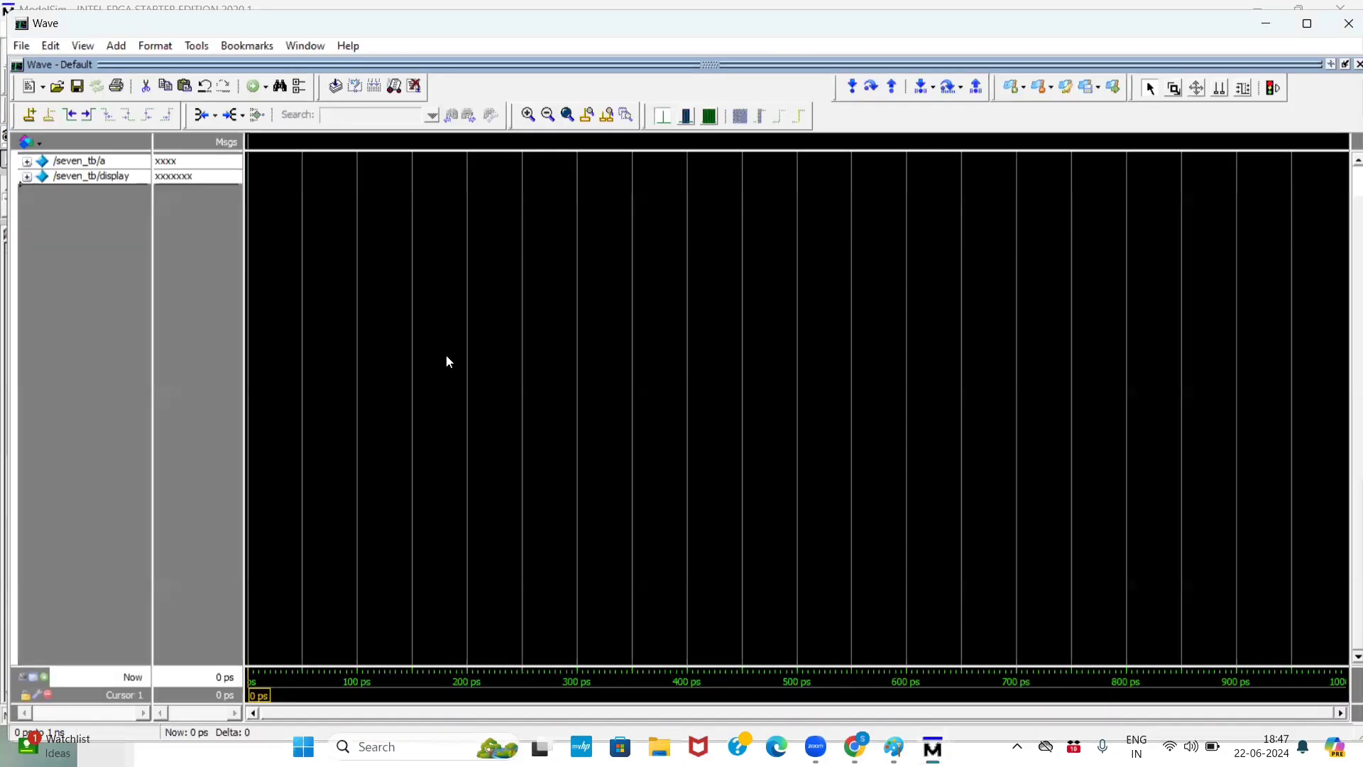
mouse_move(459, 290)
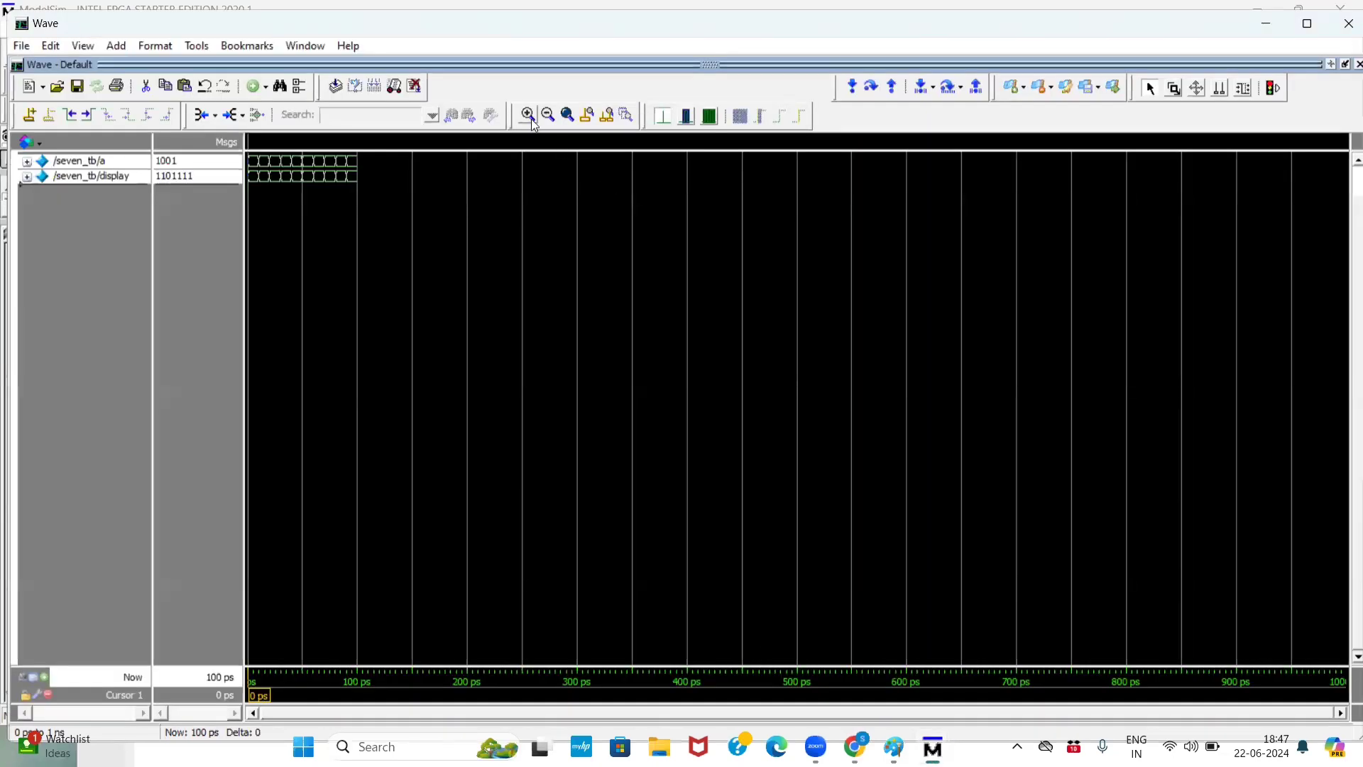
Step: Zoom the wave view in and back out to inspect the a and display transitions
left_click(527, 114)
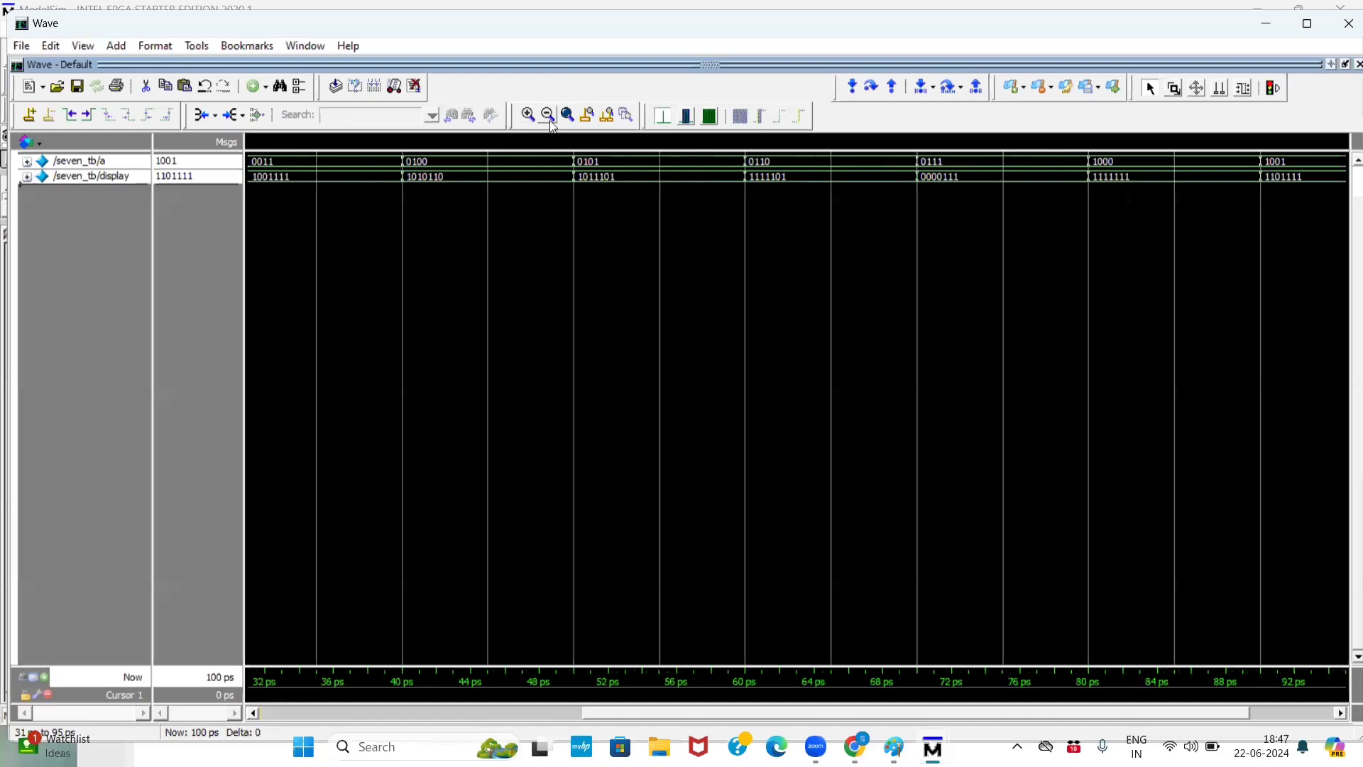
left_click(546, 114)
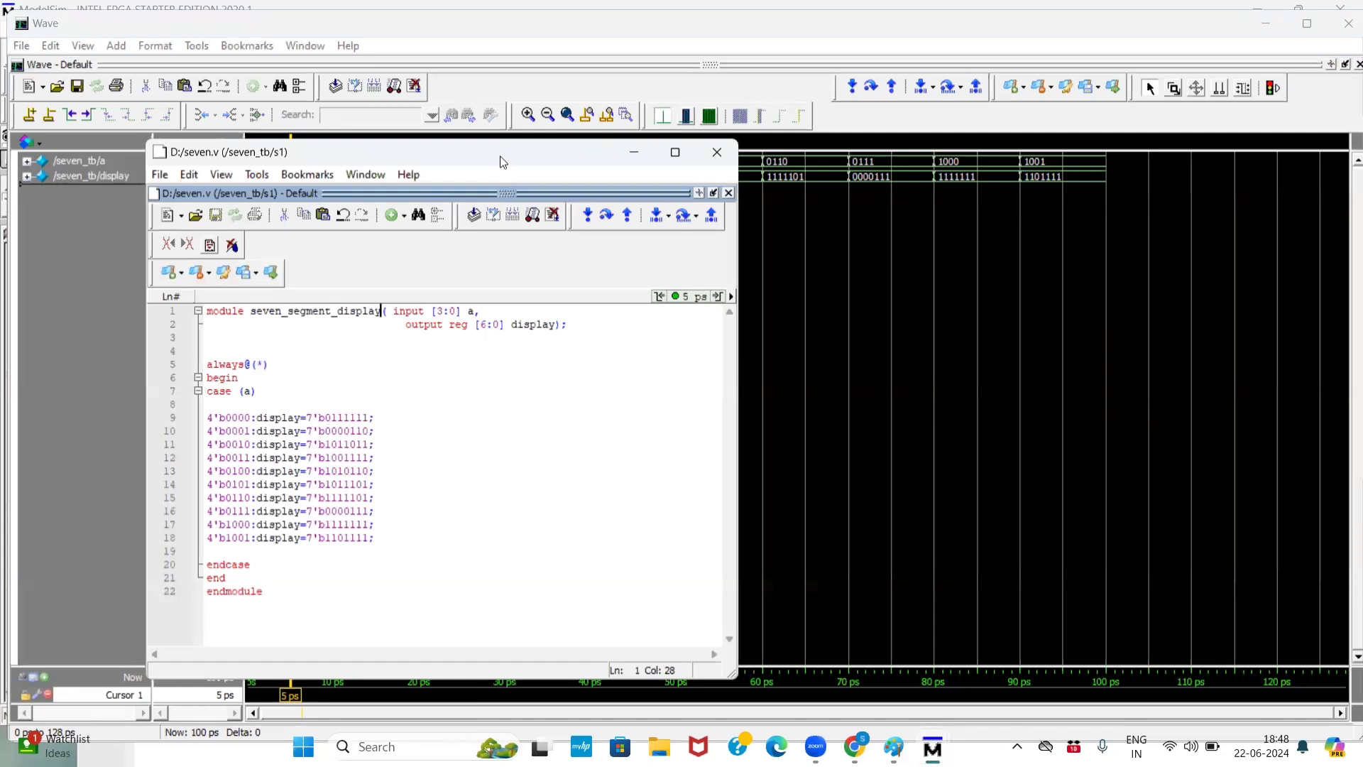
Step: Check a=0001 with display 0000110 at 15 ps against seven.v, then hide the source window
left_click_drag(500, 152, 635, 221)
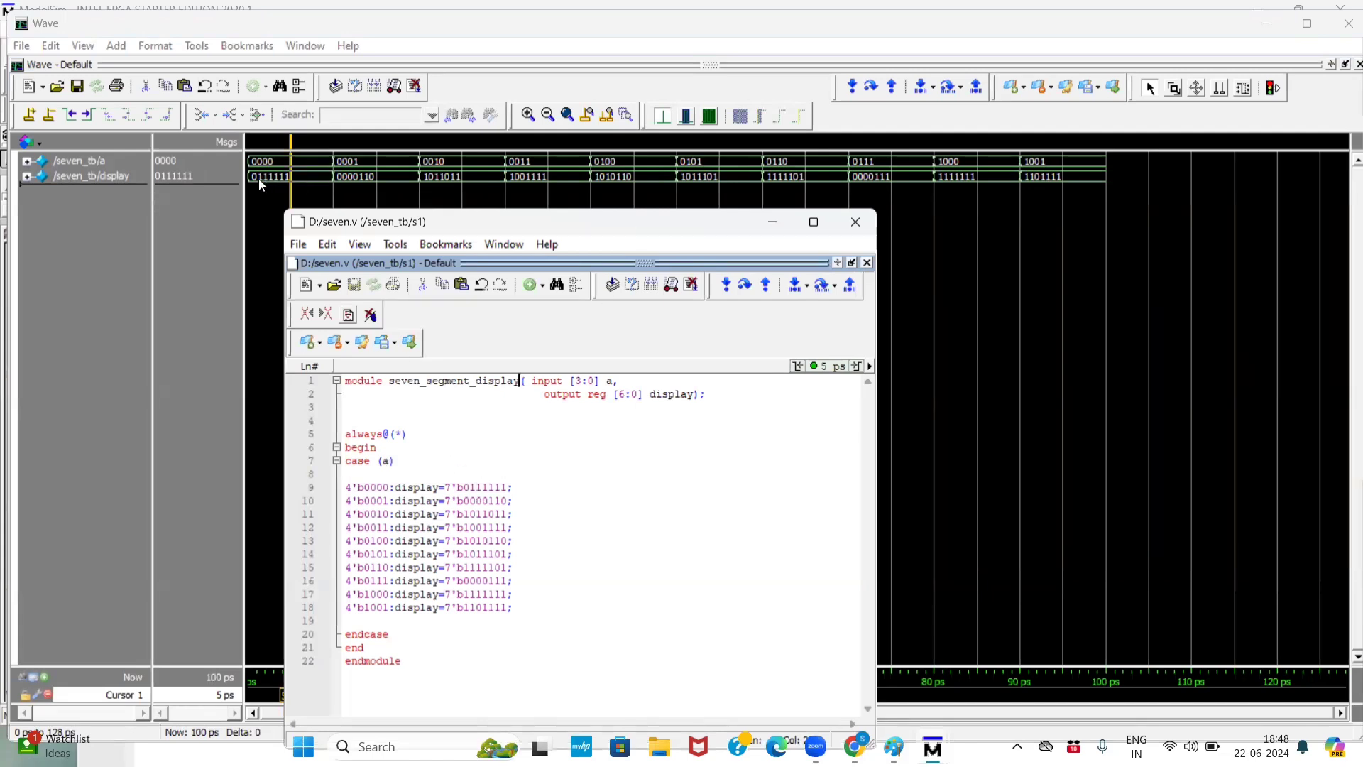
left_click(853, 222)
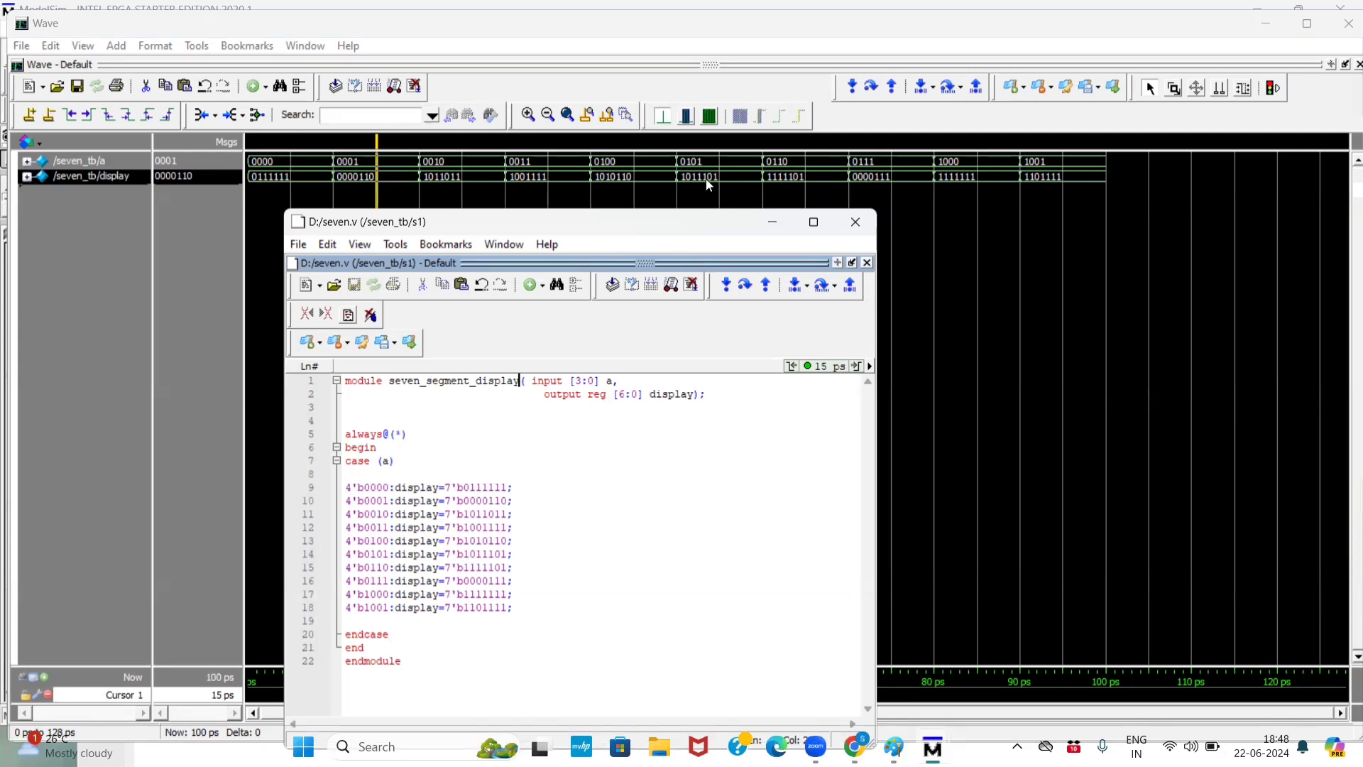
mouse_move(698, 170)
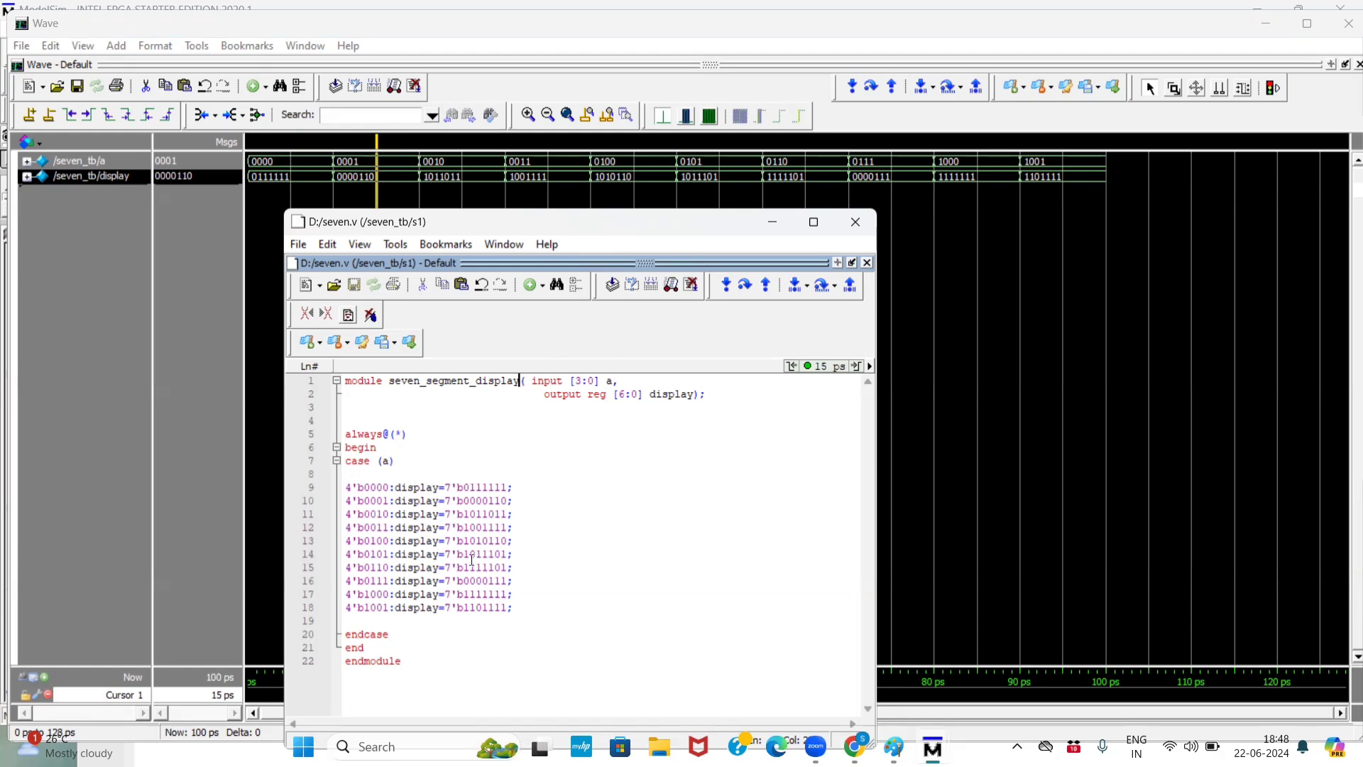
mouse_move(496, 559)
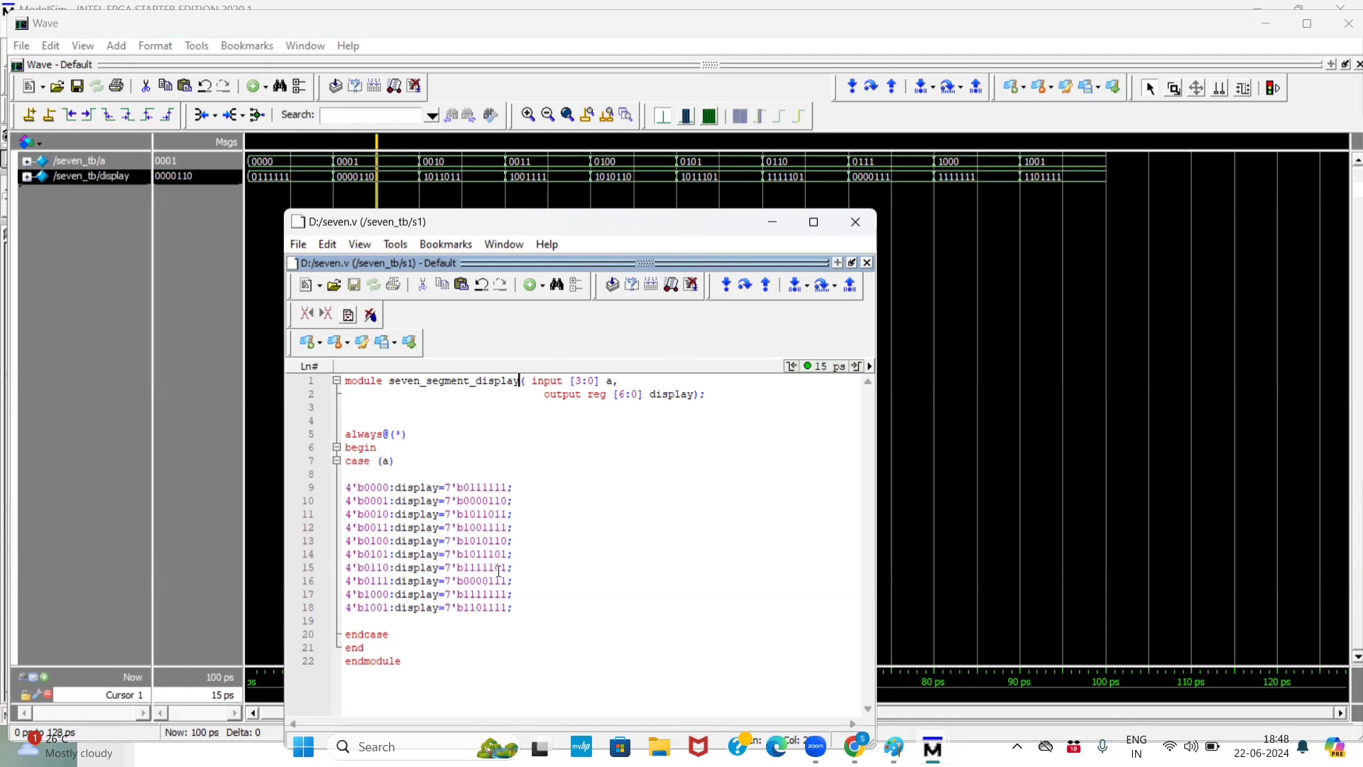
mouse_move(817, 198)
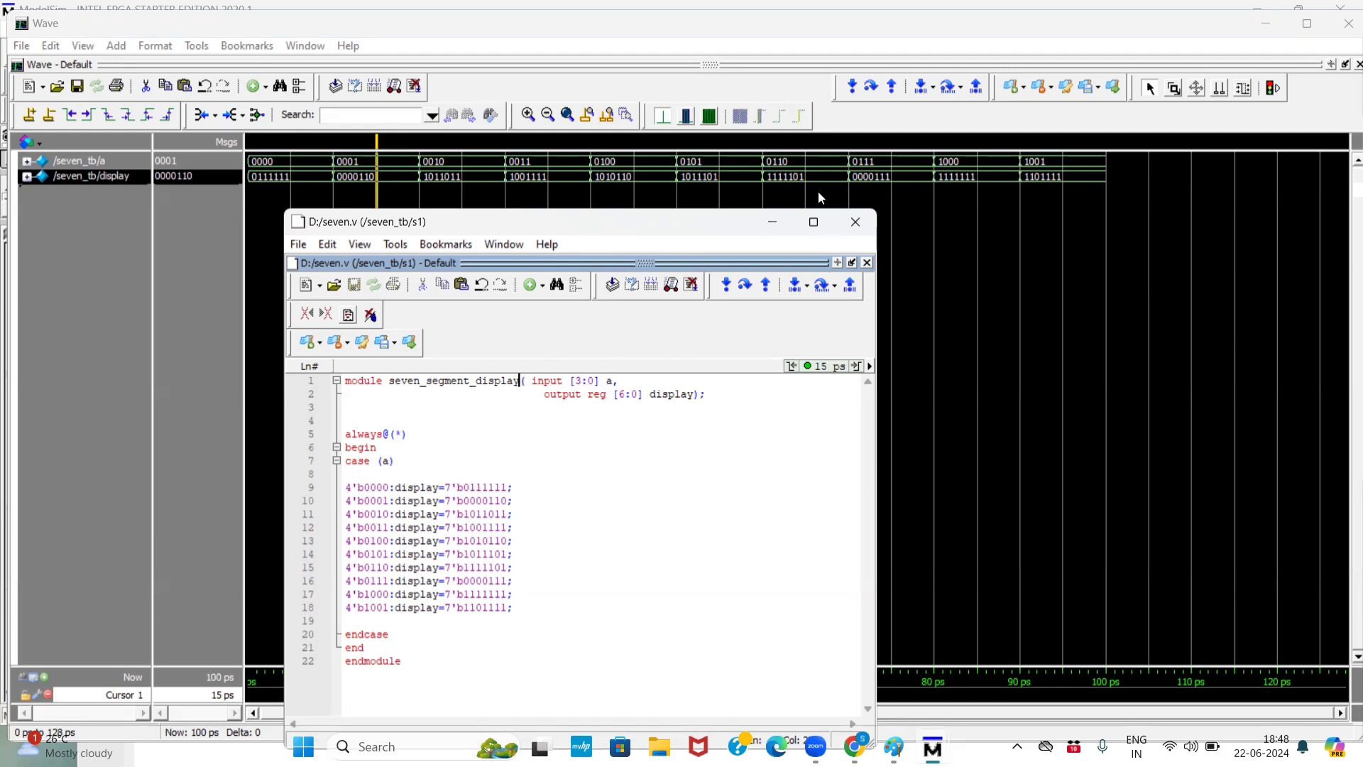
mouse_move(793, 182)
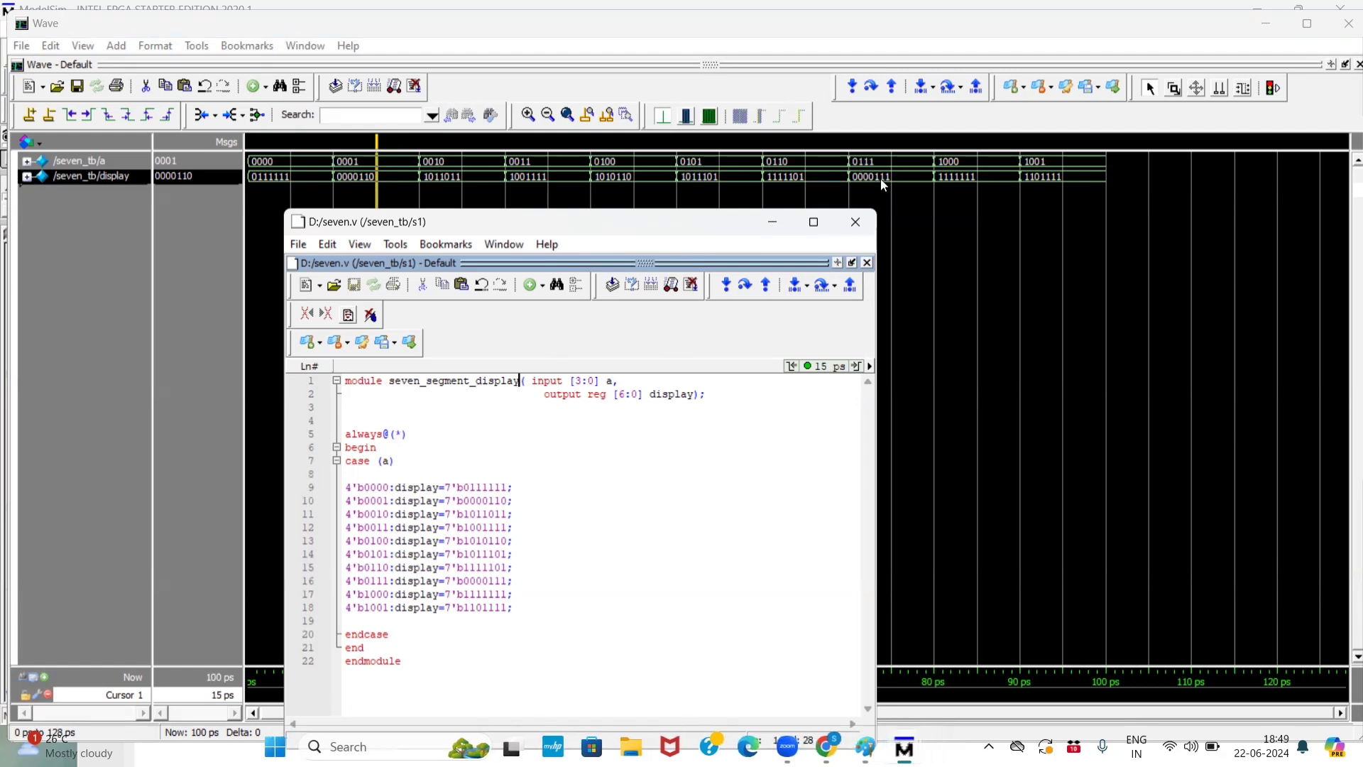
mouse_move(856, 183)
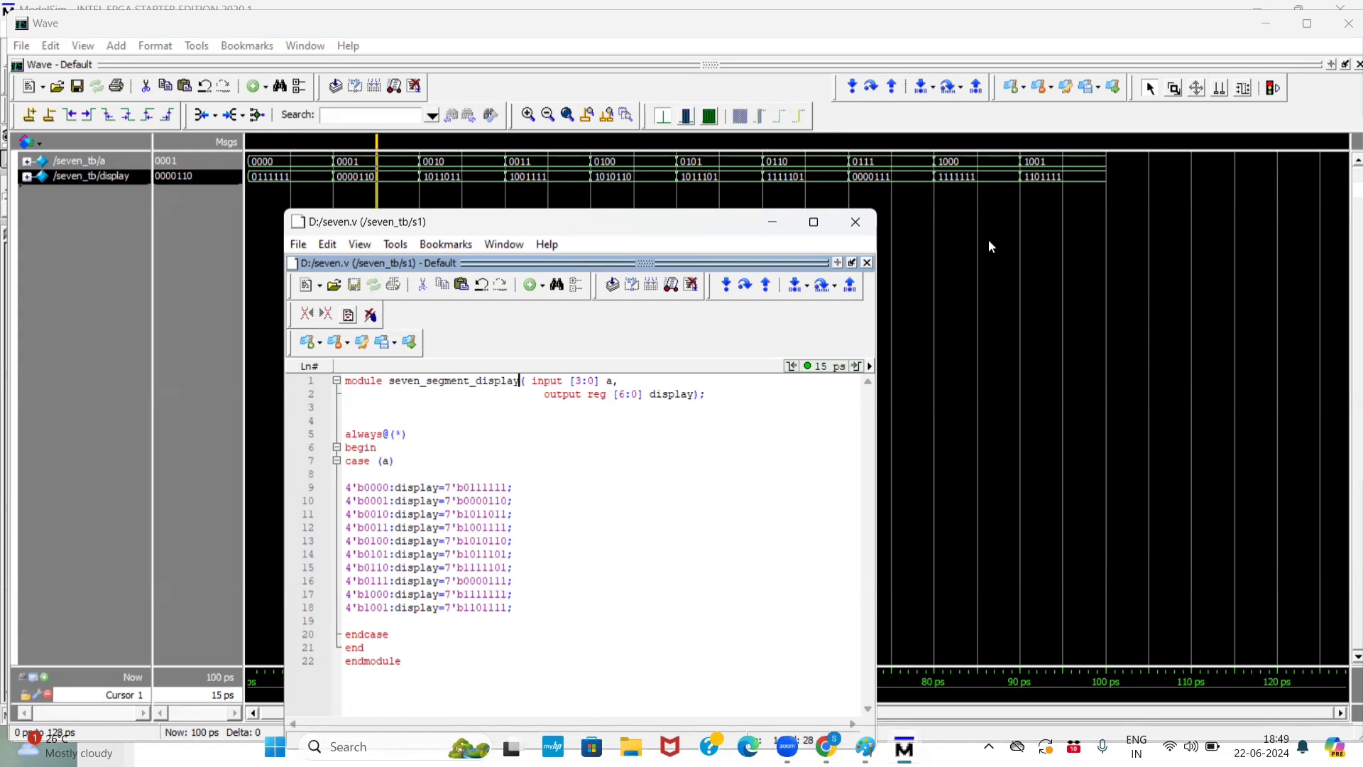
mouse_move(978, 199)
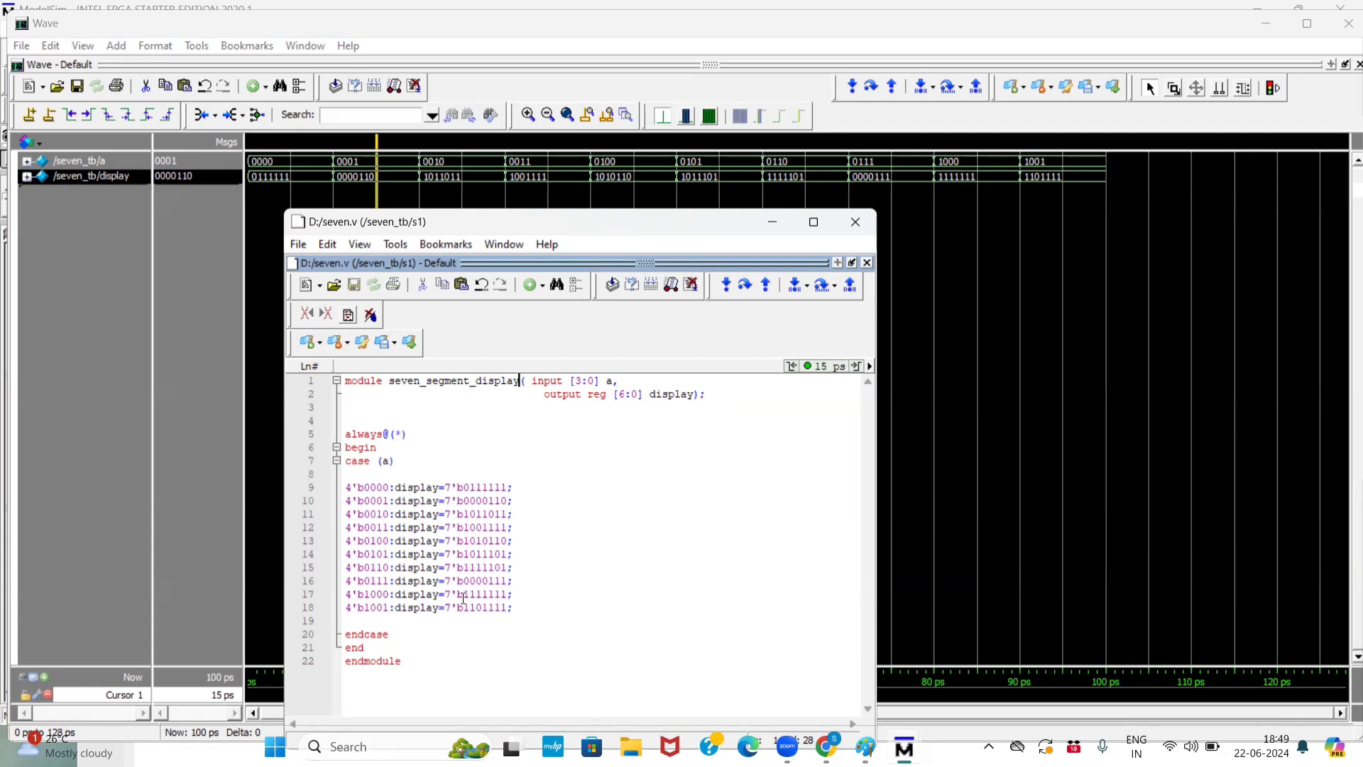
mouse_move(485, 591)
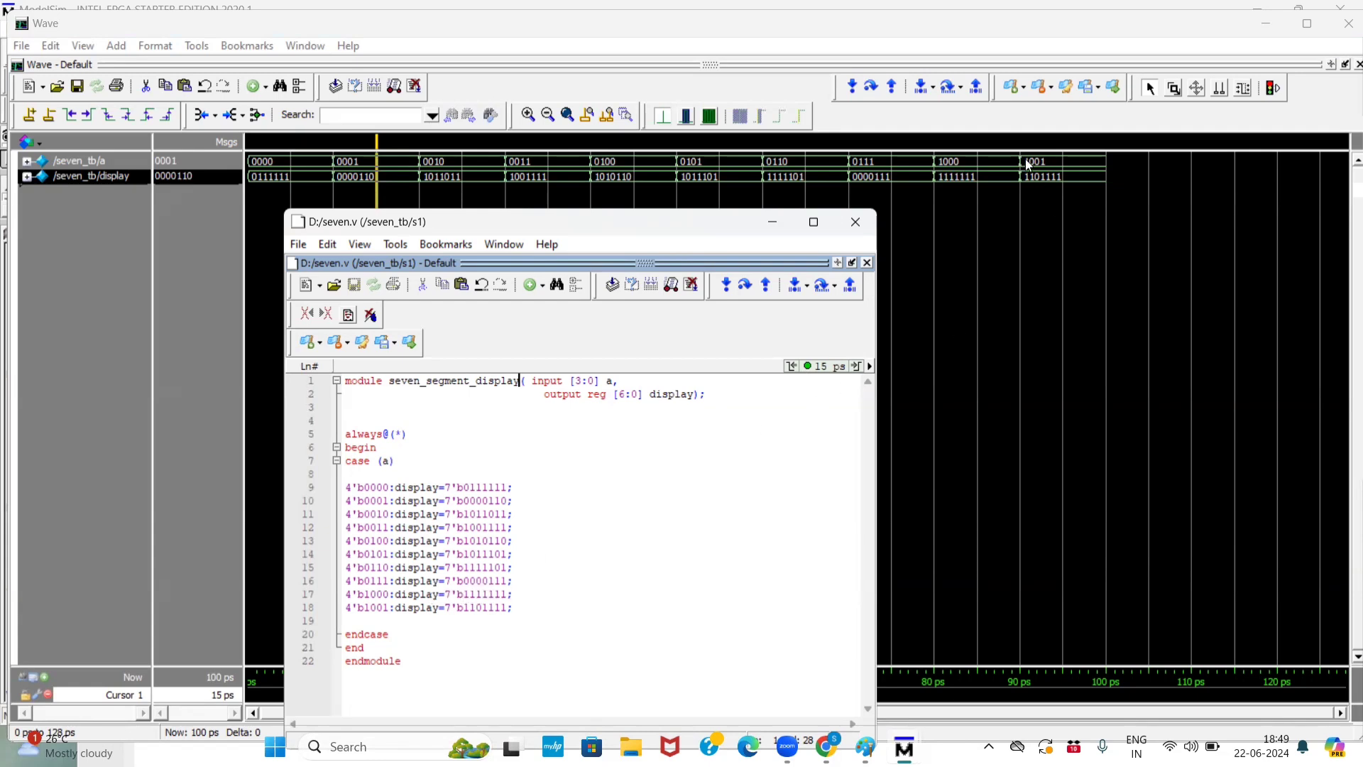
mouse_move(1037, 182)
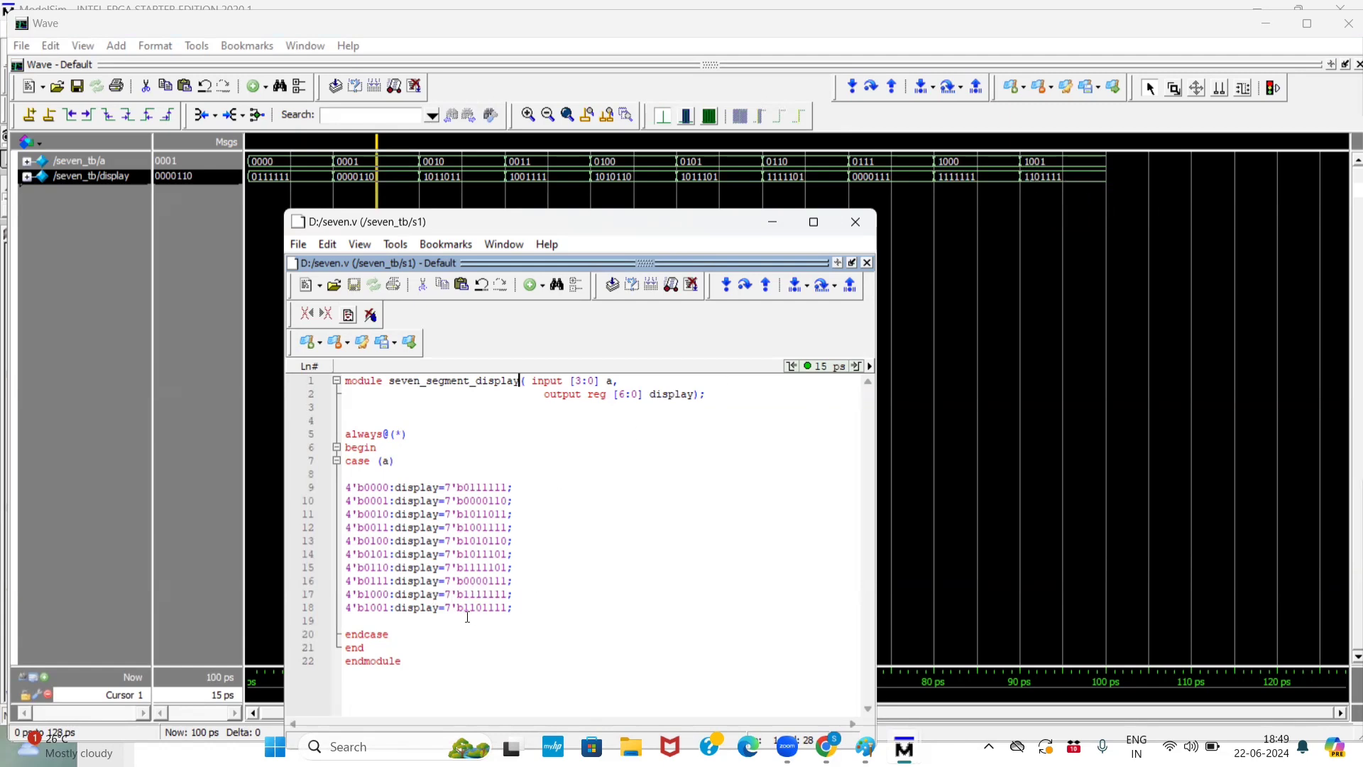
mouse_move(477, 609)
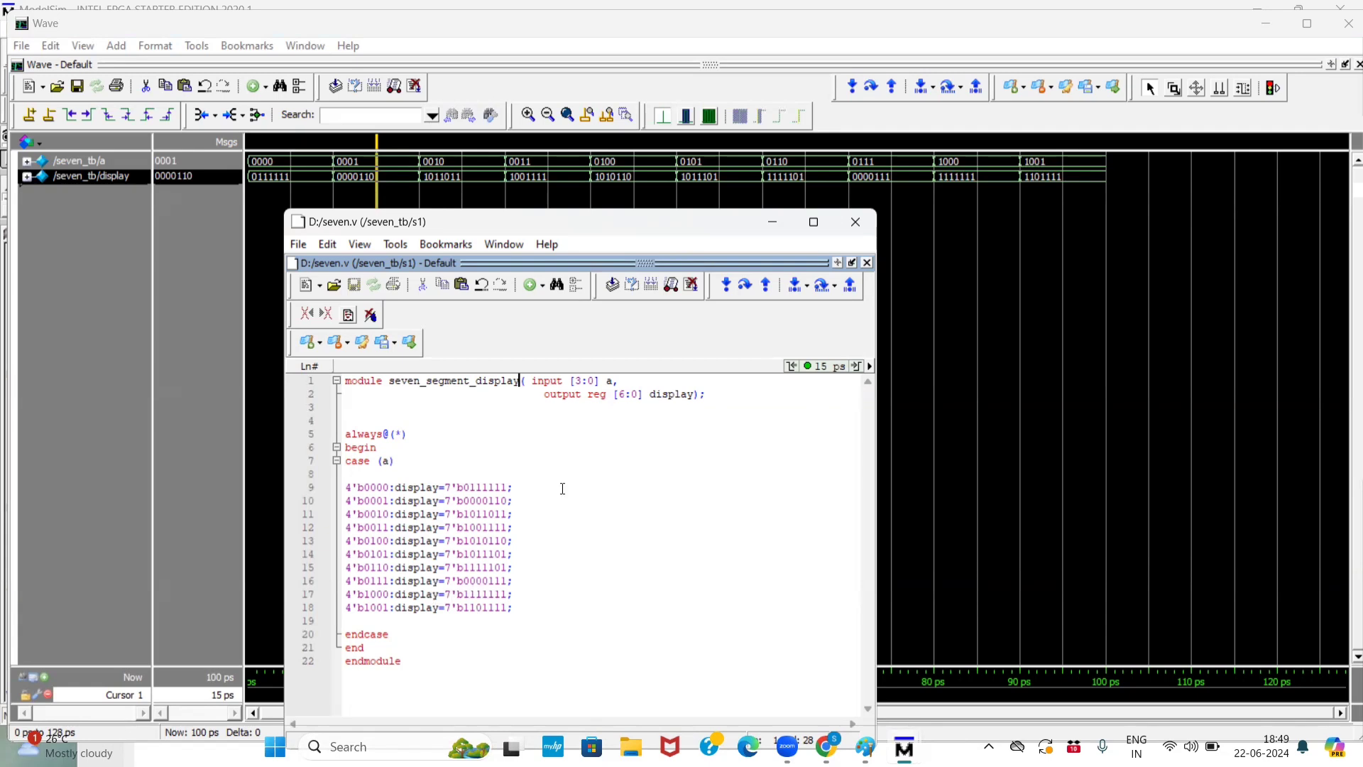
mouse_move(768, 222)
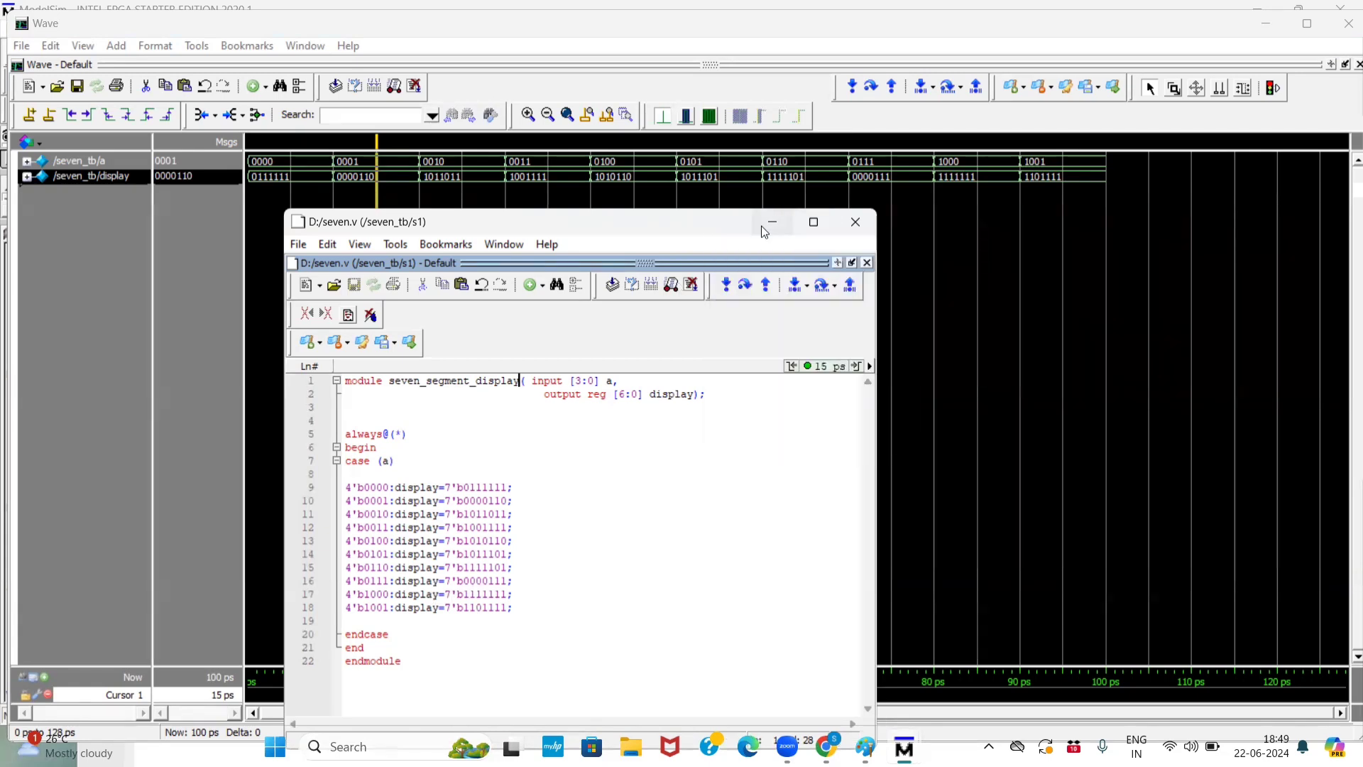
left_click(855, 222)
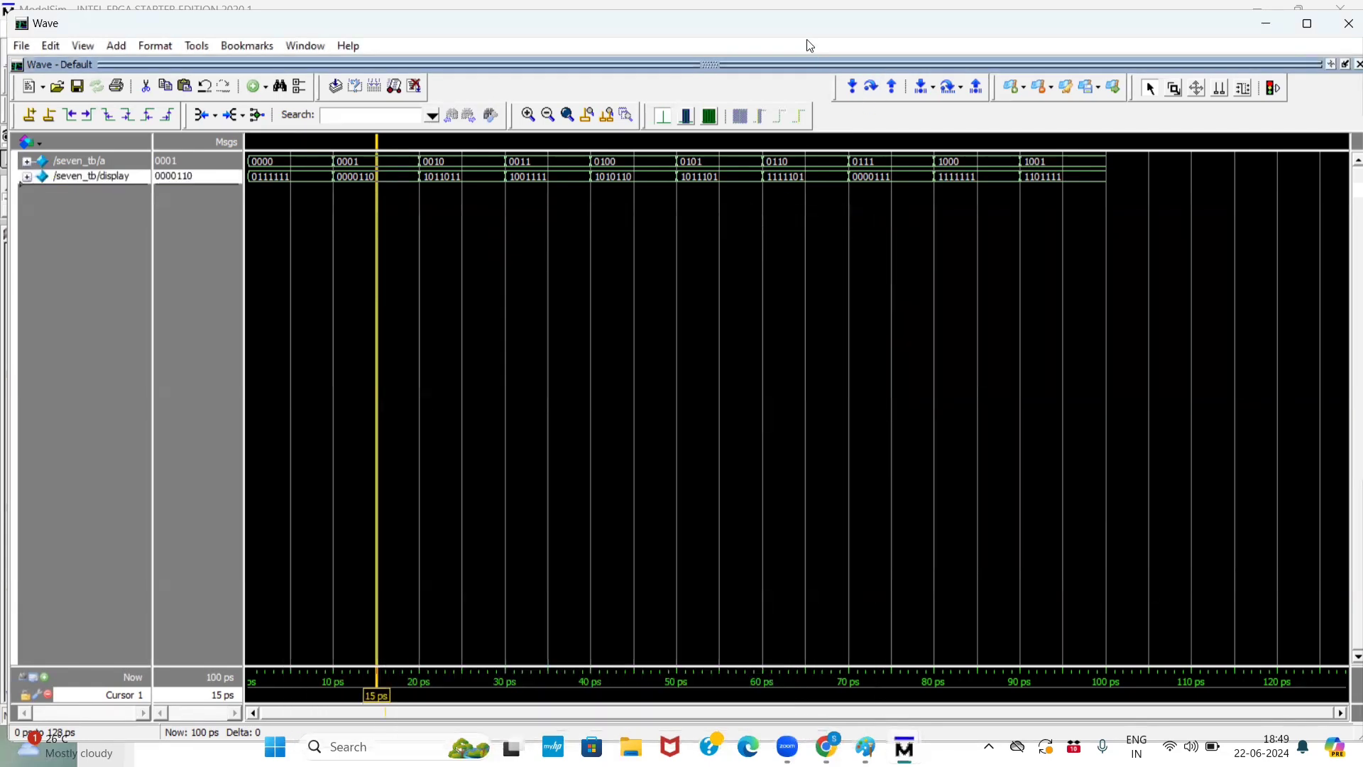